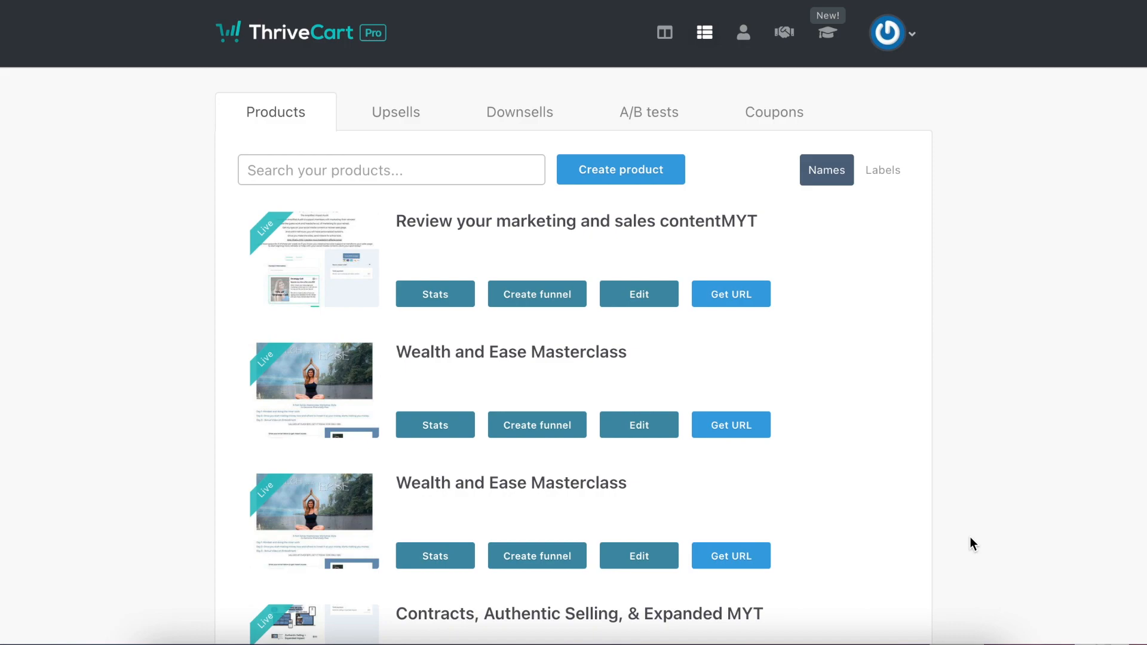
{"action": "mouse_move", "coordinate": [704, 31]}
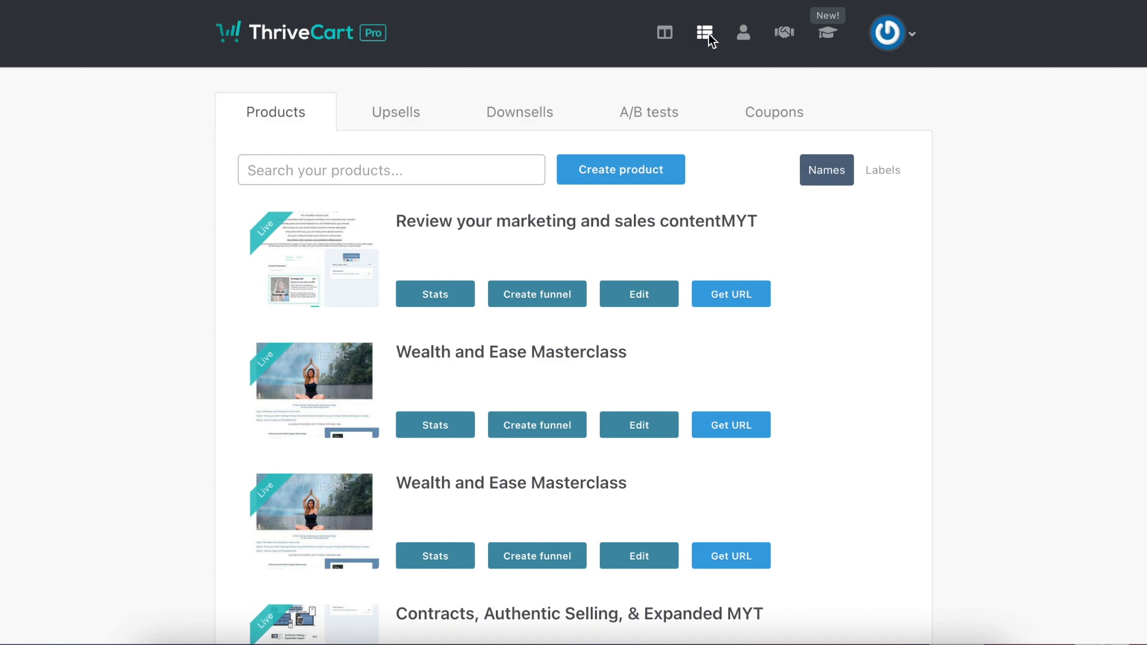
{"action": "mouse_move", "coordinate": [704, 30]}
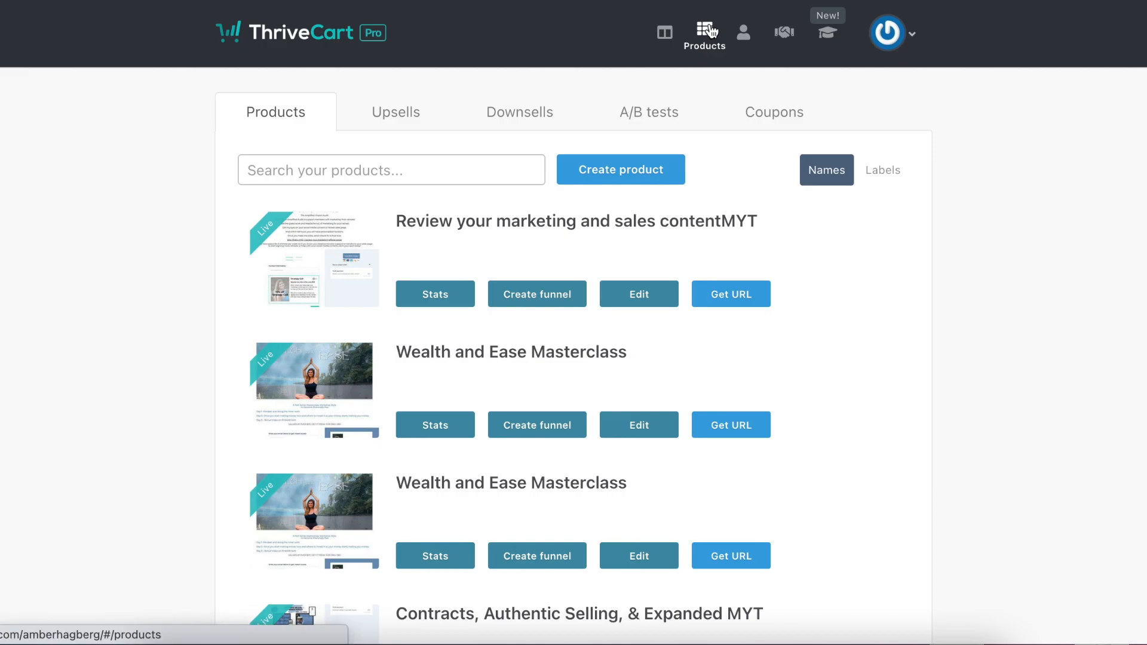
- Create a new product of type Digital from the products list
{"action": "scroll", "scroll_direction": "down", "scroll_amount": 3}
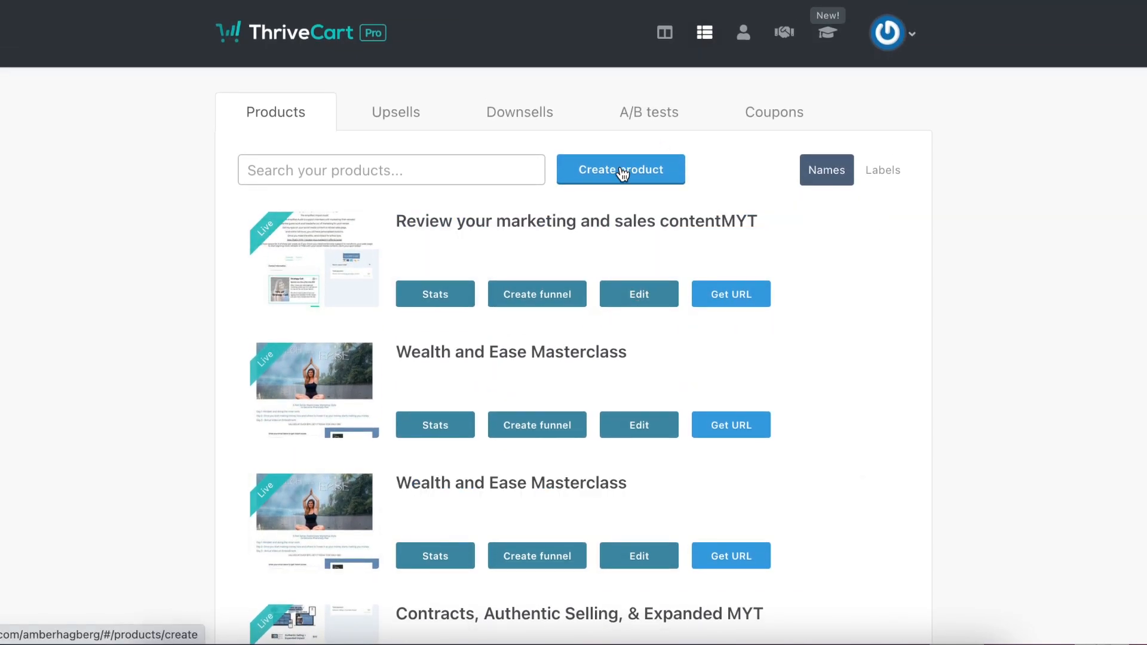
{"action": "left_click", "coordinate": [620, 170]}
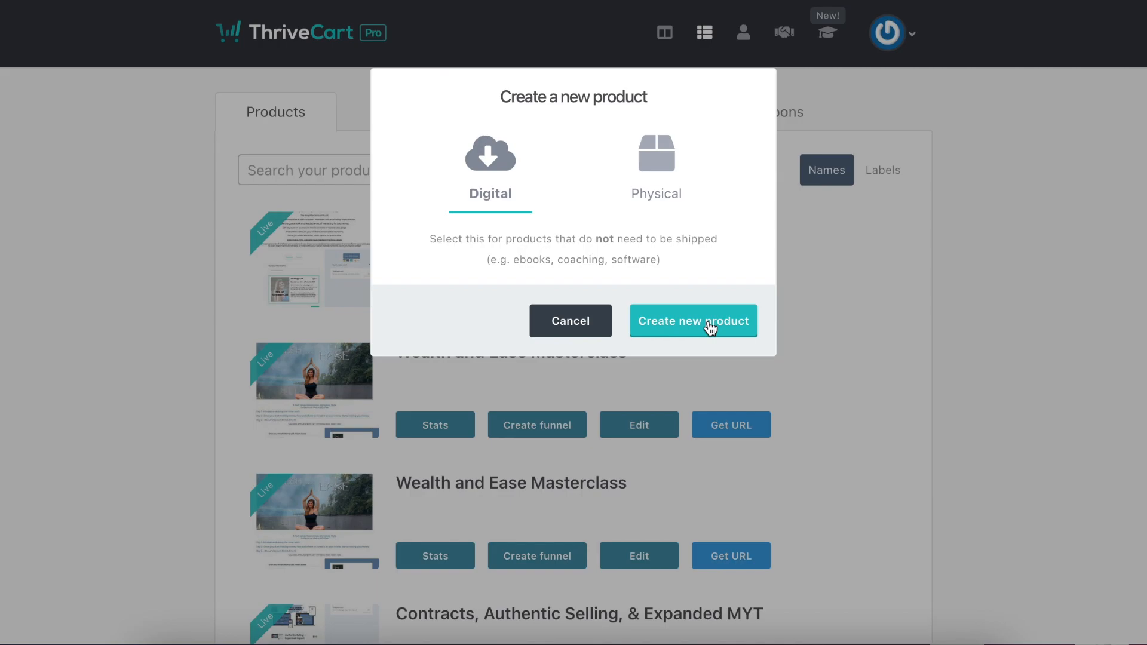
{"action": "left_click", "coordinate": [693, 320]}
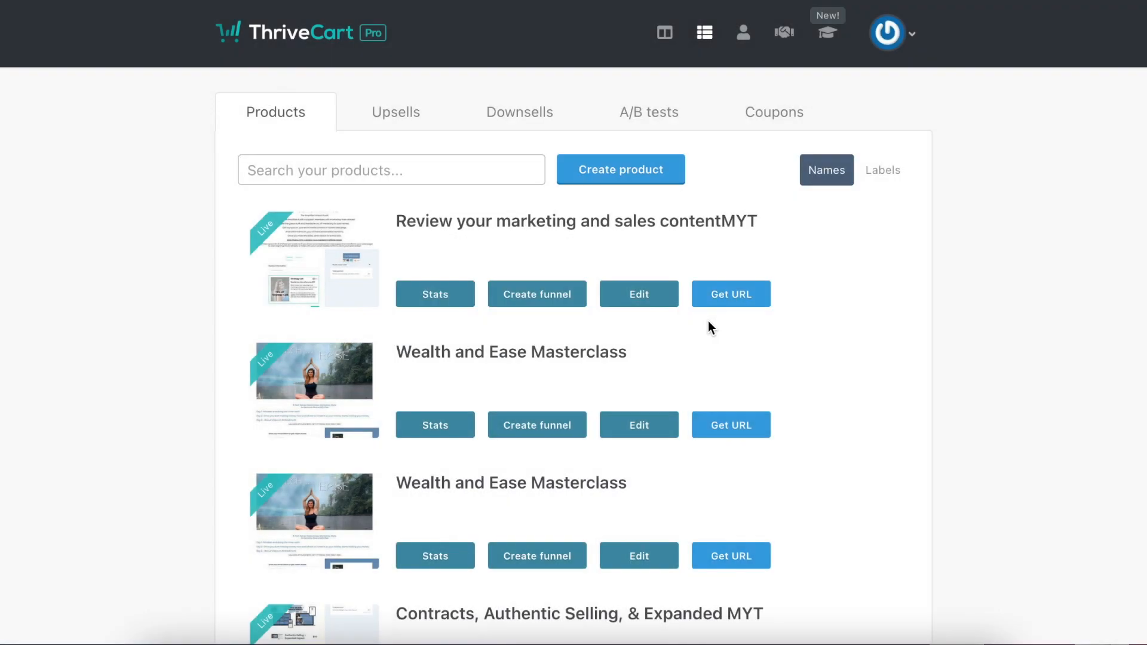
- Name the product 'Epic Testing | Retreat | online program'
{"action": "left_click", "coordinate": [620, 169]}
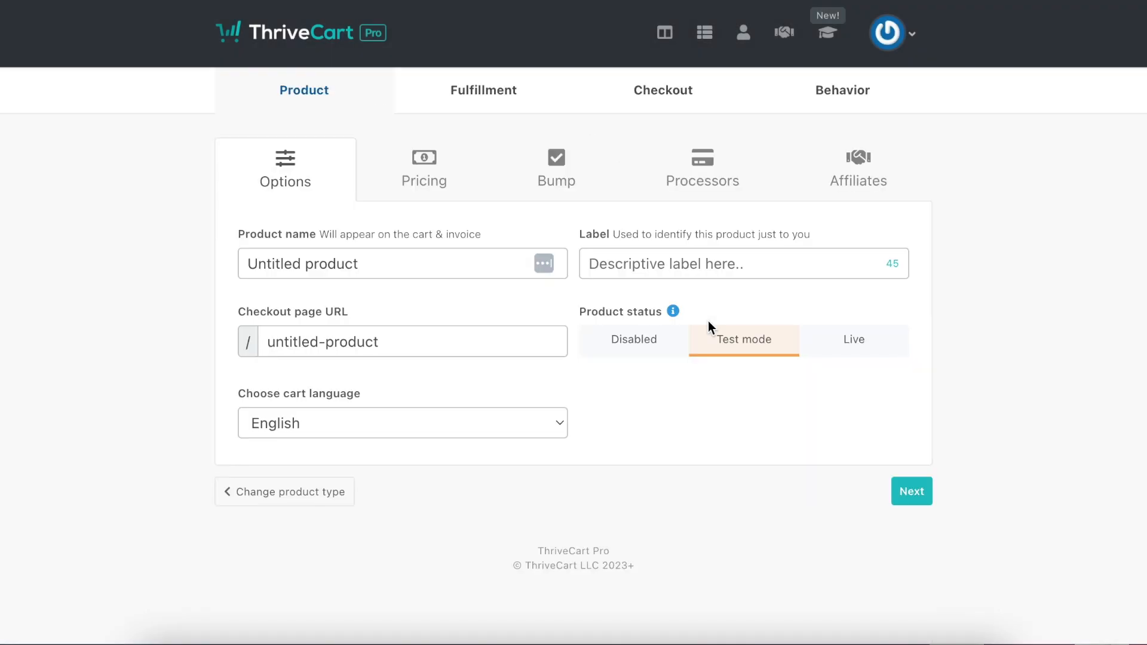
{"action": "type", "text": "My Amazing Product"}
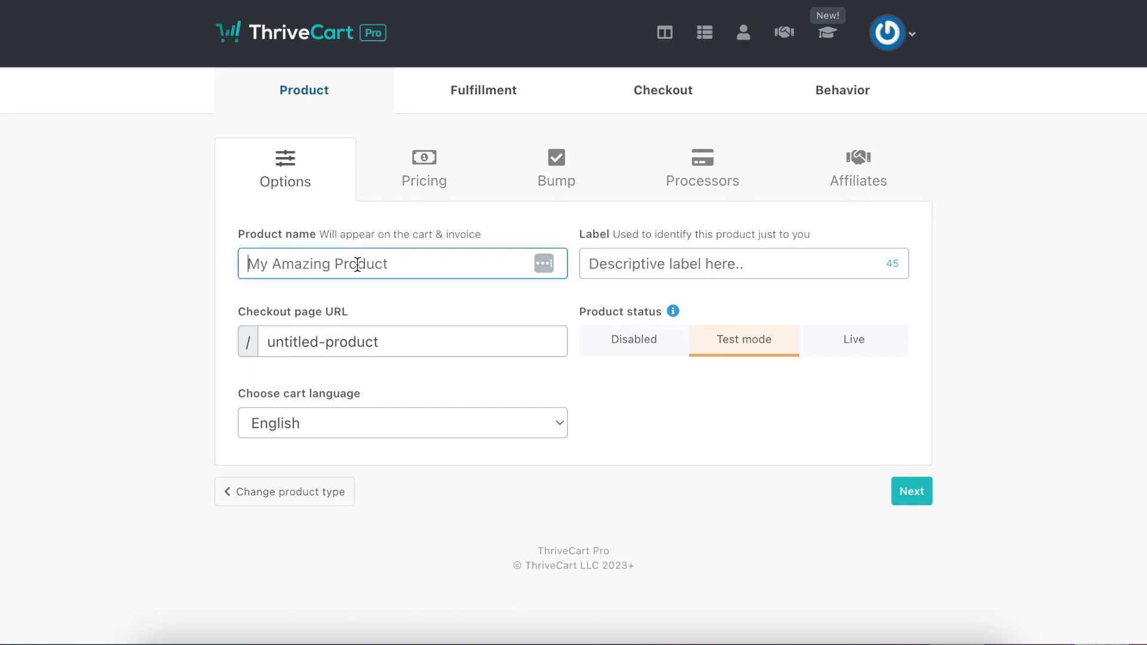
{"action": "type", "text": "Epic Testing"}
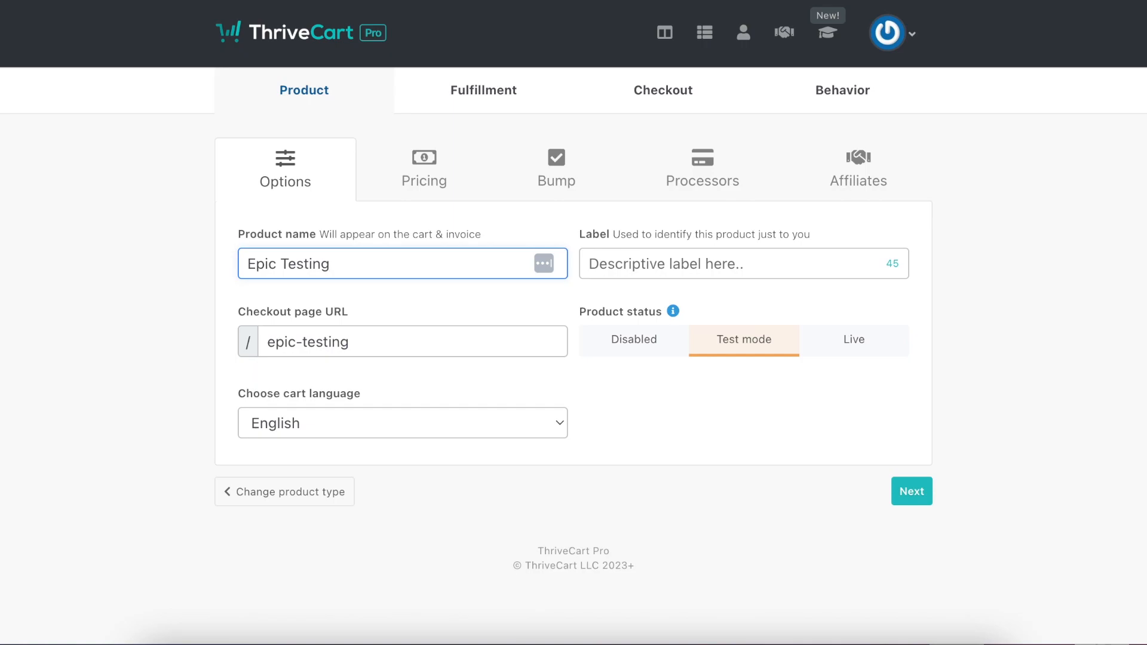
{"action": "type", "text": "| Retreat | p"}
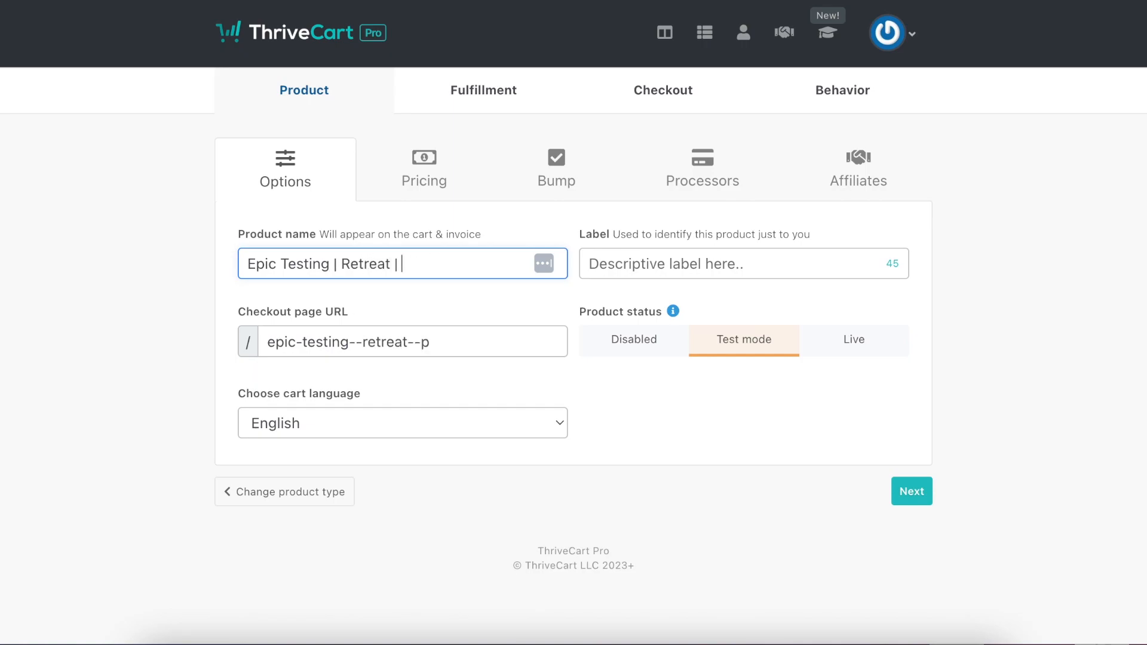
{"action": "type", "text": "online program"}
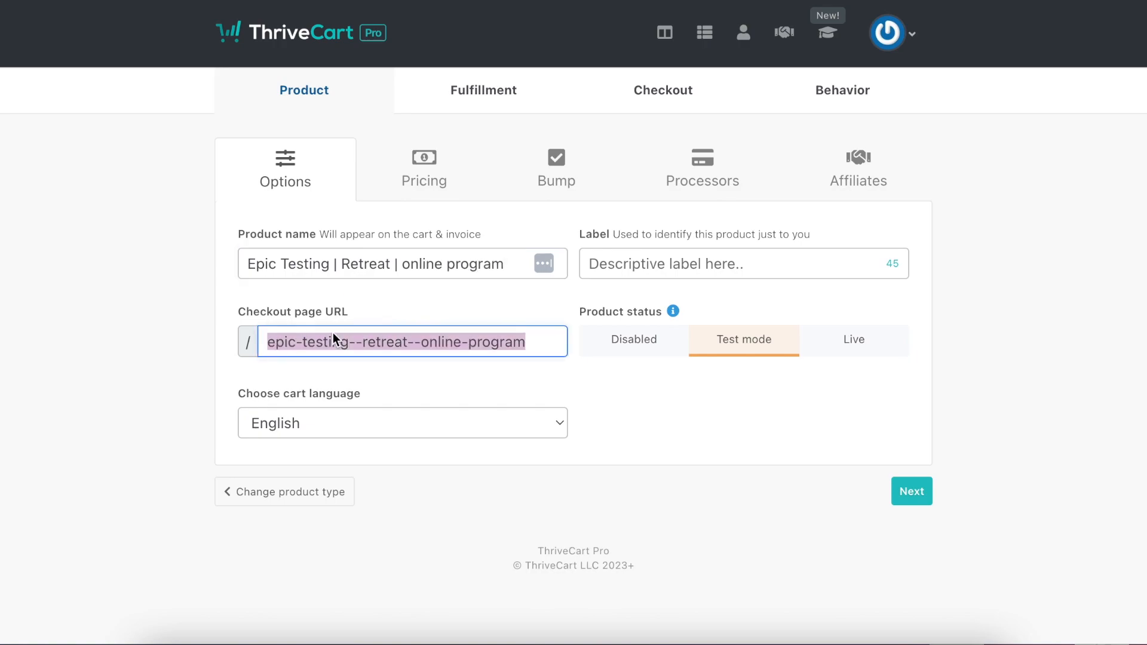
- Set the checkout page URL to costarica, make the product Live and continue to pricing
{"action": "type", "text": "retreat"}
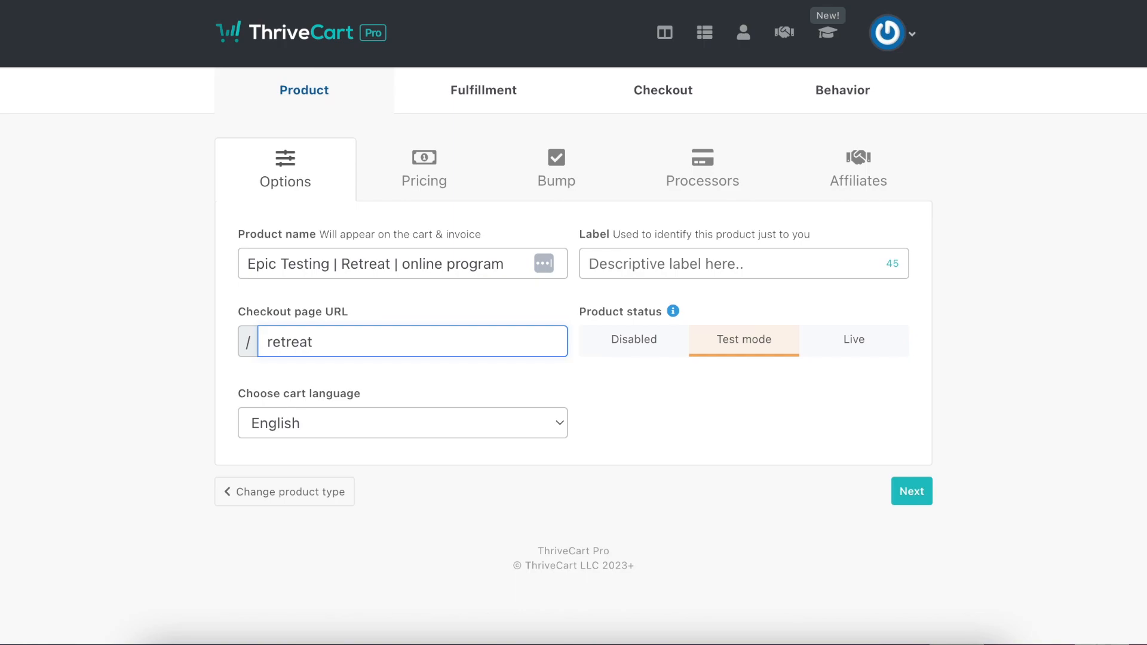
{"action": "type", "text": "soulawakening"}
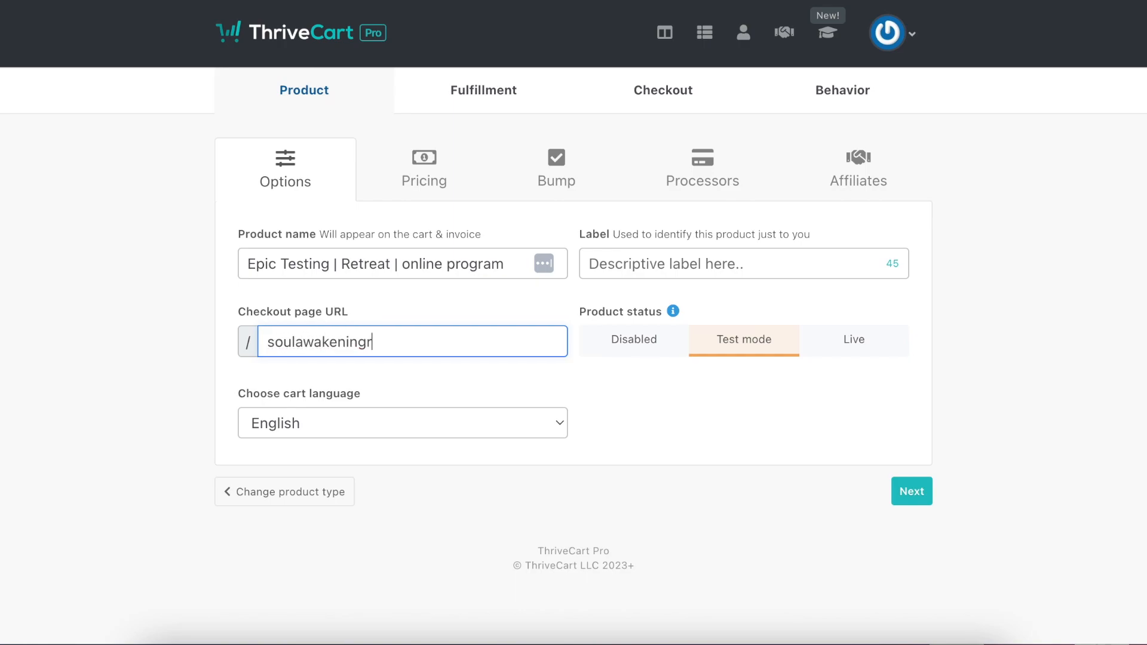
{"action": "type", "text": "retreat"}
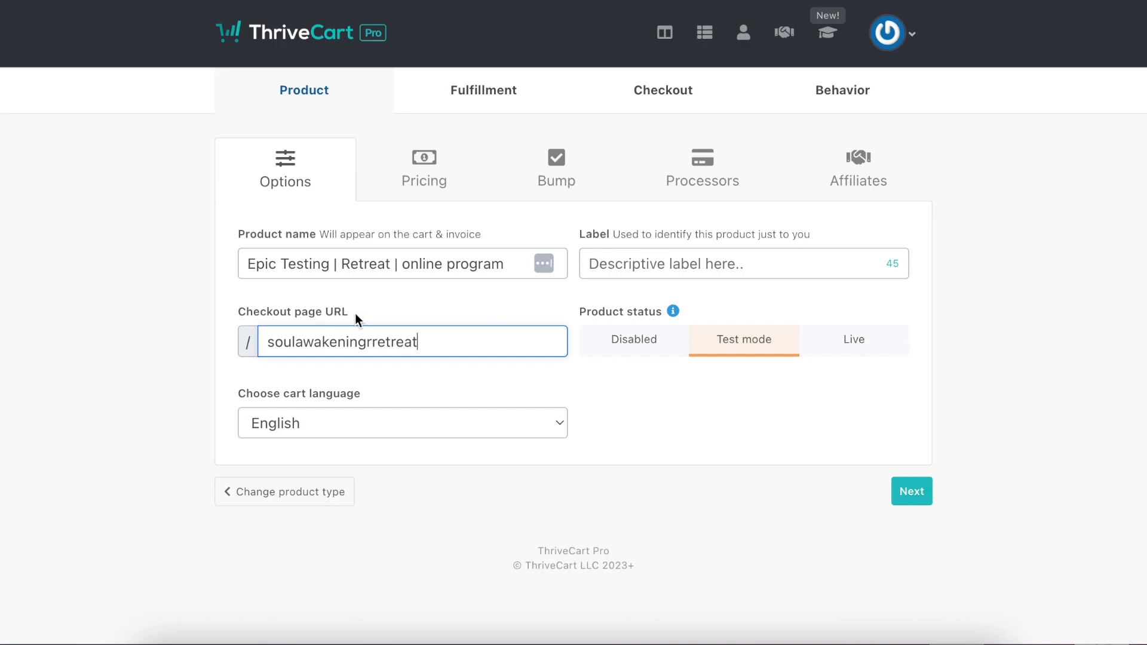
{"action": "type", "text": "costa-rica"}
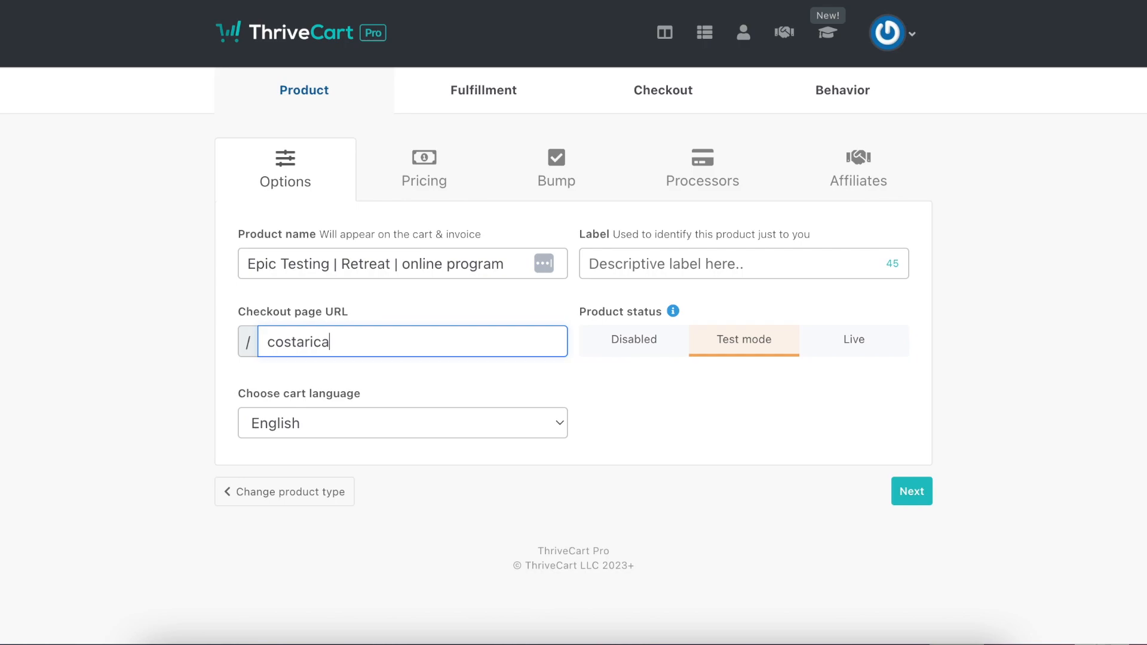
{"action": "mouse_move", "coordinate": [849, 337]}
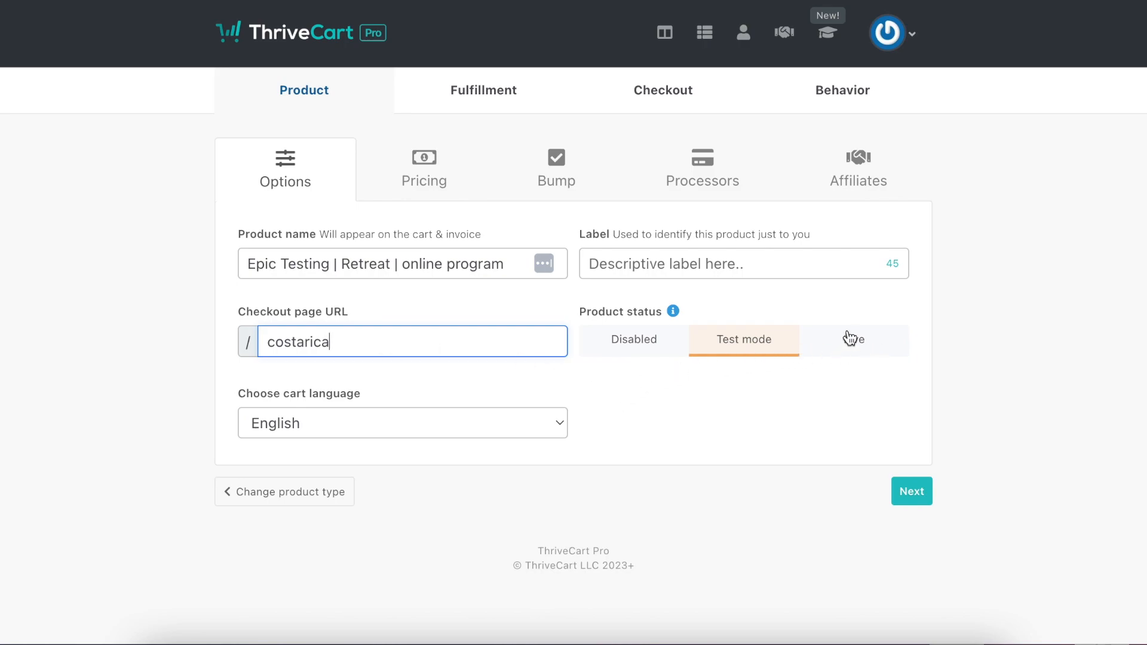
{"action": "left_click", "coordinate": [853, 340]}
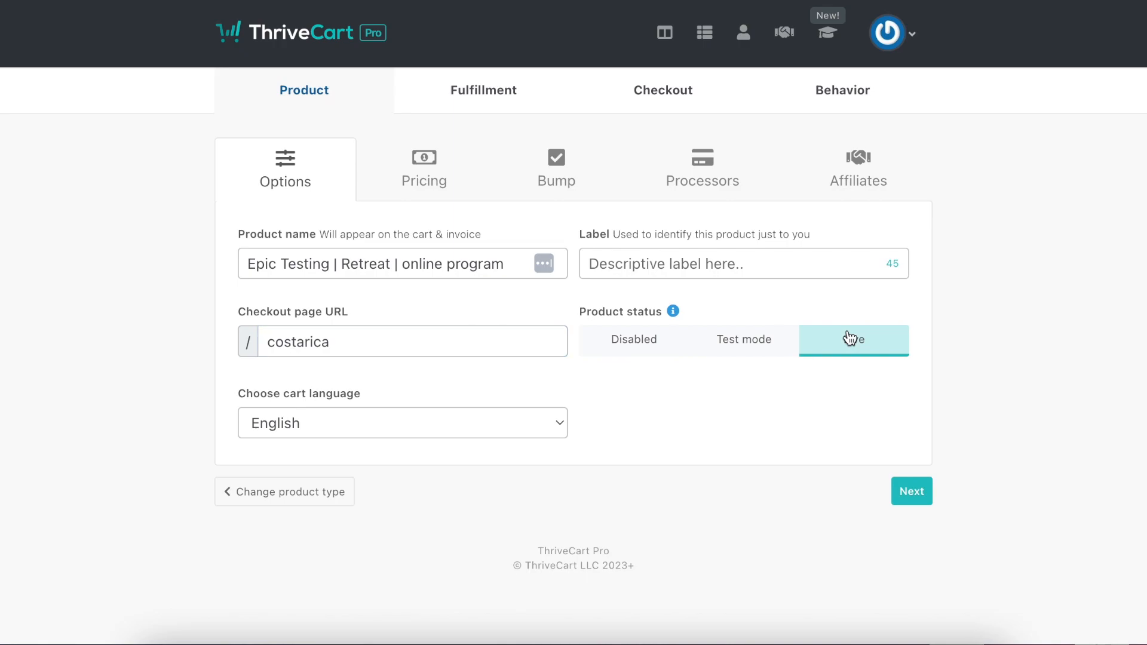
{"action": "left_click", "coordinate": [424, 169]}
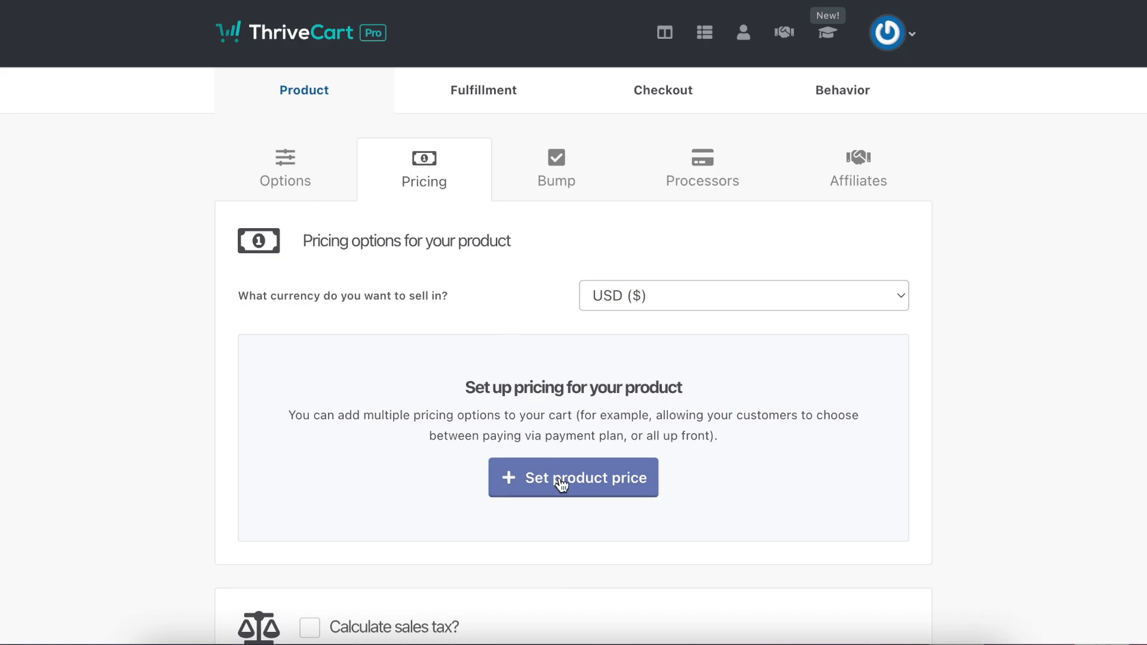
- Set a Subscription price of $500 monthly with a custom 4 rebills and continue to naming it
{"action": "left_click", "coordinate": [573, 478]}
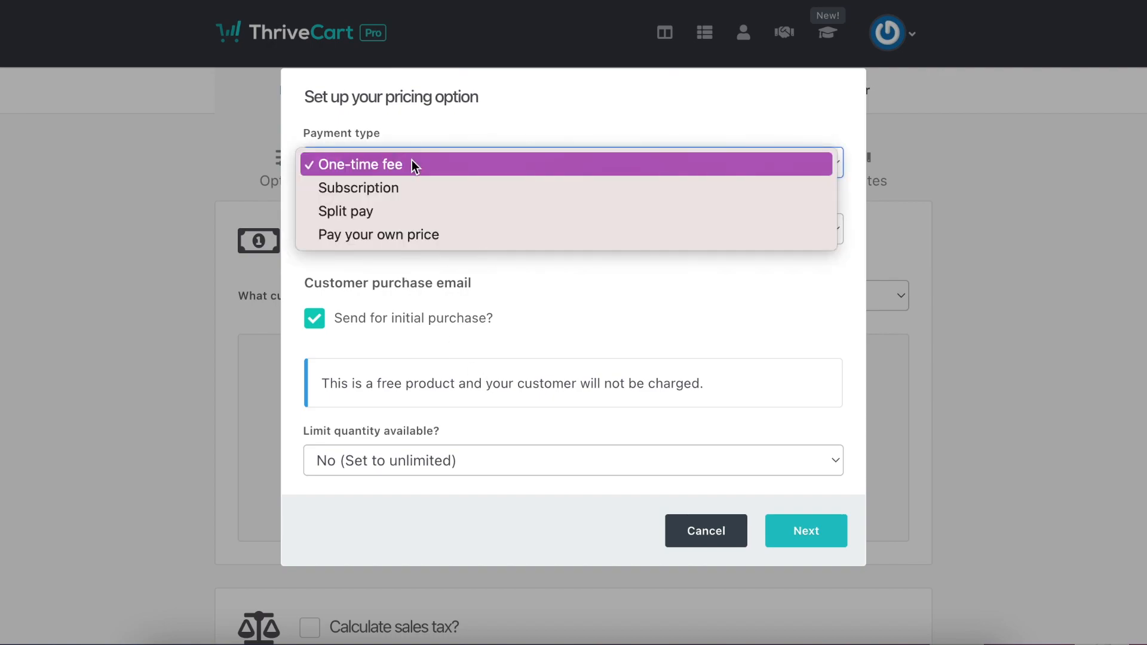
{"action": "mouse_move", "coordinate": [389, 188]}
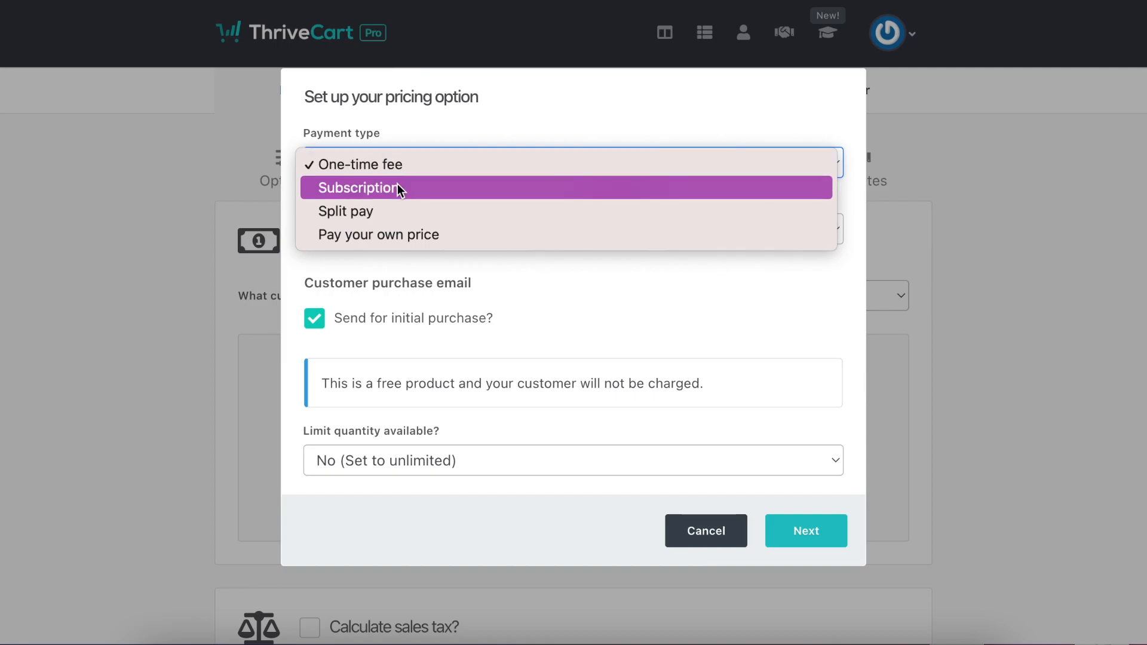
{"action": "left_click", "coordinate": [354, 187]}
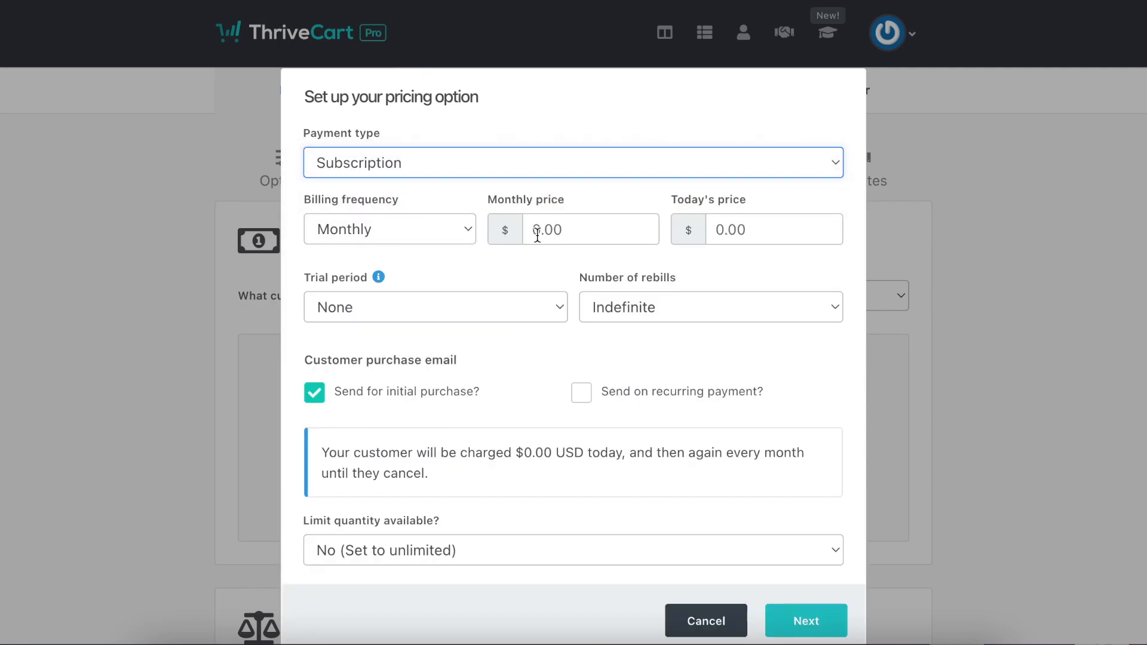
{"action": "type", "text": "5"}
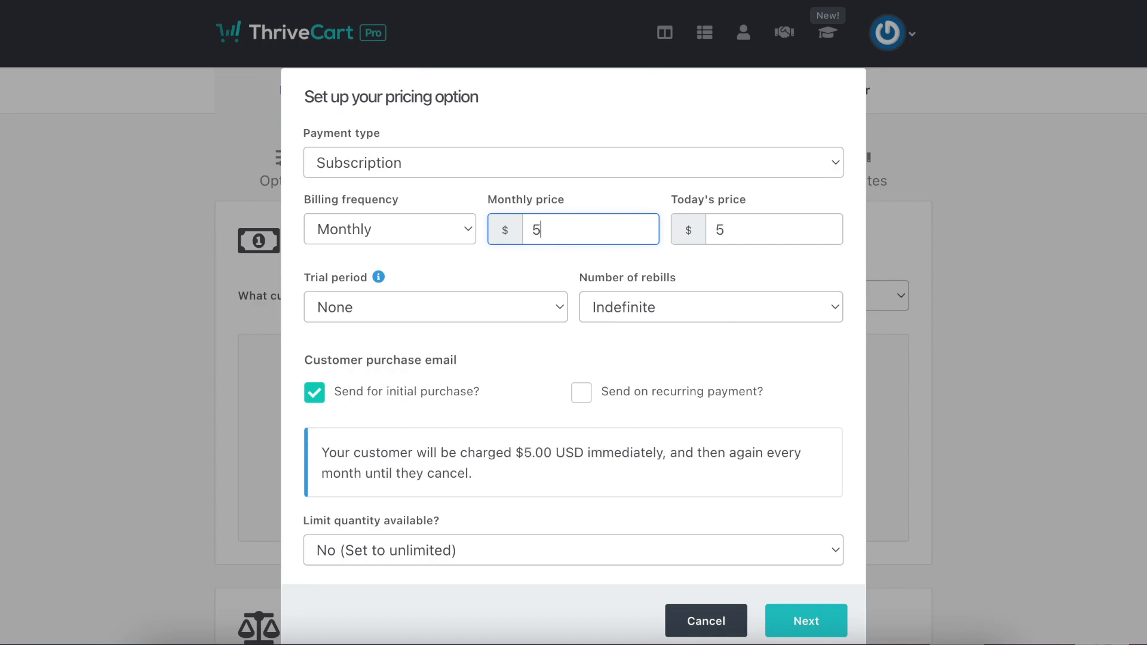
{"action": "type", "text": "00"}
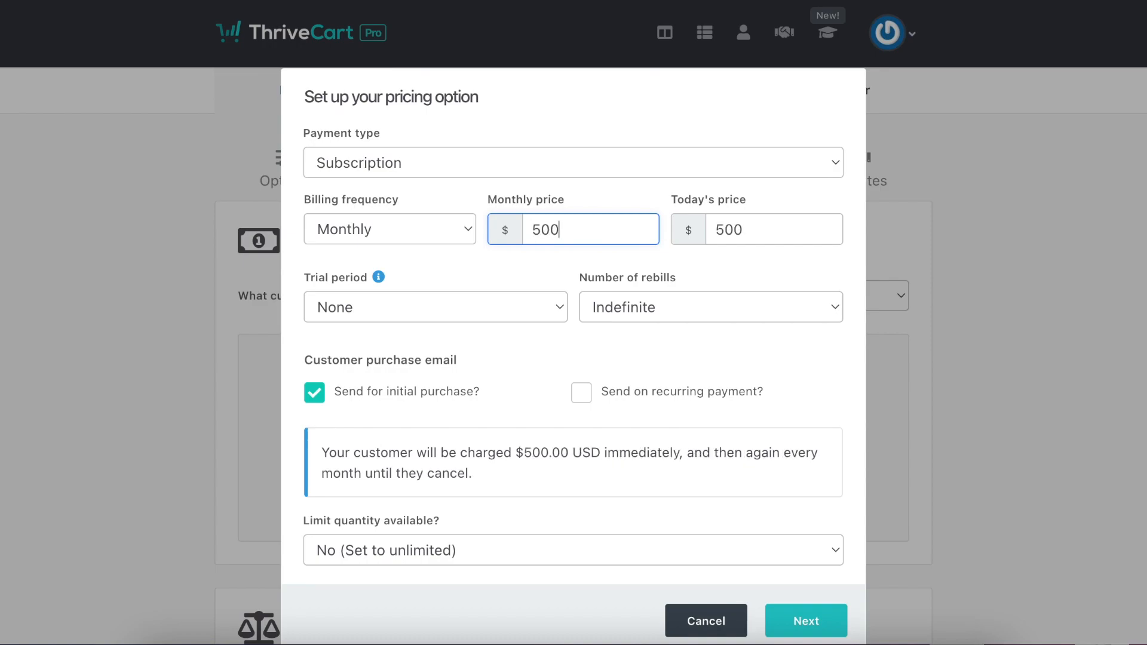
{"action": "mouse_move", "coordinate": [662, 315]}
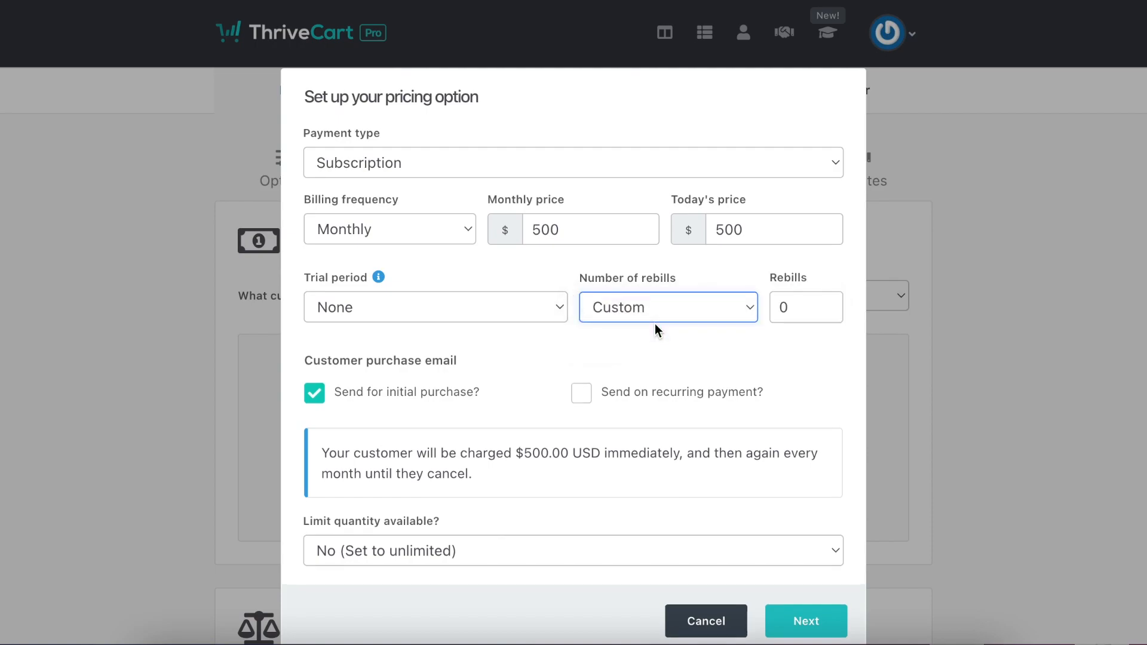
{"action": "left_click", "coordinate": [805, 307]}
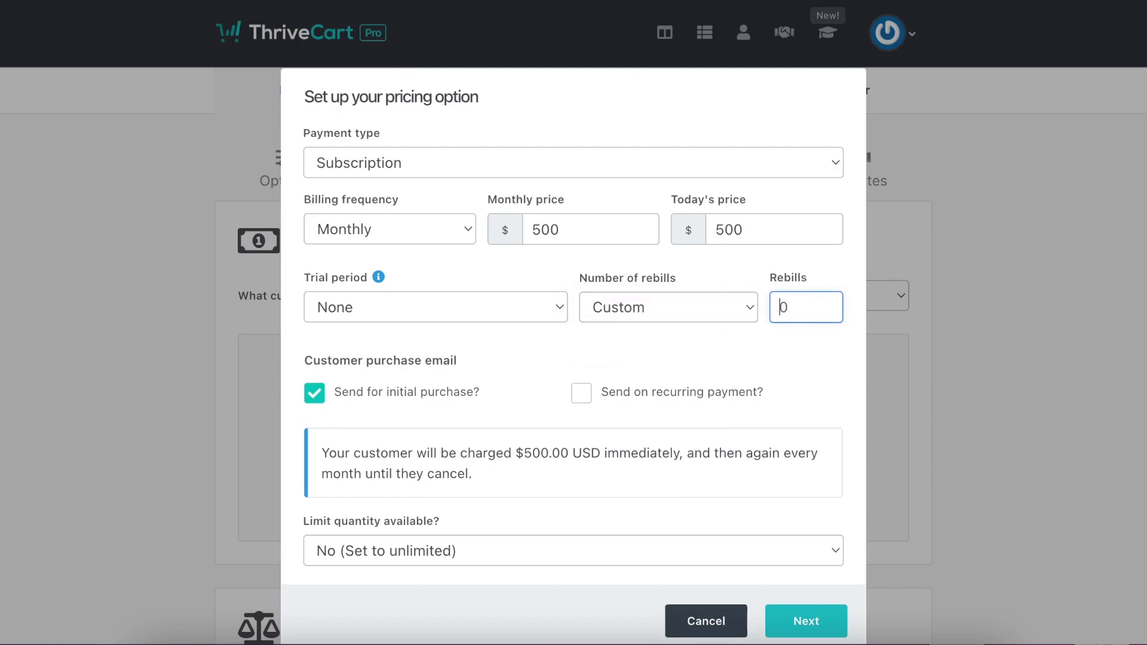
{"action": "type", "text": "4"}
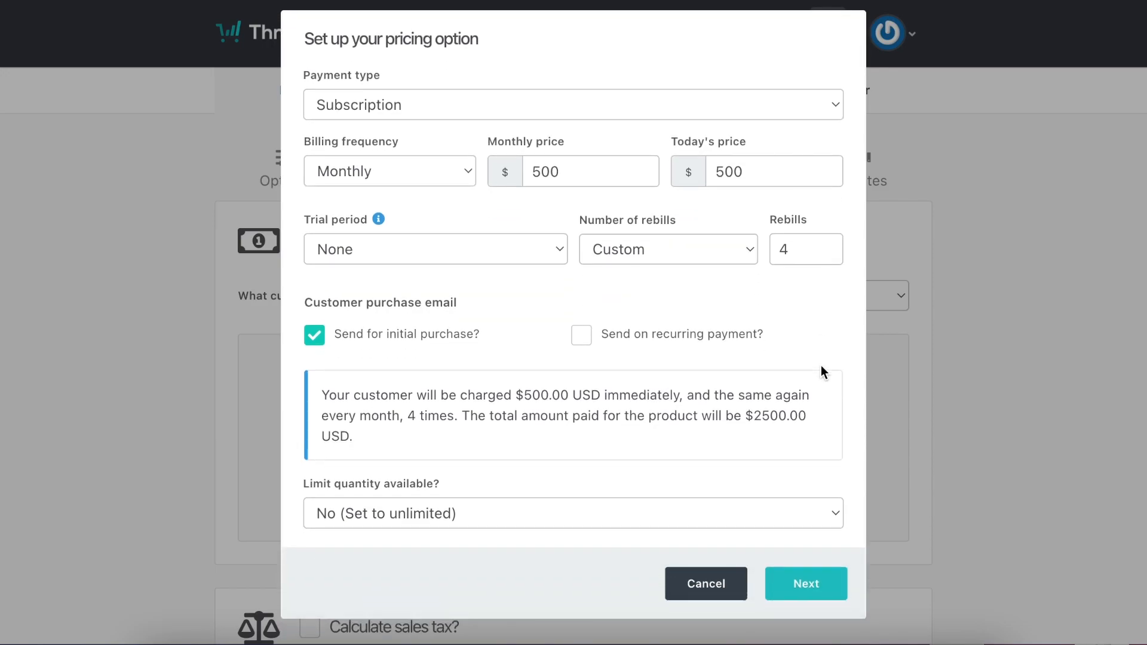
{"action": "left_click", "coordinate": [804, 583]}
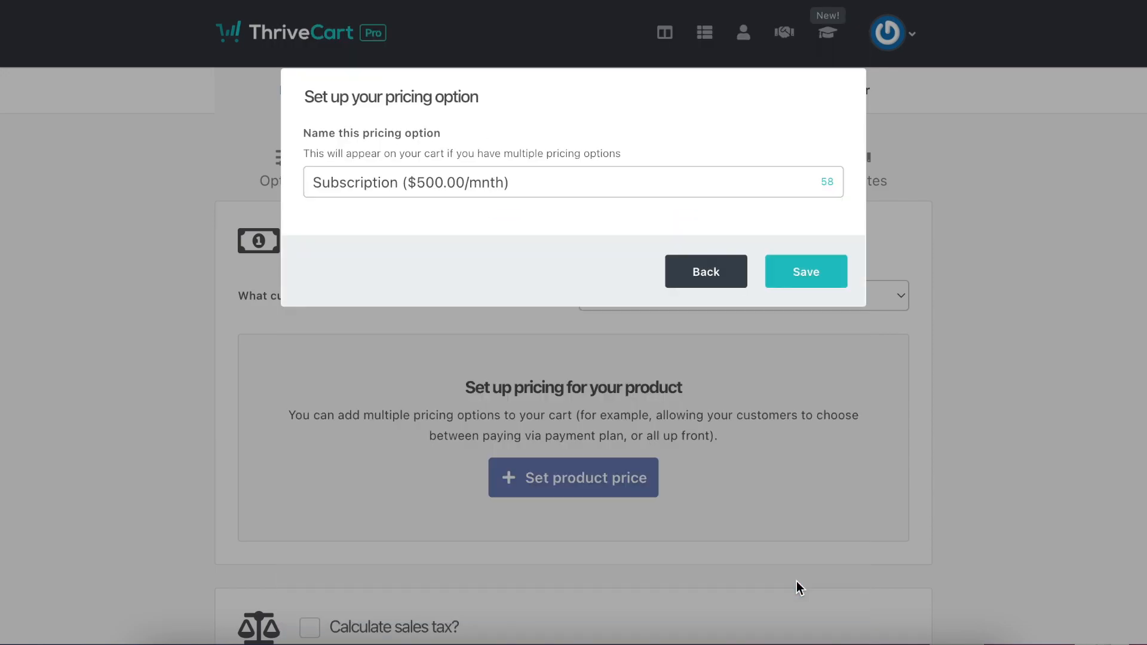
{"action": "mouse_move", "coordinate": [800, 287]}
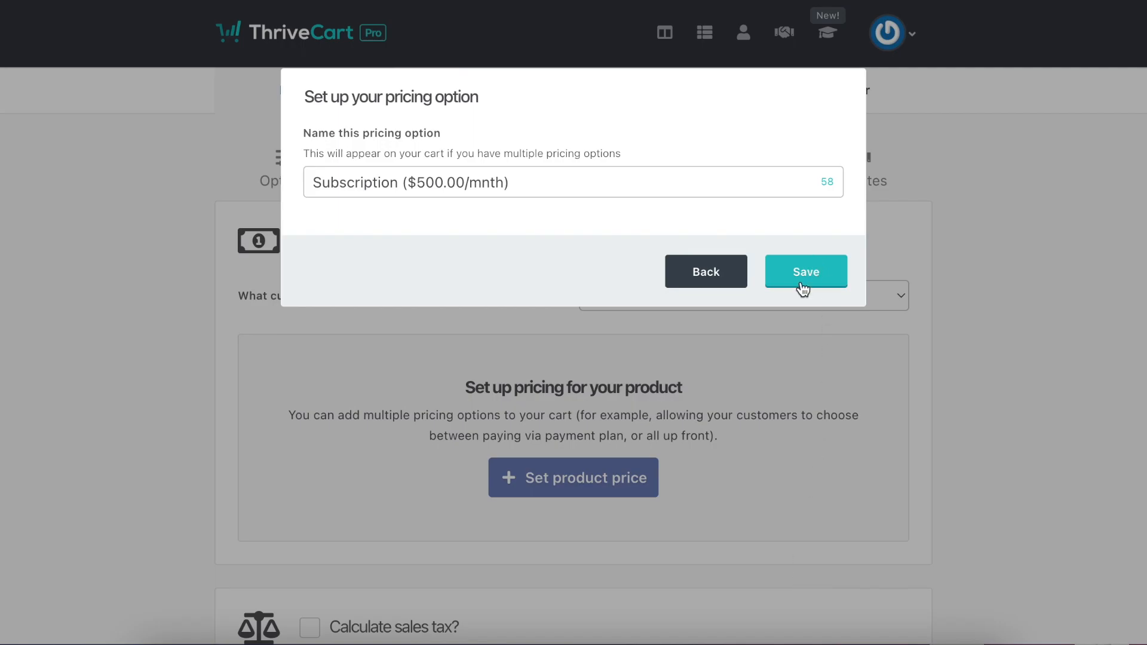
- Save the subscription option and add a one-time $1800 option named 'Standard Room'
{"action": "left_click", "coordinate": [805, 271]}
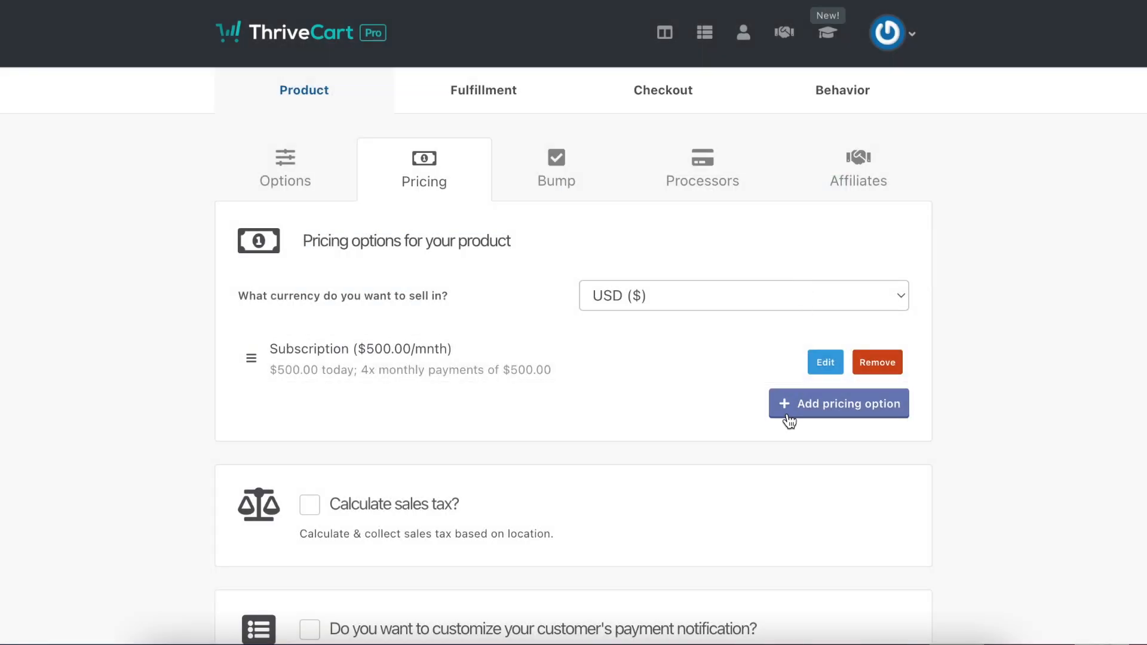
{"action": "left_click", "coordinate": [839, 404]}
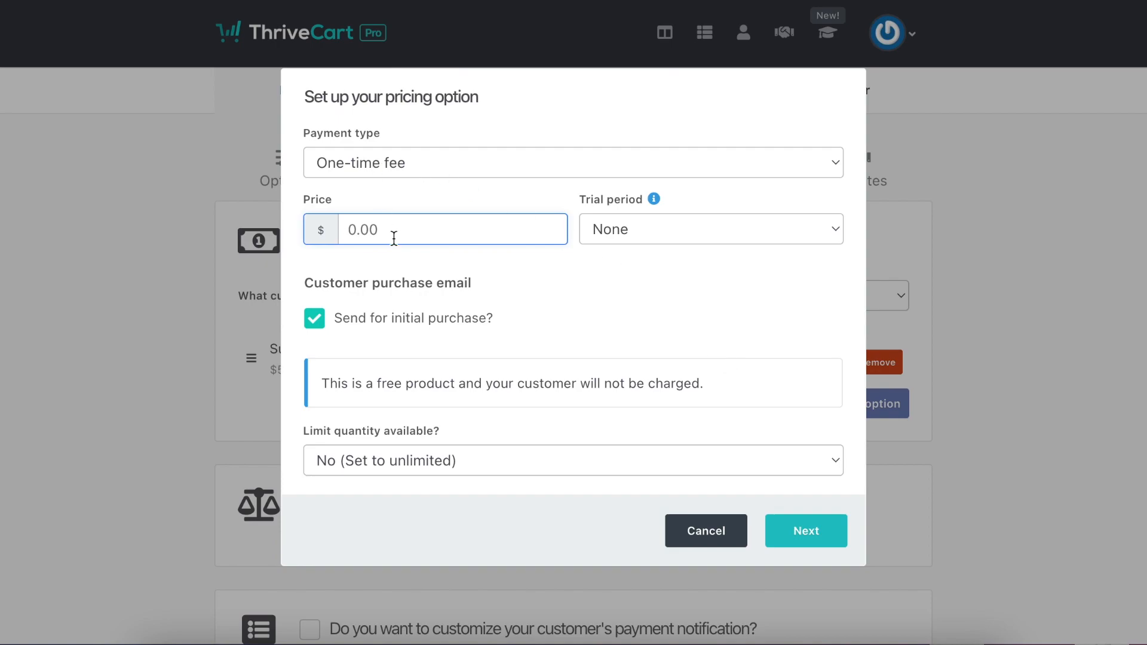
{"action": "type", "text": "1800"}
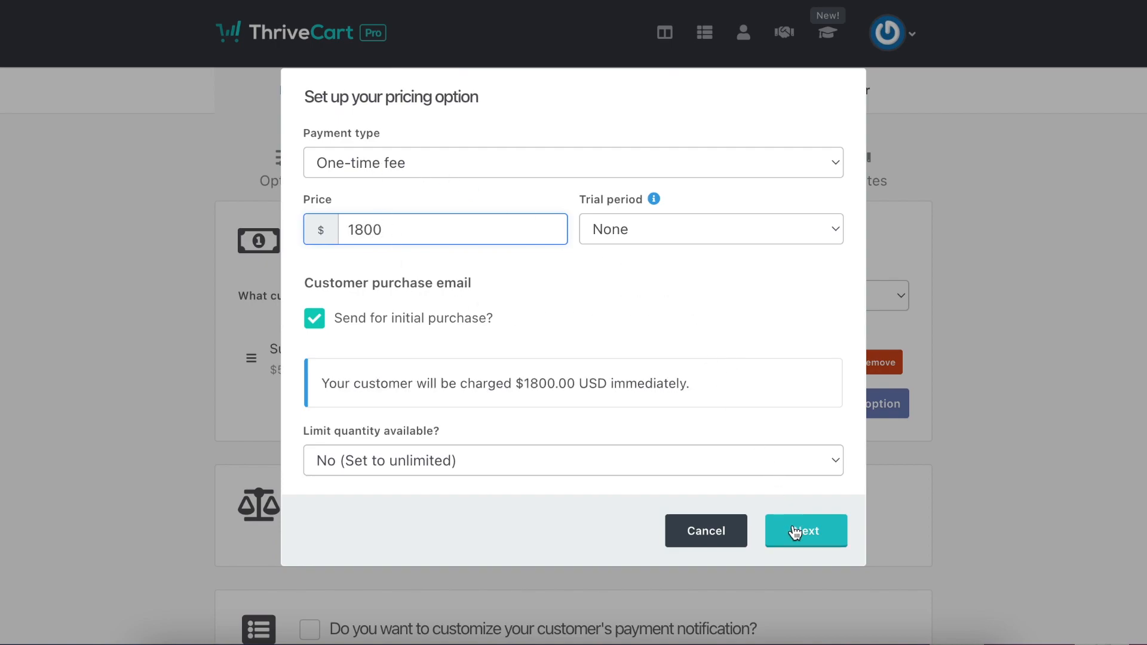
{"action": "left_click", "coordinate": [805, 530]}
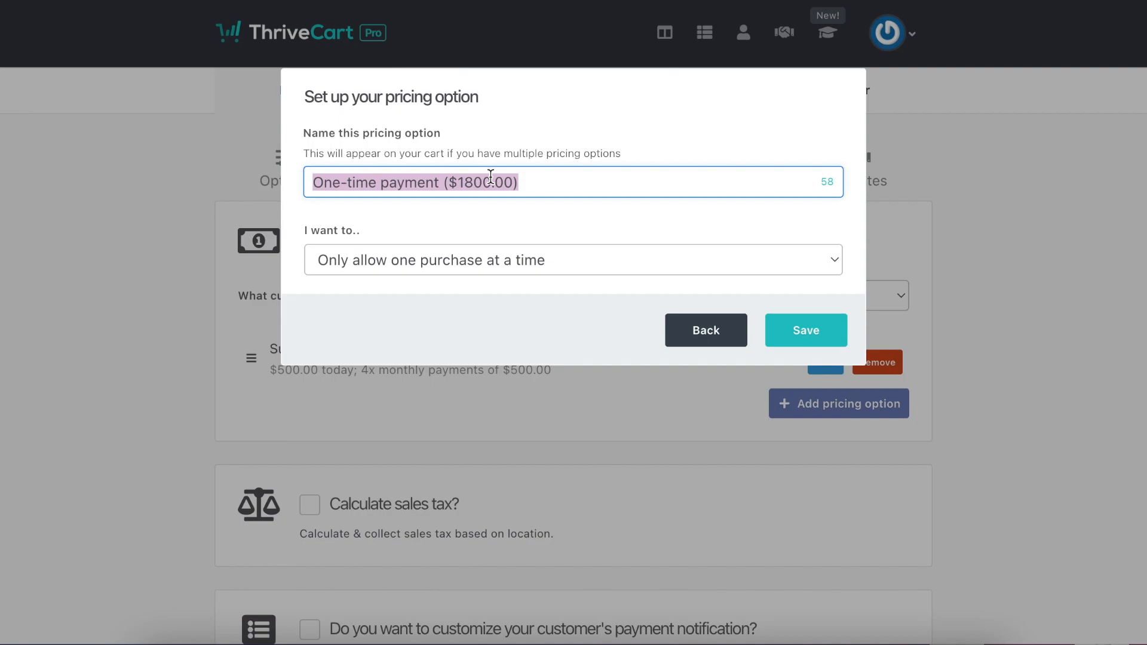
{"action": "type", "text": "Standard Room"}
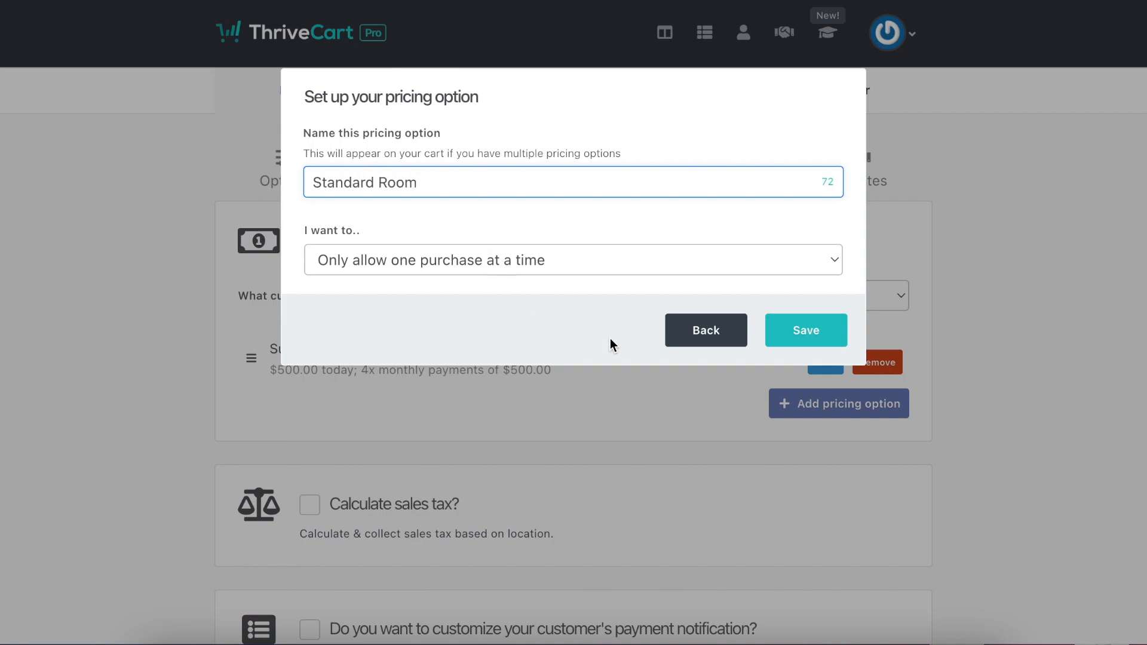
{"action": "left_click", "coordinate": [805, 330]}
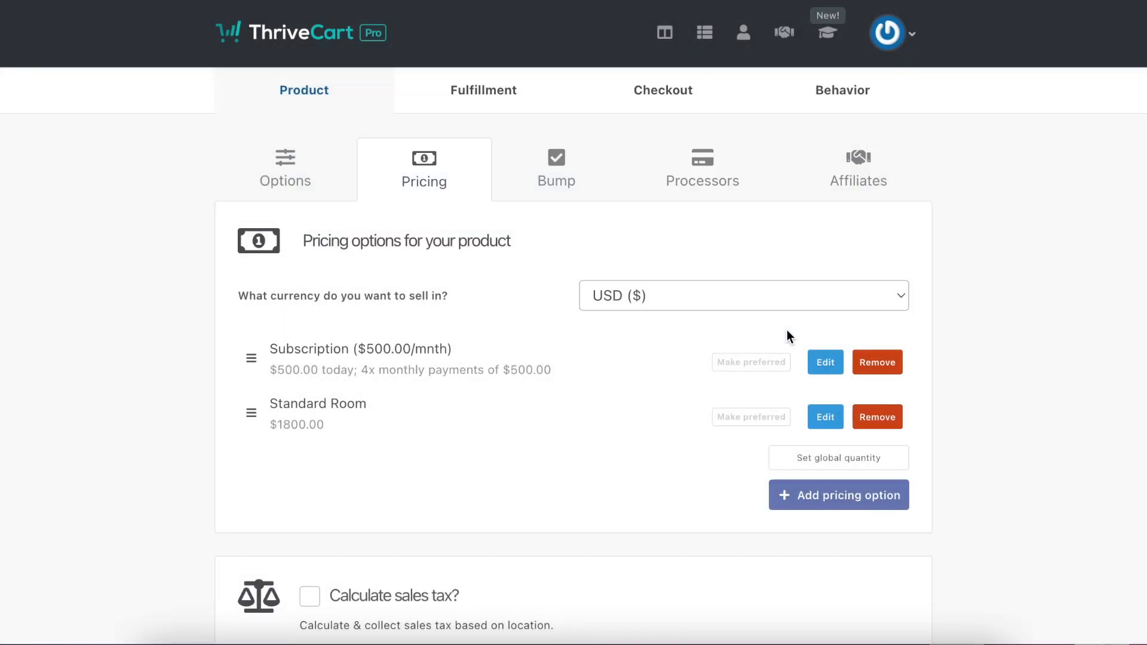
- Add a one-time $1500 pricing option named 'Early Bird'
{"action": "left_click", "coordinate": [838, 495]}
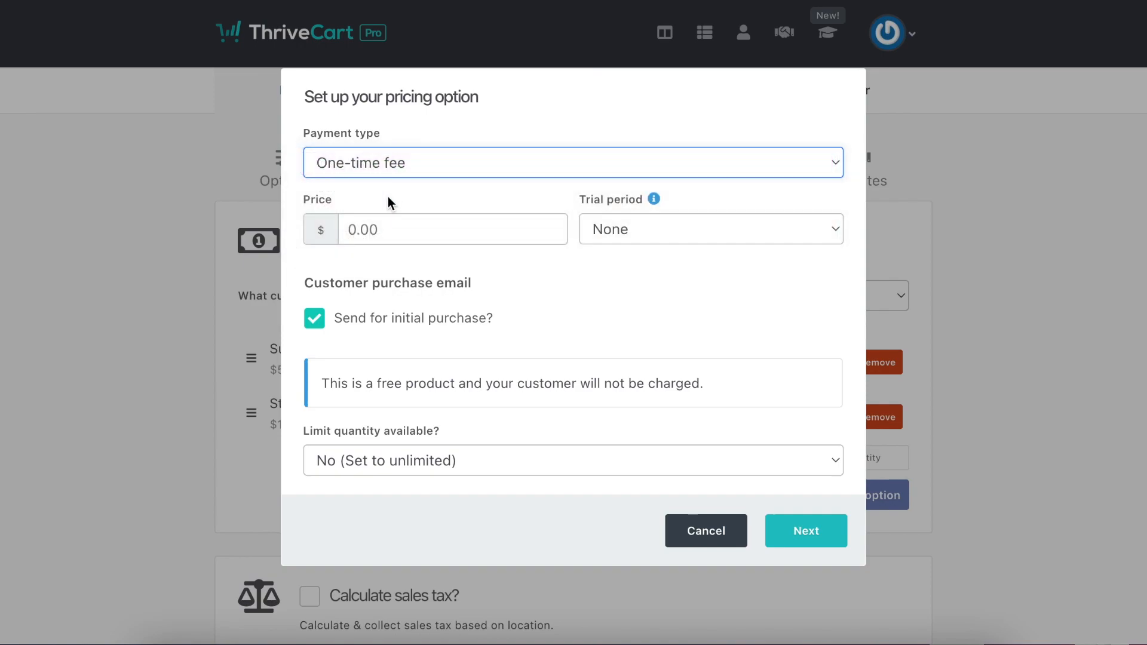
{"action": "type", "text": "1500"}
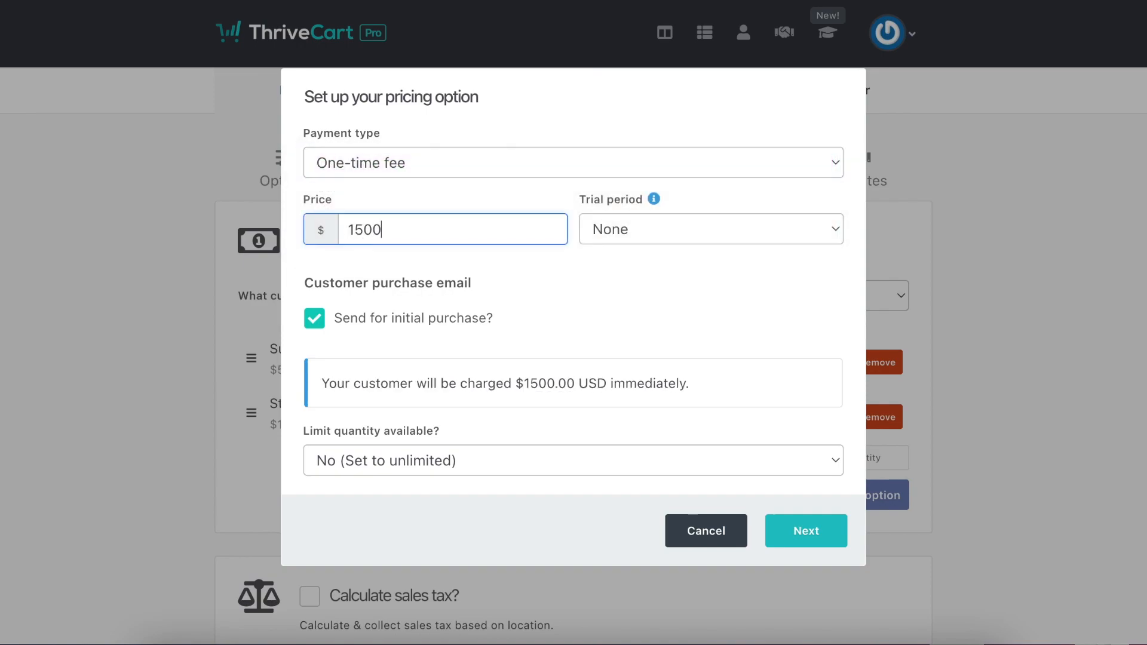
{"action": "left_click", "coordinate": [805, 531]}
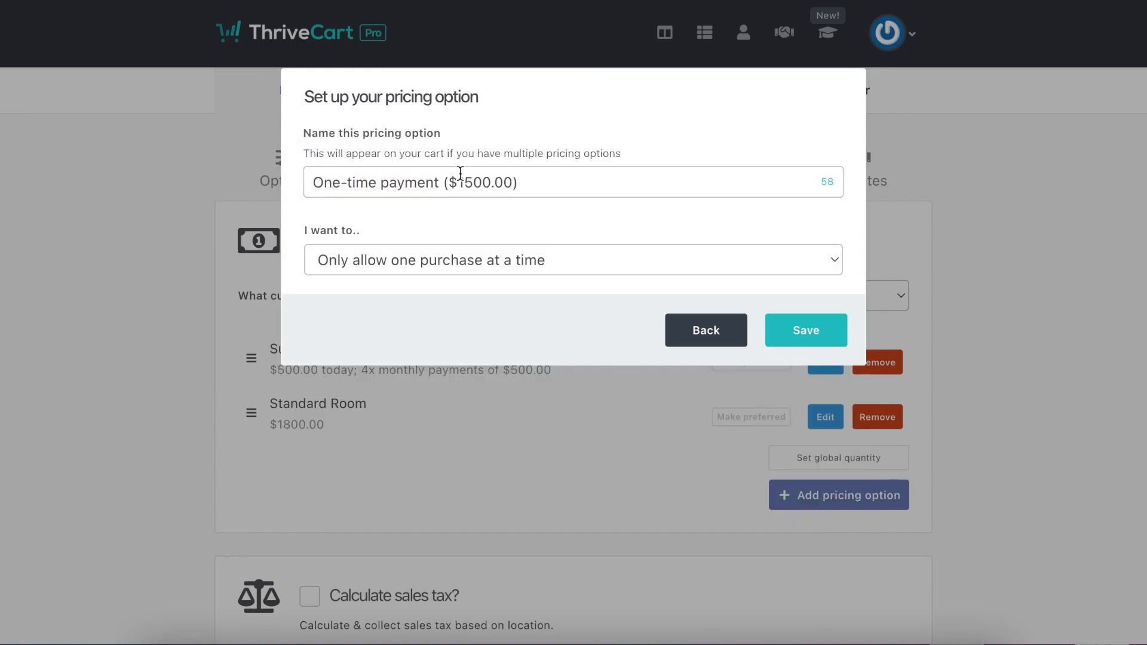
{"action": "type", "text": "Early Bir"}
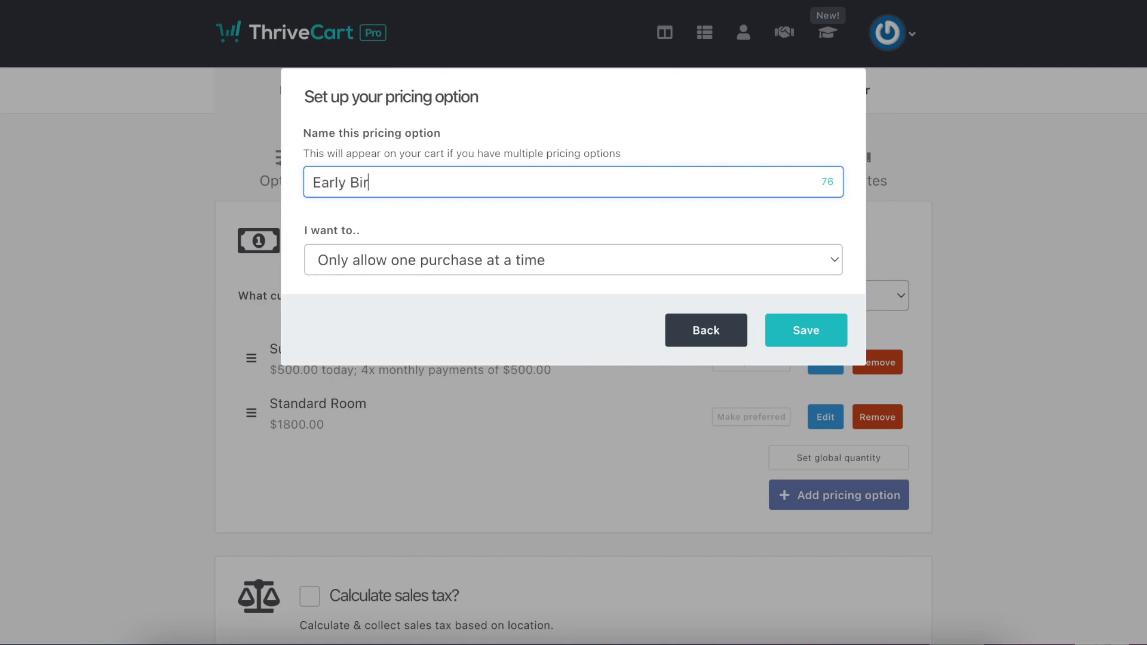
{"action": "left_click", "coordinate": [805, 330]}
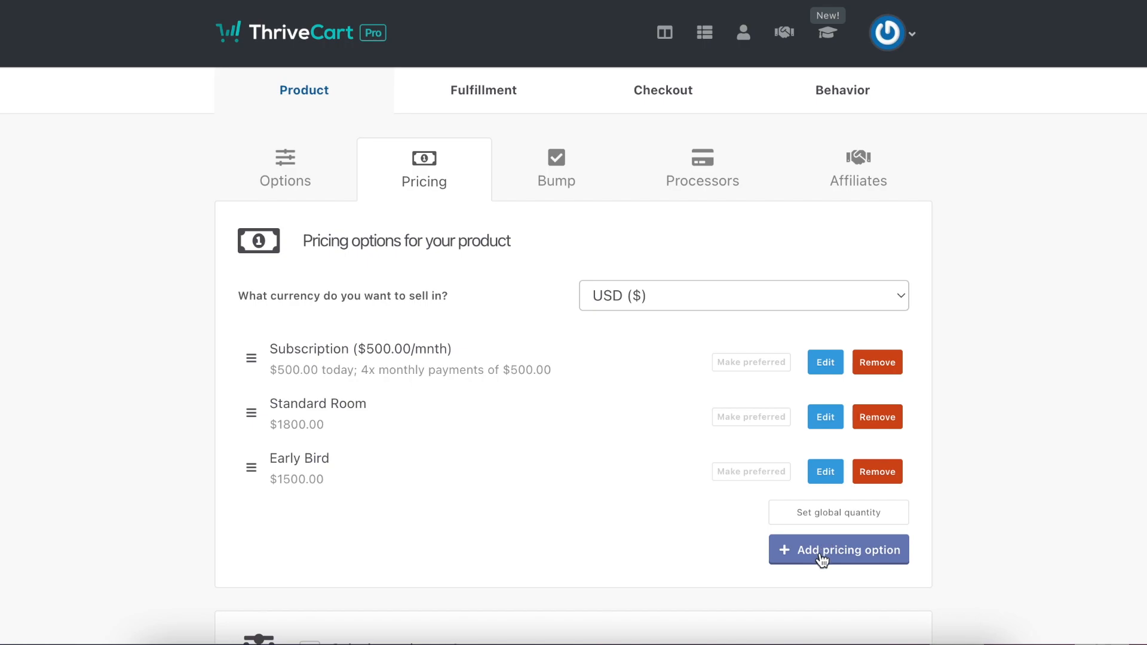
{"action": "left_click", "coordinate": [839, 549]}
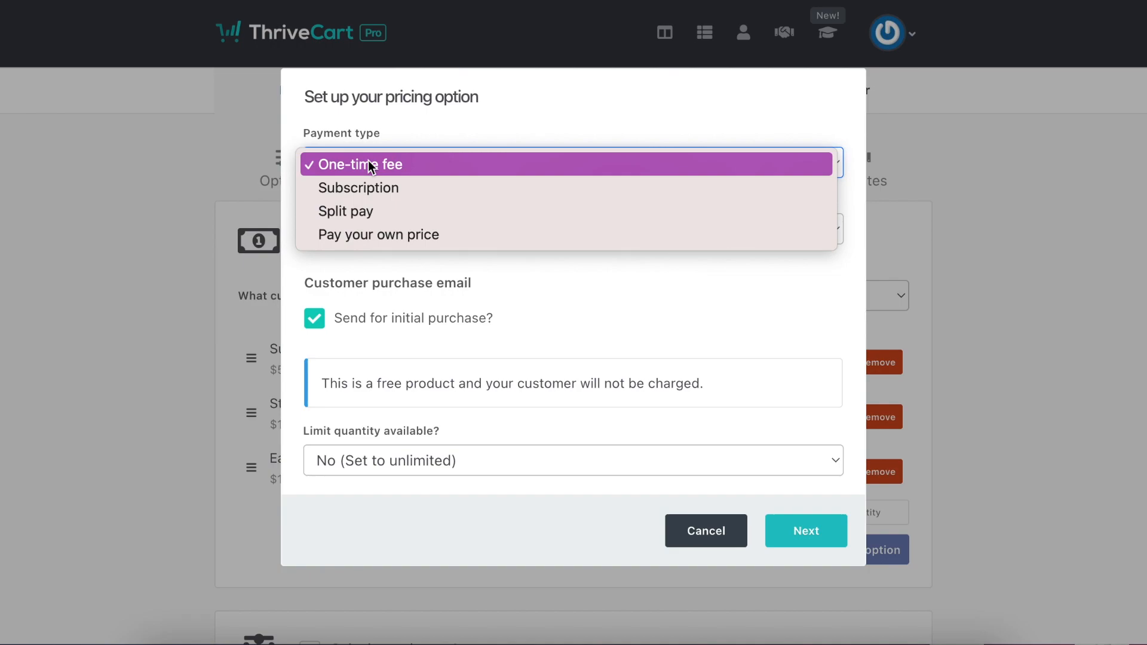
{"action": "mouse_move", "coordinate": [372, 177]}
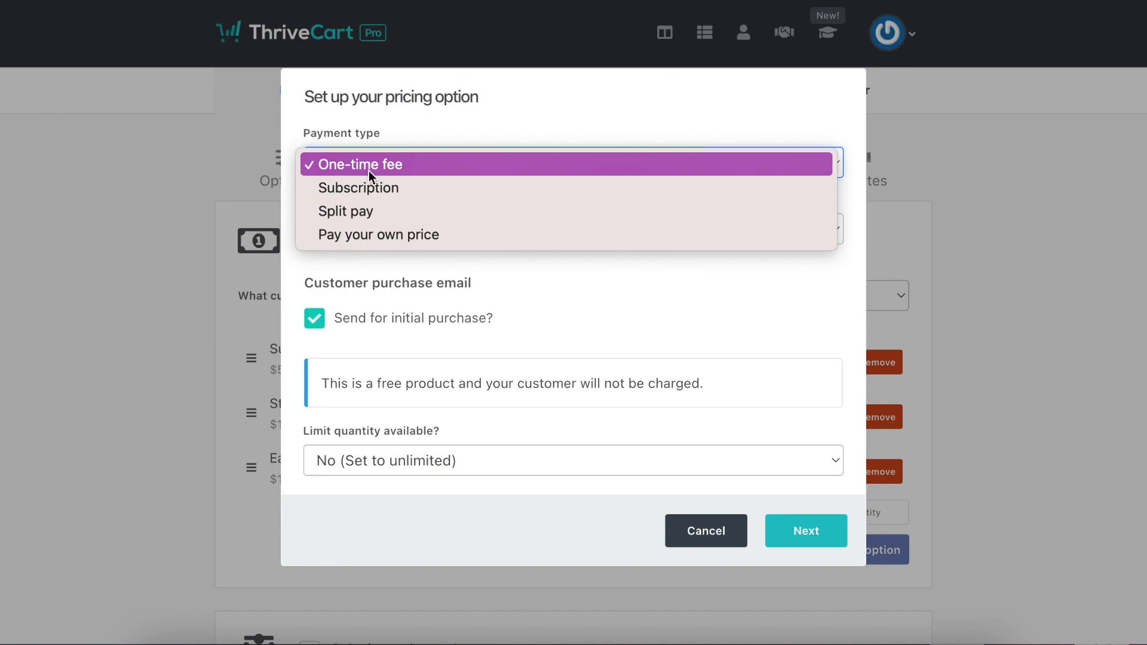
{"action": "left_click", "coordinate": [371, 164]}
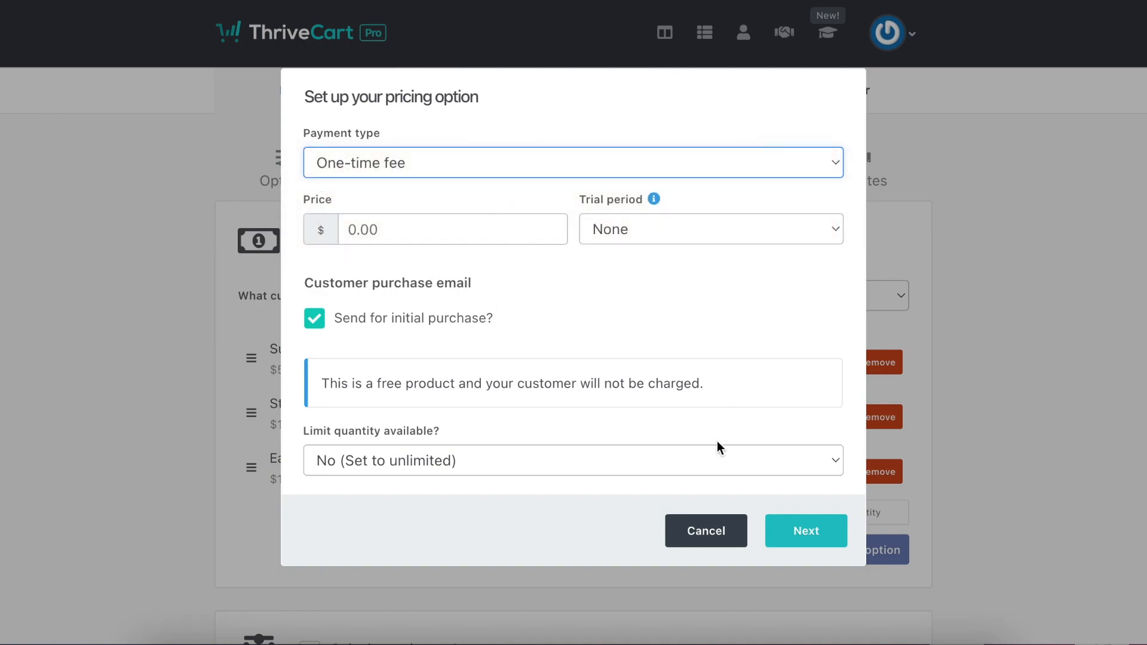
{"action": "mouse_move", "coordinate": [341, 216]}
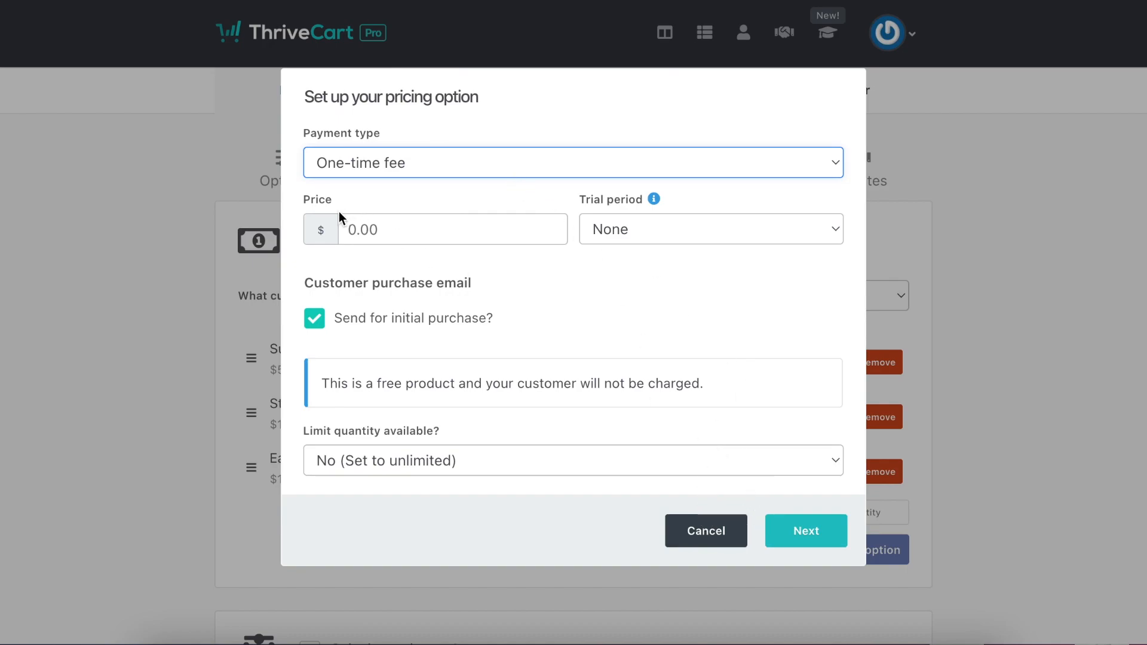
{"action": "type", "text": "10"}
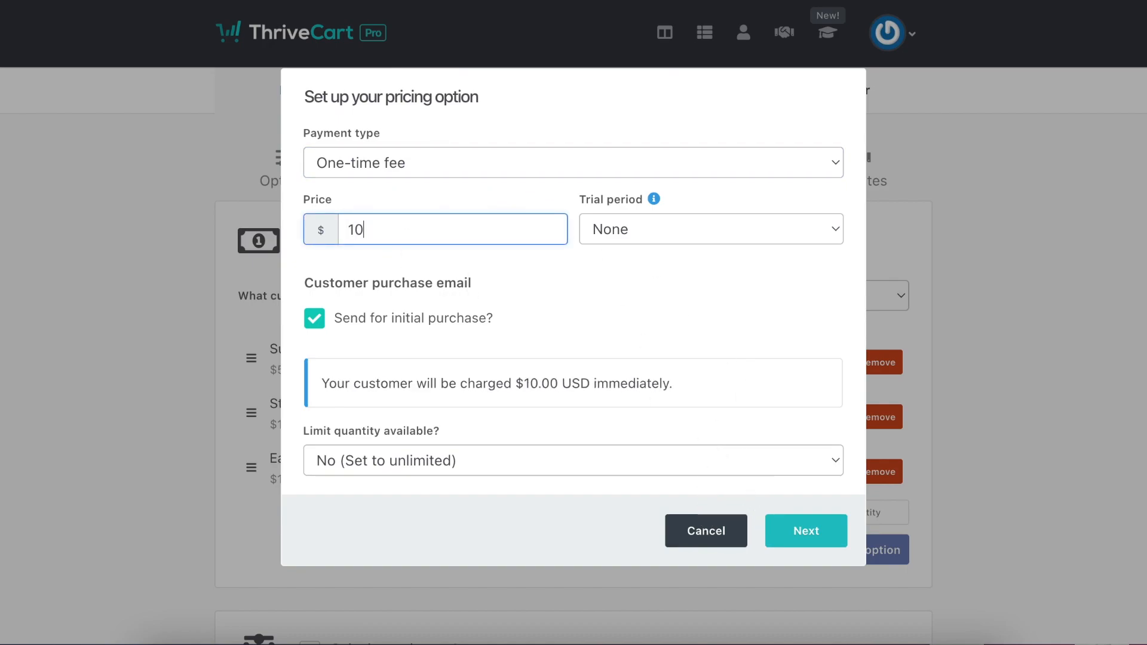
{"action": "left_click", "coordinate": [806, 530]}
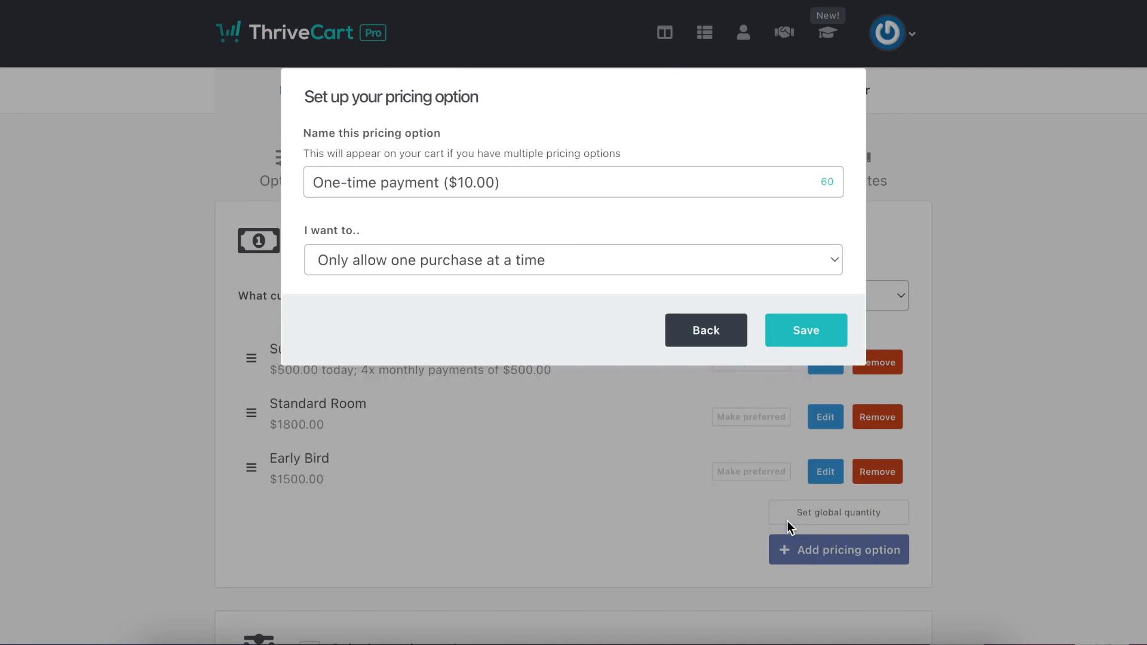
{"action": "left_click", "coordinate": [497, 183]}
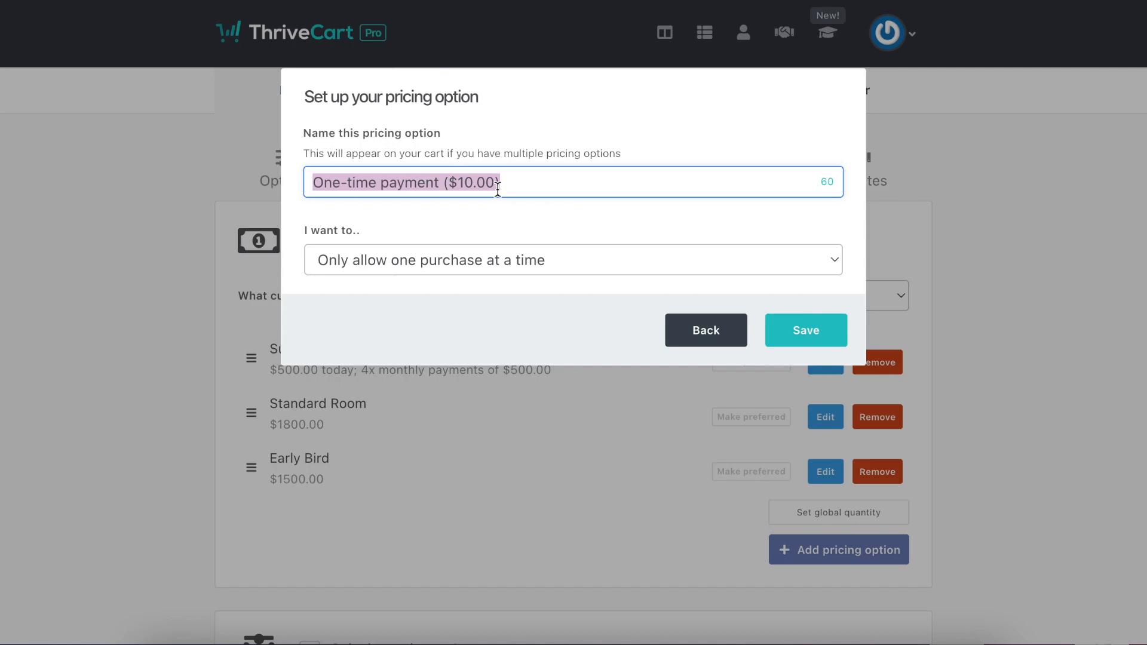
{"action": "left_click", "coordinate": [705, 330]}
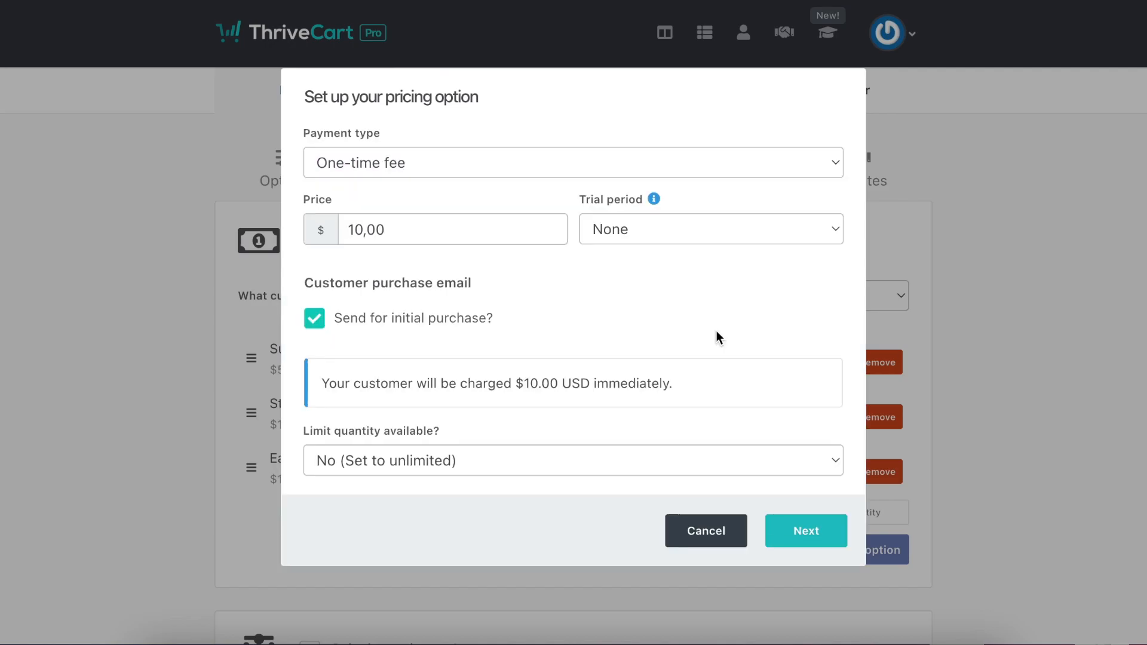
{"action": "left_click", "coordinate": [705, 530]}
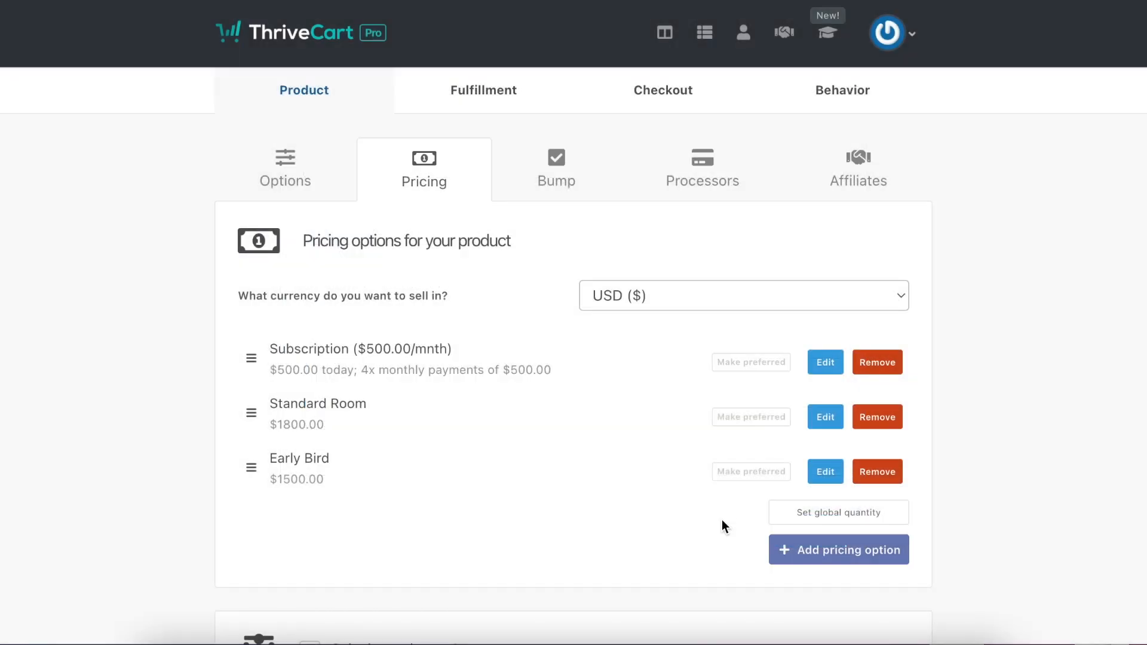
{"action": "mouse_move", "coordinate": [560, 173]}
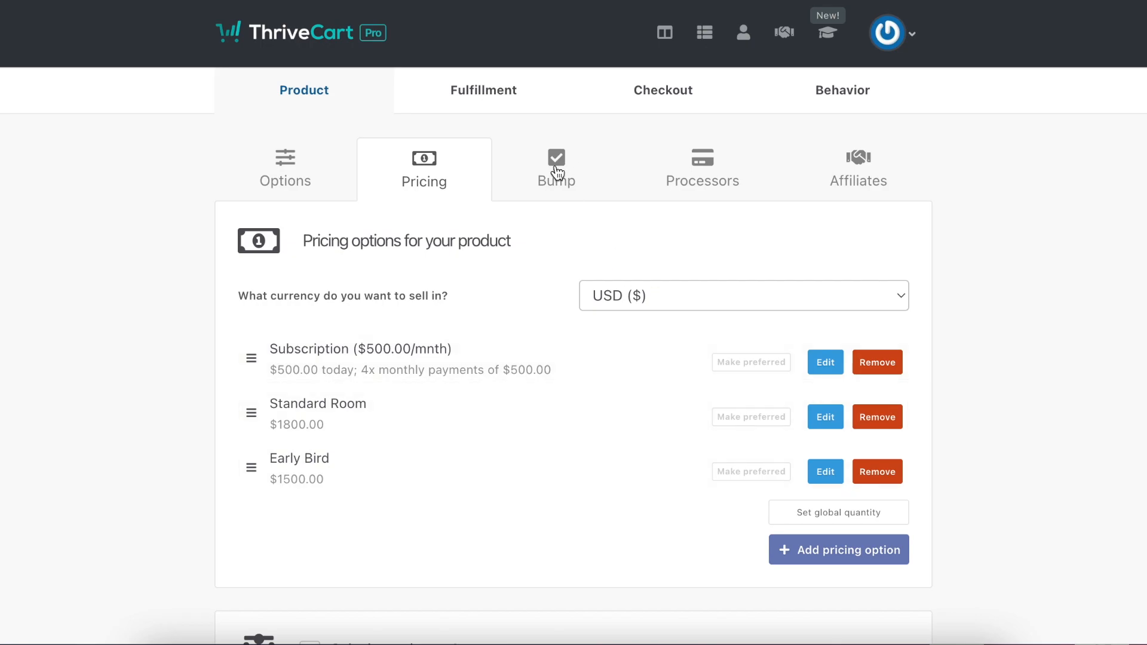
- Enable a digital bump offer named 'manifestation activation' at $0.00, set pre-selected to No
{"action": "left_click", "coordinate": [557, 164]}
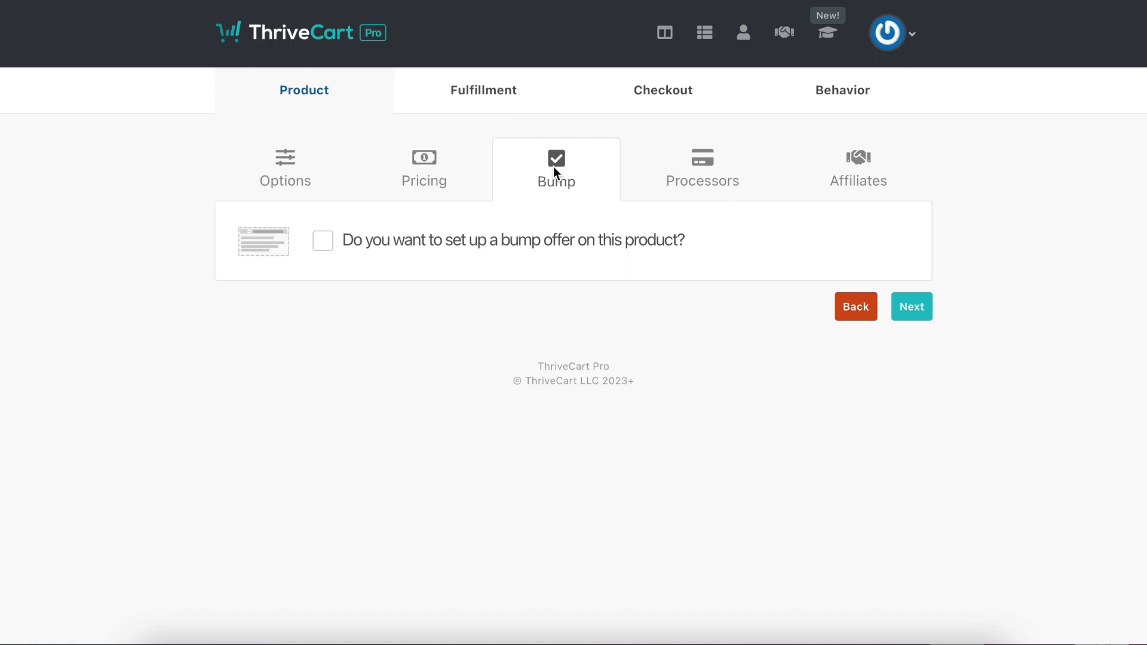
{"action": "mouse_move", "coordinate": [537, 172]}
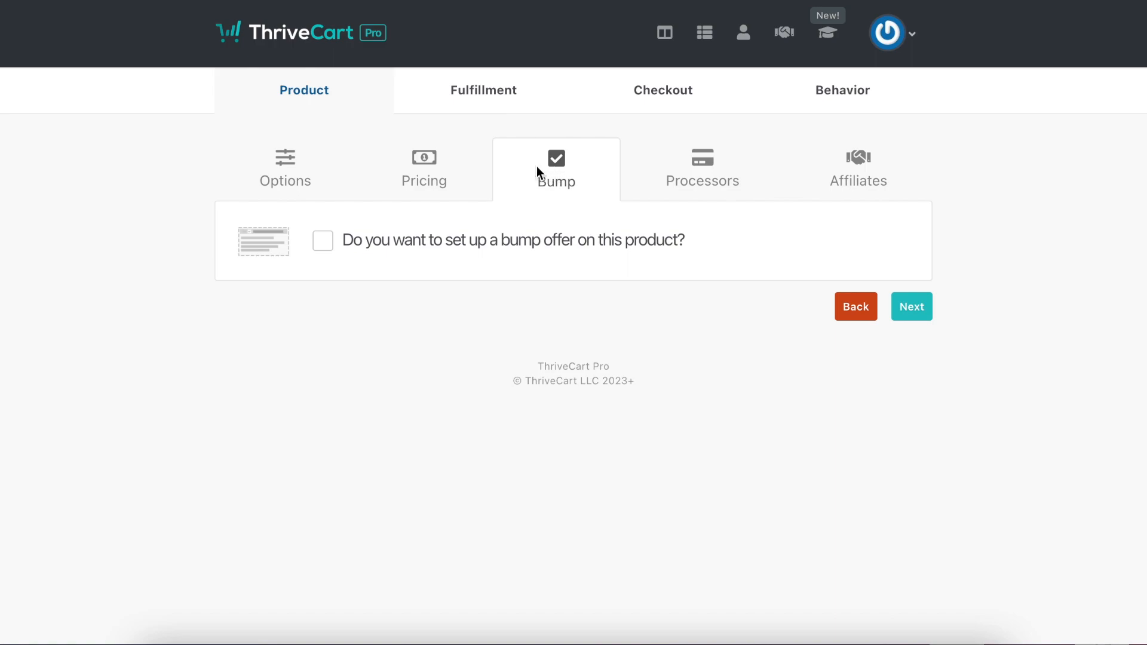
{"action": "left_click", "coordinate": [323, 240]}
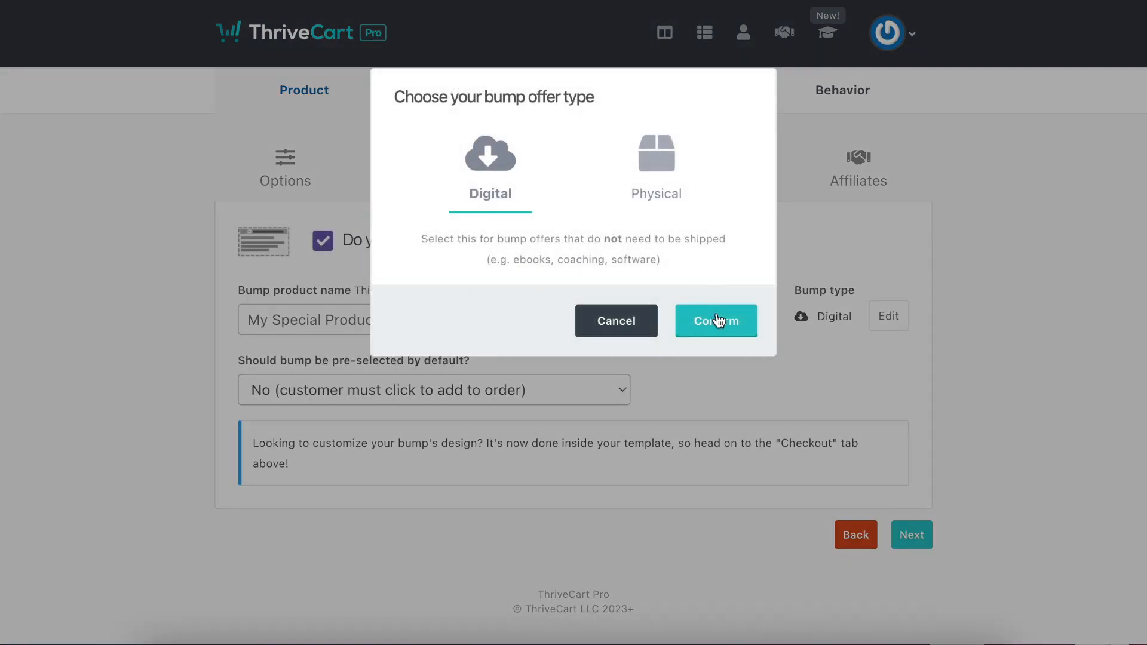
{"action": "left_click", "coordinate": [716, 320]}
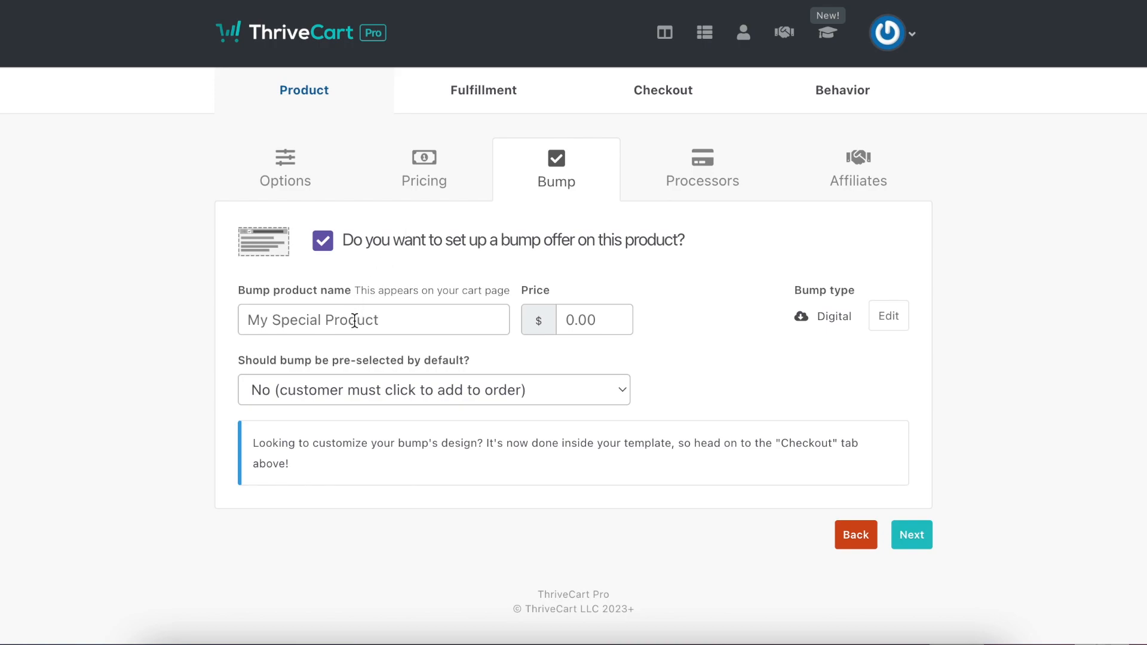
{"action": "type", "text": "manifestation activation"}
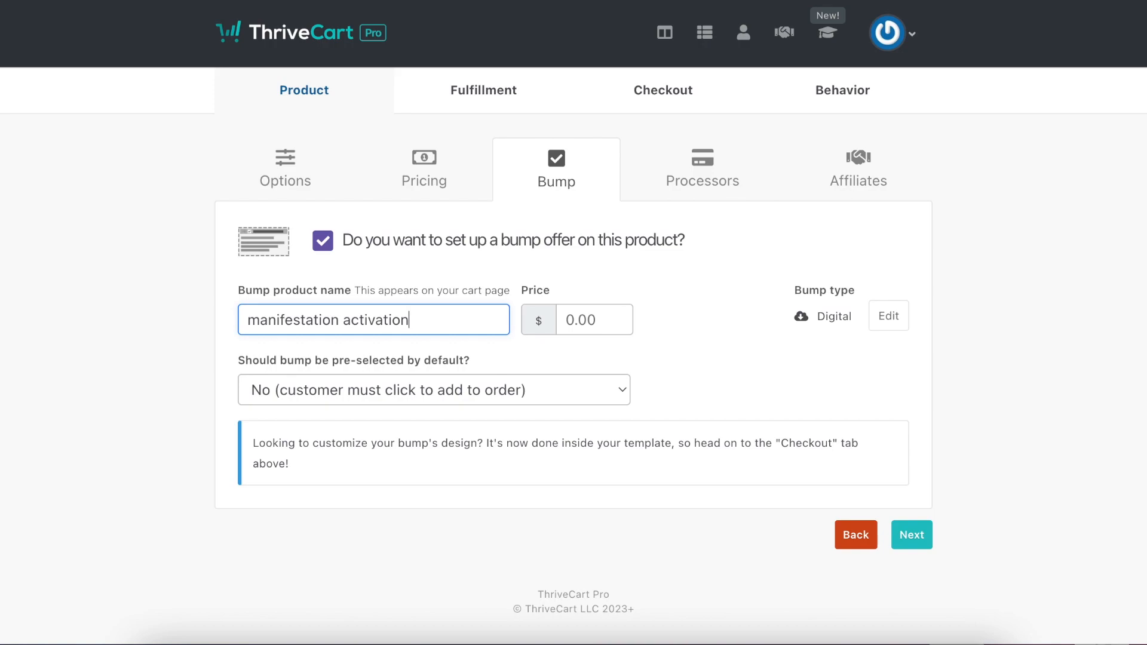
{"action": "mouse_move", "coordinate": [294, 374]}
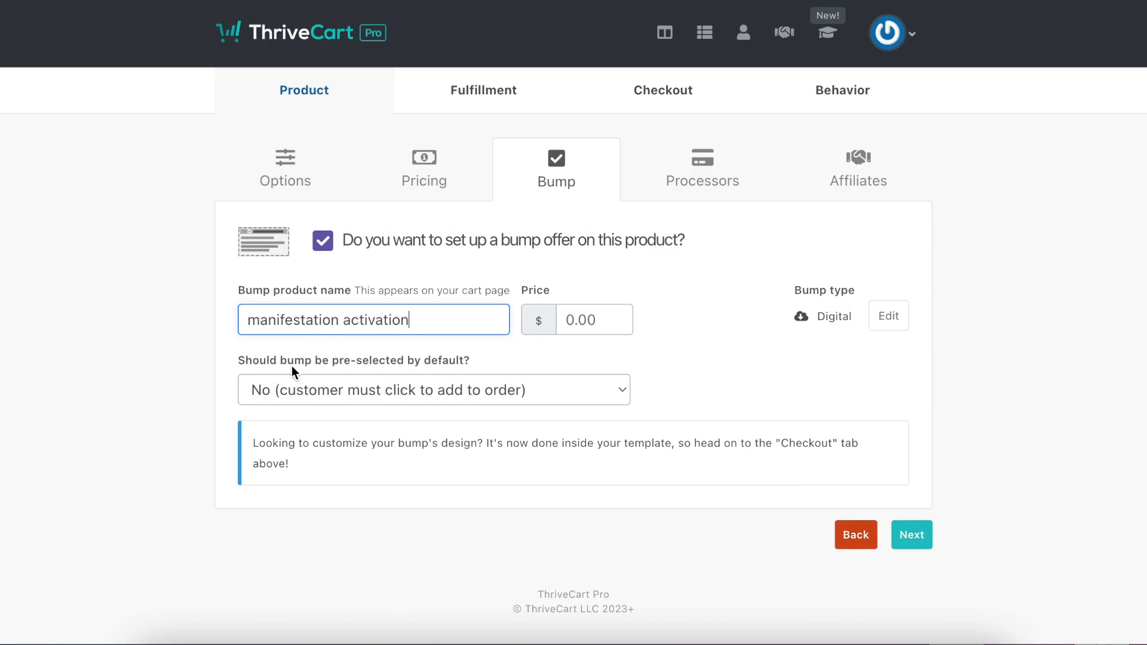
{"action": "mouse_move", "coordinate": [409, 401]}
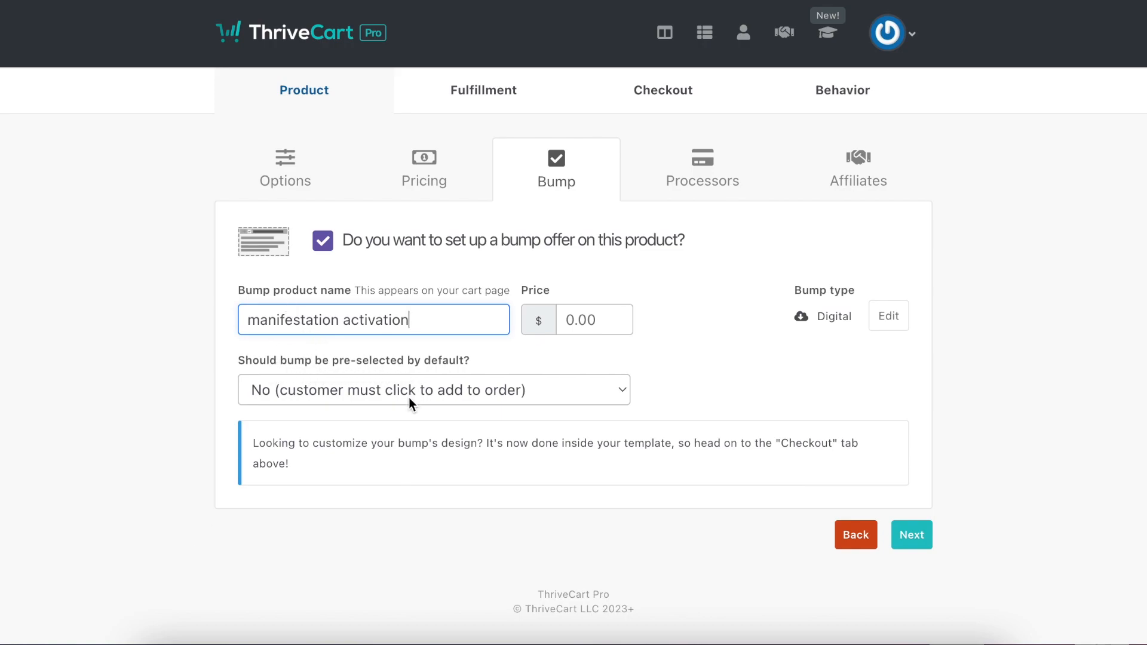
{"action": "left_click", "coordinate": [434, 390]}
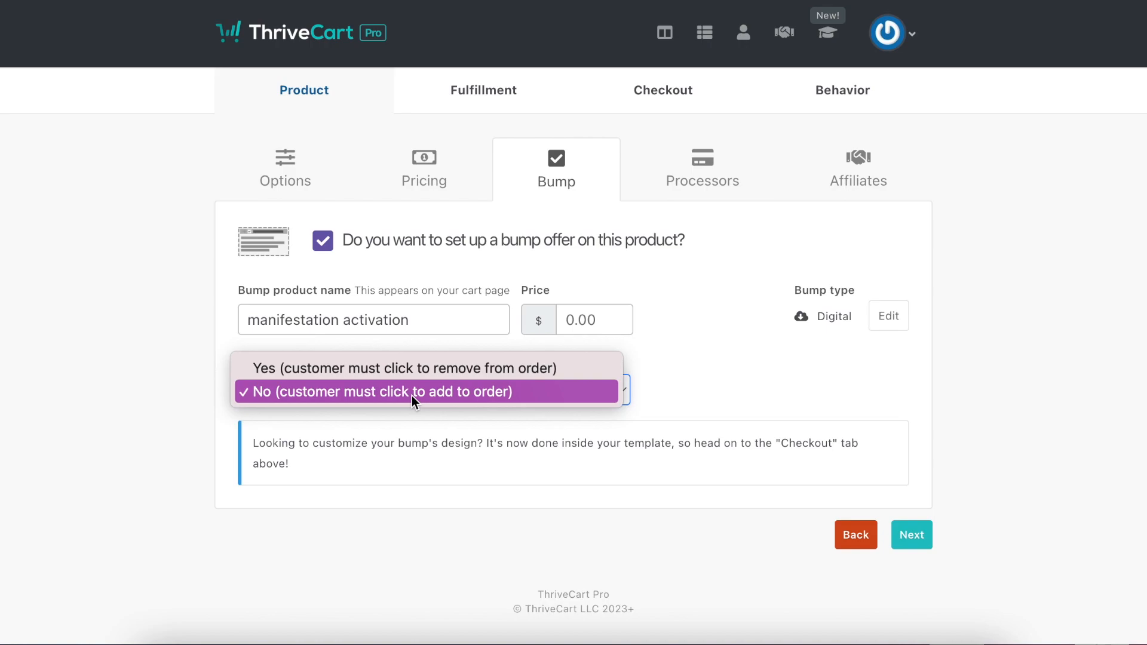
{"action": "mouse_move", "coordinate": [423, 384]}
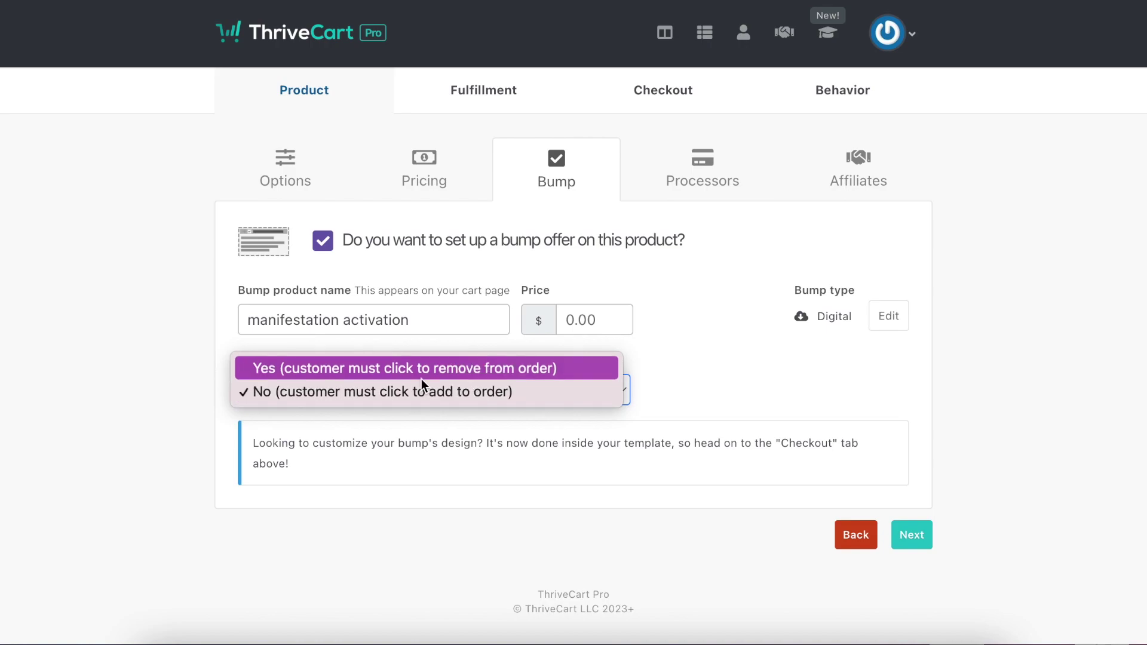
{"action": "left_click", "coordinate": [394, 392]}
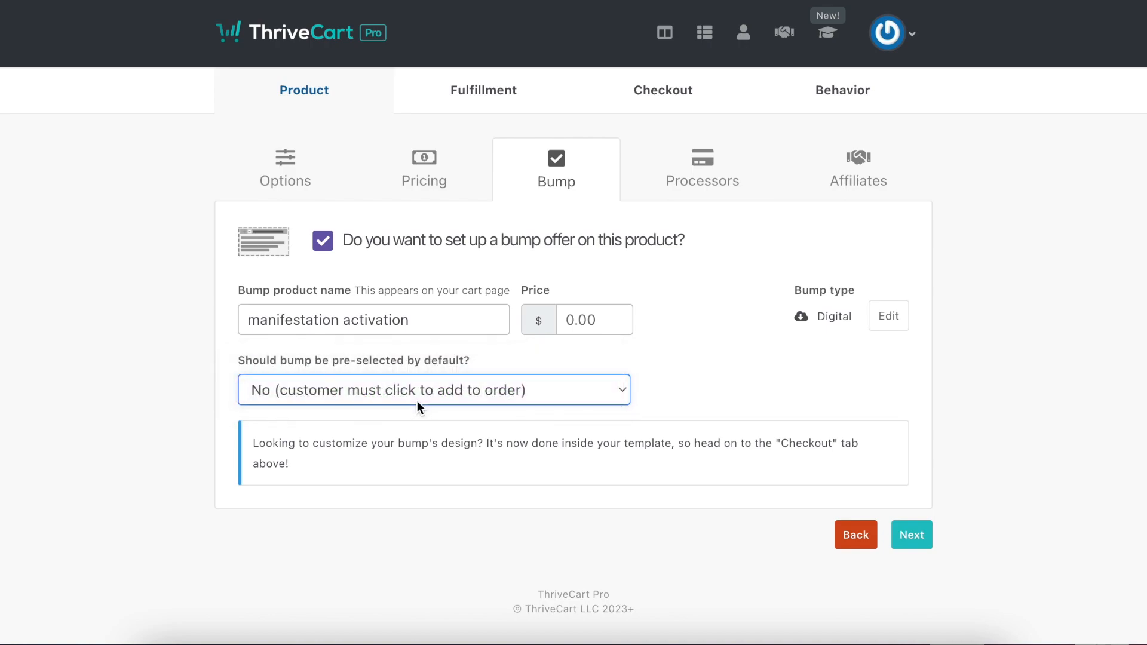
{"action": "left_click", "coordinate": [702, 169]}
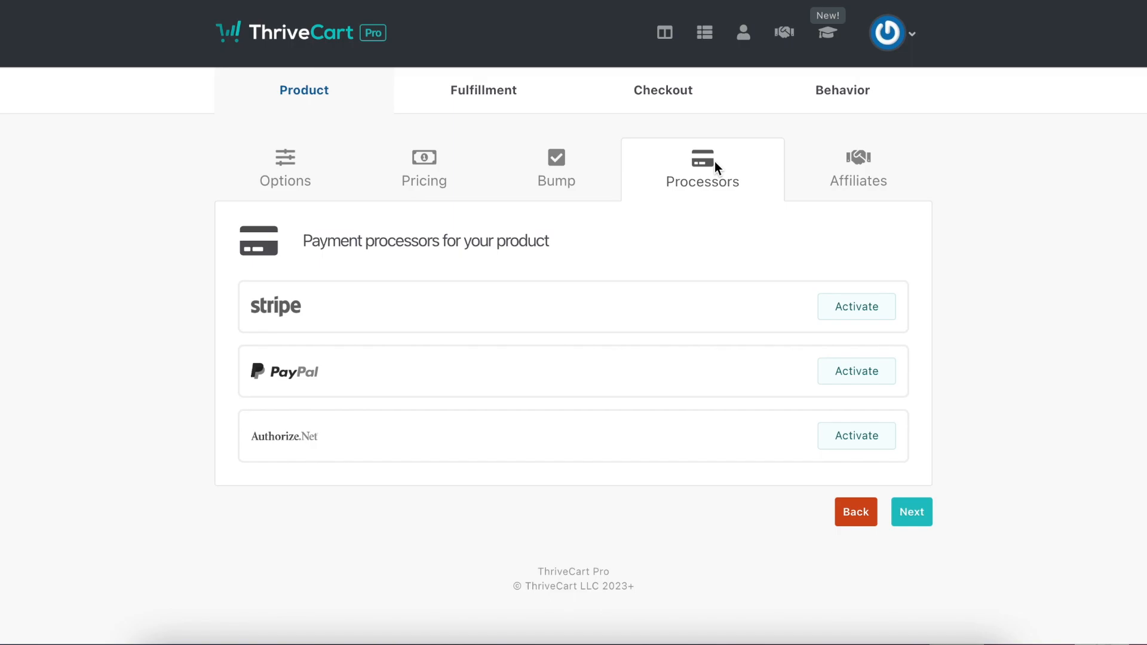
- Tick 'Do you want affiliates to promote this product?' in the affiliate settings
{"action": "left_click", "coordinate": [858, 174]}
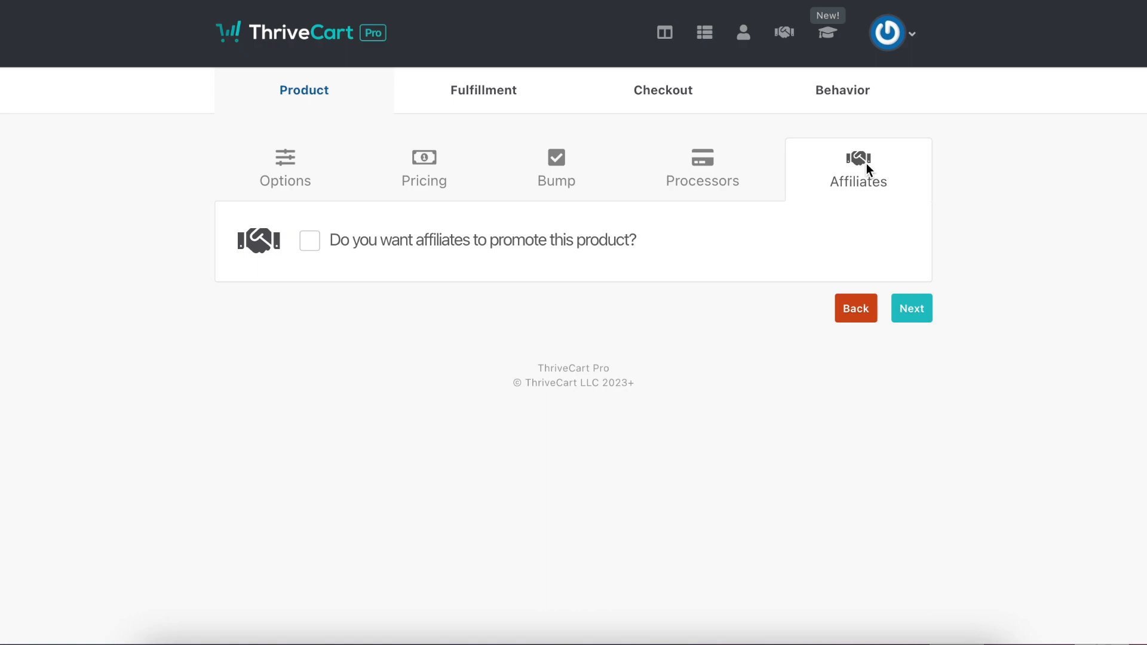
{"action": "left_click", "coordinate": [309, 240]}
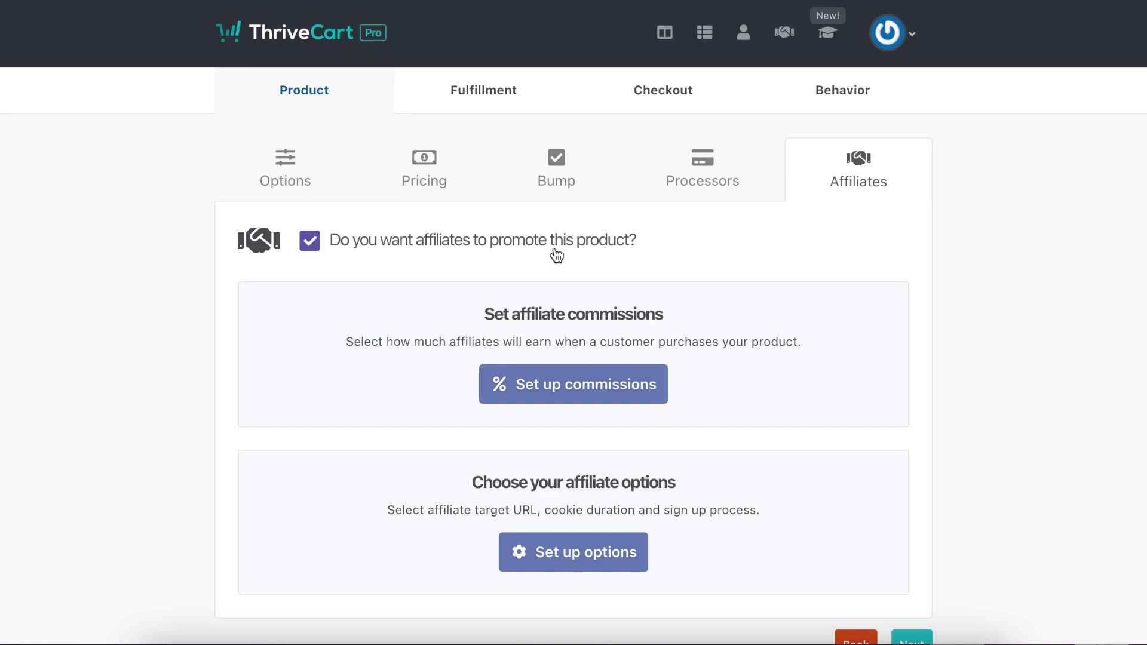
{"action": "mouse_move", "coordinate": [499, 98]}
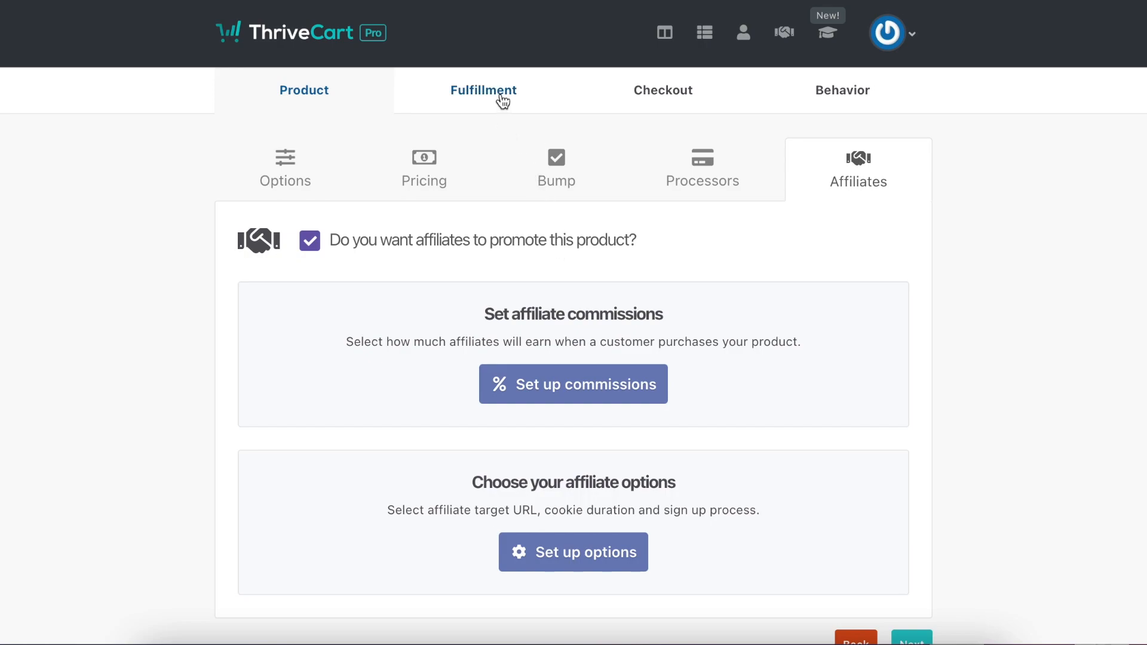
- In Fulfillment, keep the after-purchase action as Display their total/invoice
{"action": "left_click", "coordinate": [482, 91]}
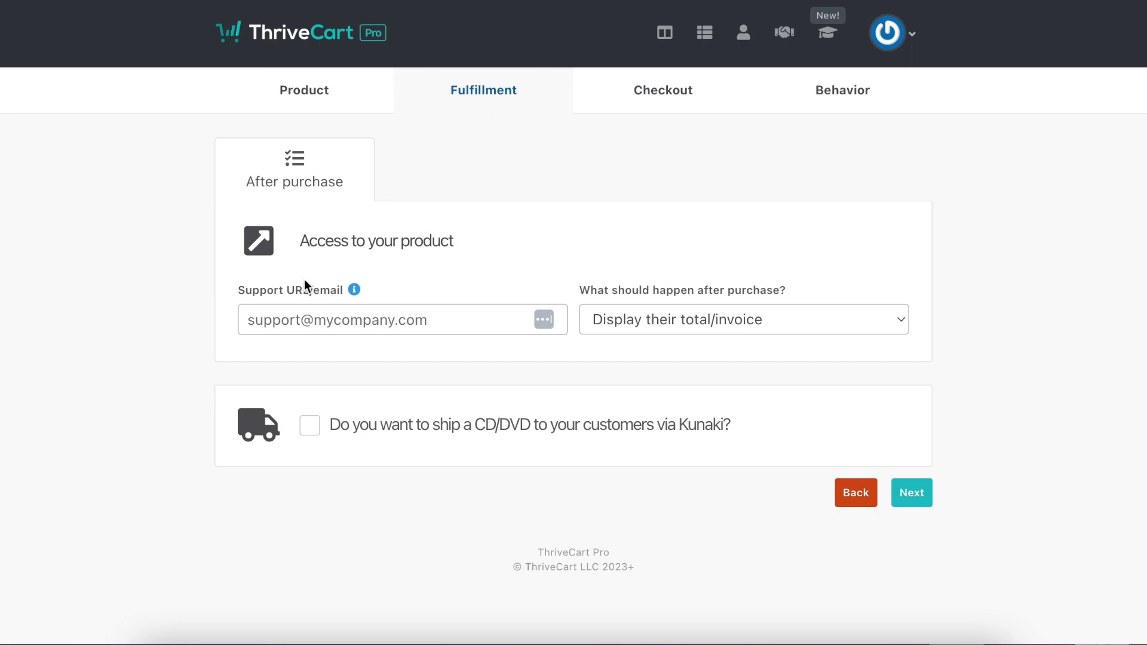
{"action": "left_click", "coordinate": [743, 320]}
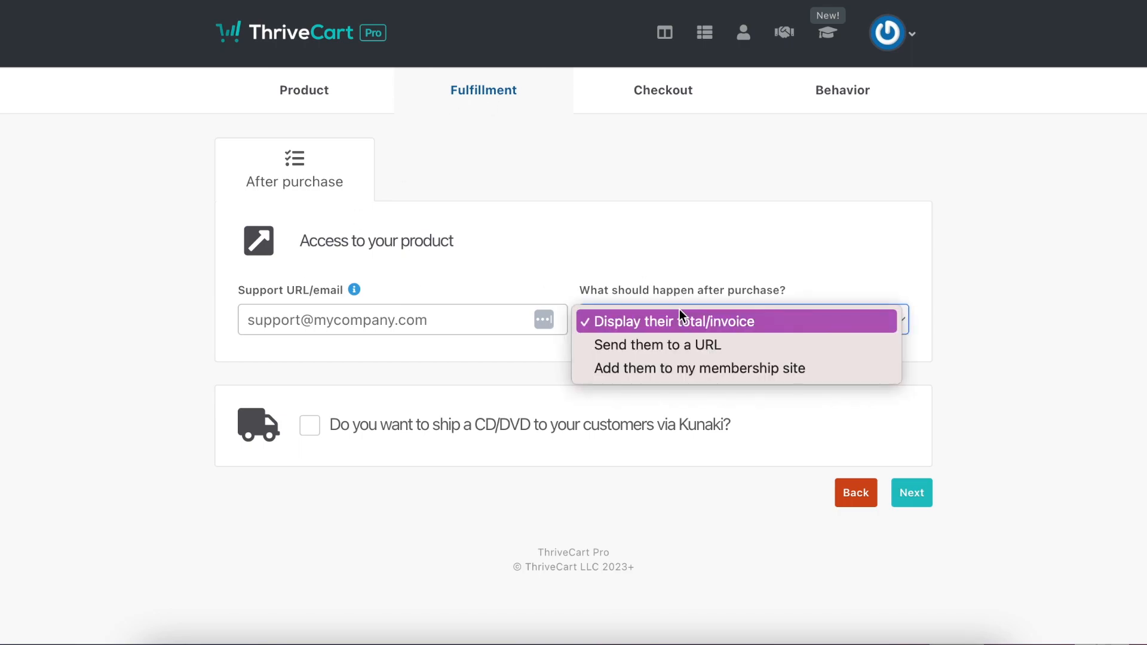
{"action": "mouse_move", "coordinate": [687, 383]}
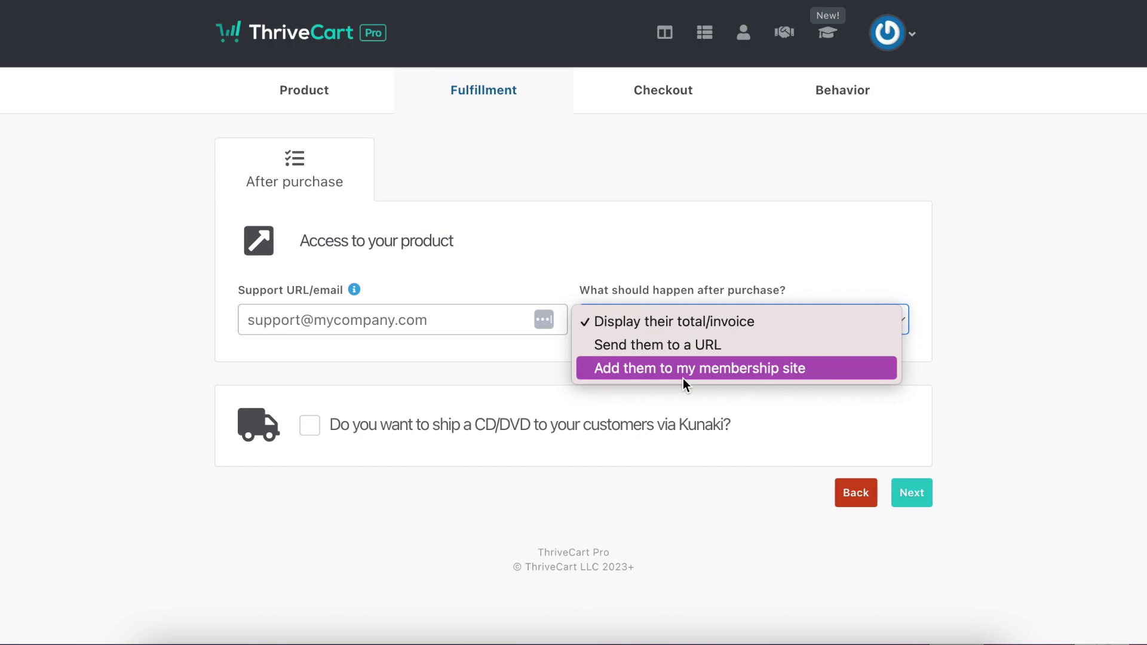
{"action": "mouse_move", "coordinate": [695, 360]}
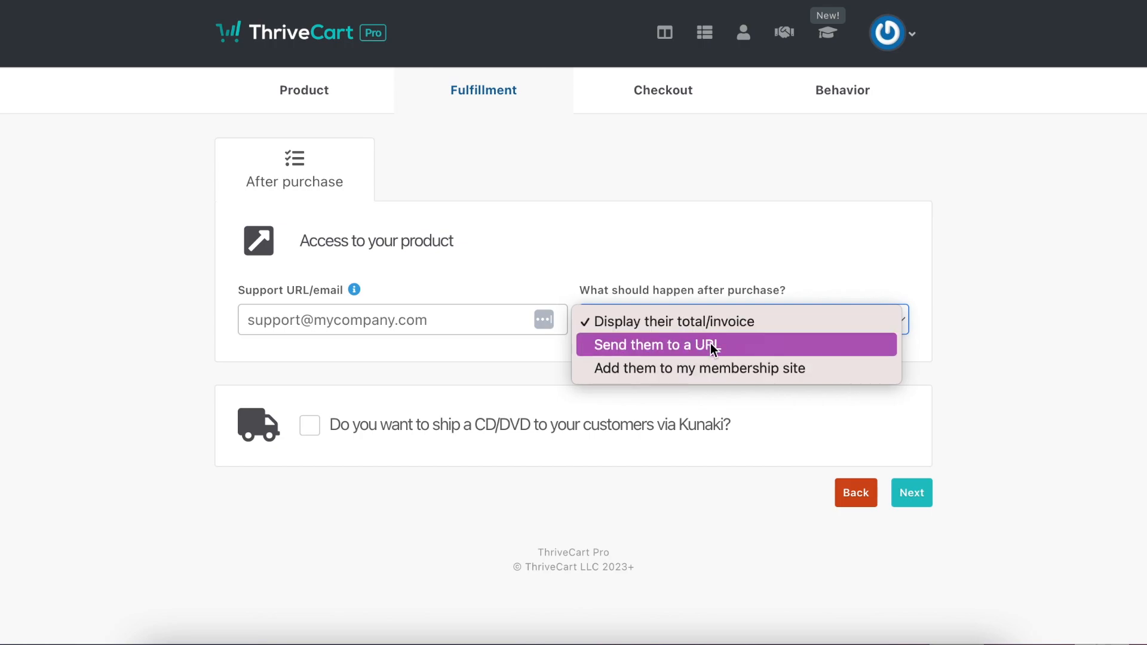
{"action": "mouse_move", "coordinate": [729, 329]}
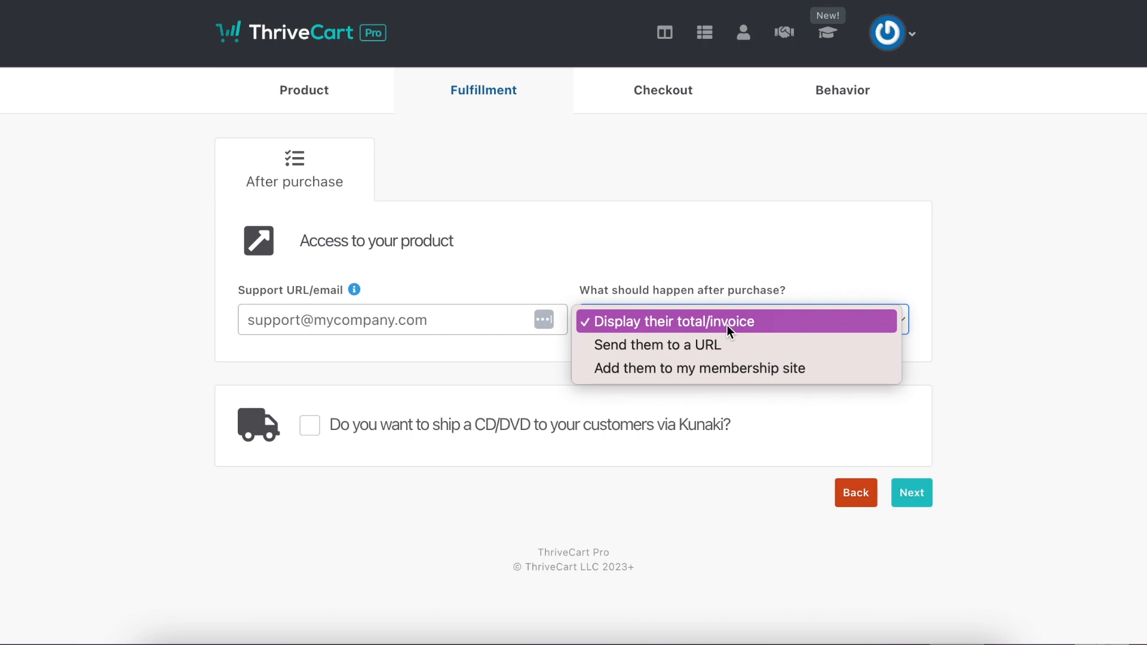
{"action": "left_click", "coordinate": [675, 321]}
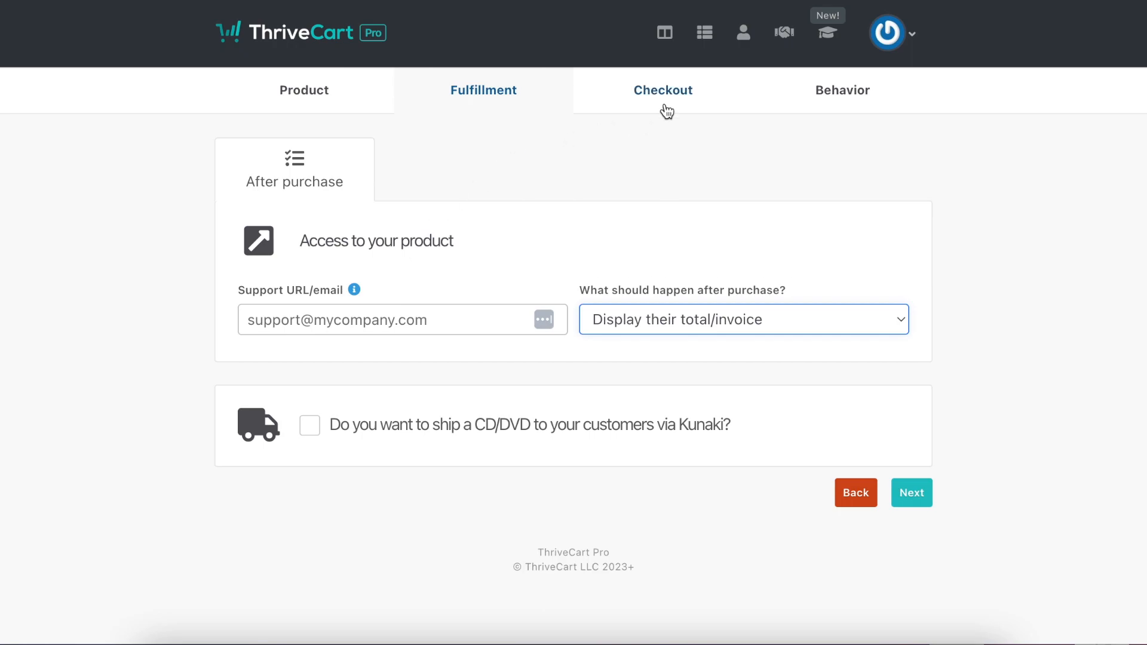
- Browse the Sales carts template gallery for the checkout page design
{"action": "left_click", "coordinate": [662, 91]}
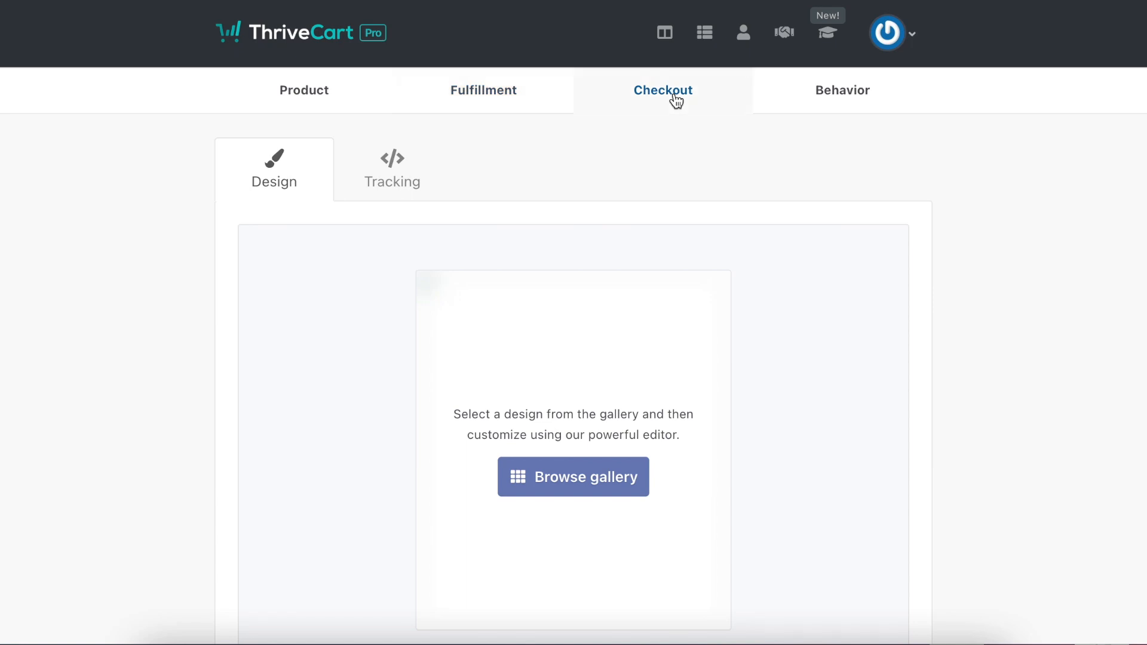
{"action": "scroll", "scroll_direction": "down", "scroll_amount": 3}
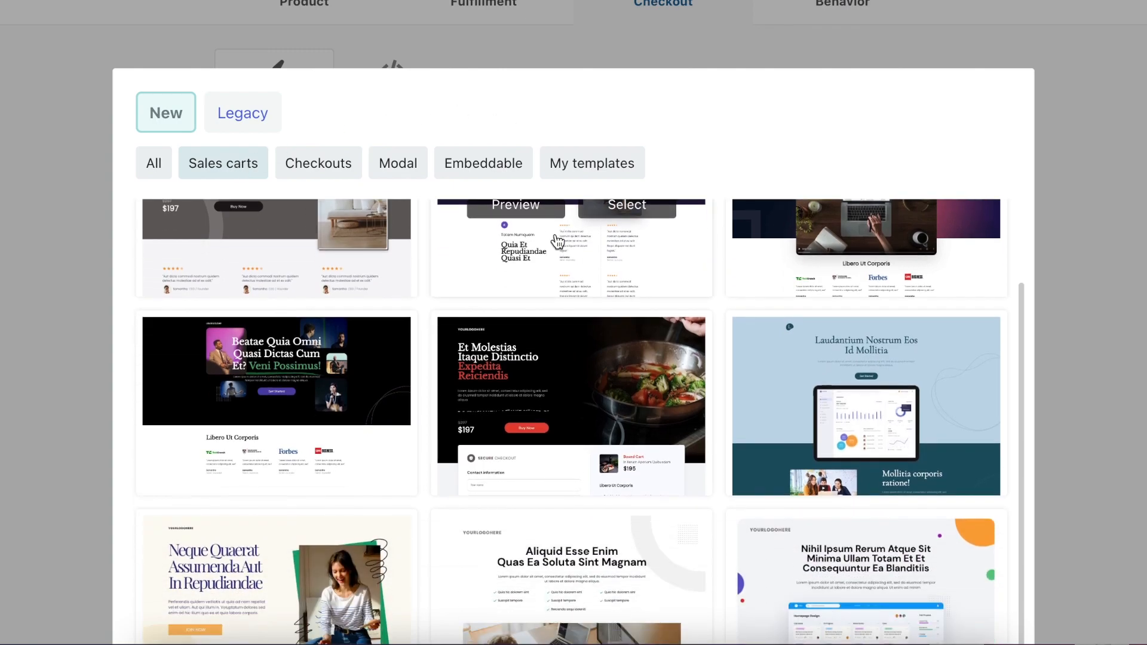
{"action": "scroll", "scroll_direction": "down", "scroll_amount": 3}
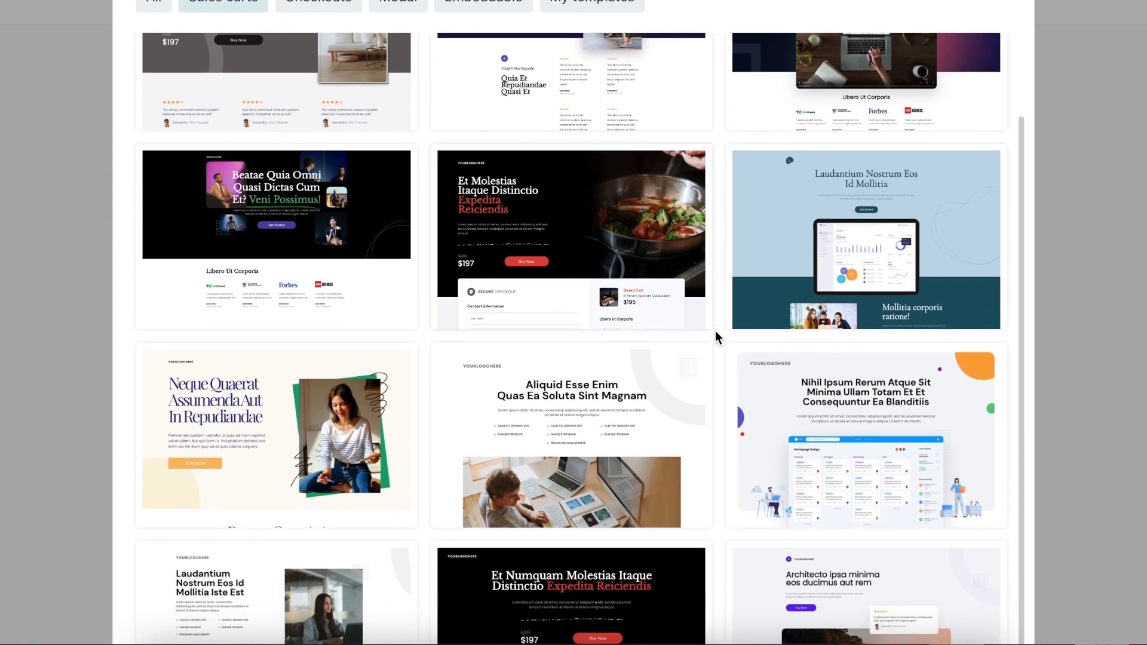
{"action": "scroll", "scroll_direction": "down", "scroll_amount": 3}
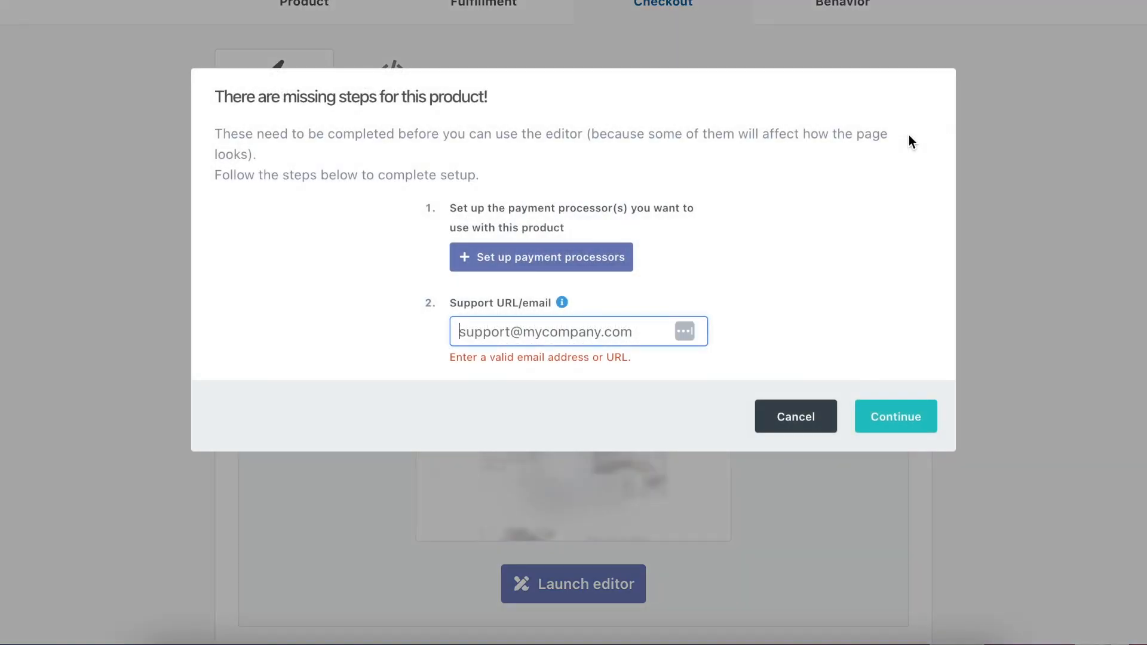
- Activate Stripe Legacy with a chosen account, Apple Pay and Google Pay enabled, and save
{"action": "left_click", "coordinate": [540, 257]}
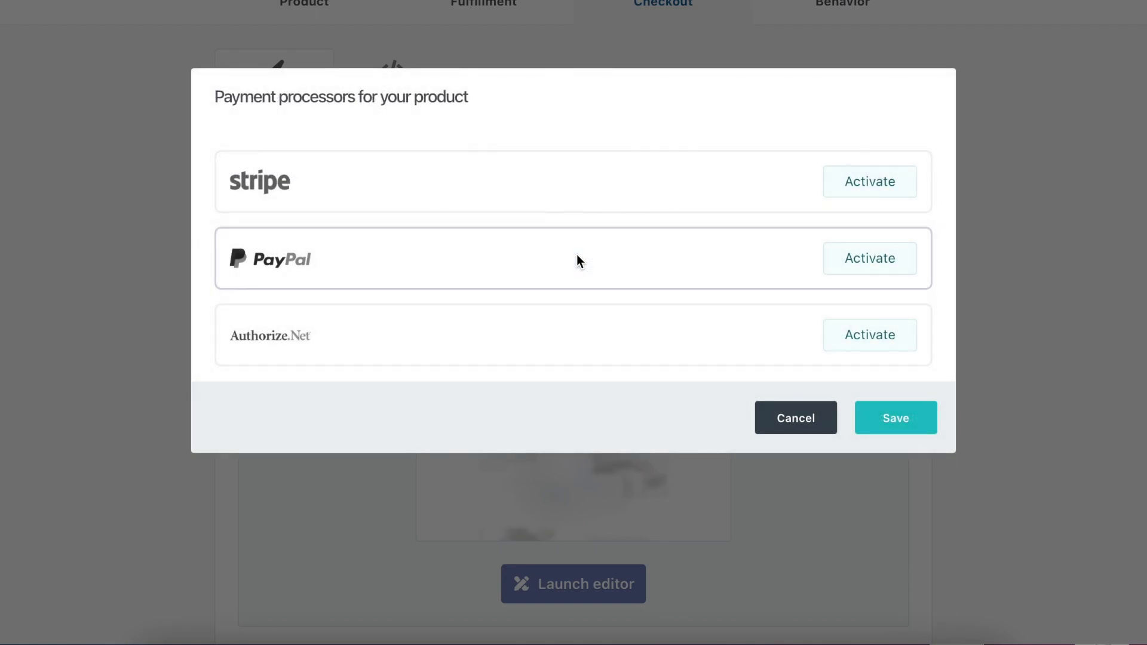
{"action": "left_click", "coordinate": [870, 181]}
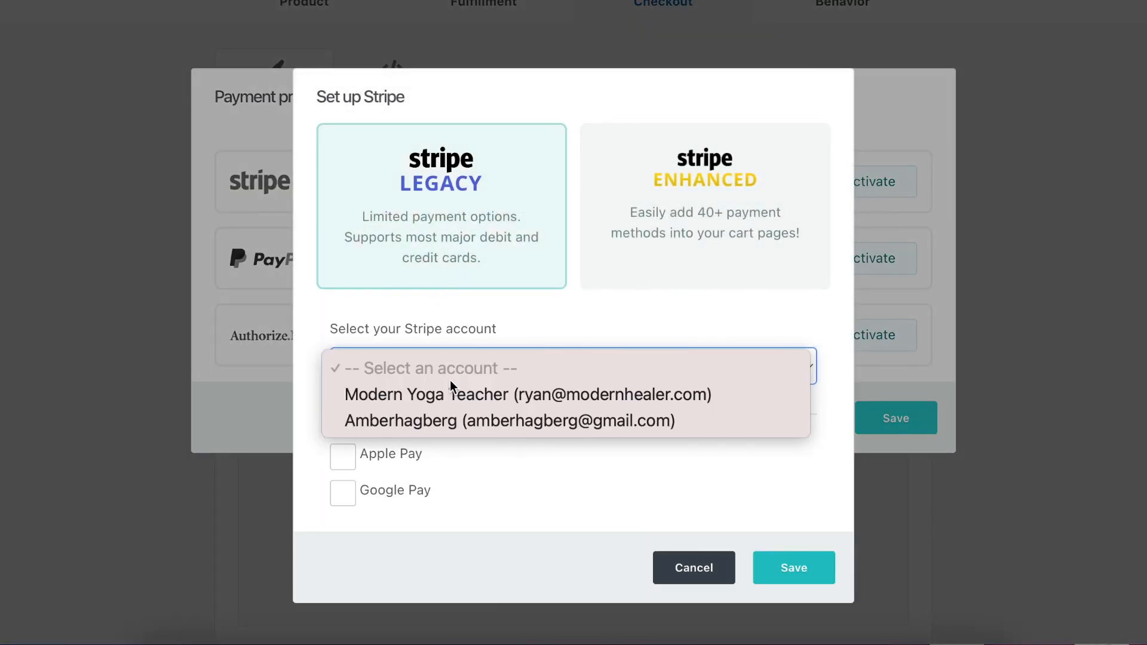
{"action": "left_click", "coordinate": [509, 421]}
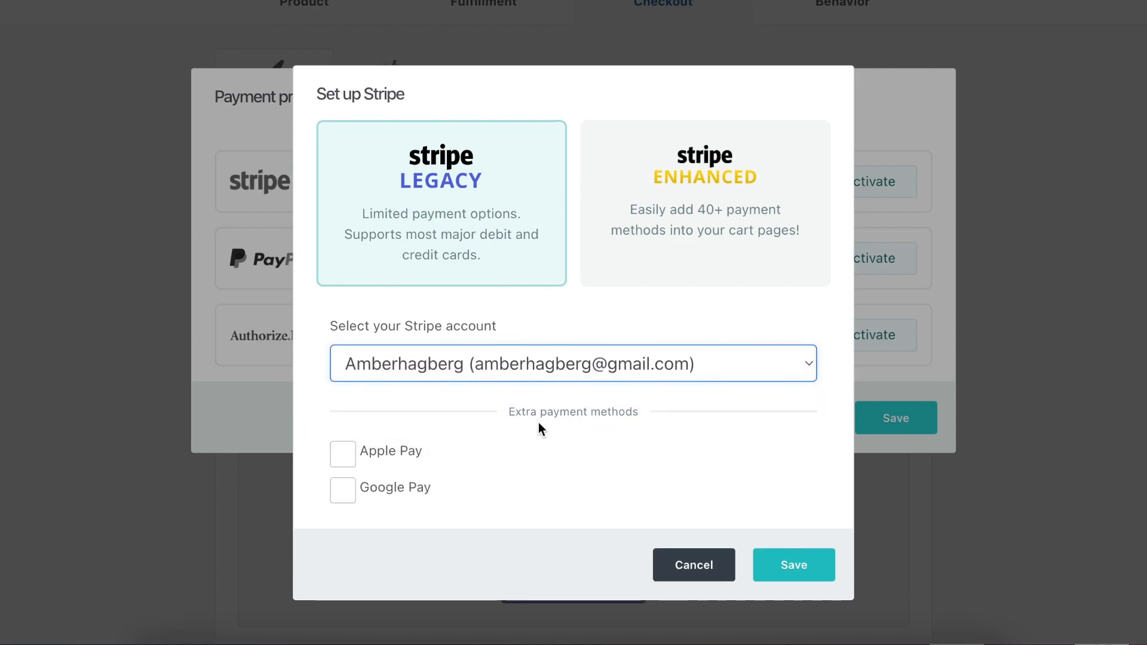
{"action": "left_click", "coordinate": [342, 454]}
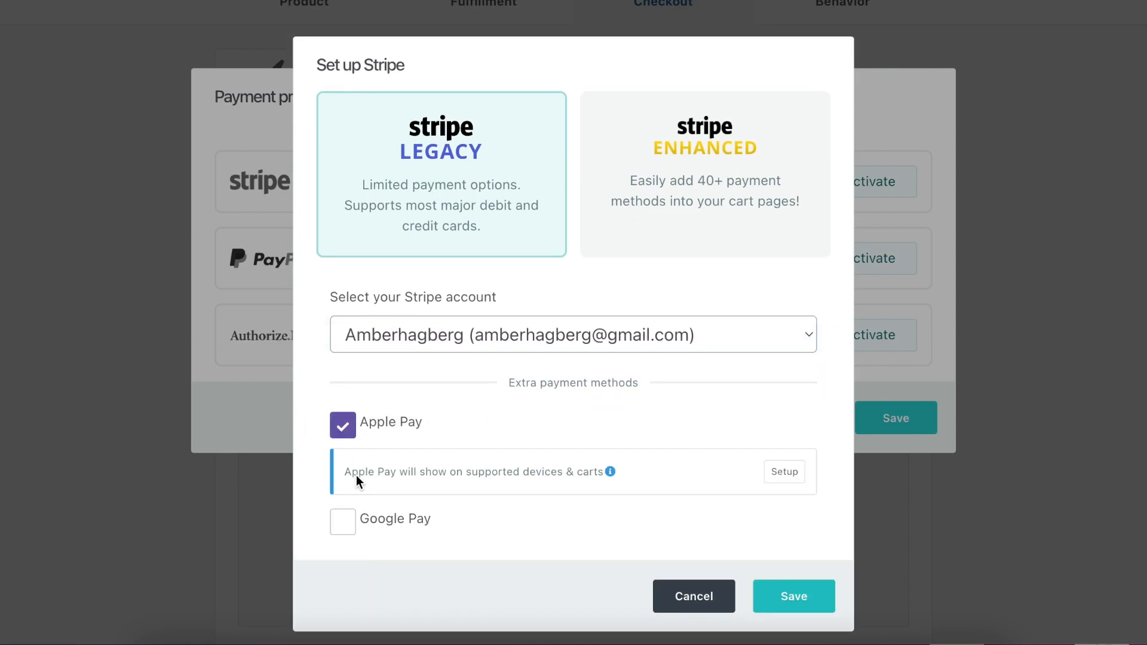
{"action": "left_click", "coordinate": [341, 523]}
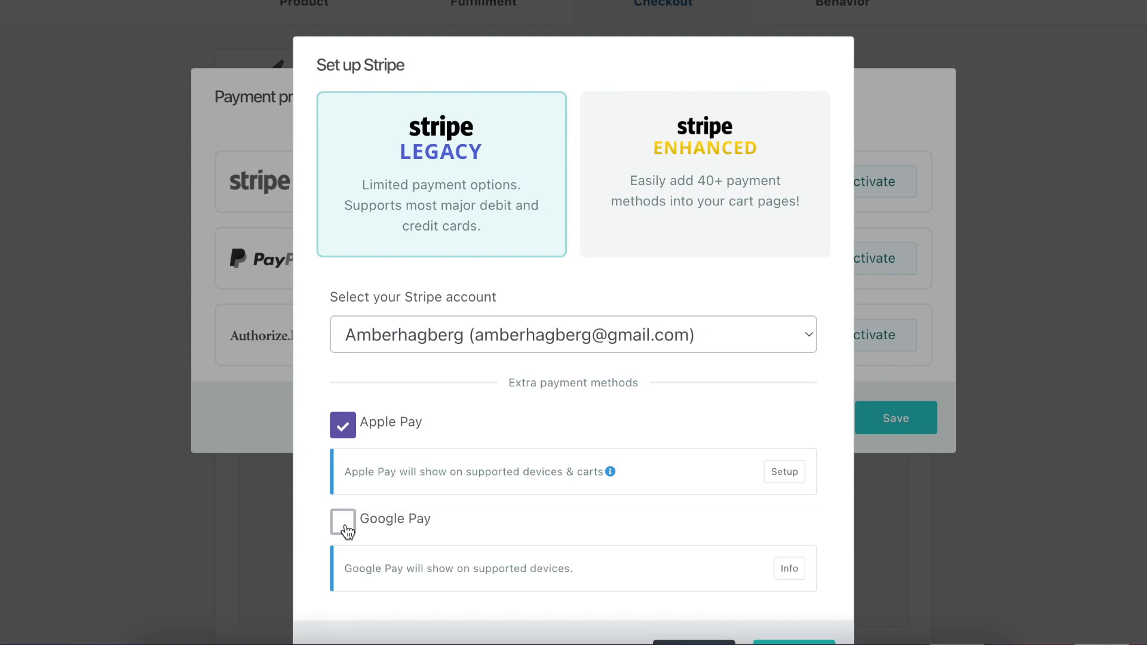
{"action": "left_click", "coordinate": [342, 520]}
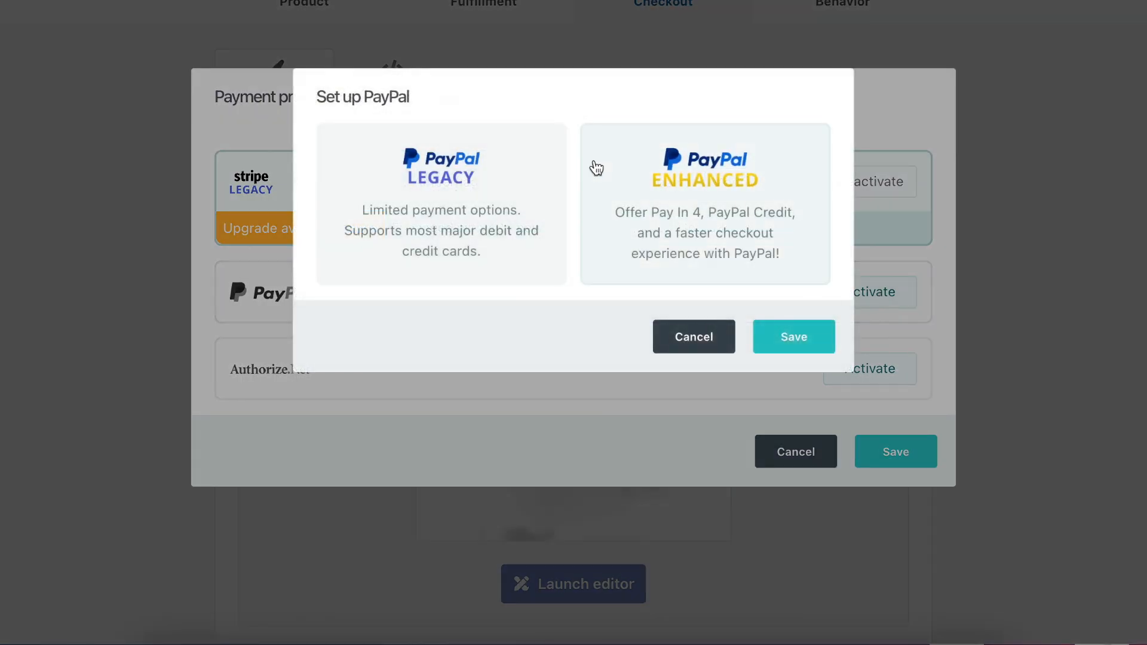
- Activate PayPal Legacy and link it to a chosen PayPal account
{"action": "left_click", "coordinate": [441, 203]}
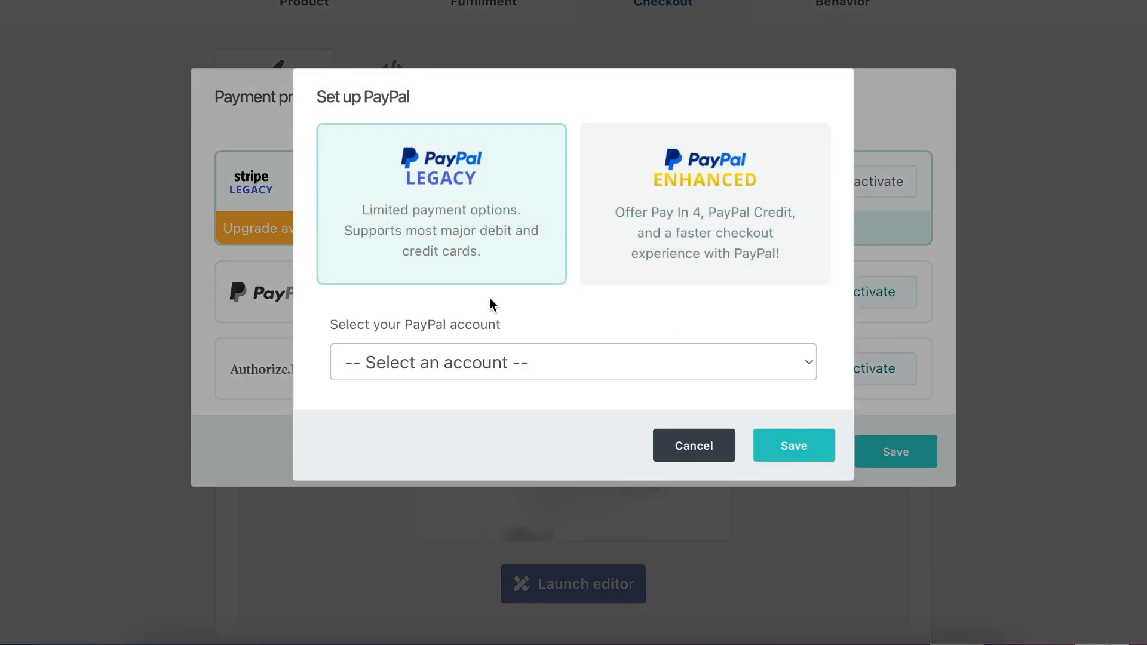
{"action": "left_click", "coordinate": [572, 362]}
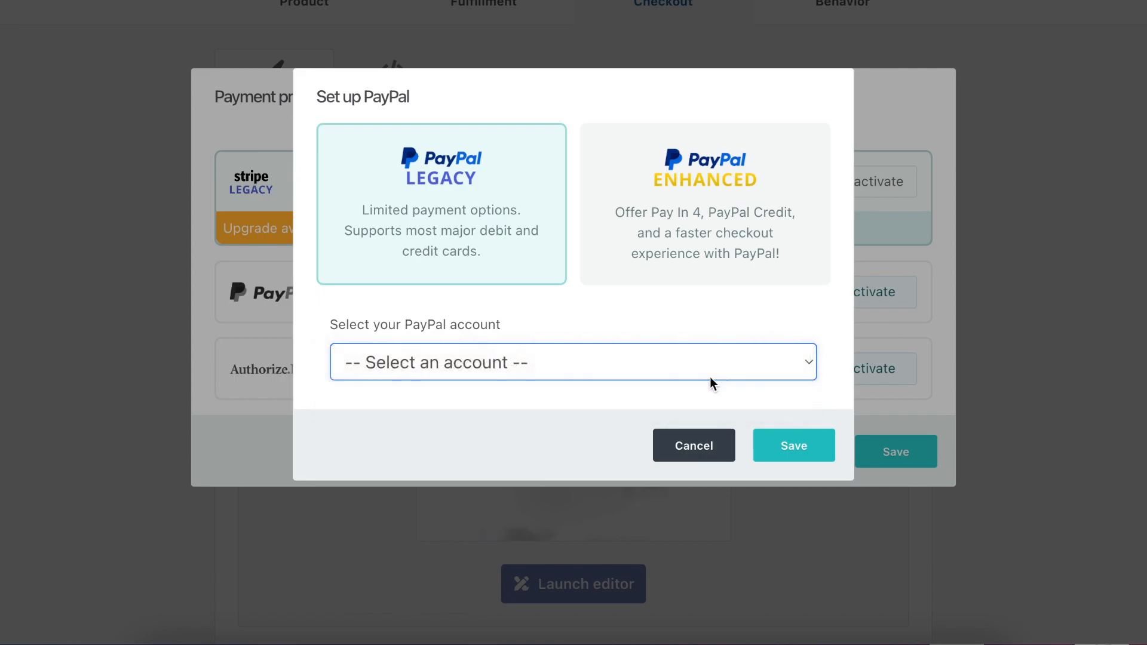
{"action": "left_click", "coordinate": [793, 444]}
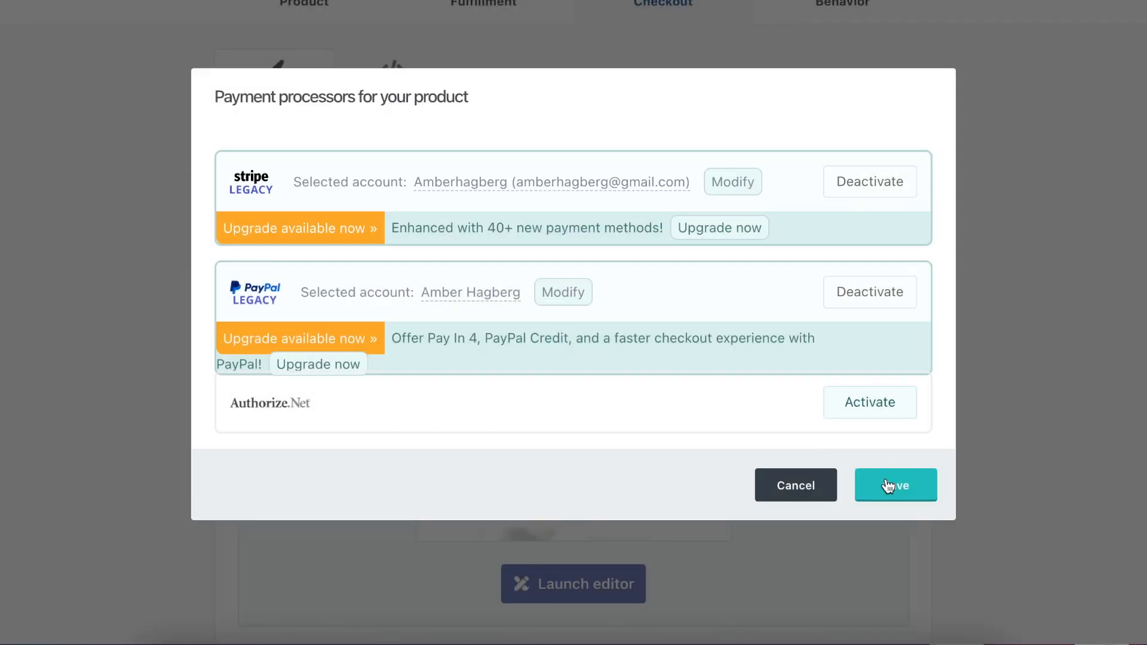
{"action": "left_click", "coordinate": [896, 485]}
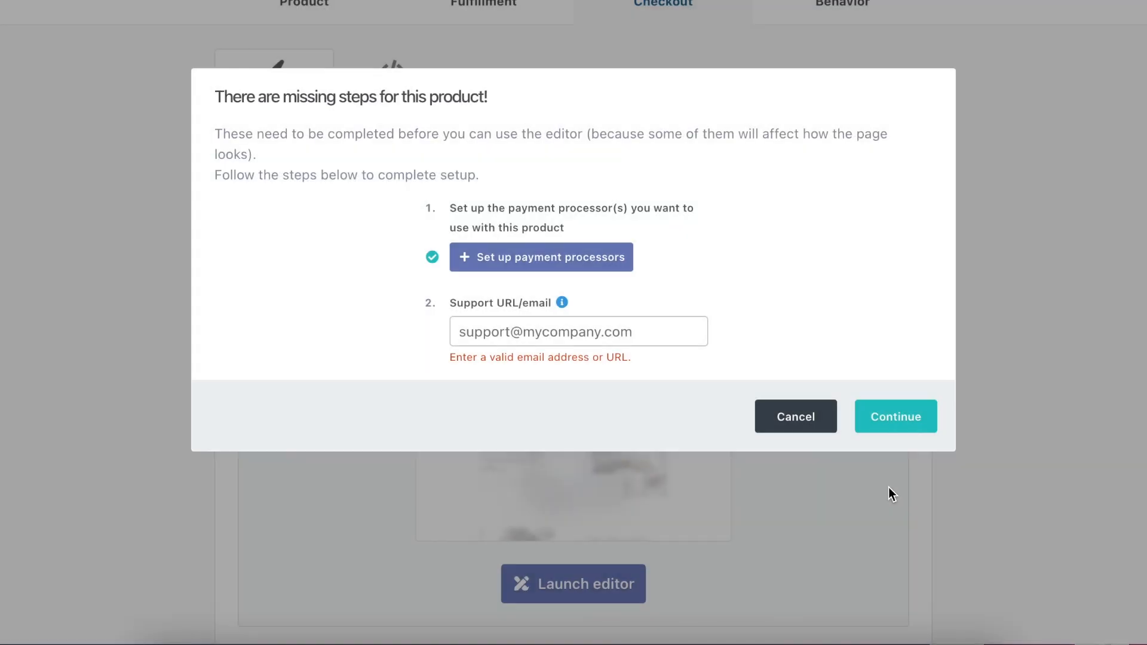
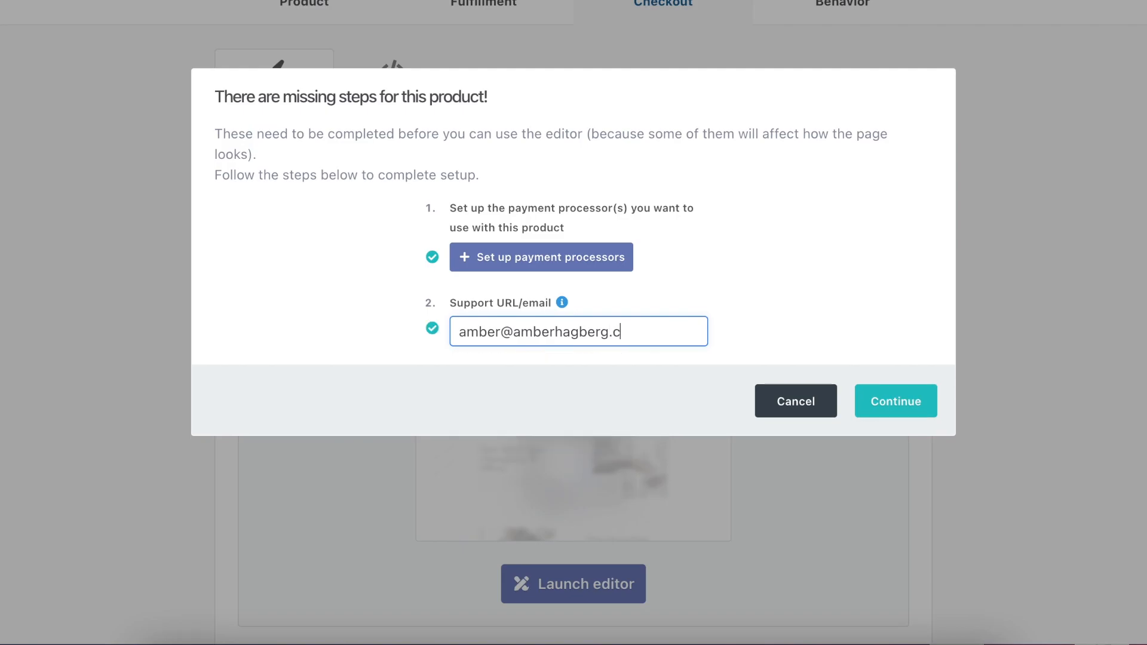
{"action": "left_click", "coordinate": [896, 401]}
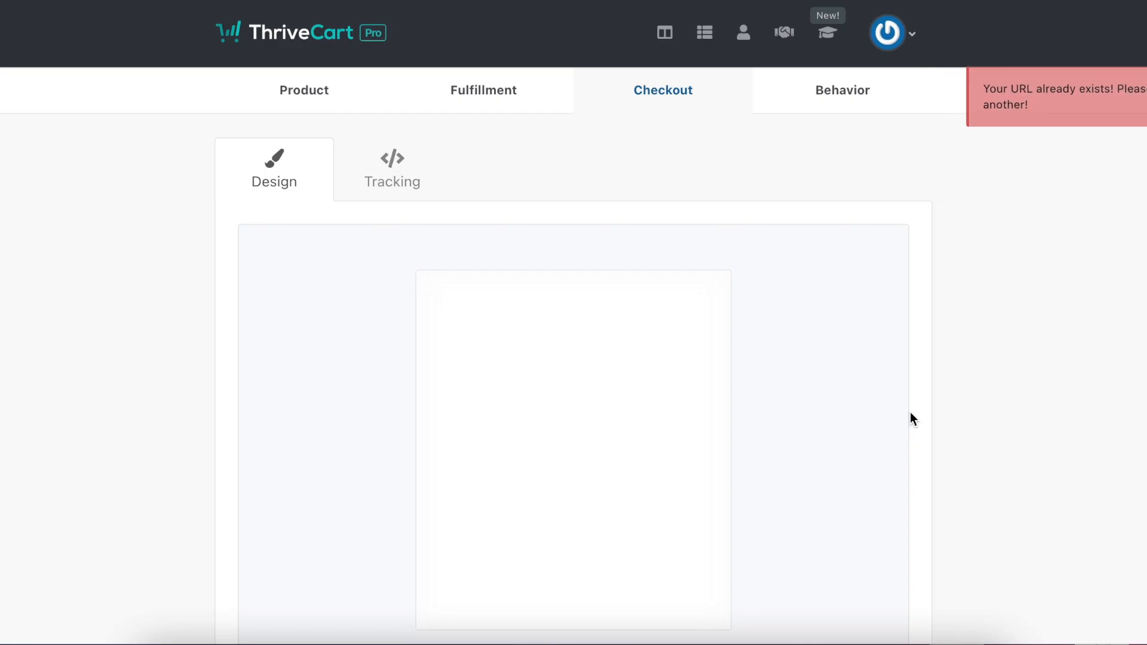
{"action": "mouse_move", "coordinate": [472, 144]}
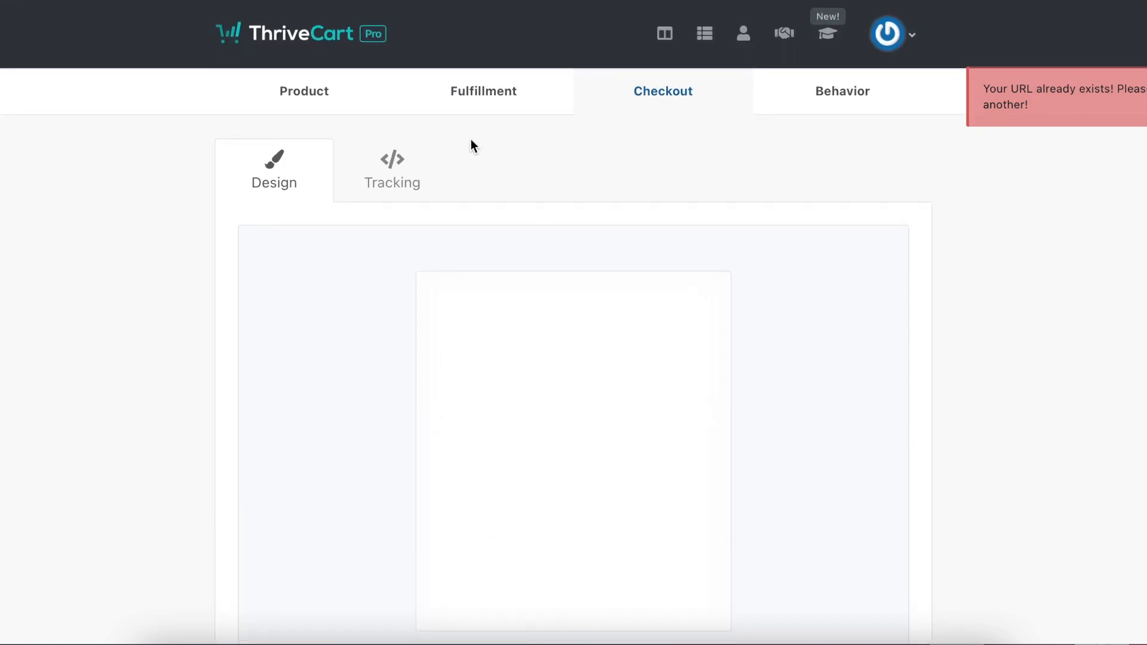
- Move to the Checkout settings and bring the Design section's Launch editor button into view
{"action": "left_click", "coordinate": [304, 91]}
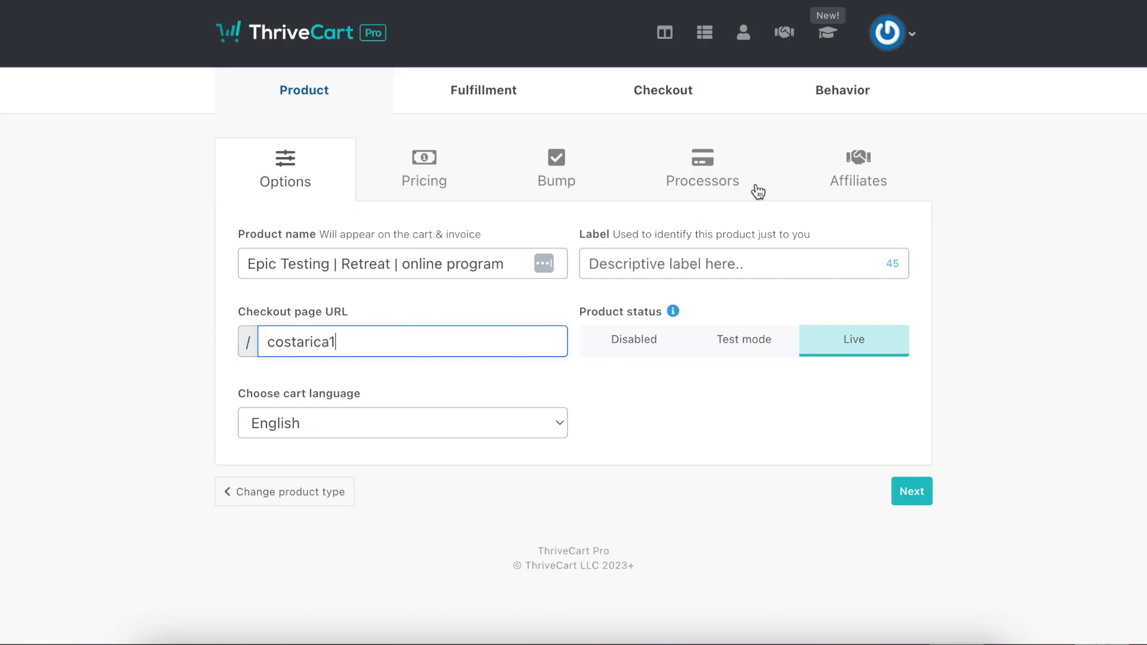
{"action": "left_click", "coordinate": [663, 91]}
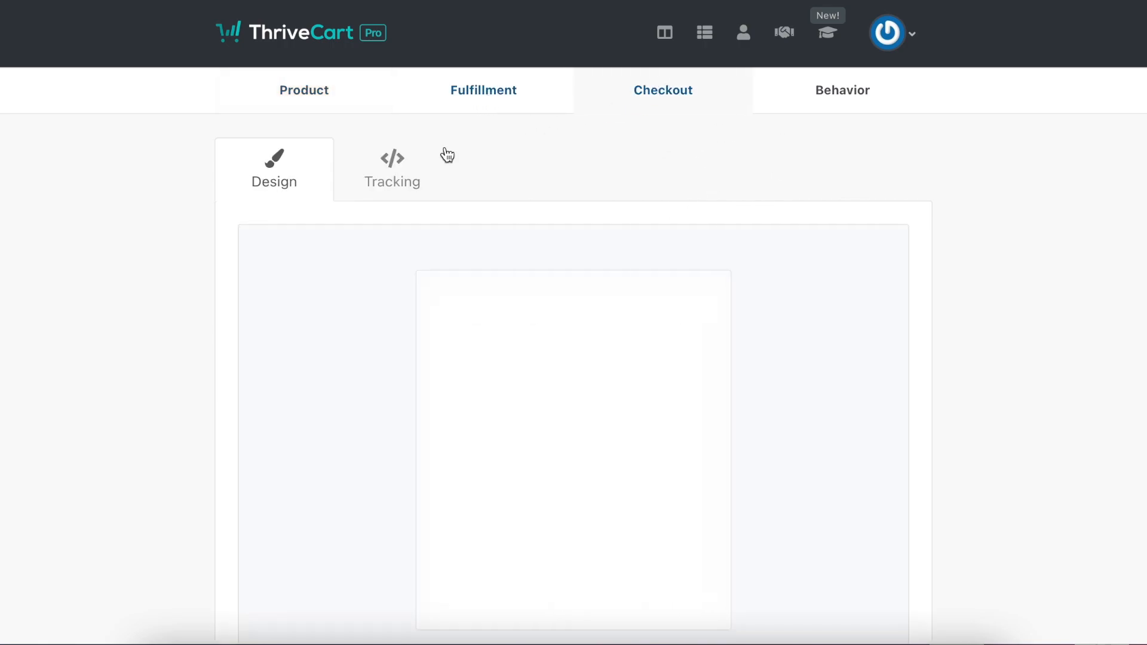
{"action": "scroll", "scroll_direction": "down", "scroll_amount": 3}
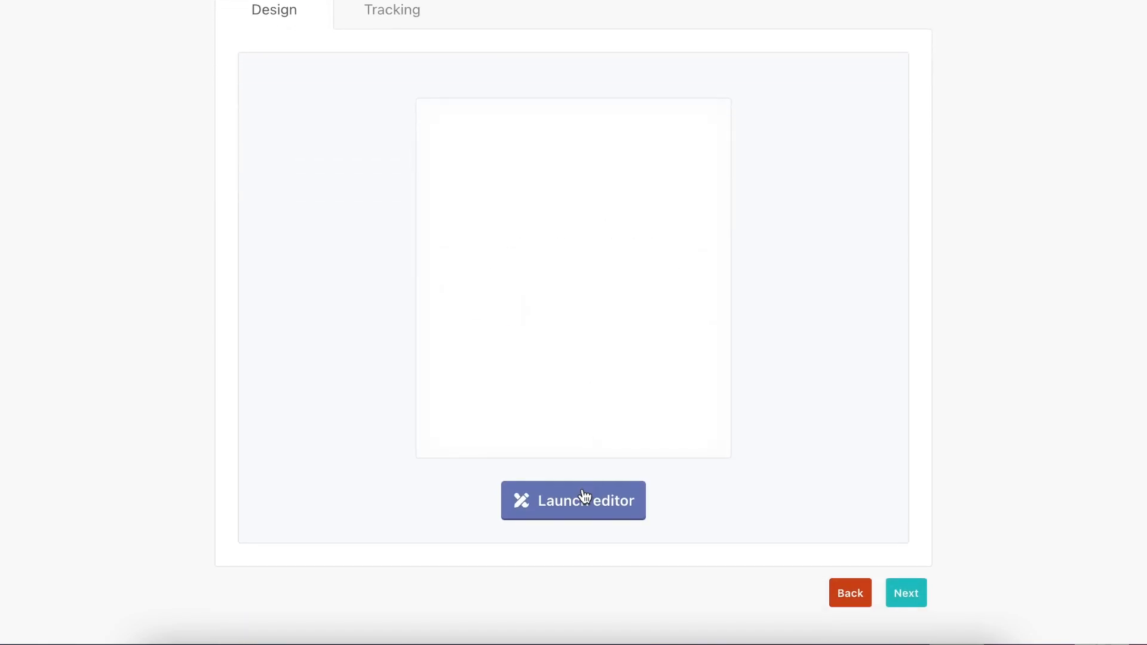
- Launch the cart page editor, review the template in mobile preview, then return to desktop view
{"action": "left_click", "coordinate": [574, 500]}
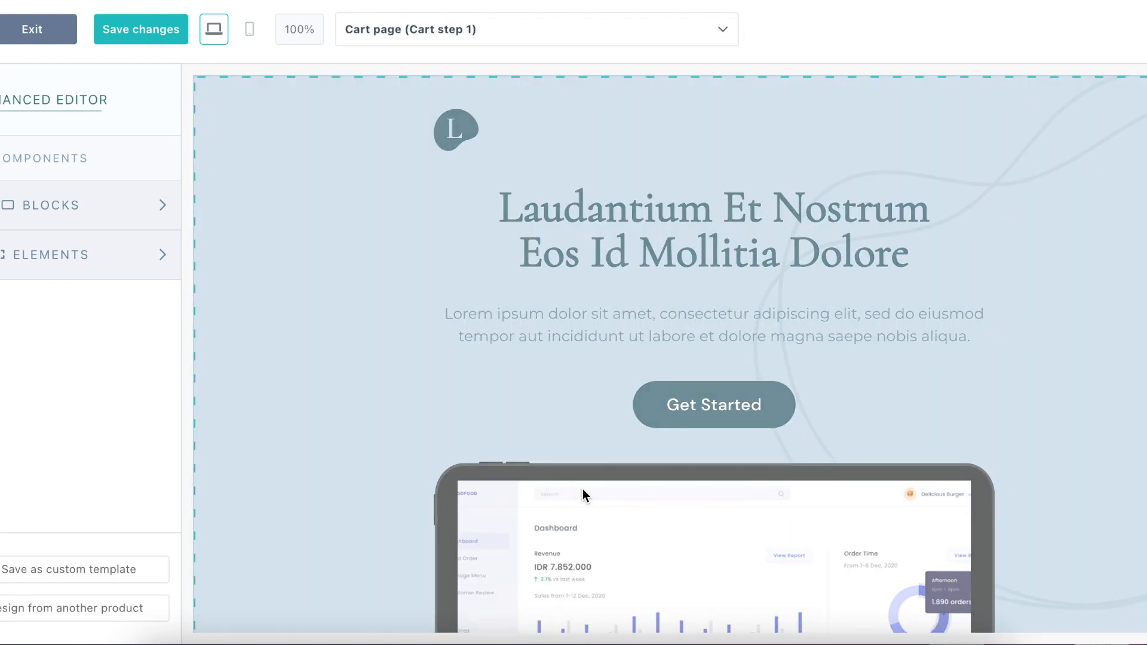
{"action": "scroll", "scroll_direction": "down", "scroll_amount": 3}
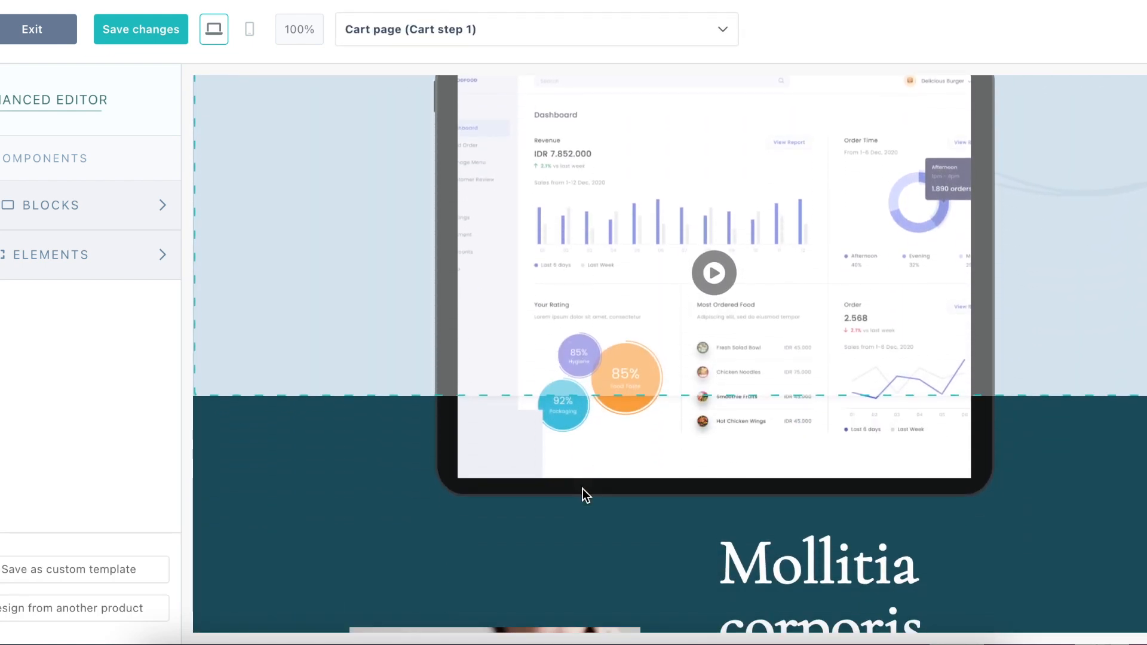
{"action": "scroll", "scroll_direction": "down", "scroll_amount": 3}
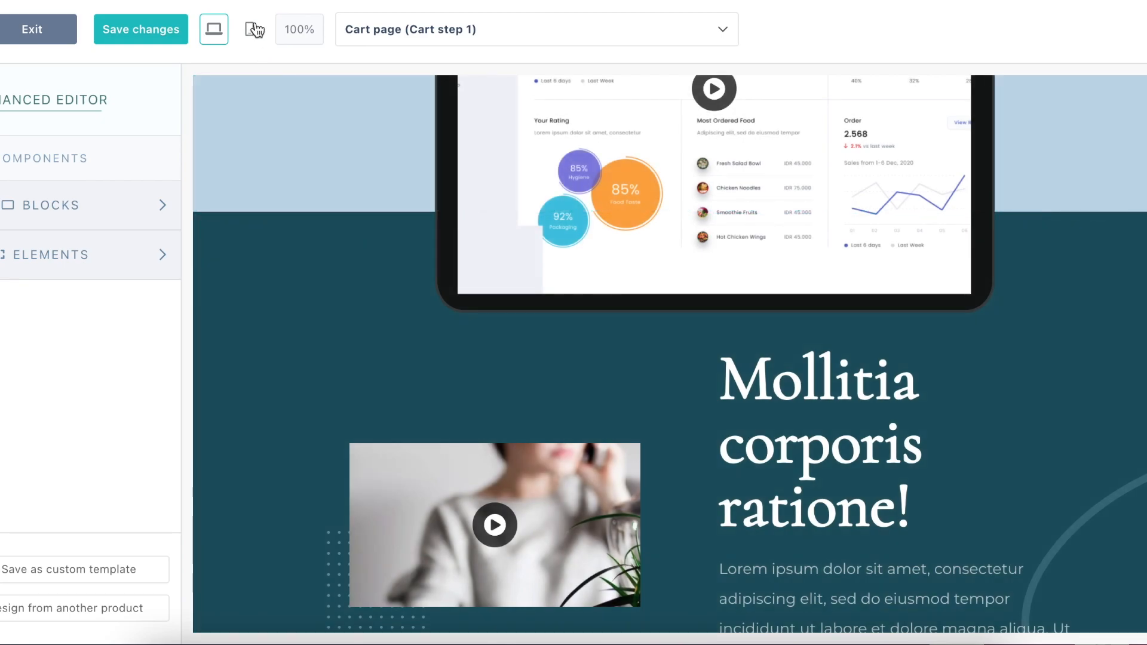
{"action": "left_click", "coordinate": [249, 29]}
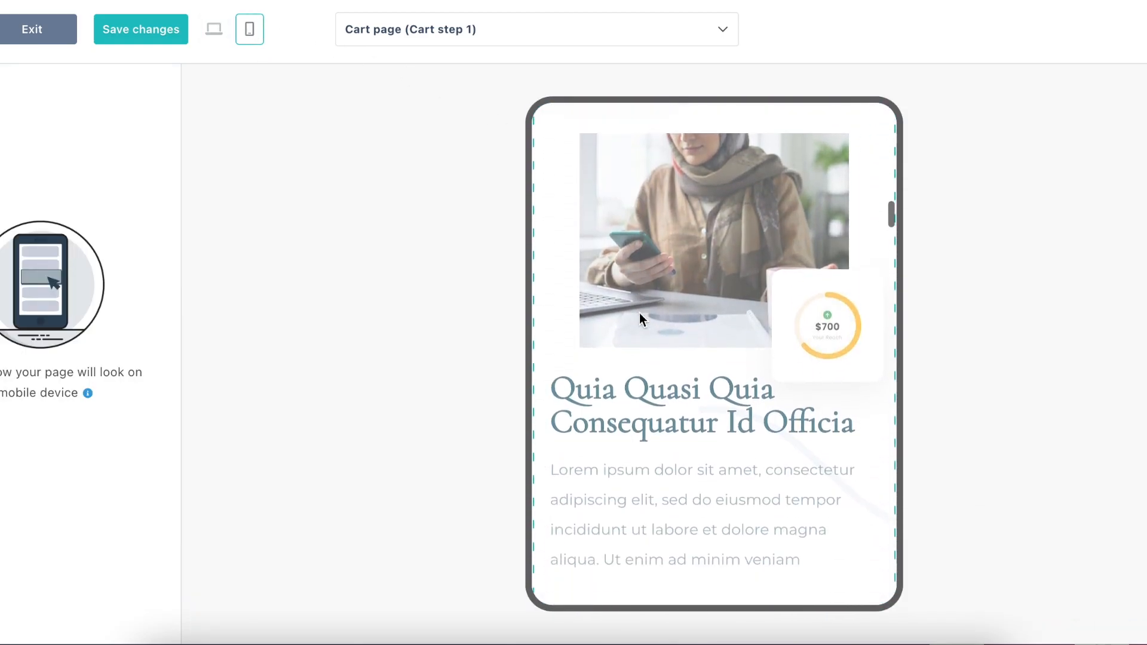
{"action": "scroll", "scroll_direction": "down", "scroll_amount": 3}
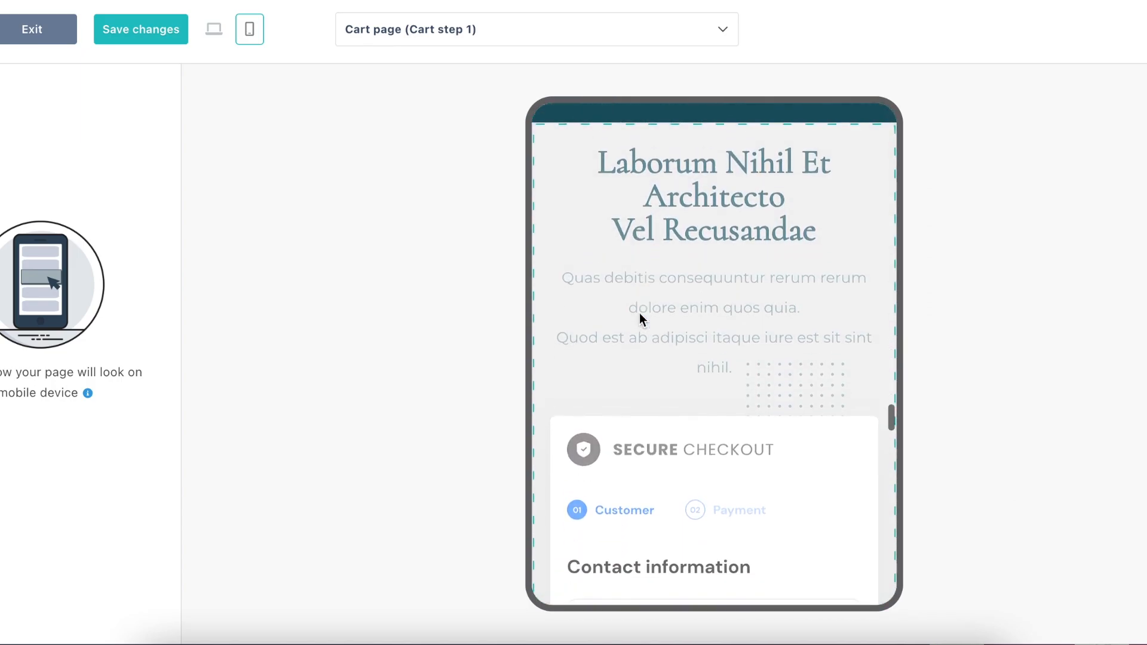
{"action": "left_click", "coordinate": [213, 29]}
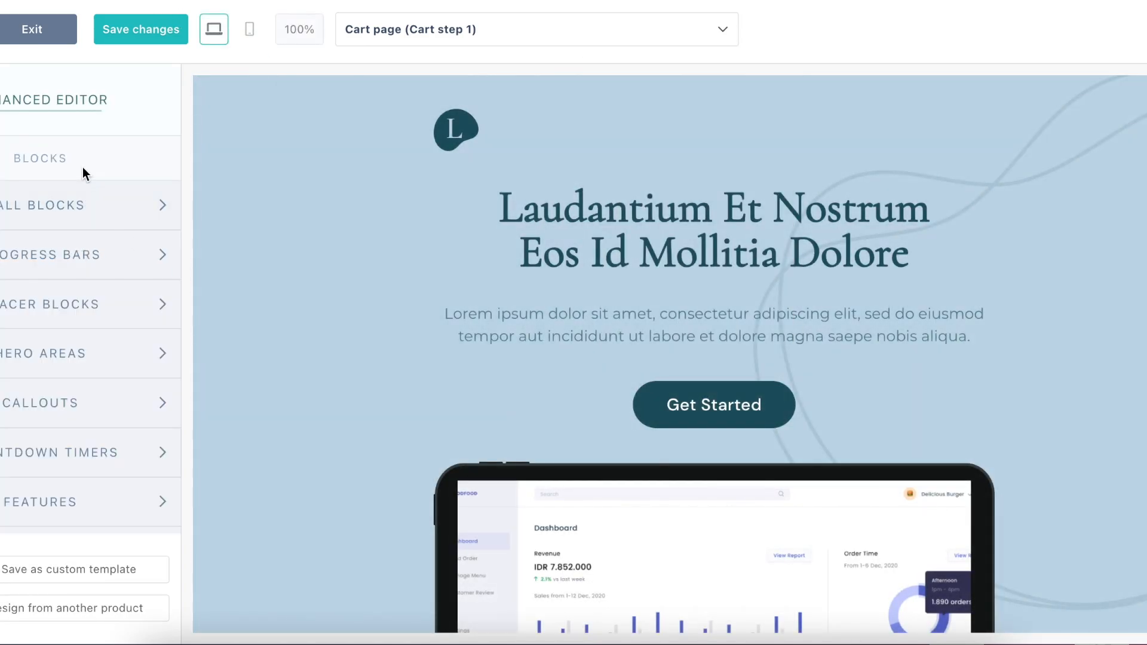
- Browse the spacer blocks in the Blocks panel and select the dark section's heading area
{"action": "left_click", "coordinate": [45, 205]}
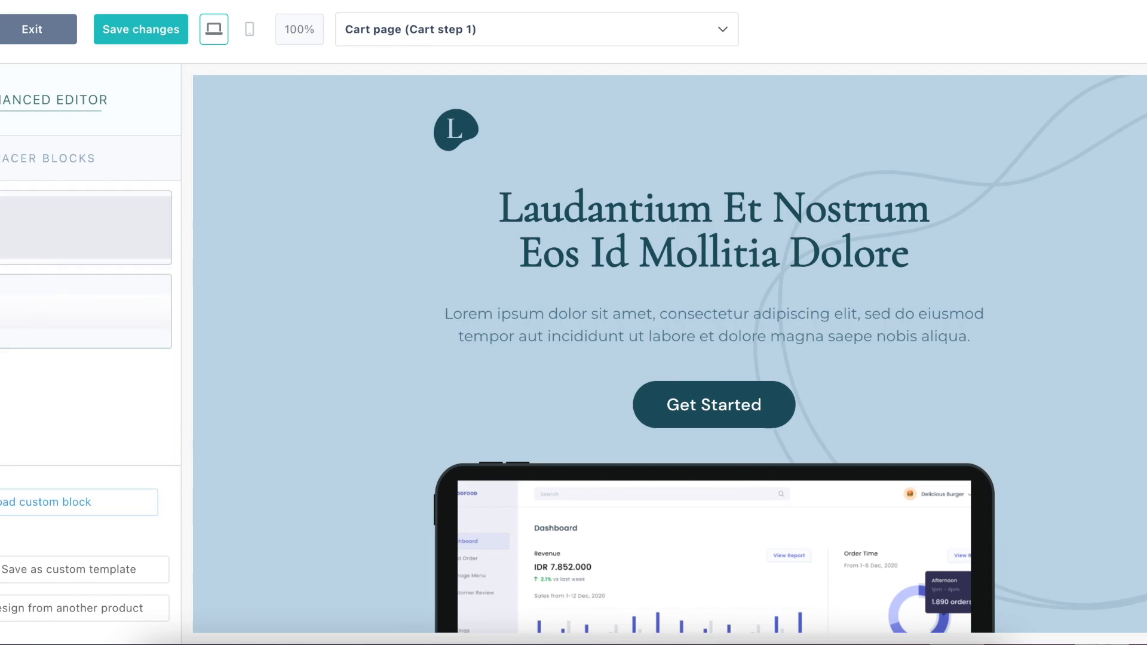
{"action": "scroll", "scroll_direction": "down", "scroll_amount": 3}
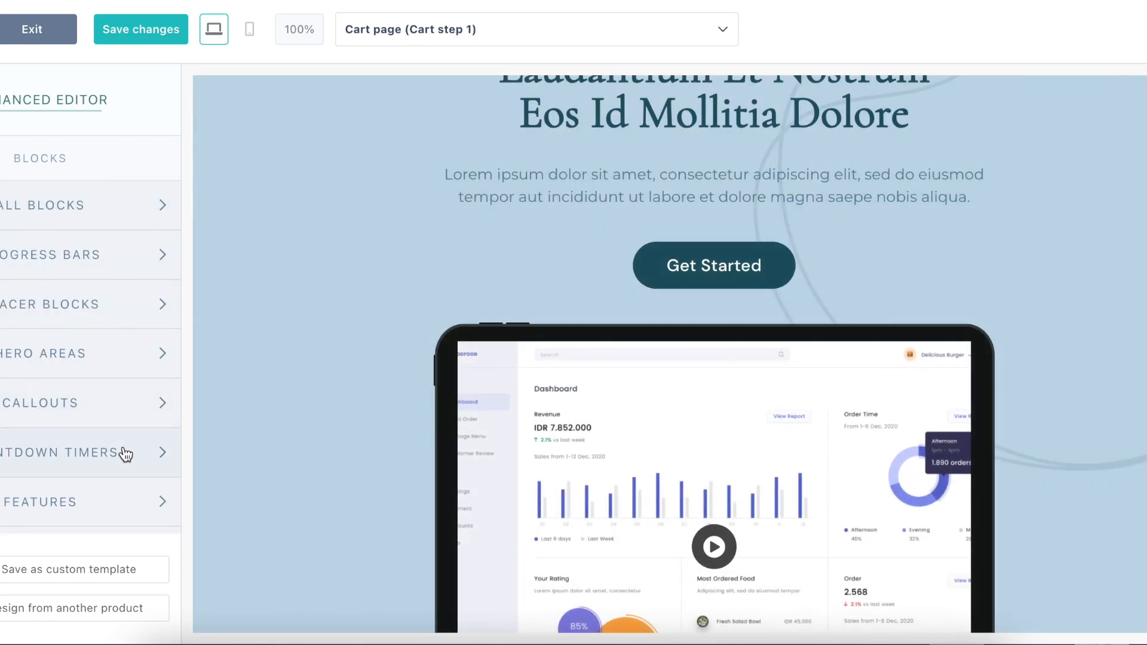
{"action": "left_click", "coordinate": [81, 452]}
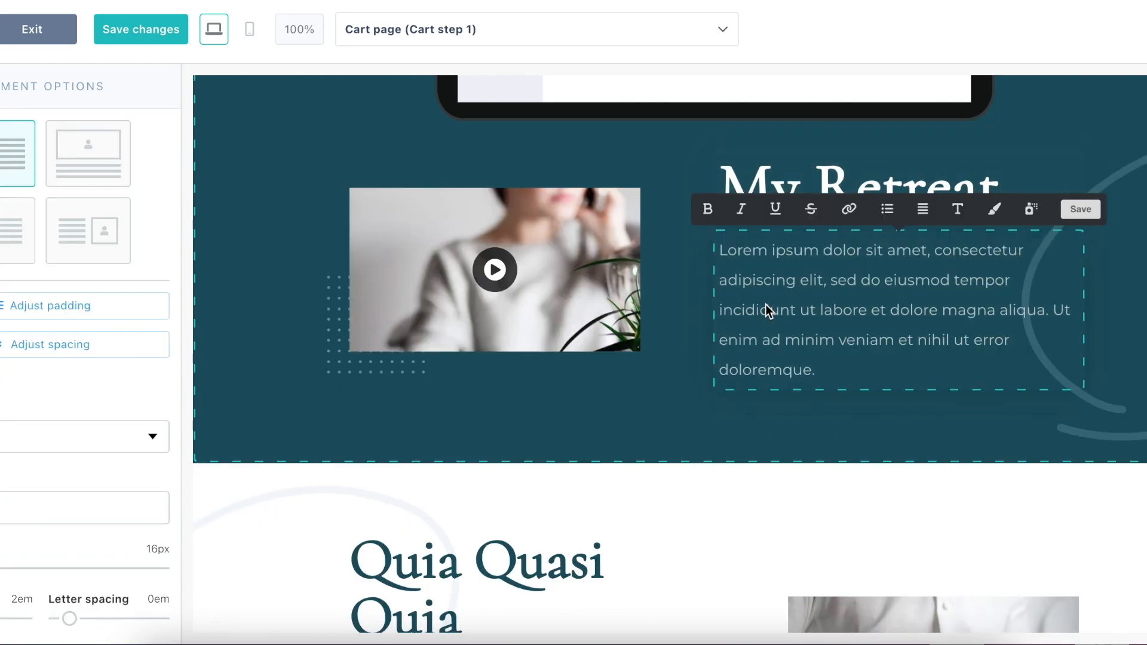
{"action": "scroll", "scroll_direction": "down", "scroll_amount": 3}
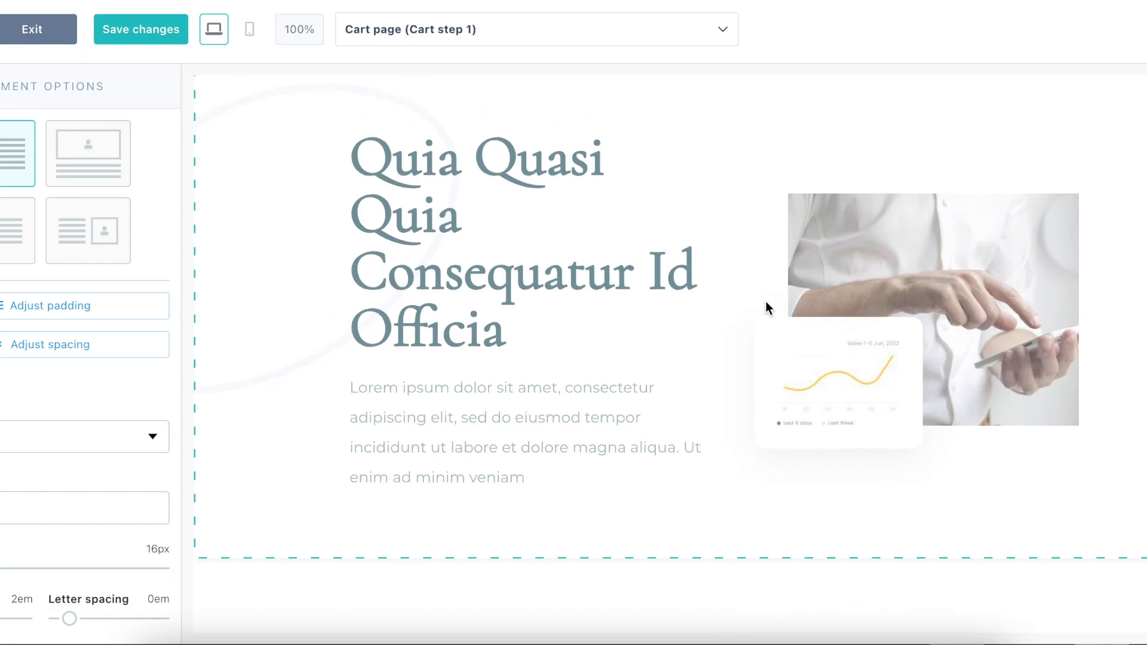
{"action": "scroll", "scroll_direction": "down", "scroll_amount": 3}
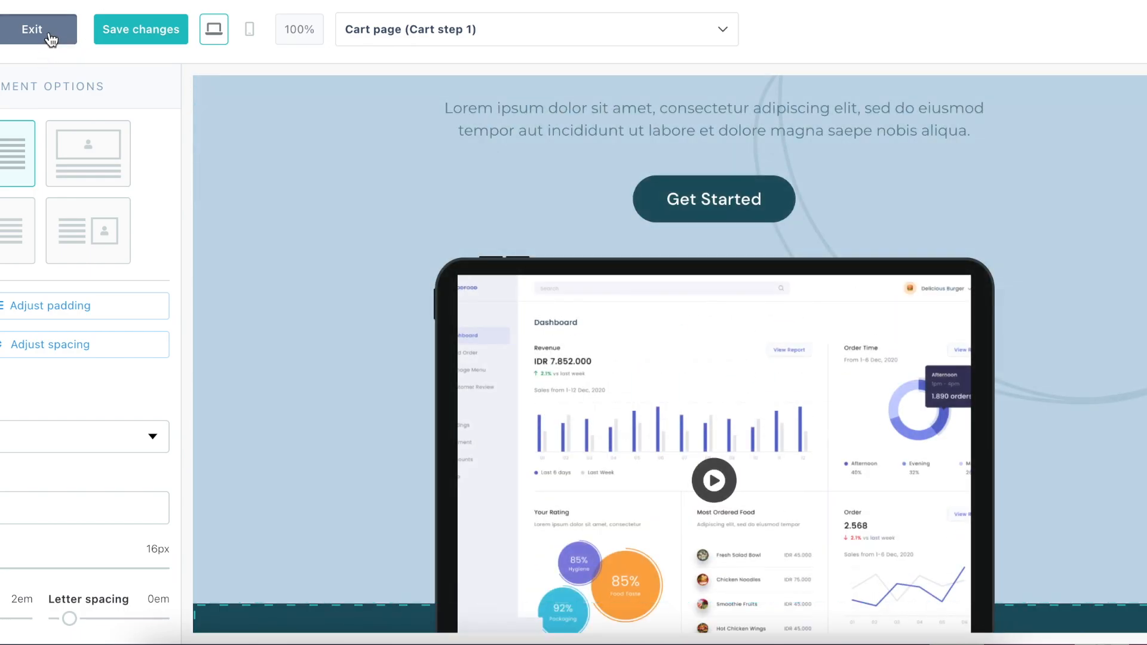
- Exit the editor, open the cart design gallery and accept the content-loss warning
{"action": "left_click", "coordinate": [33, 29]}
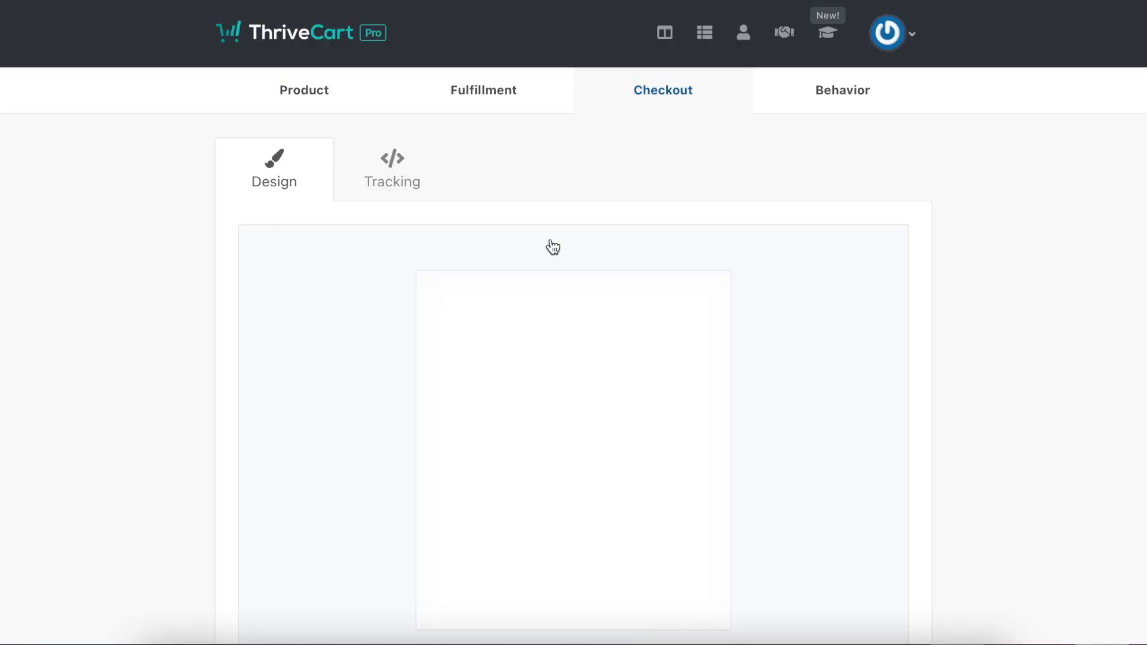
{"action": "scroll", "scroll_direction": "down", "scroll_amount": 3}
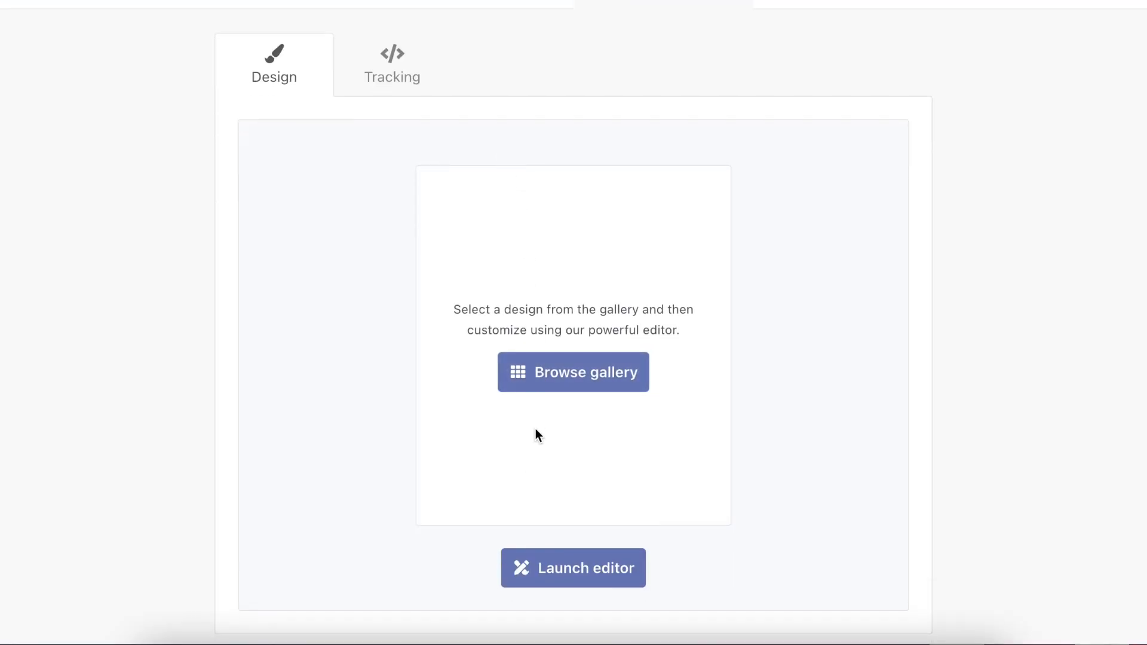
{"action": "left_click", "coordinate": [573, 372]}
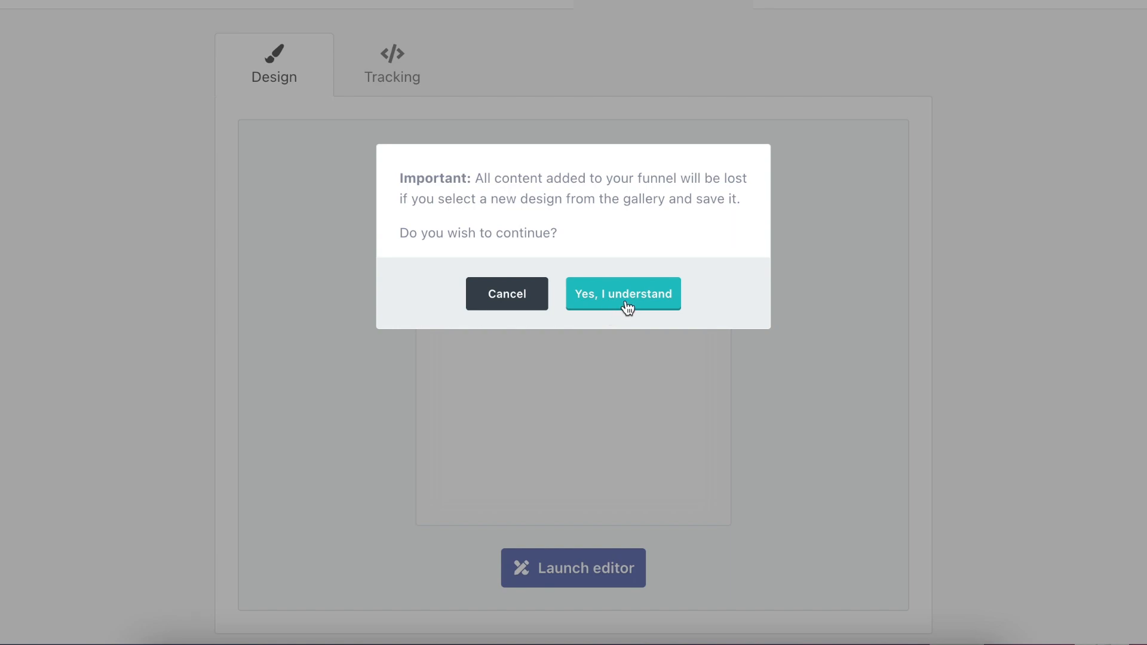
{"action": "left_click", "coordinate": [623, 294]}
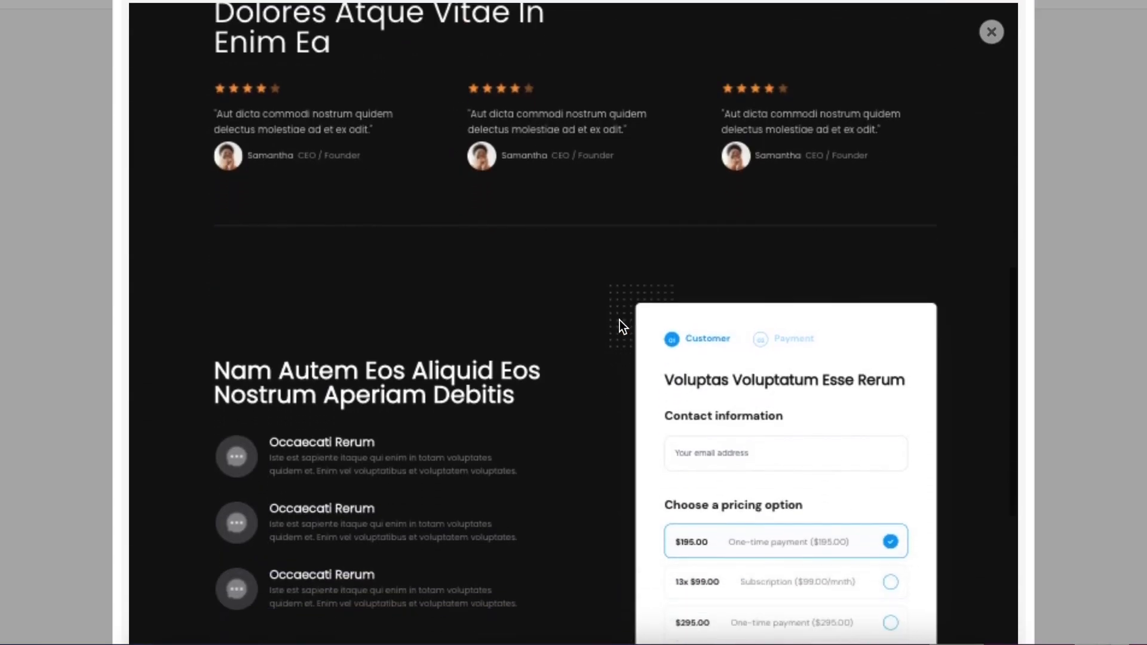
- Scroll through the gallery and preview a cart template in full
{"action": "scroll", "scroll_direction": "down", "scroll_amount": 3}
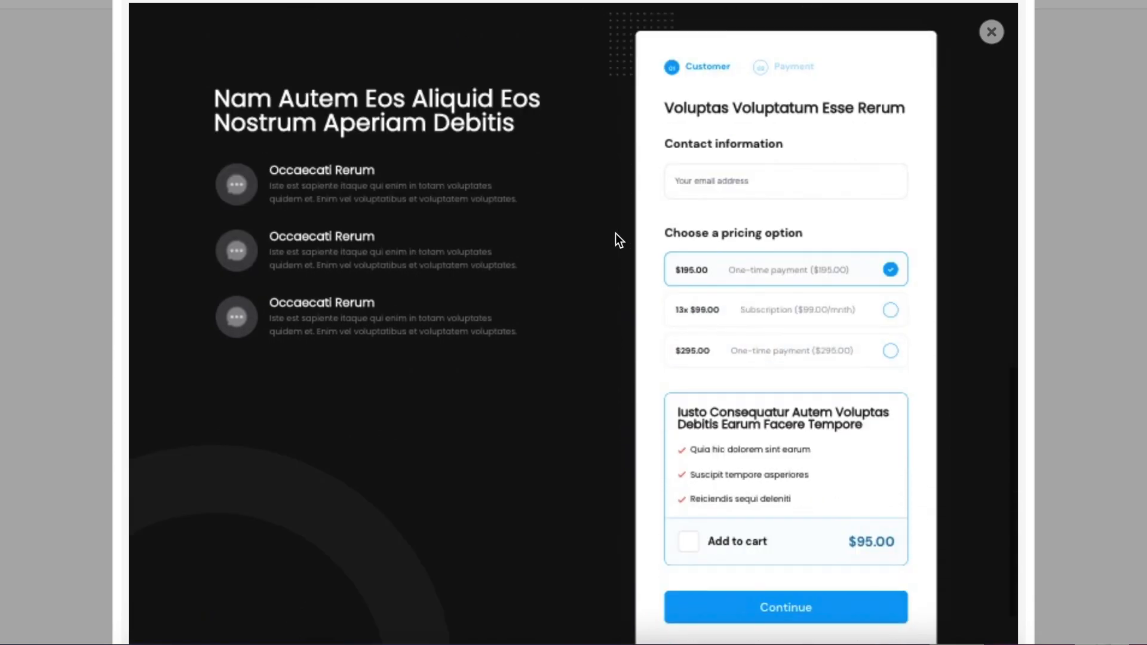
{"action": "scroll", "scroll_direction": "down", "scroll_amount": 3}
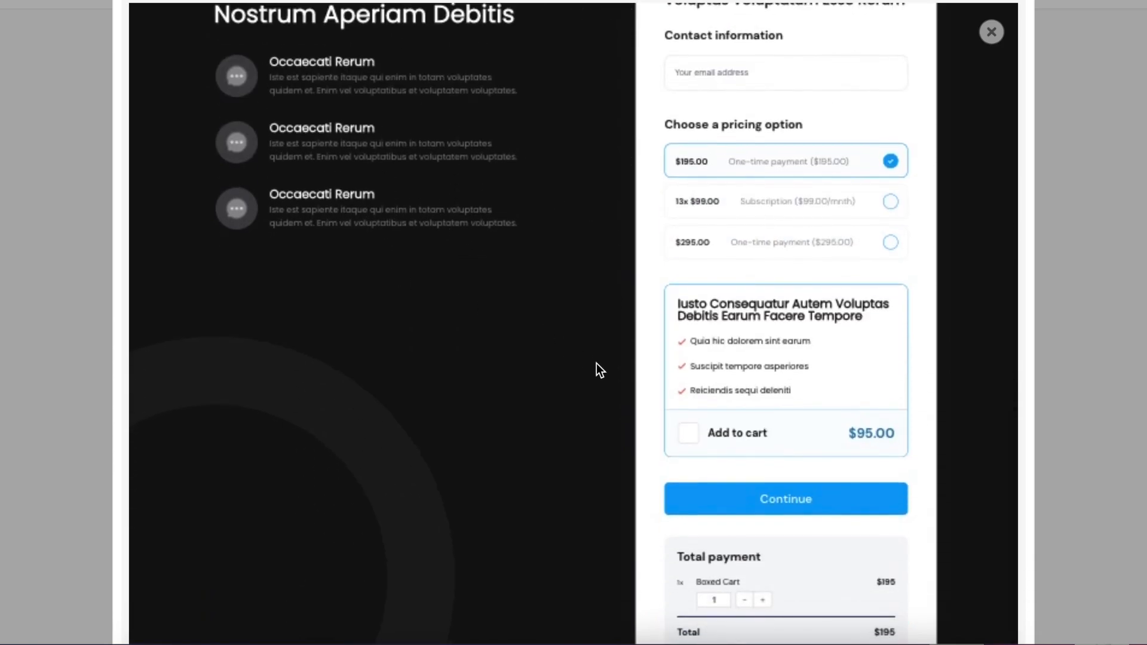
{"action": "scroll", "scroll_direction": "down", "scroll_amount": 3}
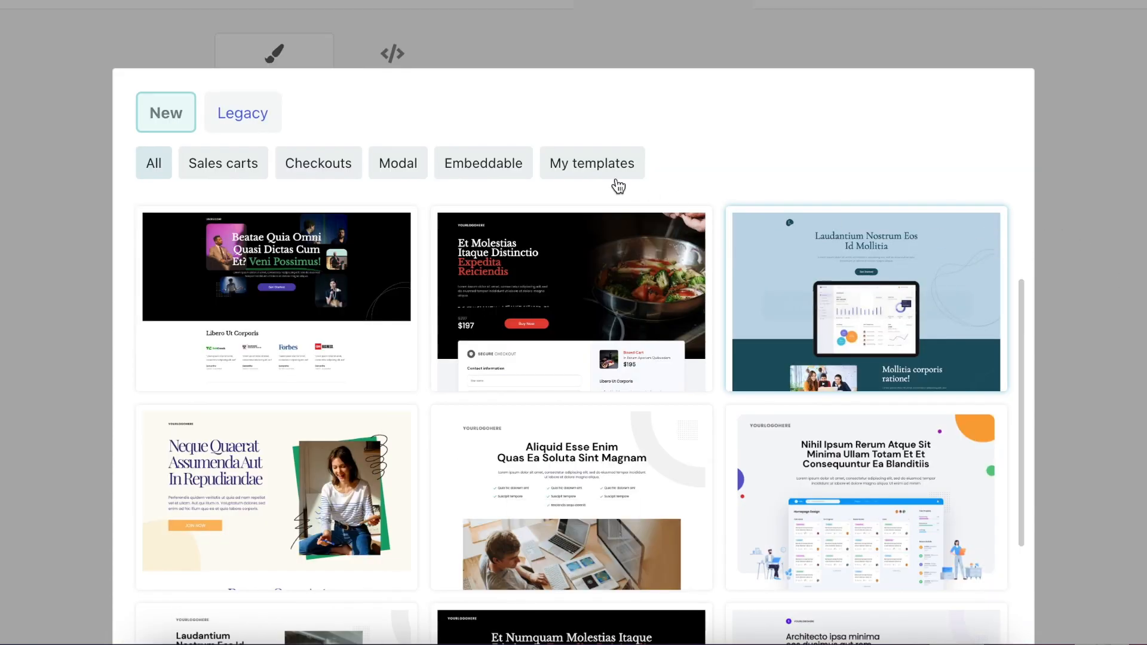
{"action": "left_click", "coordinate": [277, 267]}
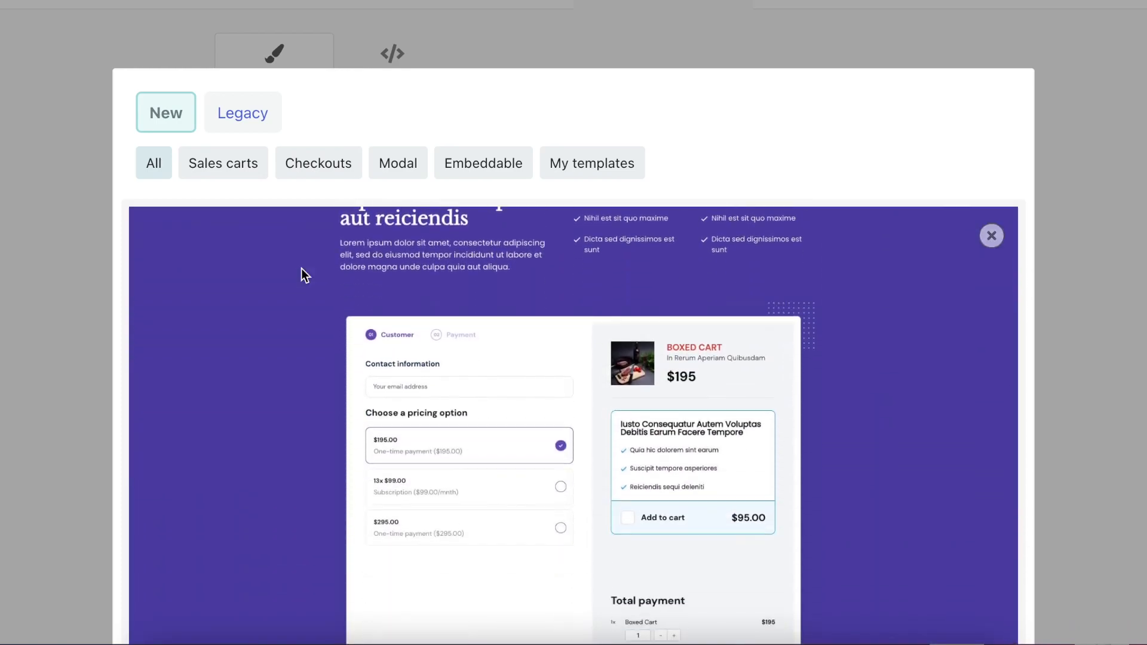
{"action": "scroll", "scroll_direction": "down", "scroll_amount": 3}
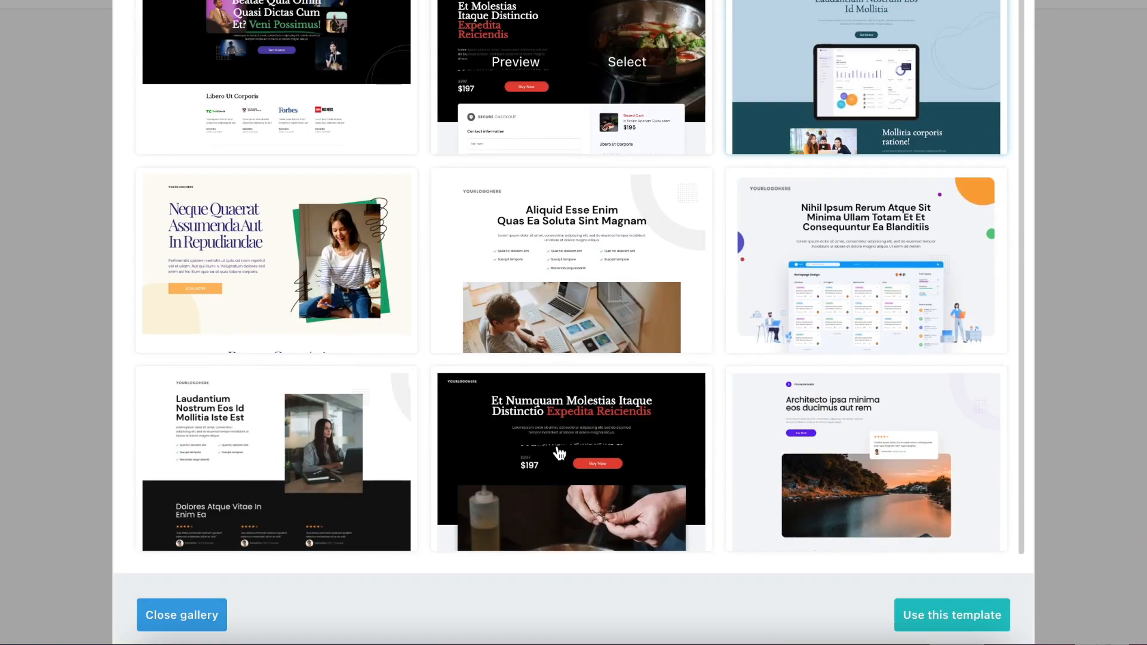
- Preview the cooking-themed sales cart template, then close the preview back to the grid
{"action": "left_click", "coordinate": [561, 451]}
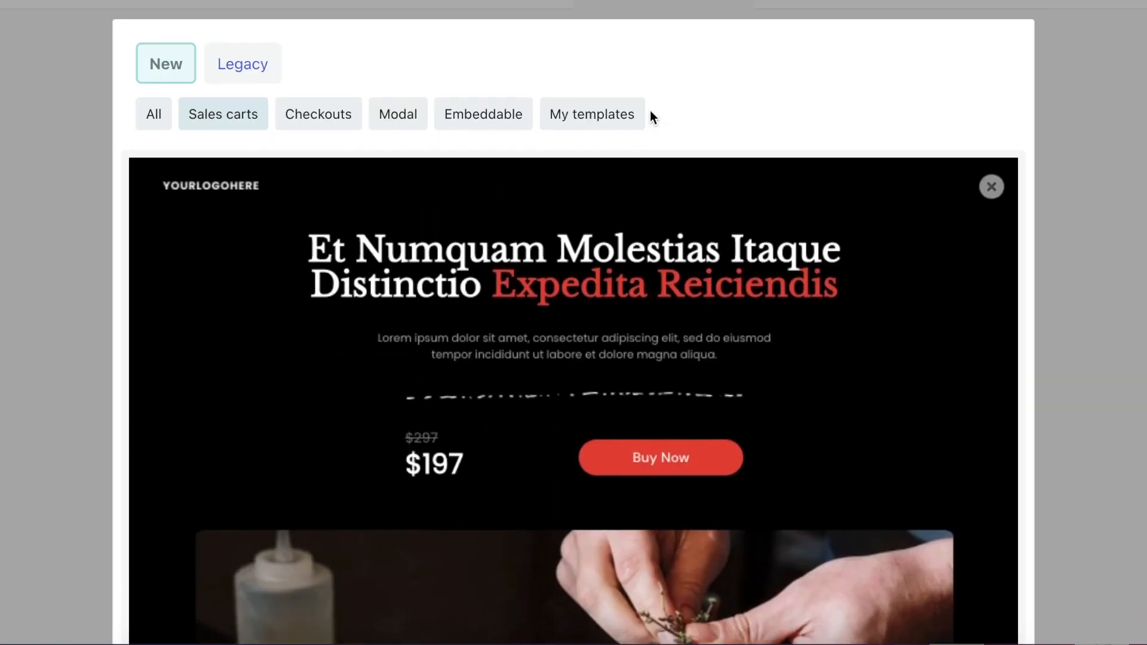
{"action": "scroll", "scroll_direction": "down", "scroll_amount": 3}
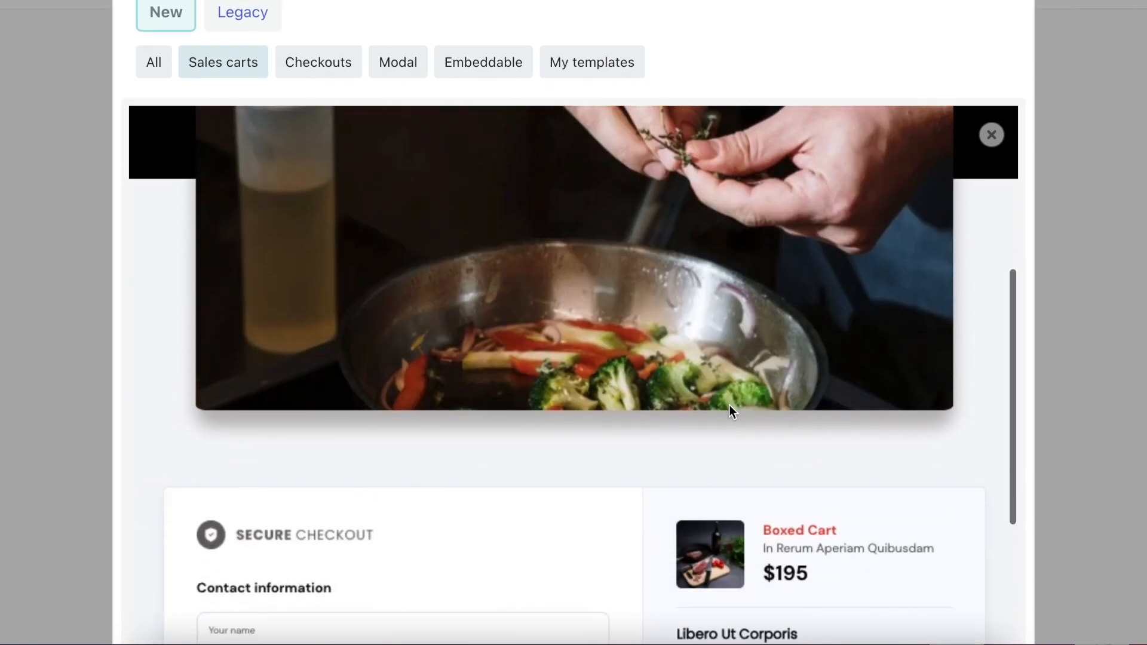
{"action": "scroll", "scroll_direction": "down", "scroll_amount": 3}
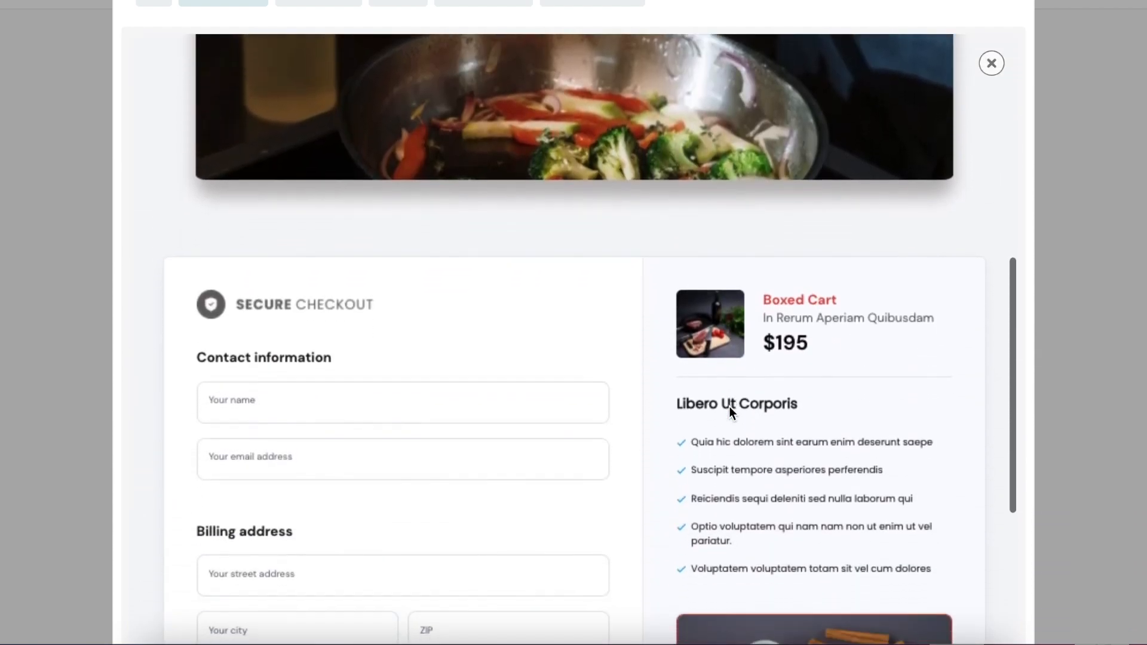
{"action": "scroll", "scroll_direction": "down", "scroll_amount": 3}
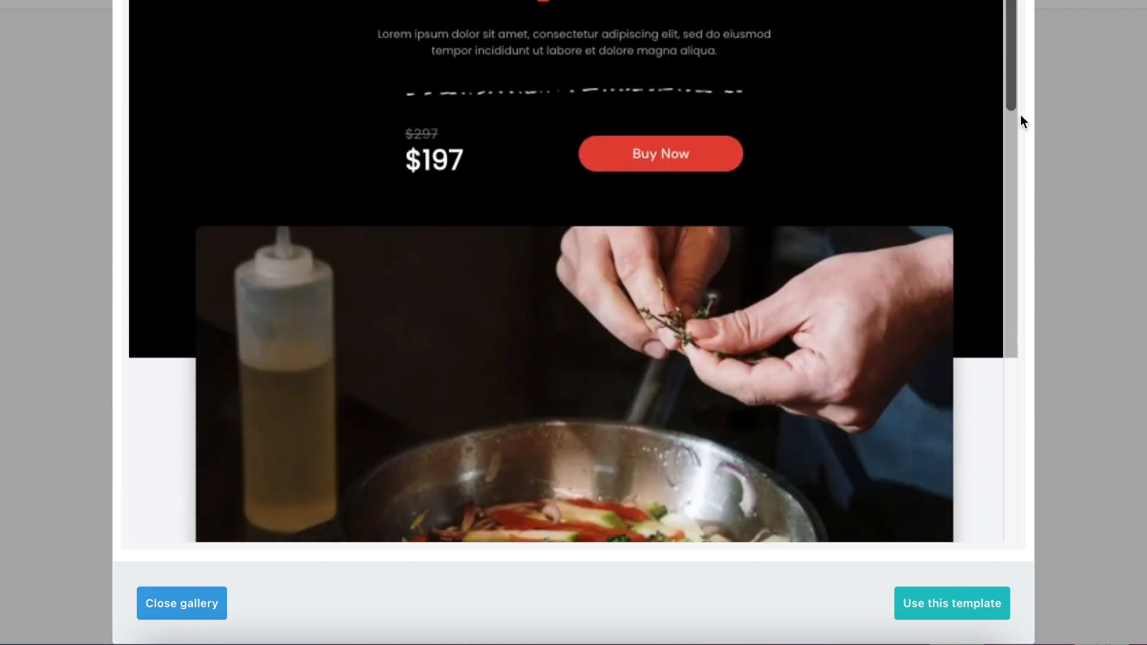
{"action": "left_click", "coordinate": [182, 603]}
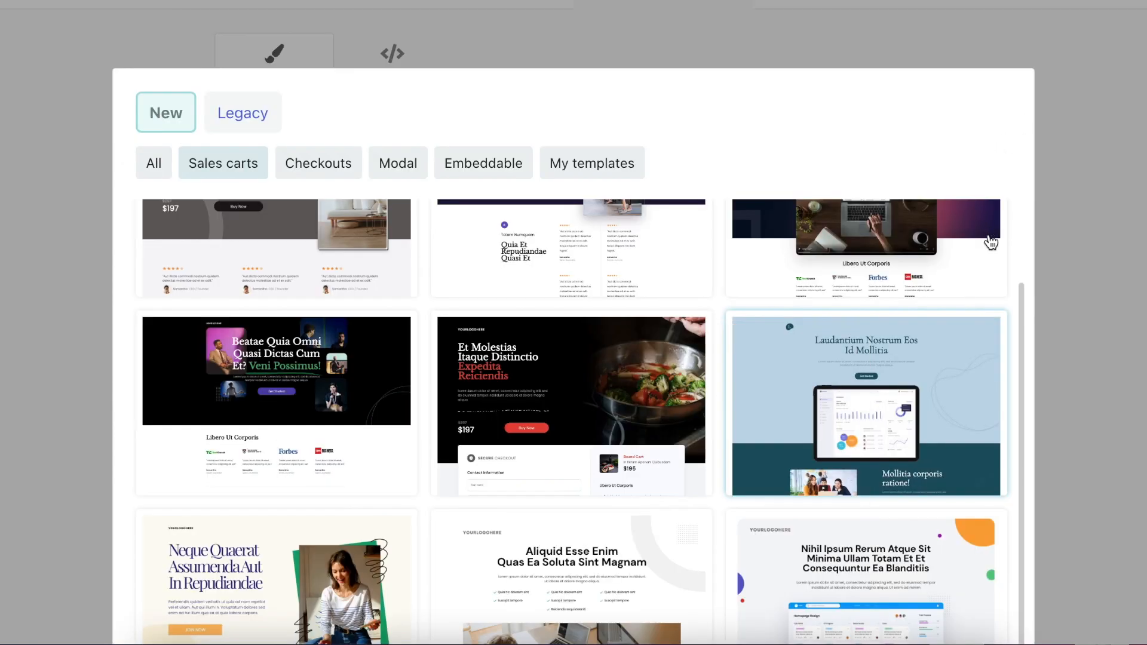
- Under Legacy designs, apply the Standard (Classic) cart design
{"action": "left_click", "coordinate": [241, 113]}
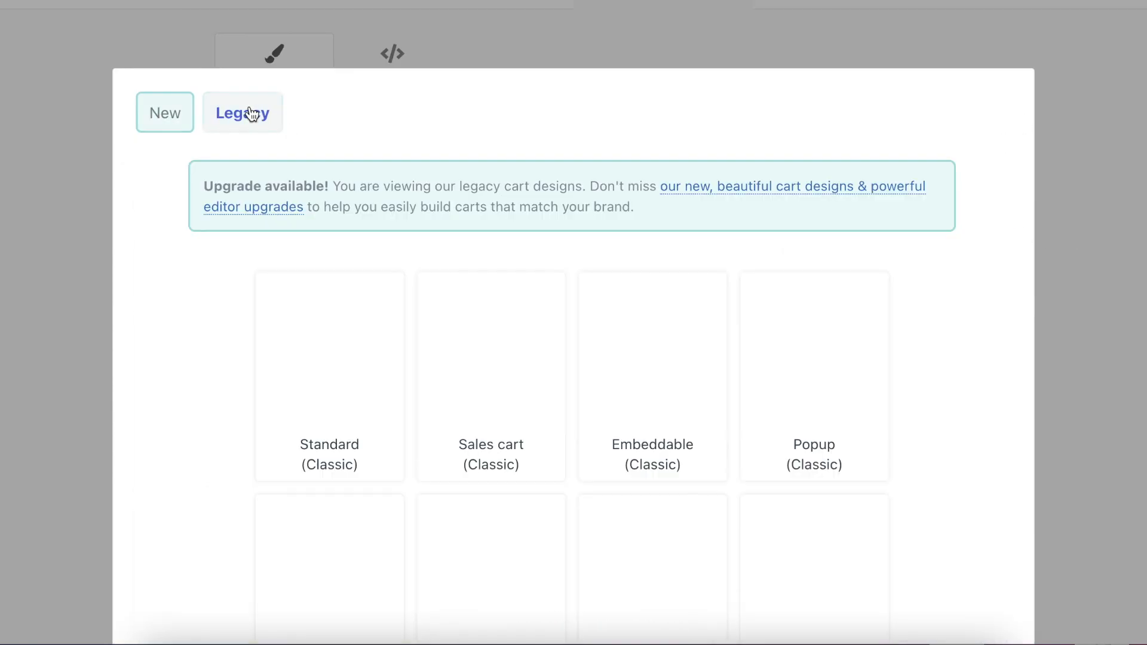
{"action": "left_click", "coordinate": [241, 112]}
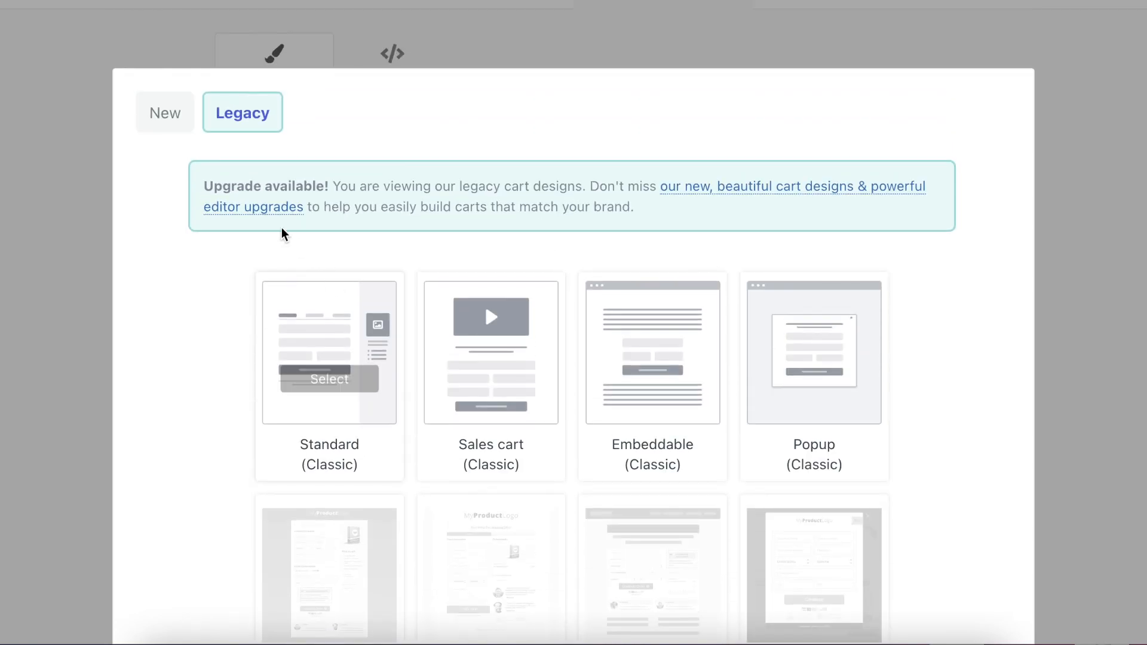
{"action": "left_click", "coordinate": [330, 380]}
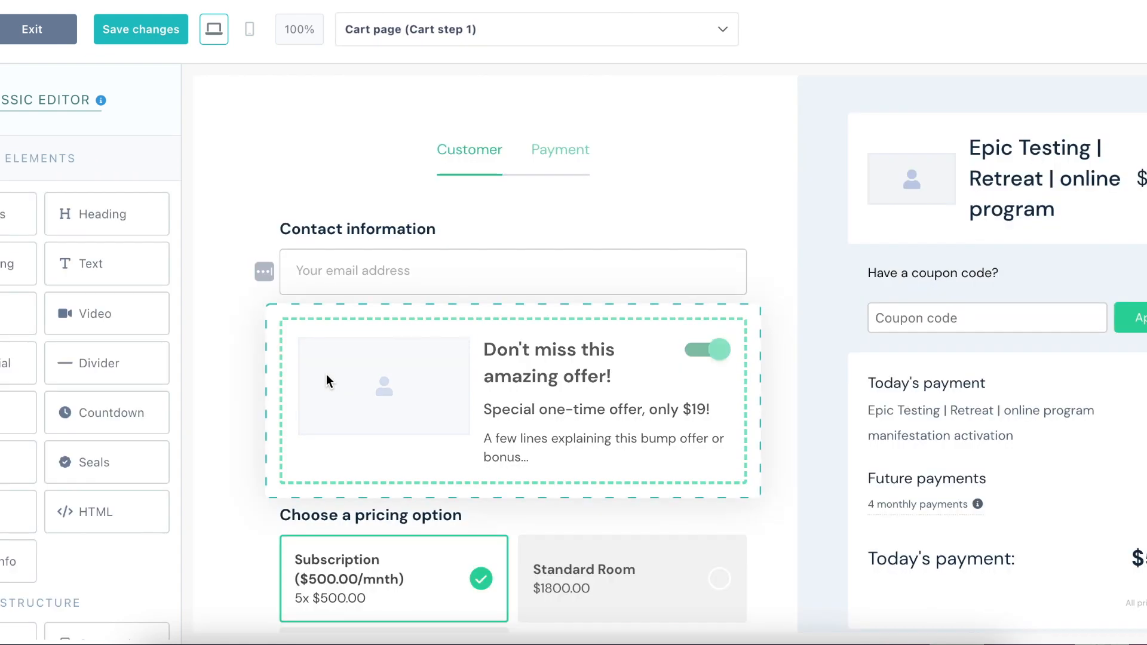
- Review the classic cart page, exit the editor and save the design changes
{"action": "scroll", "scroll_direction": "down", "scroll_amount": 3}
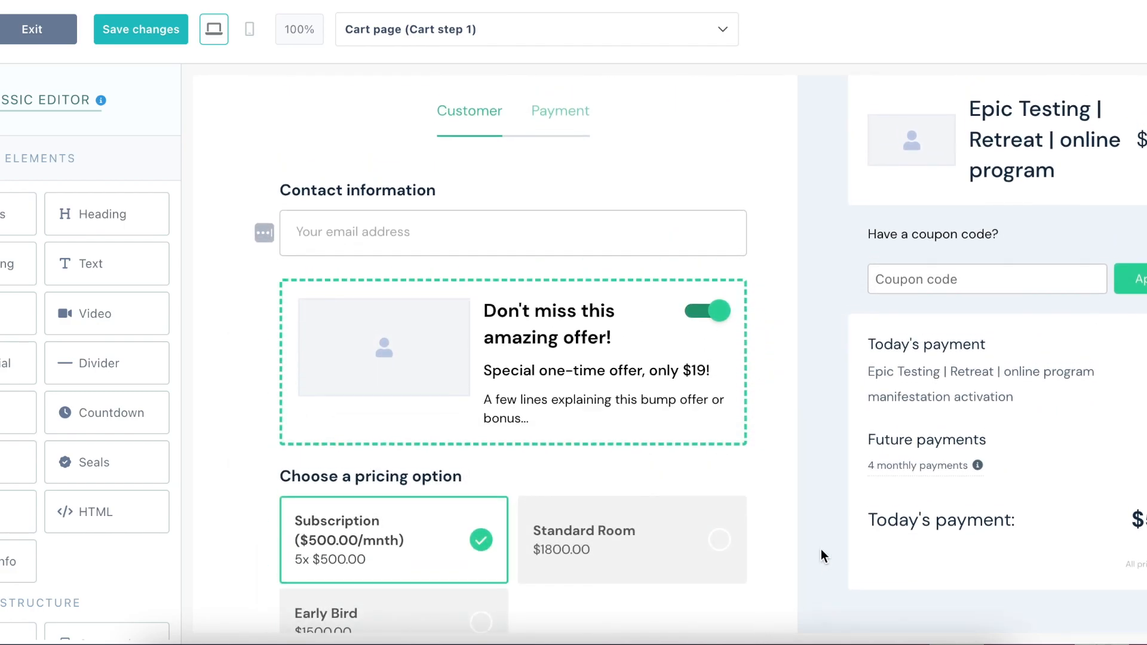
{"action": "scroll", "scroll_direction": "down", "scroll_amount": 3}
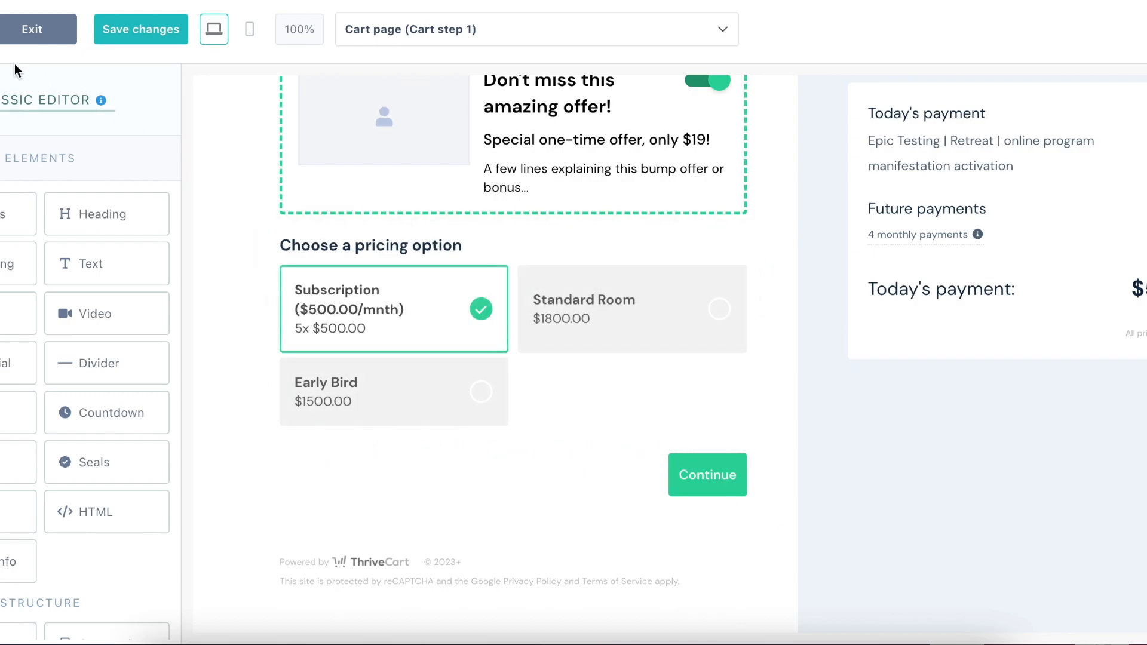
{"action": "left_click", "coordinate": [32, 29]}
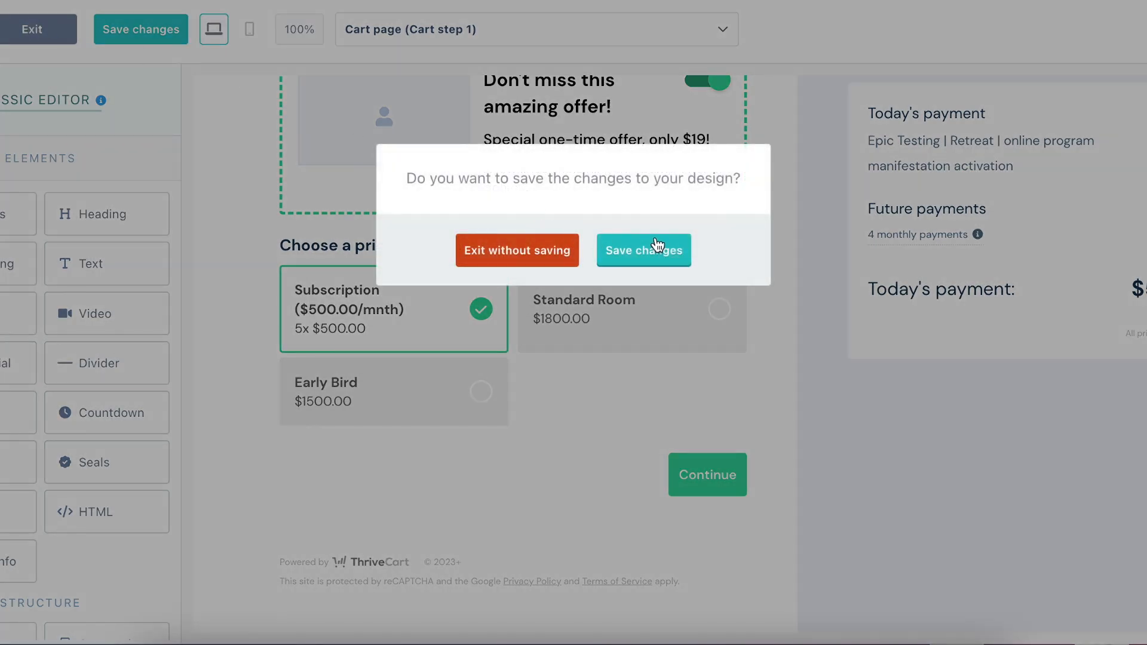
{"action": "left_click", "coordinate": [643, 251]}
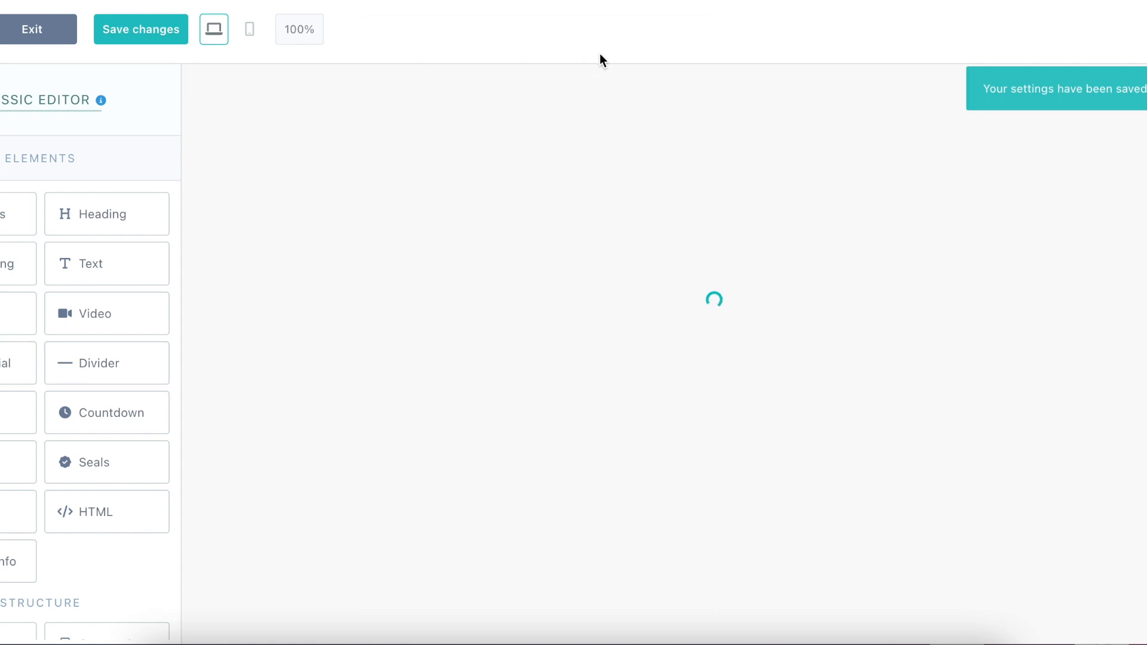
- Switch to the success page editor and begin a message: "I'm so excited for this retreat! What you'll do"
{"action": "left_click", "coordinate": [535, 29]}
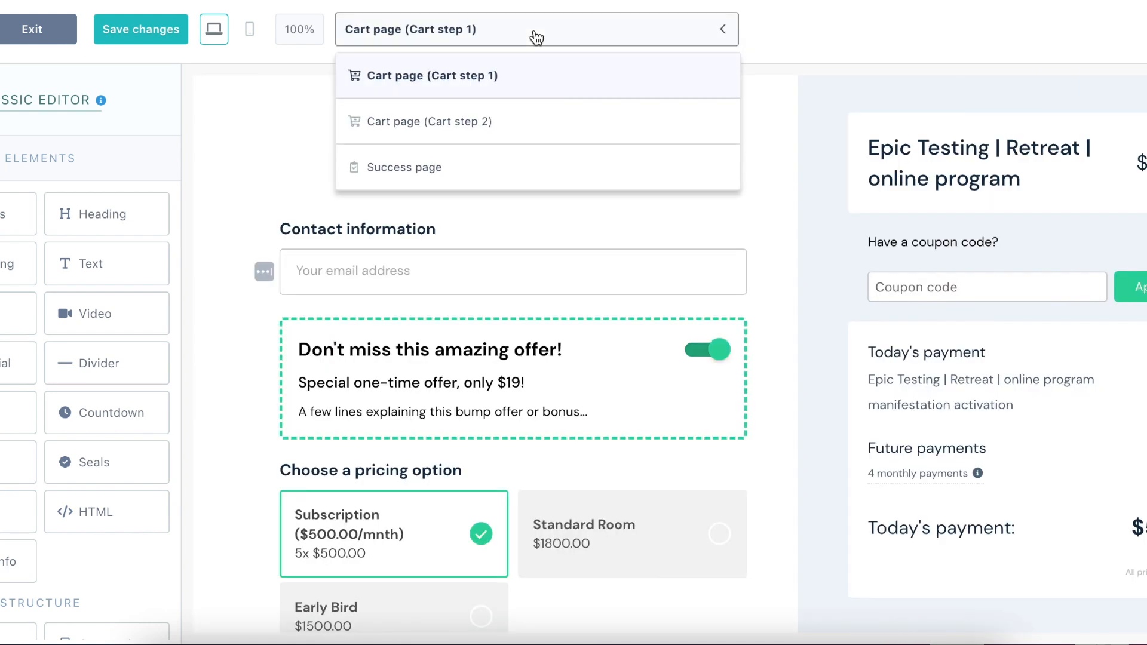
{"action": "left_click", "coordinate": [404, 167]}
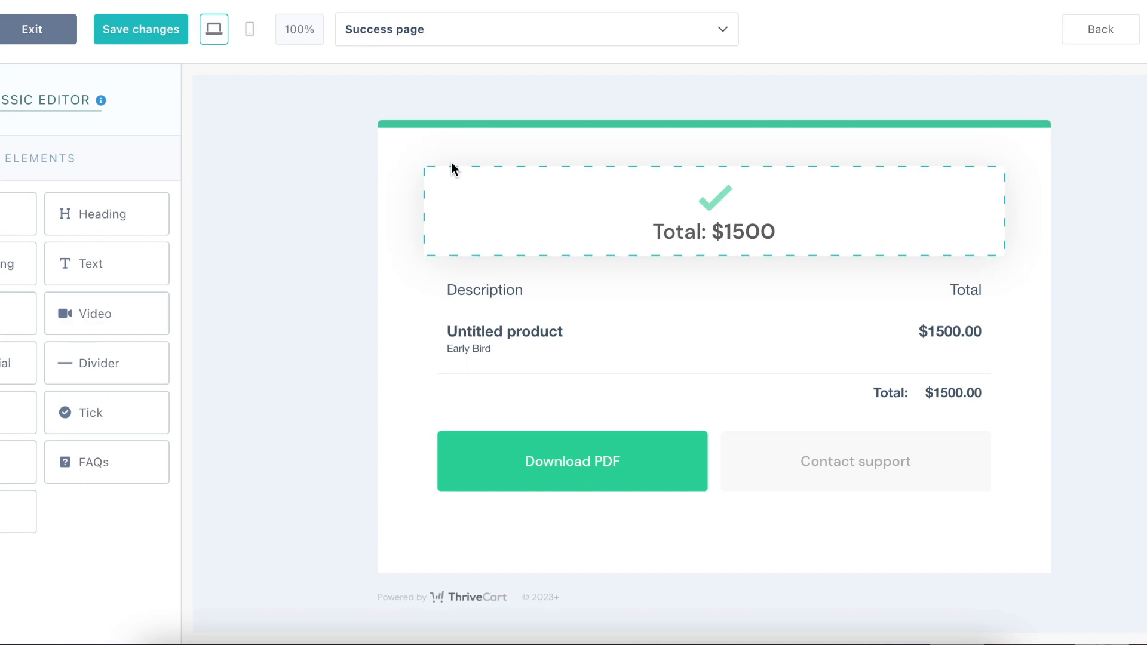
{"action": "mouse_move", "coordinate": [309, 252]}
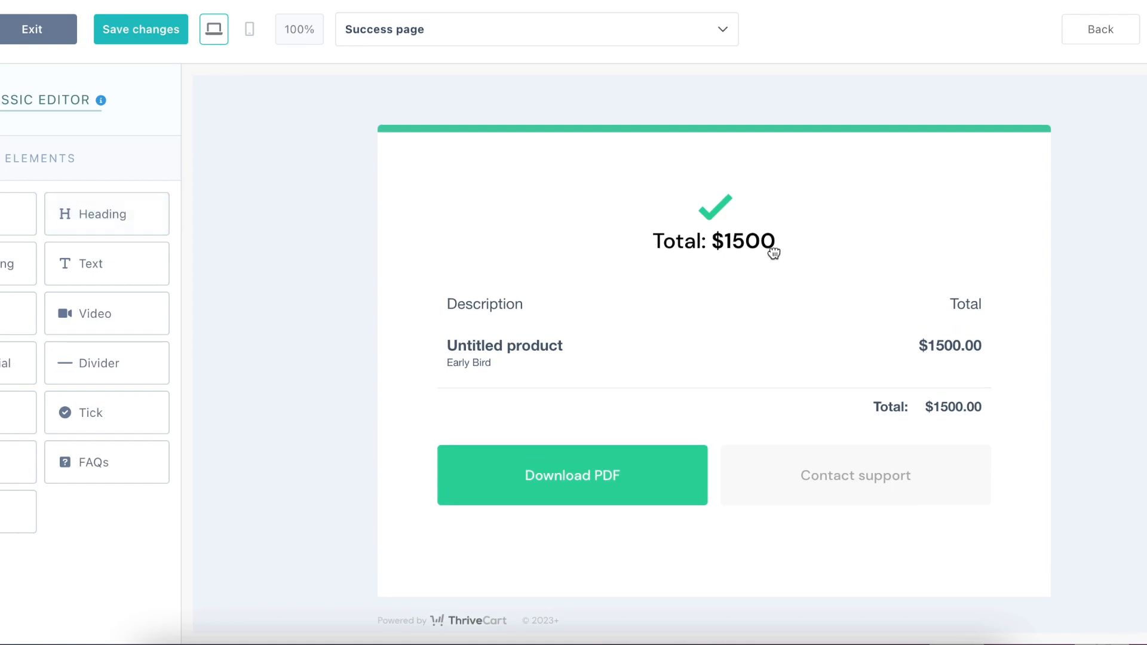
{"action": "left_click", "coordinate": [715, 241]}
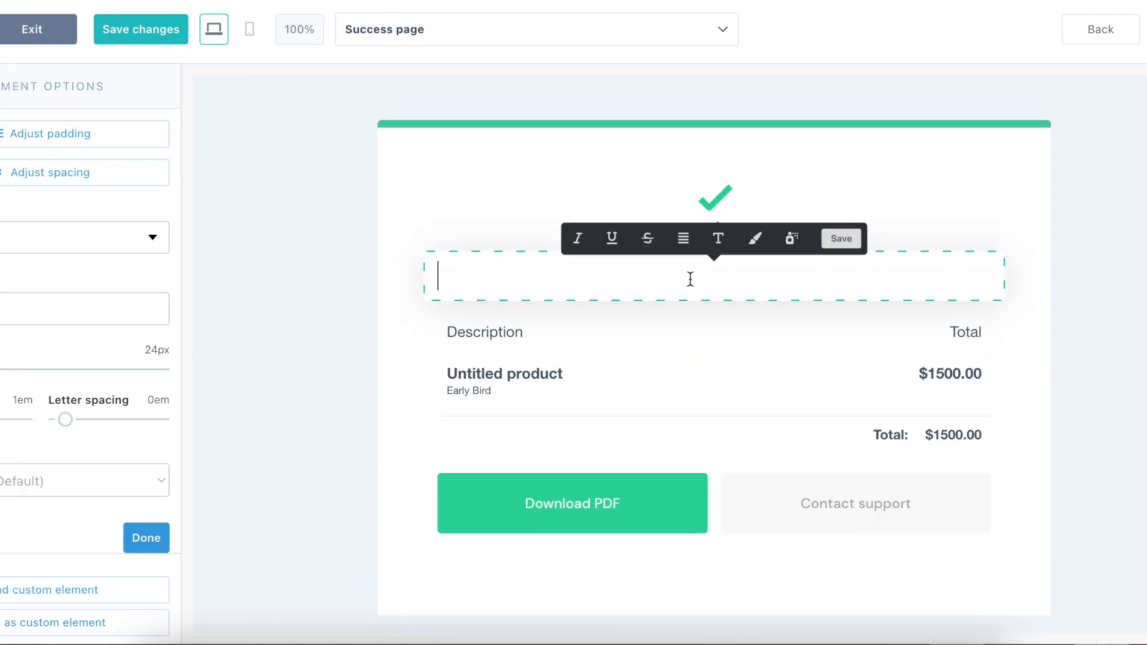
{"action": "type", "text": "I'm so ex"}
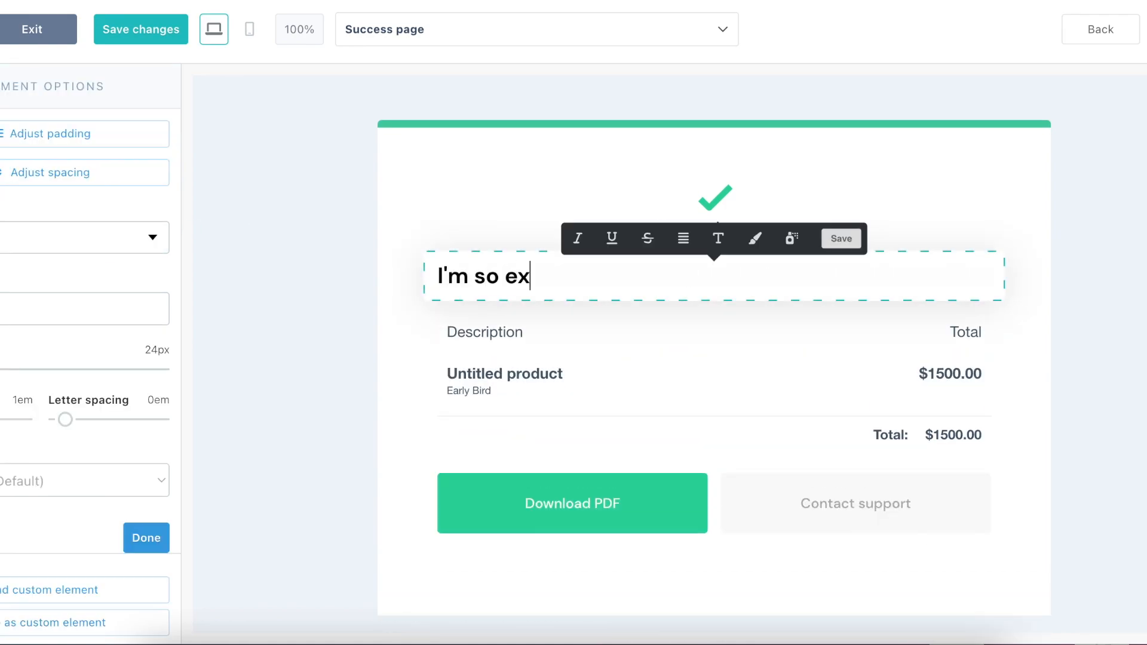
{"action": "type", "text": "cited"}
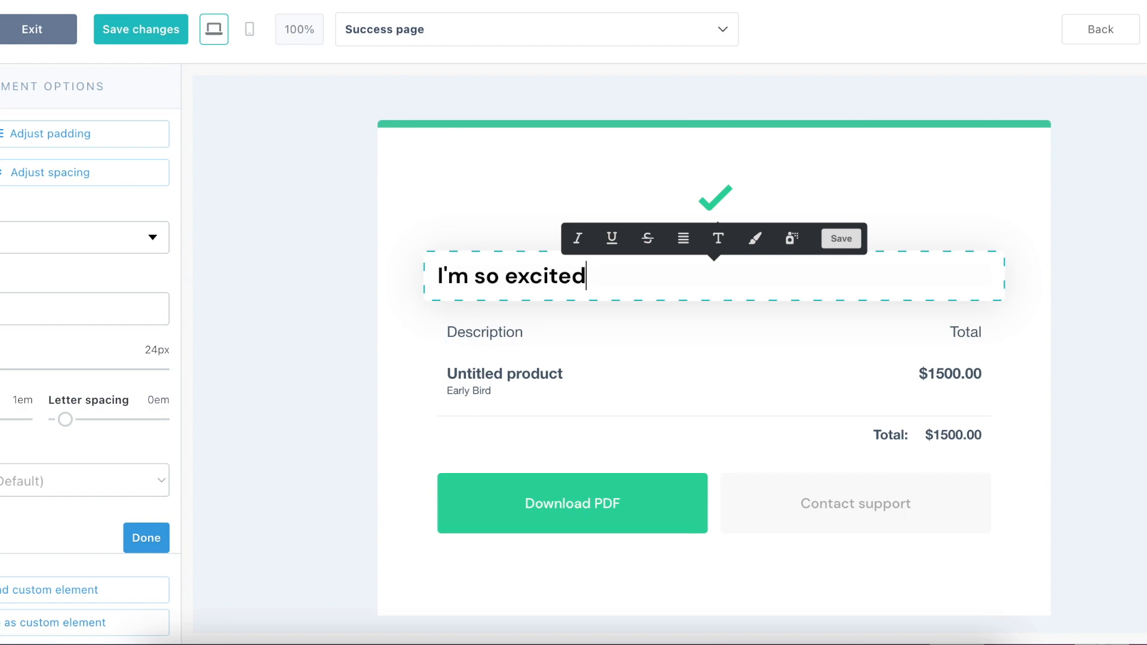
{"action": "type", "text": "for this retreat!"}
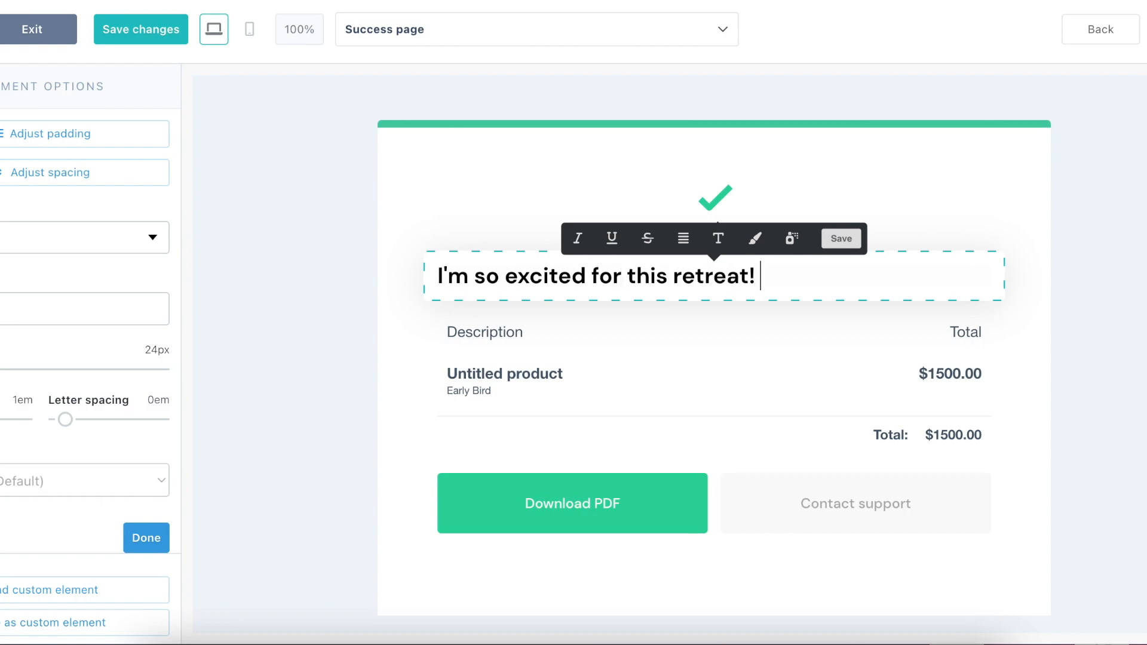
{"action": "type", "text": "What you'll do next:"}
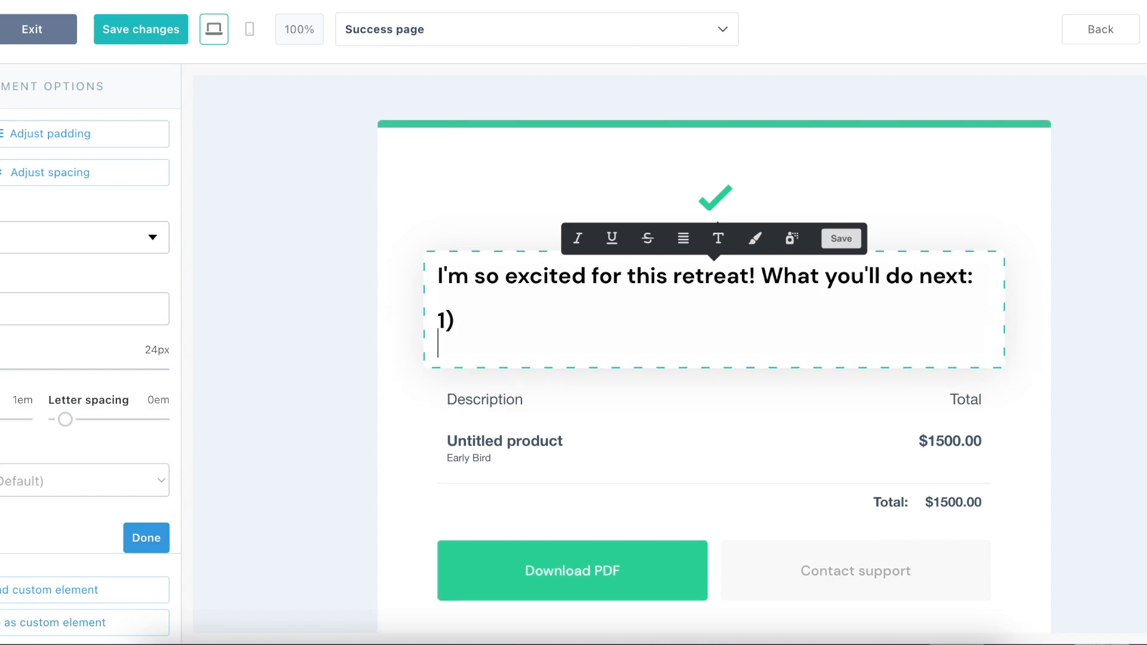
{"action": "type", "text": "@"}
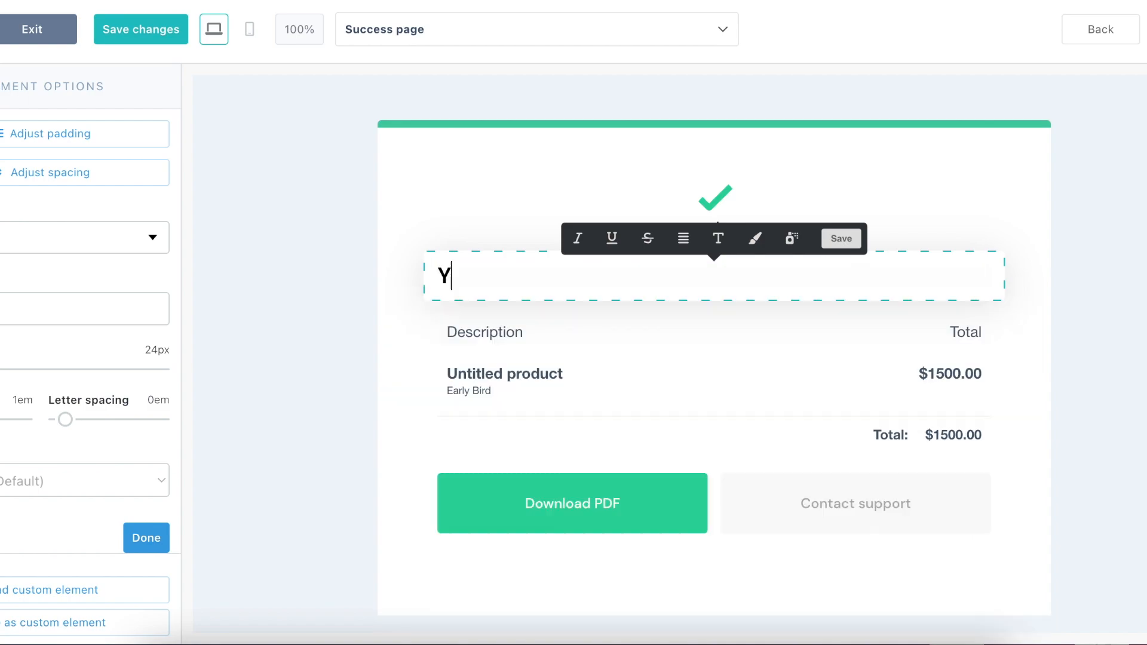
{"action": "type", "text": "ay! I'm gla"}
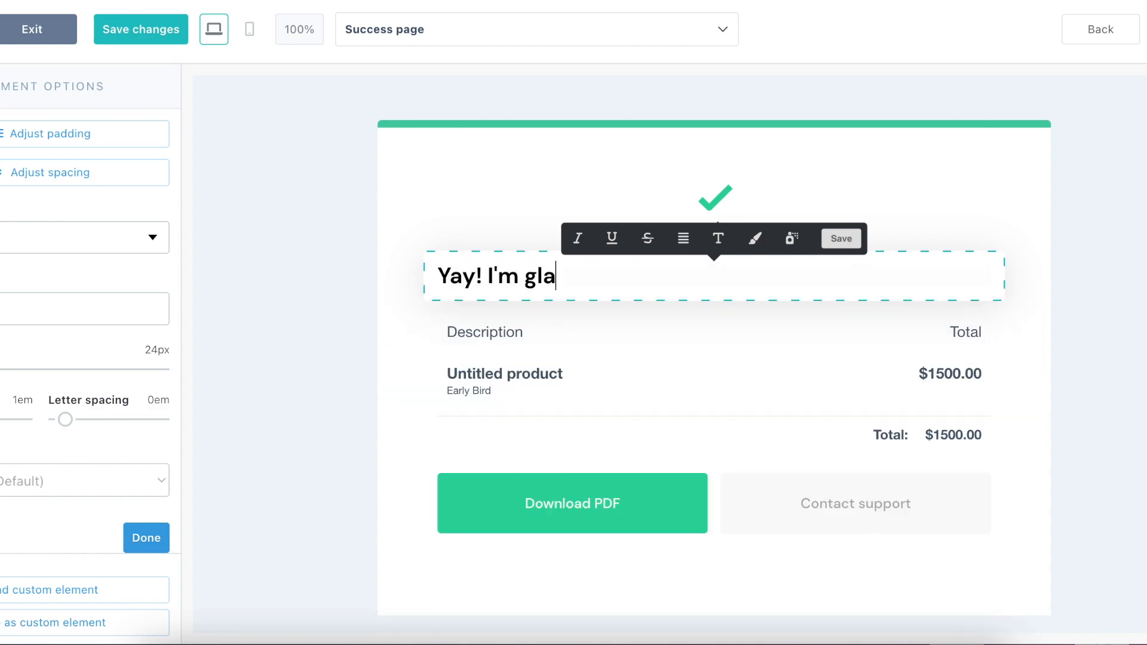
{"action": "type", "text": "so glad"}
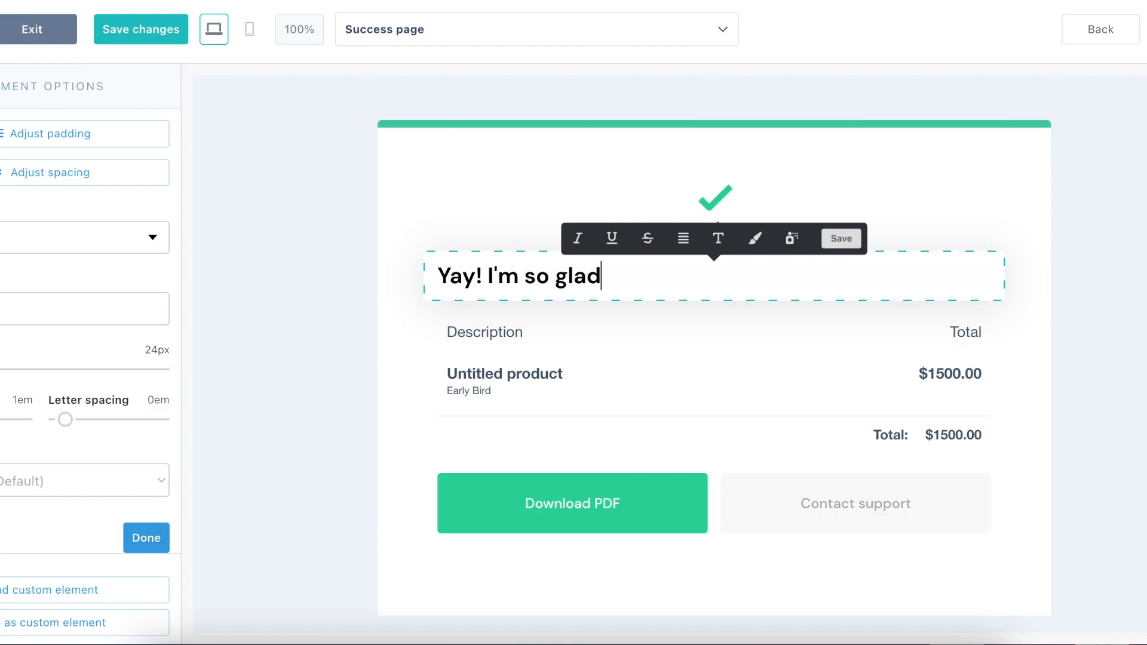
{"action": "type", "text": "you sige"}
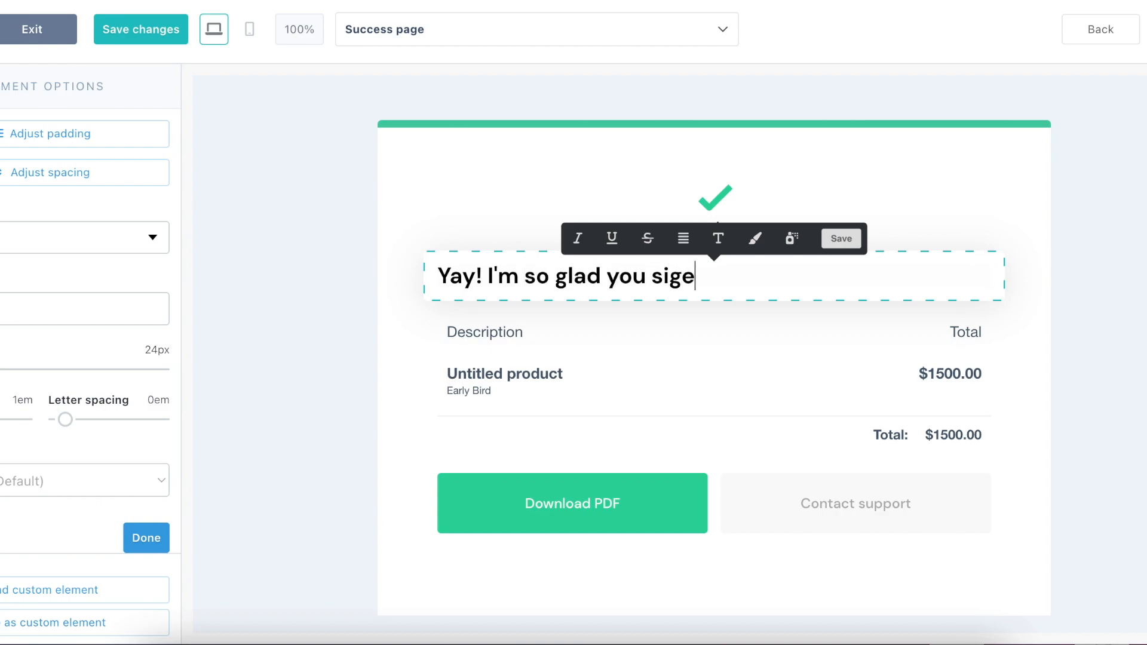
{"action": "type", "text": "ned up fr"}
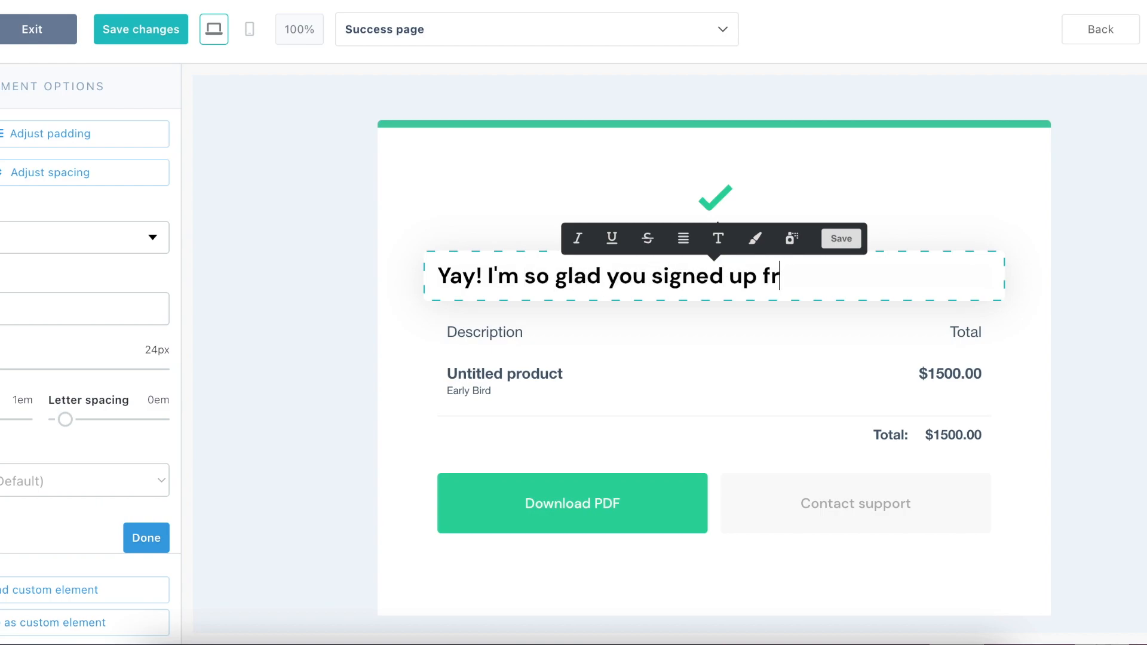
{"action": "type", "text": "or the Sold Out Retreat"}
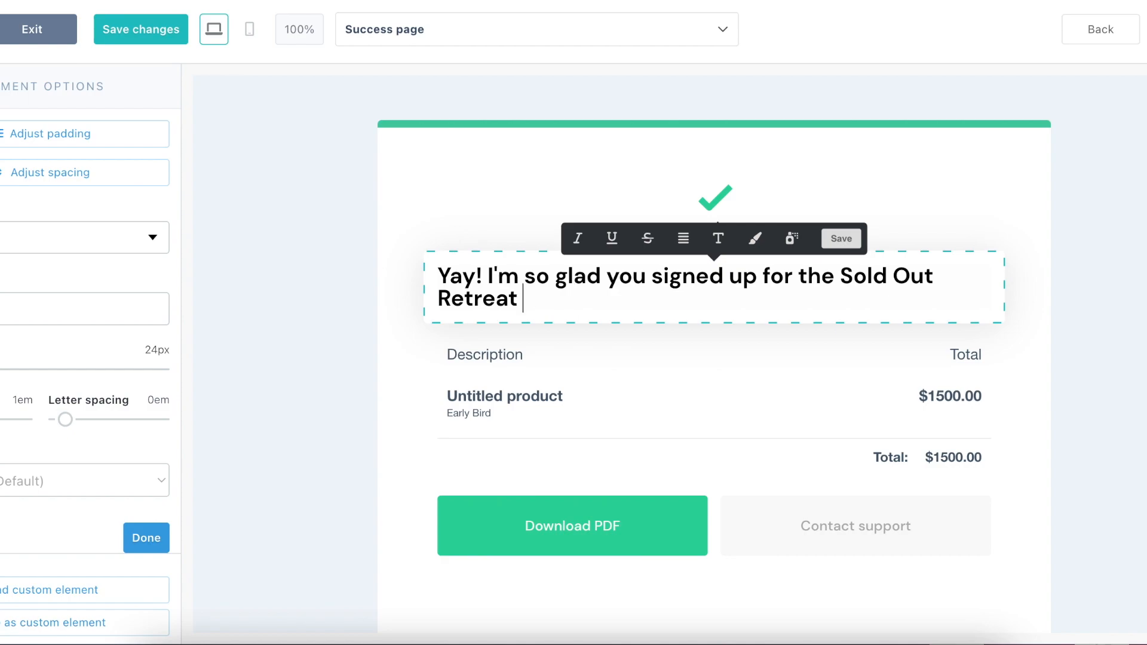
{"action": "type", "text": "Mini Course."}
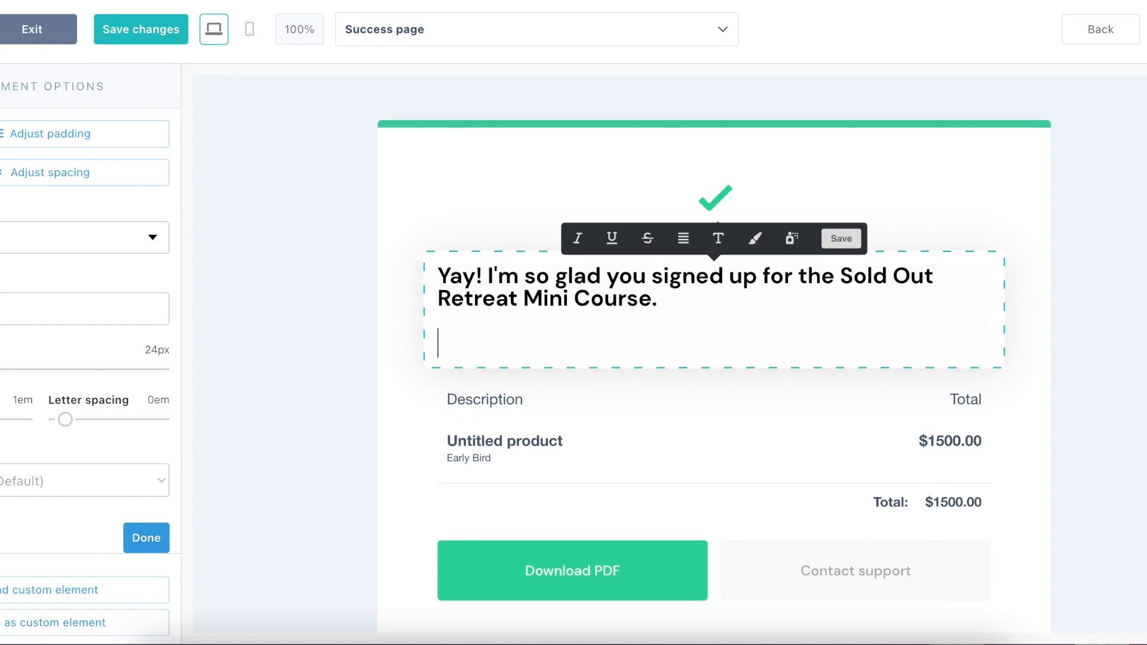
{"action": "type", "text": "It's on its way to y"}
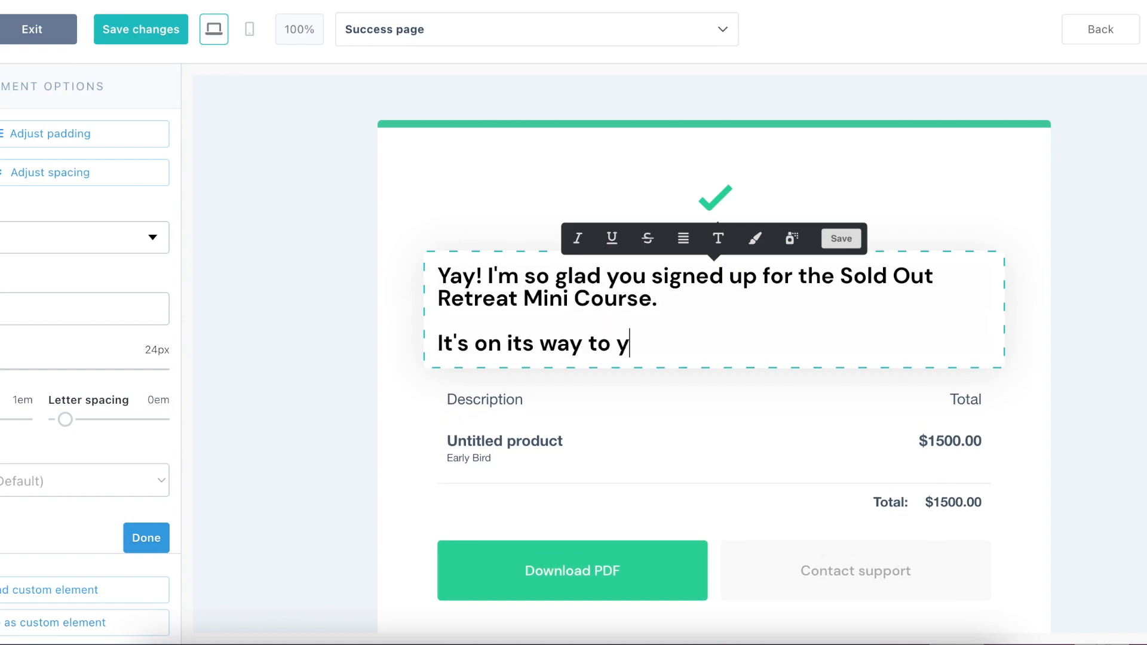
{"action": "type", "text": "ou! If you don't"}
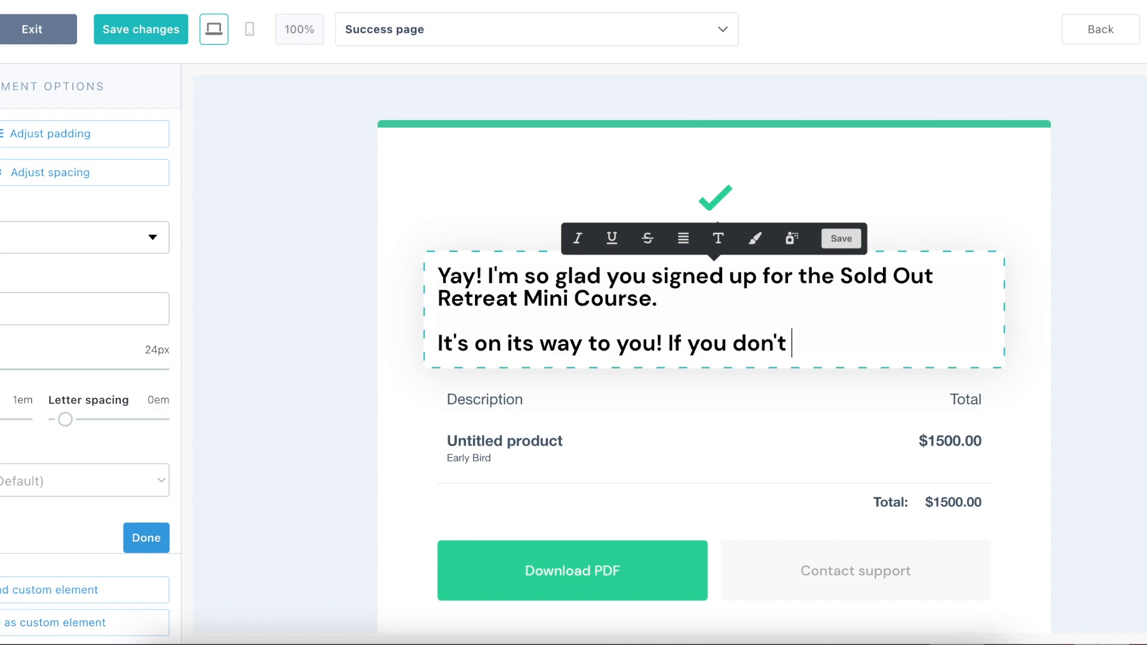
{"action": "type", "text": "see it in your inbox, emai"}
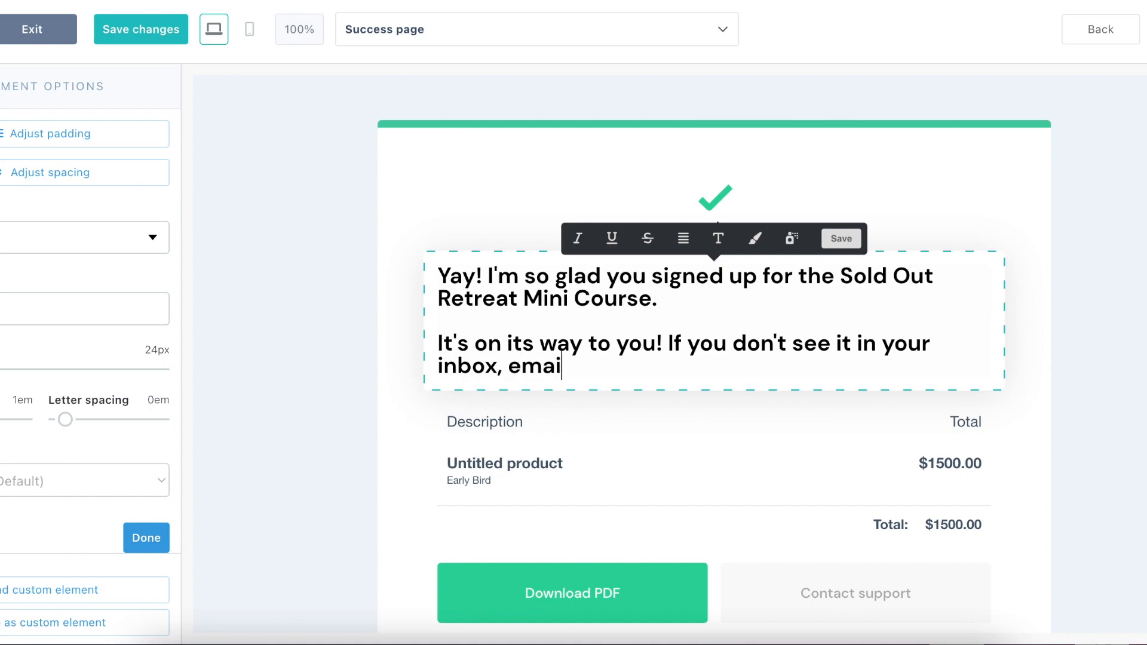
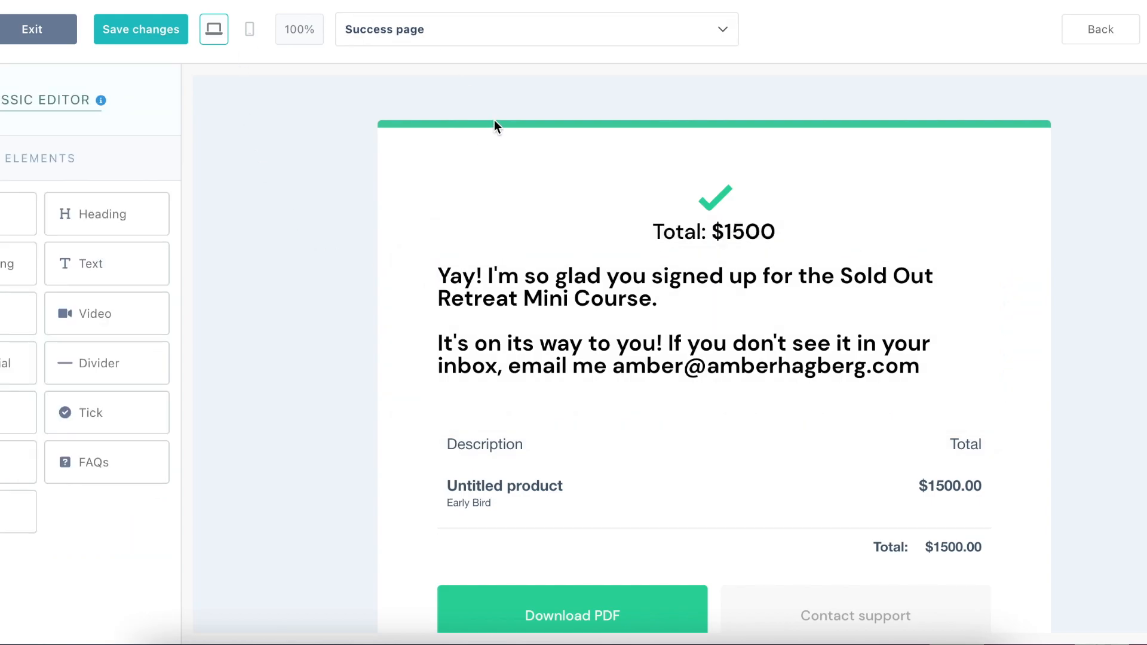
{"action": "mouse_move", "coordinate": [688, 138]}
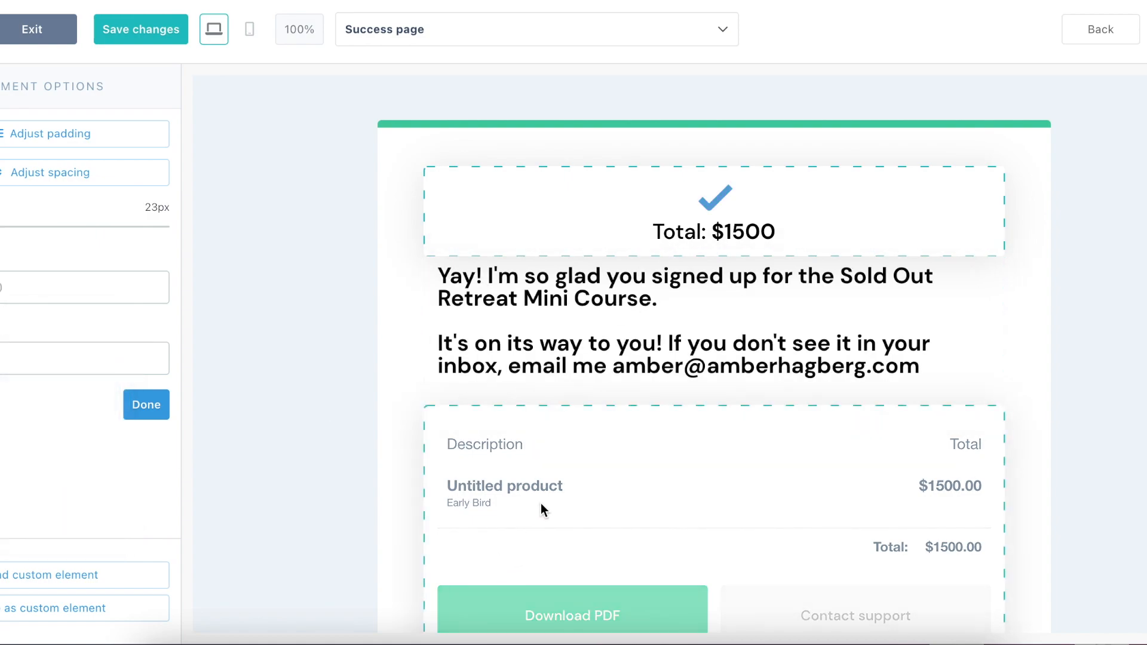
- Finish editing the thank-you text block, adjust the element, and save the success page design
{"action": "scroll", "scroll_direction": "down", "scroll_amount": 3}
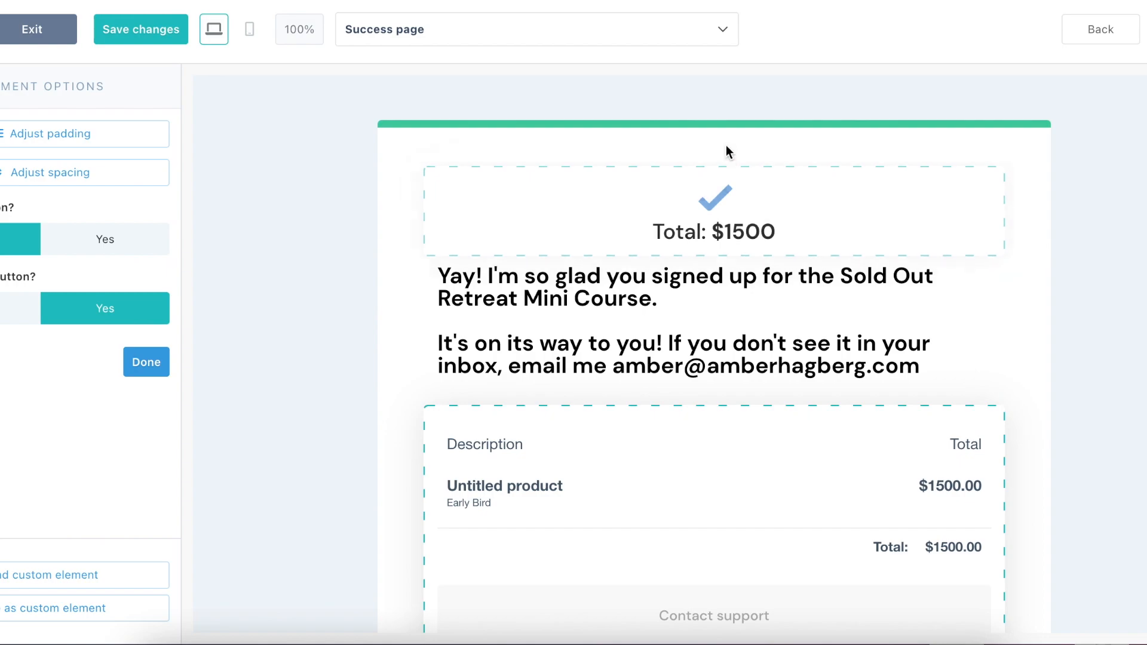
{"action": "left_click", "coordinate": [146, 362]}
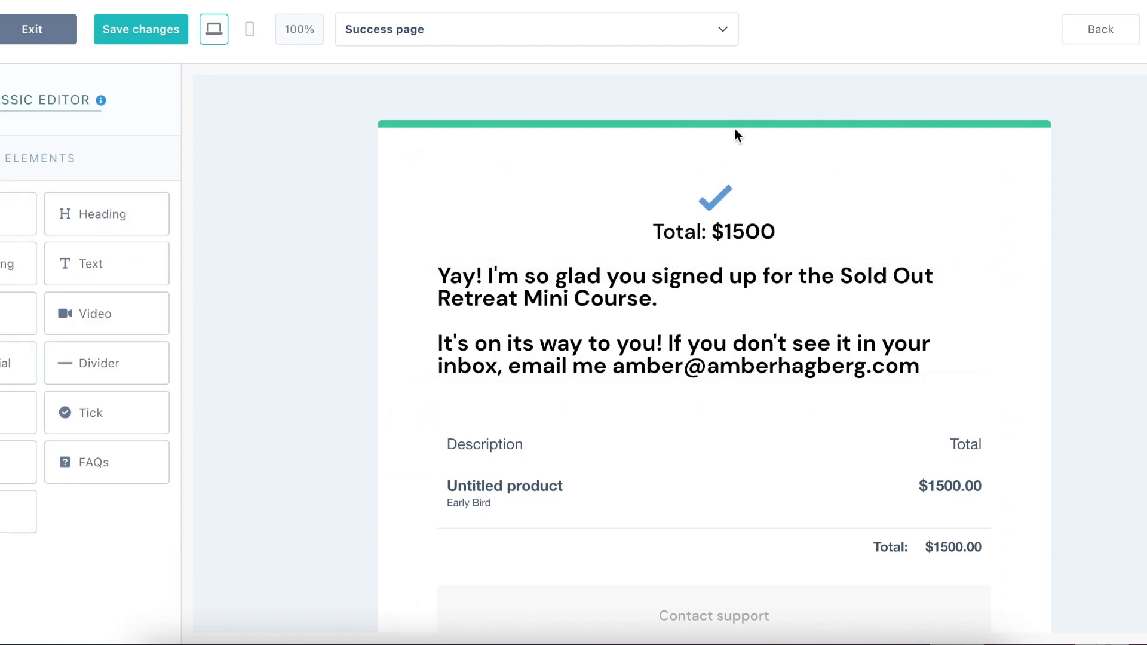
{"action": "mouse_move", "coordinate": [747, 130]}
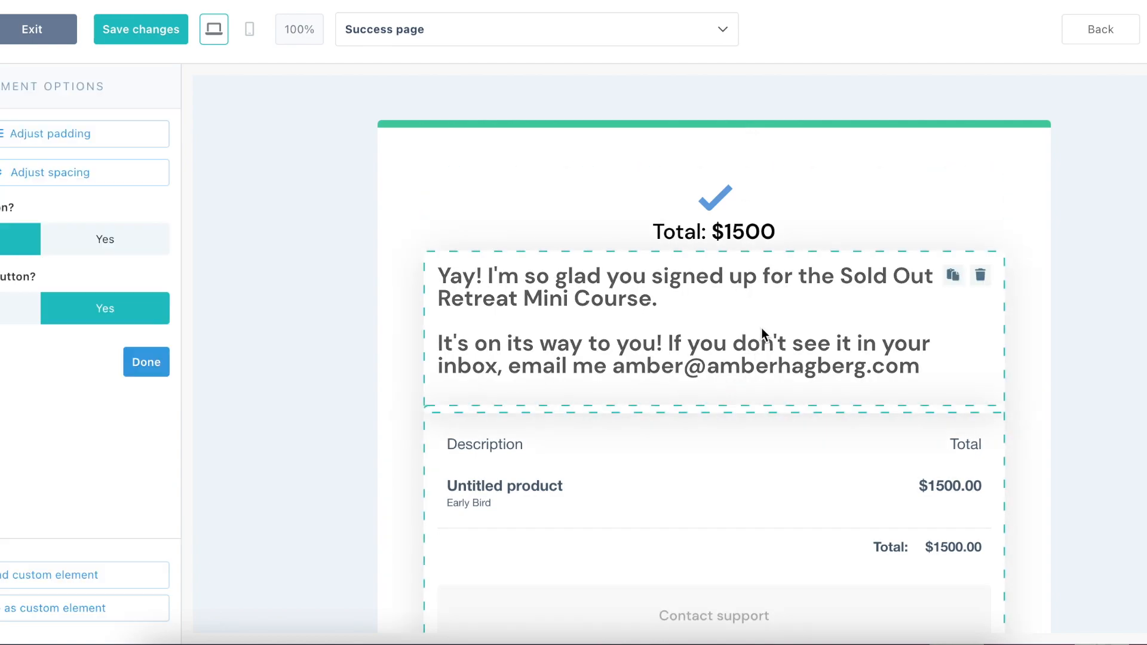
{"action": "left_click_drag", "start_coordinate": [610, 366], "coordinate": [920, 367]}
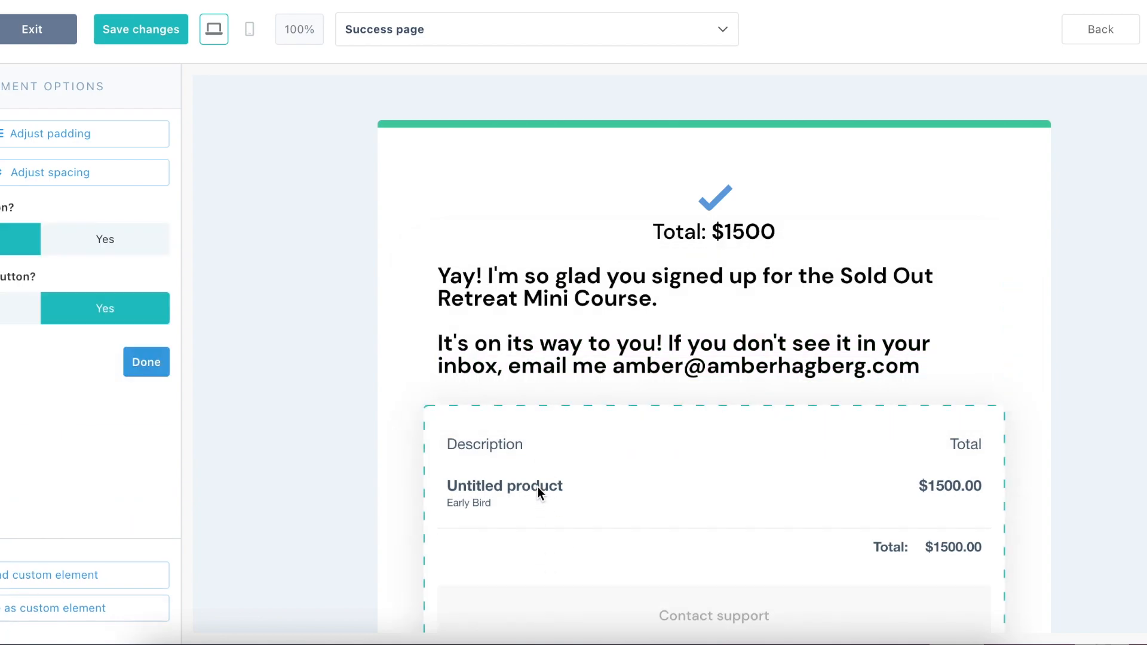
{"action": "left_click", "coordinate": [141, 28]}
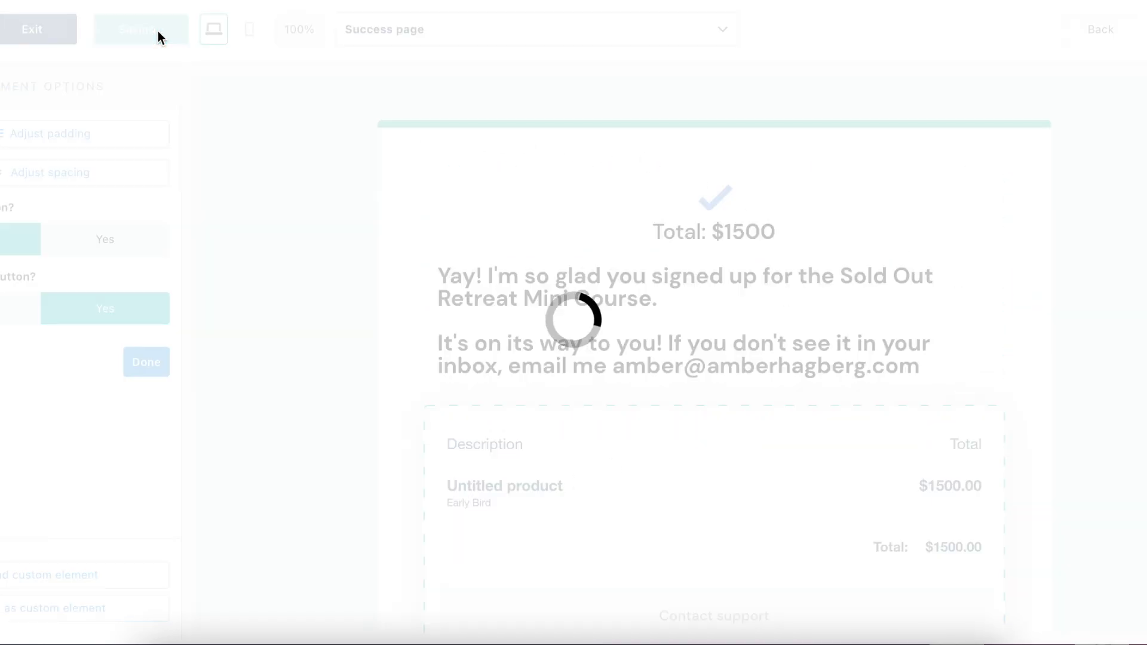
- Save the success page, exit the editor keeping changes, and continue to the Behavior rules step
{"action": "left_click", "coordinate": [141, 29]}
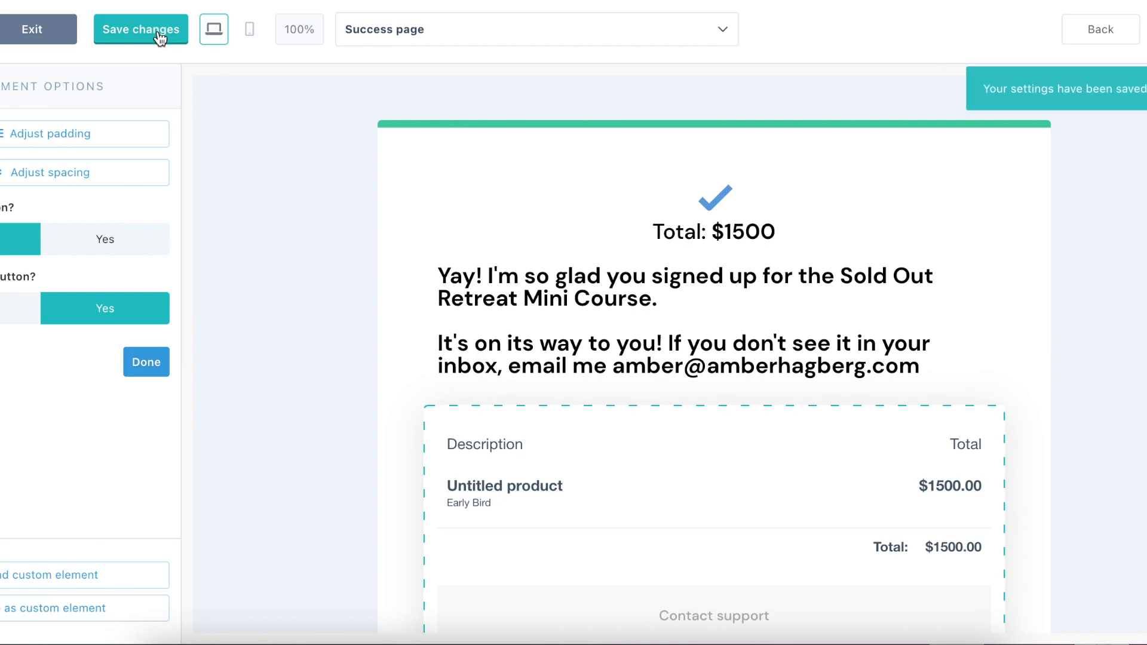
{"action": "left_click", "coordinate": [33, 29]}
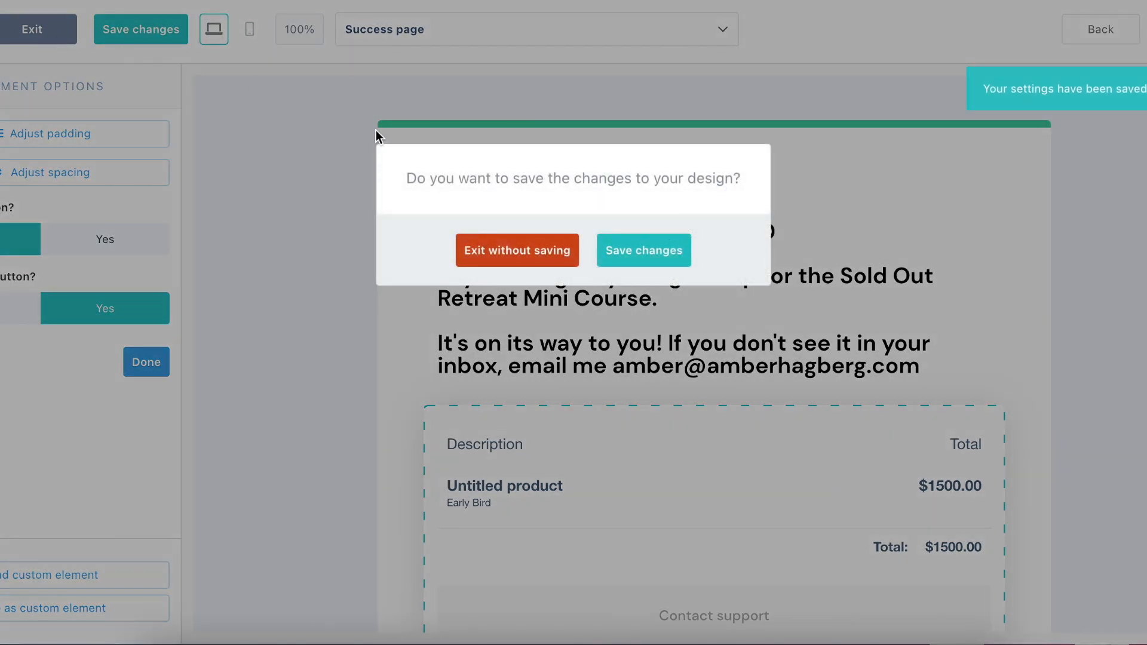
{"action": "left_click", "coordinate": [643, 251]}
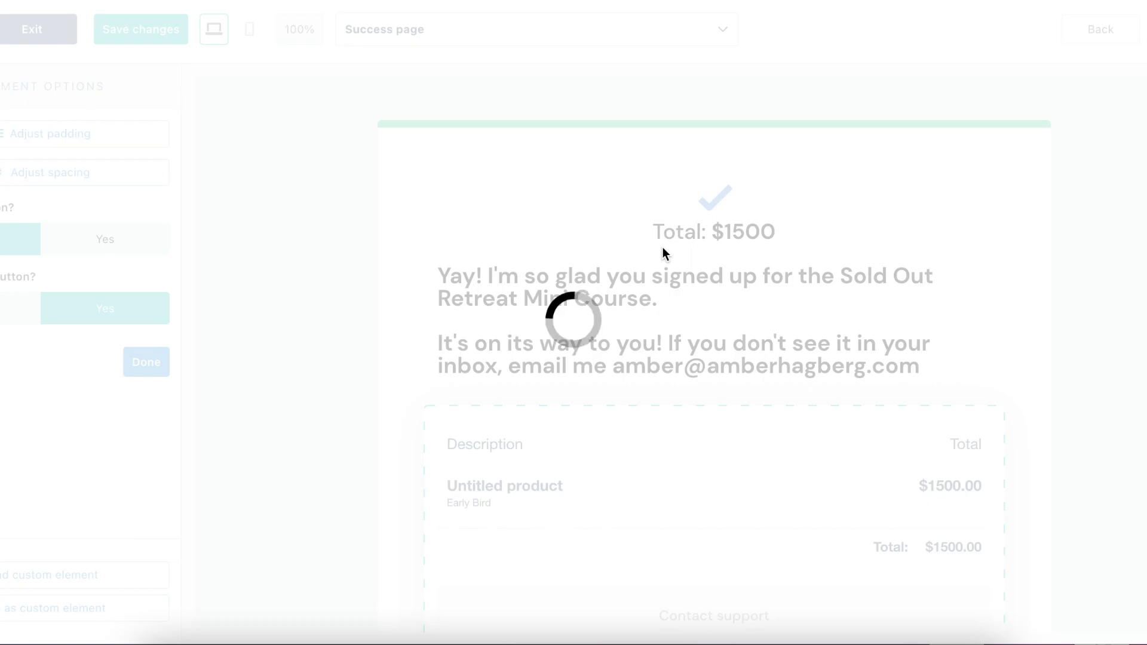
{"action": "left_click", "coordinate": [146, 362]}
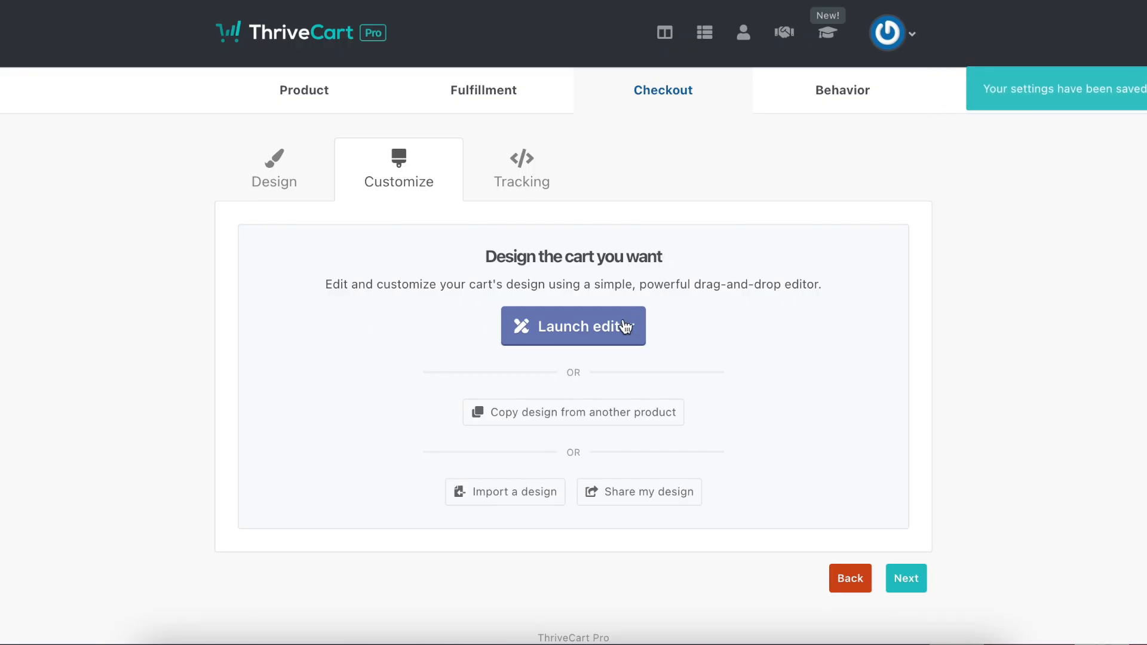
{"action": "left_click", "coordinate": [842, 90]}
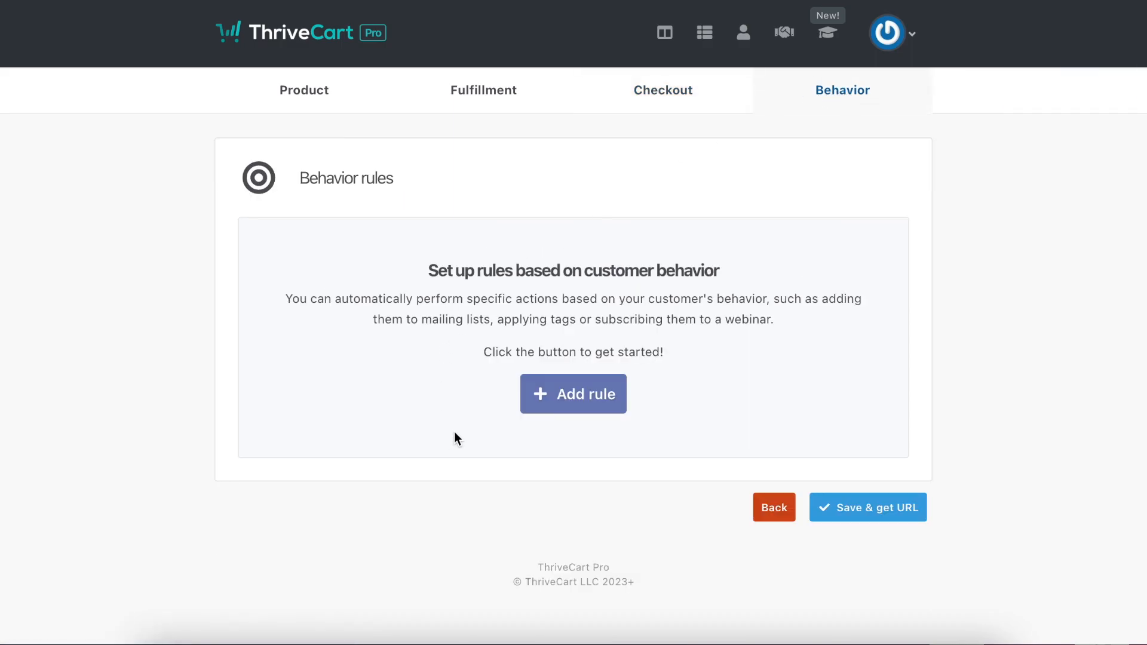
- Add a rule putting main-product buyers into the ConvertKit sequence Leadership Retreat Details, save it, and start another
{"action": "left_click", "coordinate": [574, 394]}
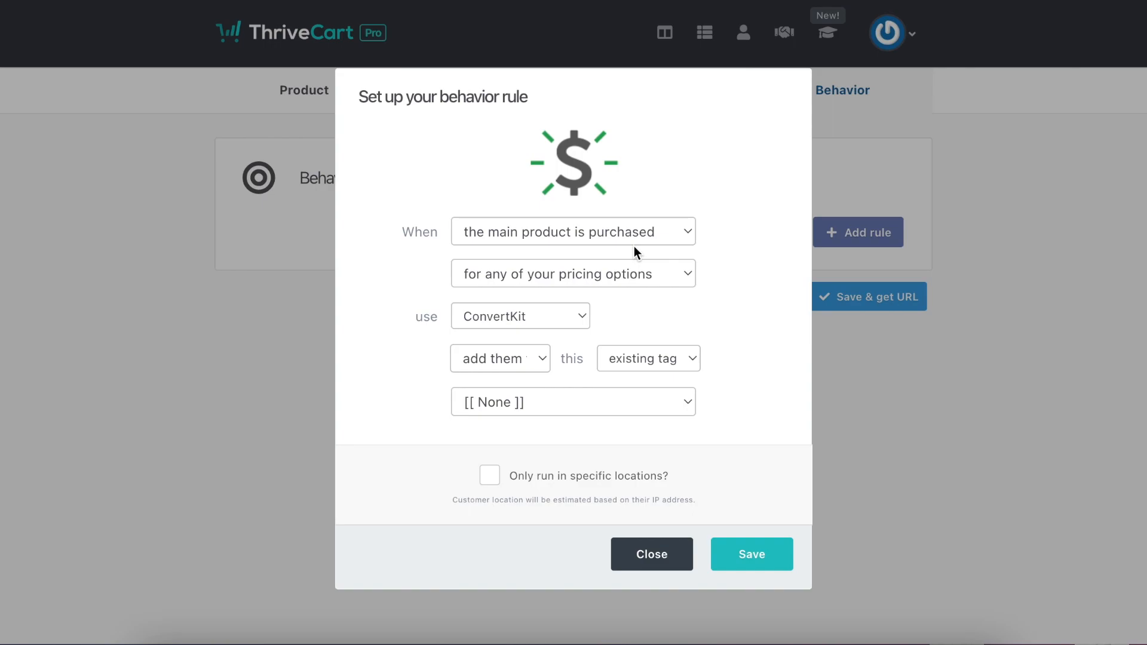
{"action": "mouse_move", "coordinate": [592, 287]}
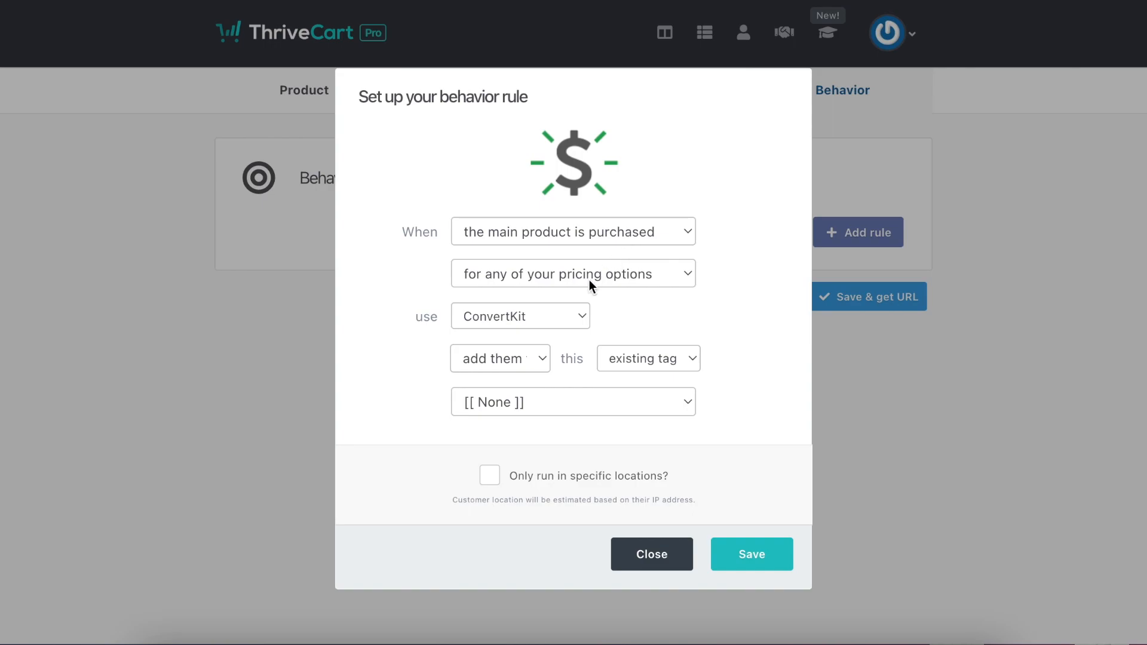
{"action": "left_click", "coordinate": [500, 358]}
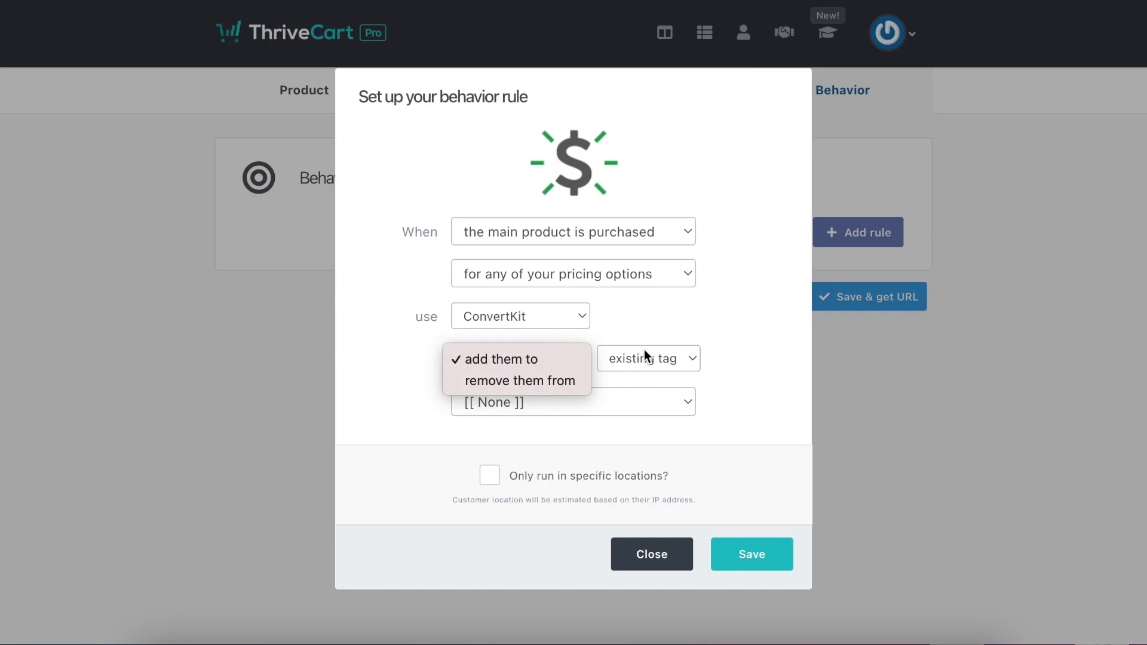
{"action": "left_click", "coordinate": [500, 358]}
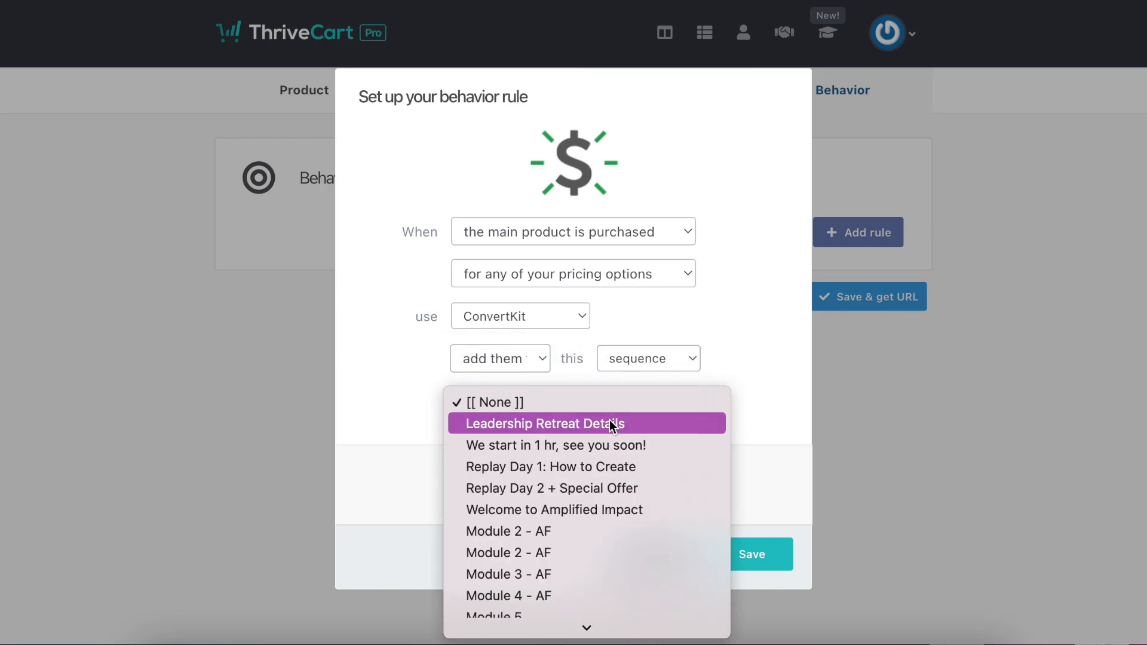
{"action": "left_click", "coordinate": [545, 423]}
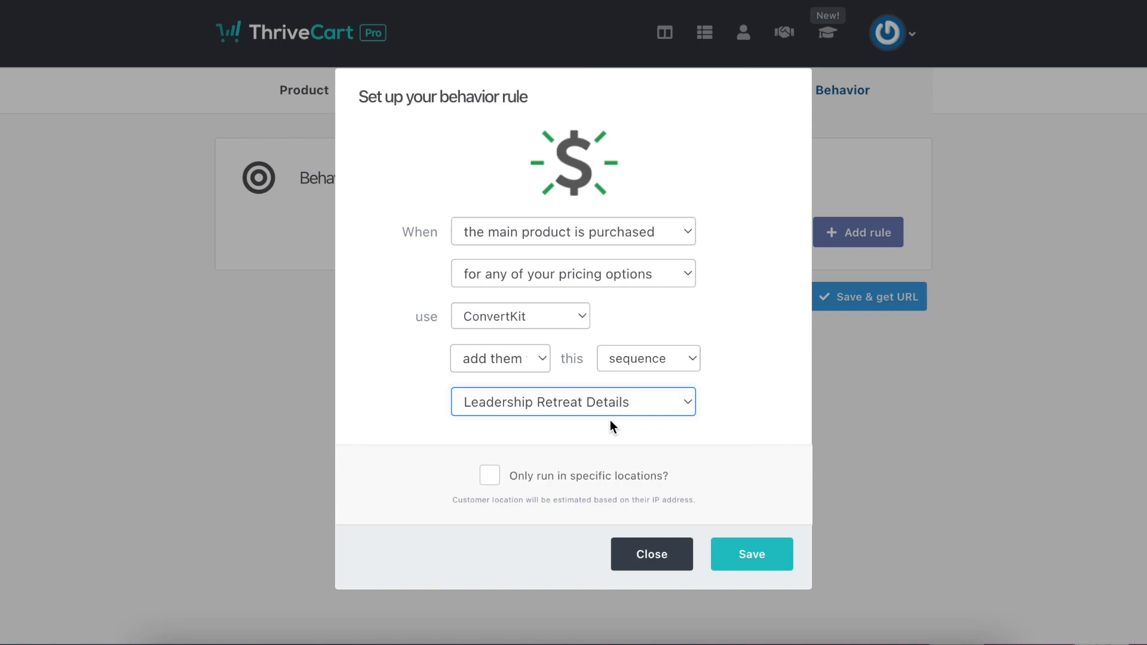
{"action": "mouse_move", "coordinate": [613, 247]}
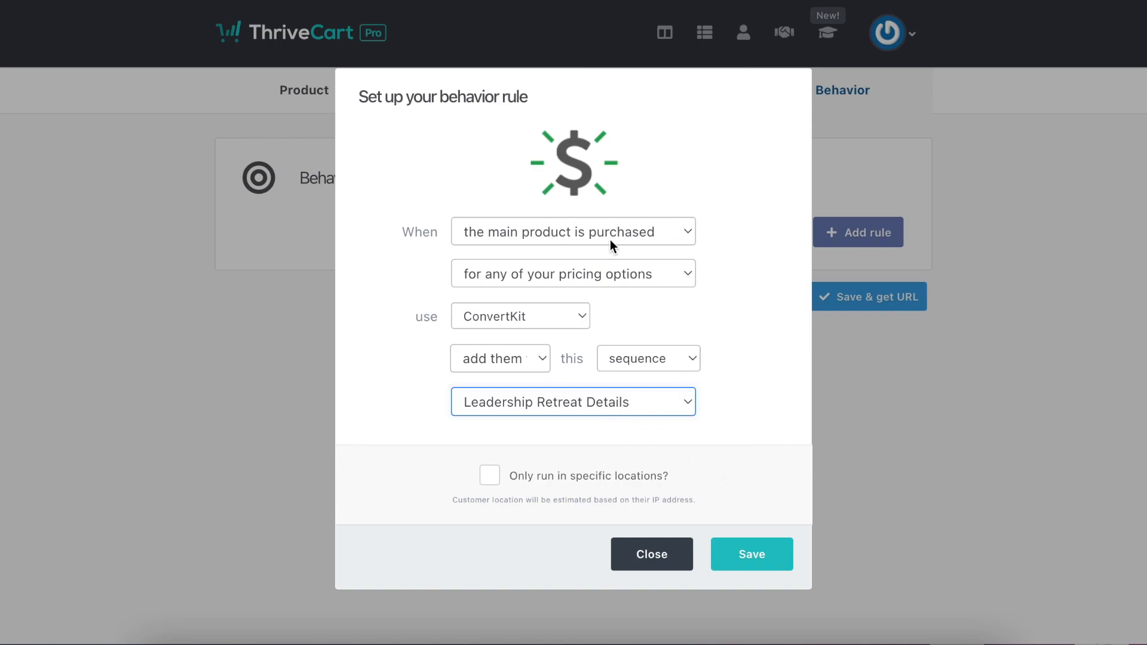
{"action": "left_click", "coordinate": [751, 554]}
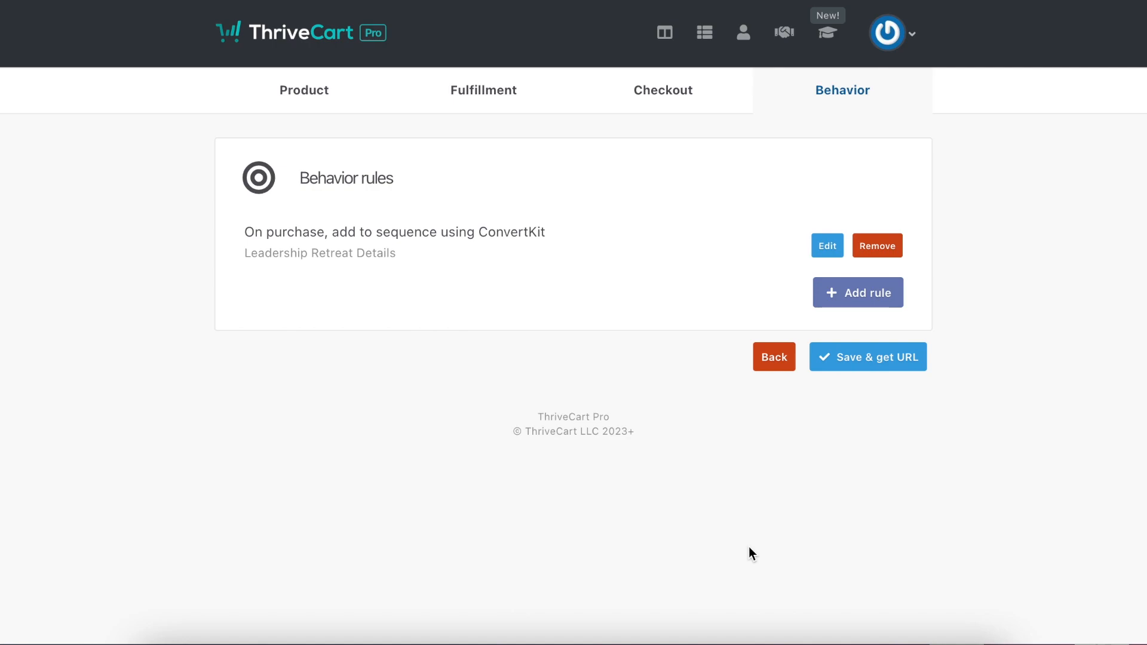
{"action": "left_click", "coordinate": [857, 293]}
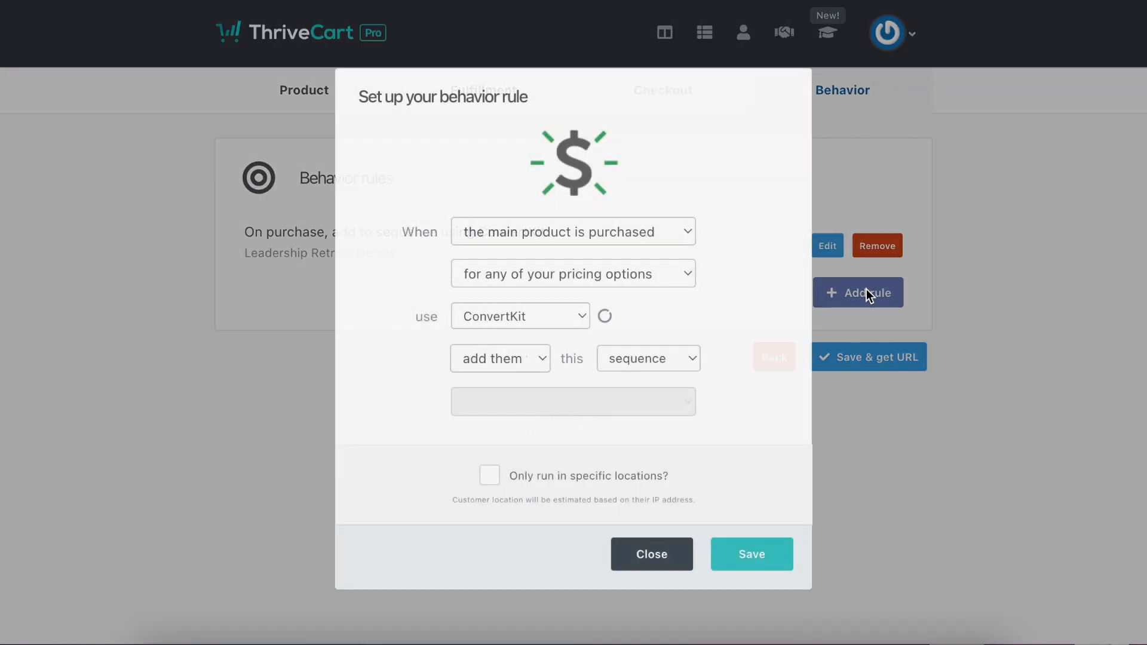
{"action": "left_click", "coordinate": [574, 232]}
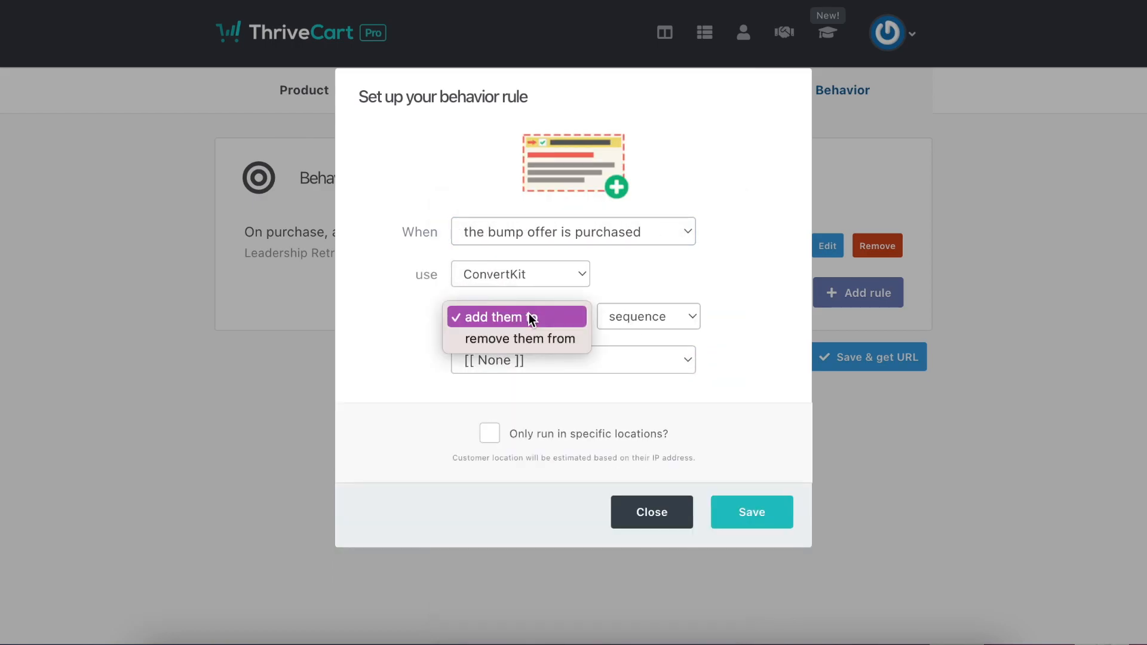
{"action": "mouse_move", "coordinate": [523, 309]}
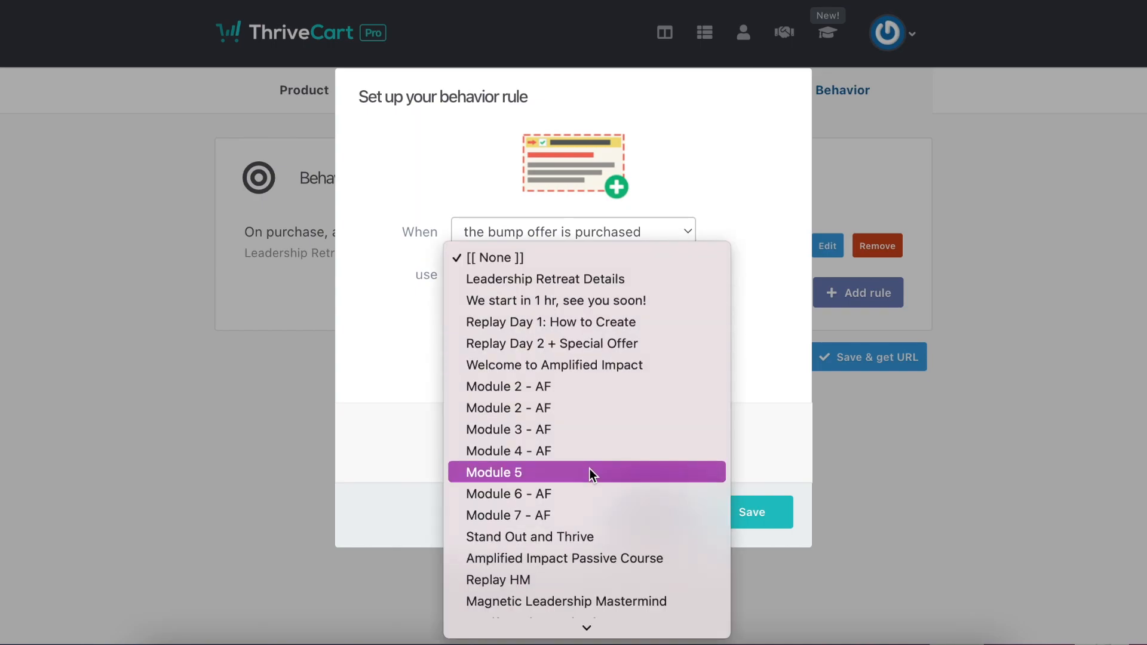
{"action": "scroll", "scroll_direction": "down", "scroll_amount": 3}
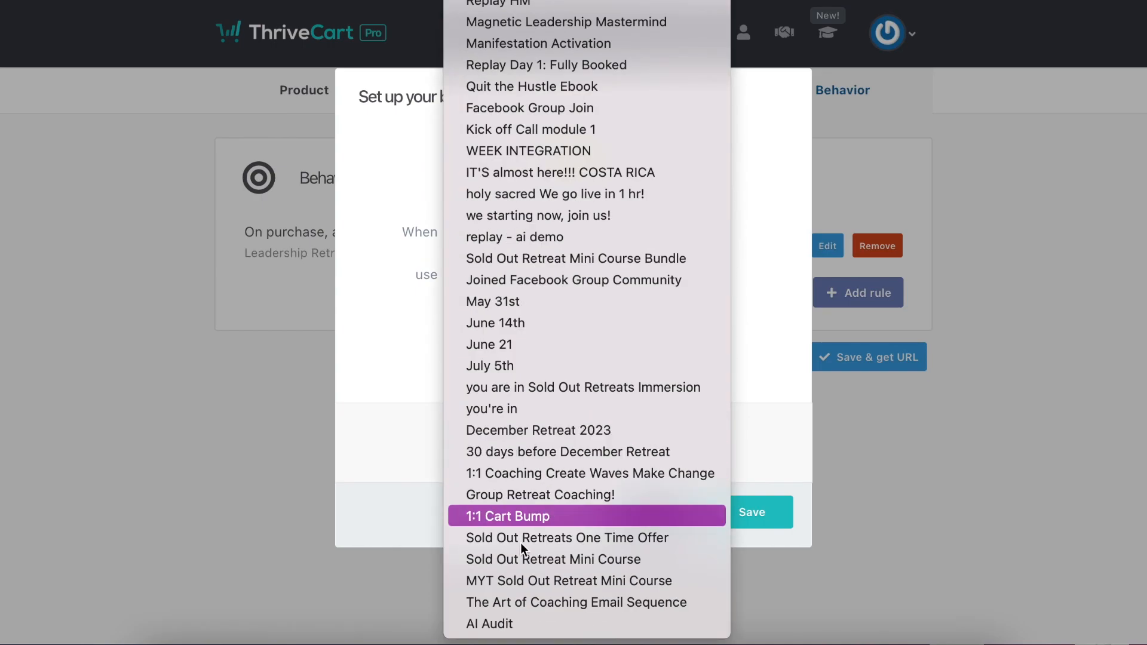
{"action": "mouse_move", "coordinate": [652, 534]}
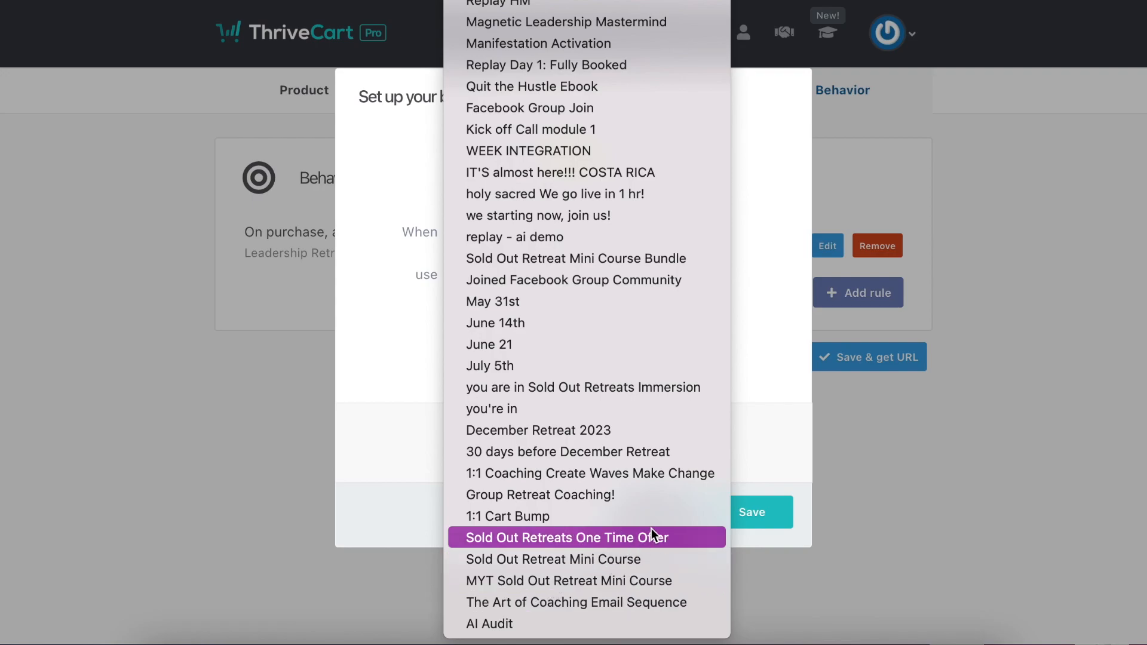
{"action": "left_click", "coordinate": [566, 537]}
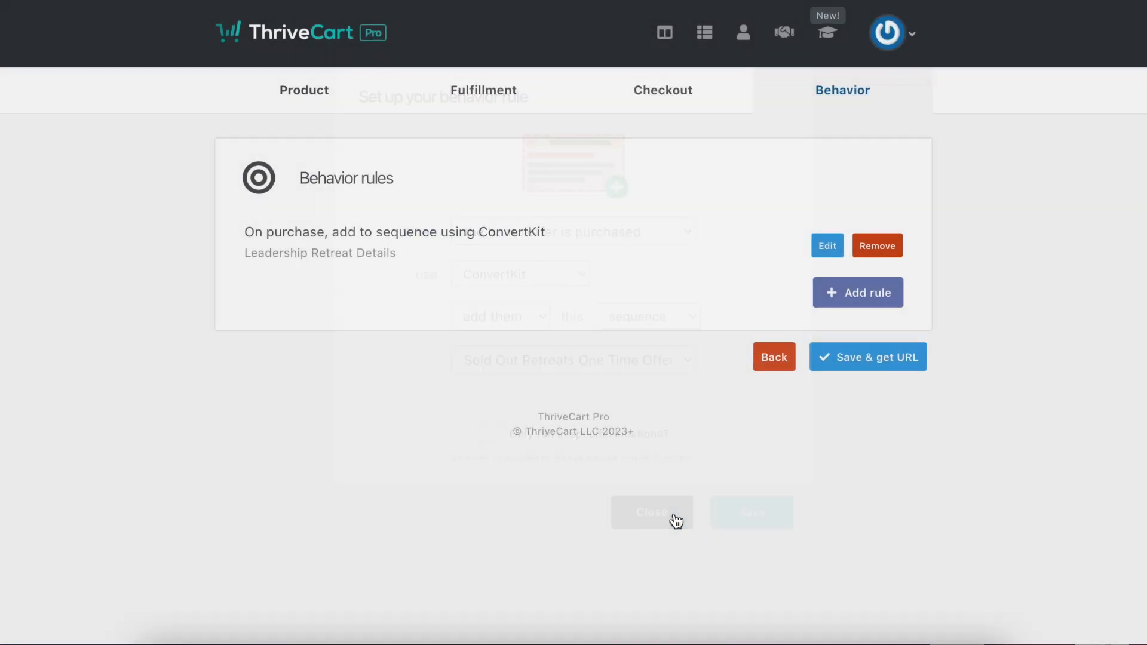
{"action": "left_click", "coordinate": [652, 512]}
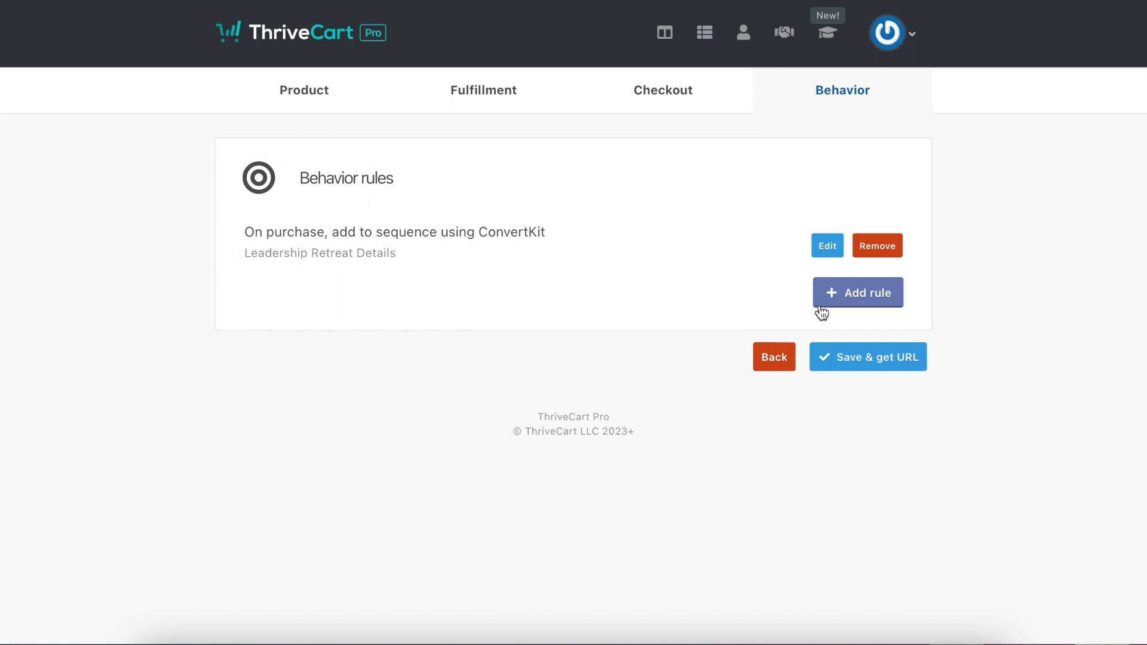
- Return to the products list and open Epic Testing | Retreat | online program for editing
{"action": "left_click", "coordinate": [663, 90]}
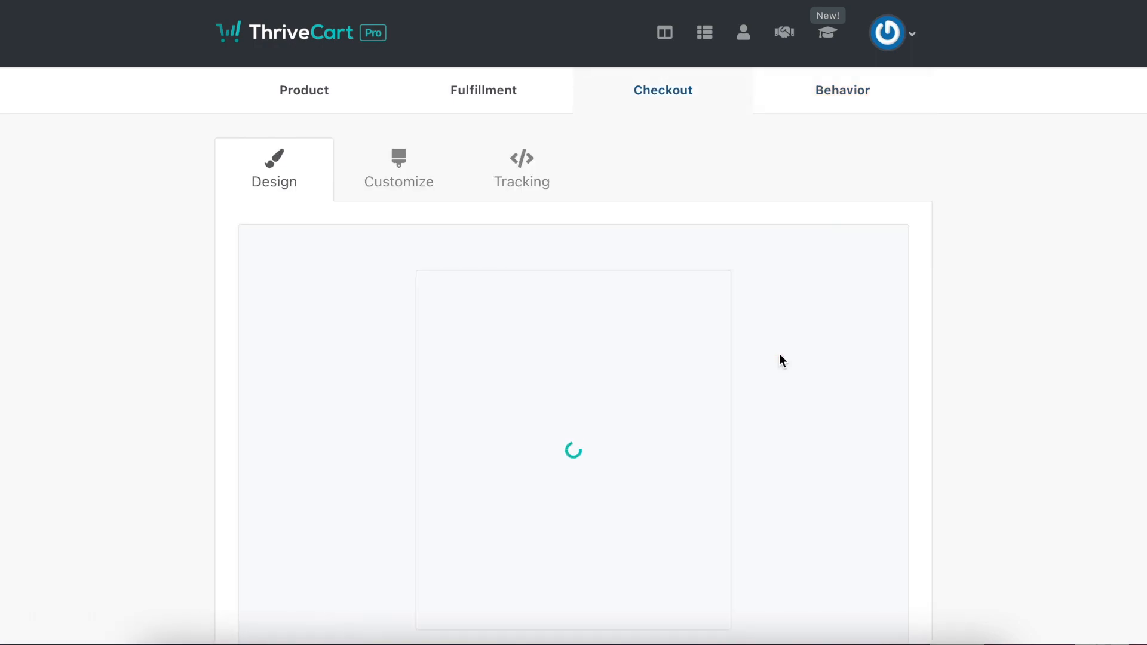
{"action": "mouse_move", "coordinate": [705, 33]}
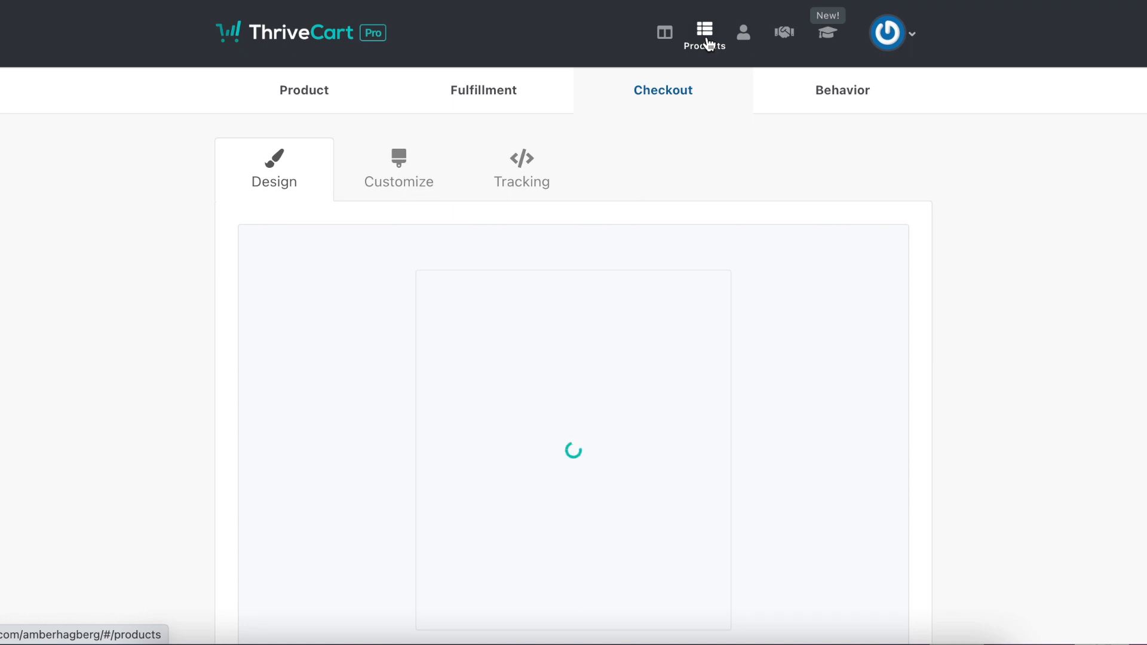
{"action": "left_click", "coordinate": [705, 29]}
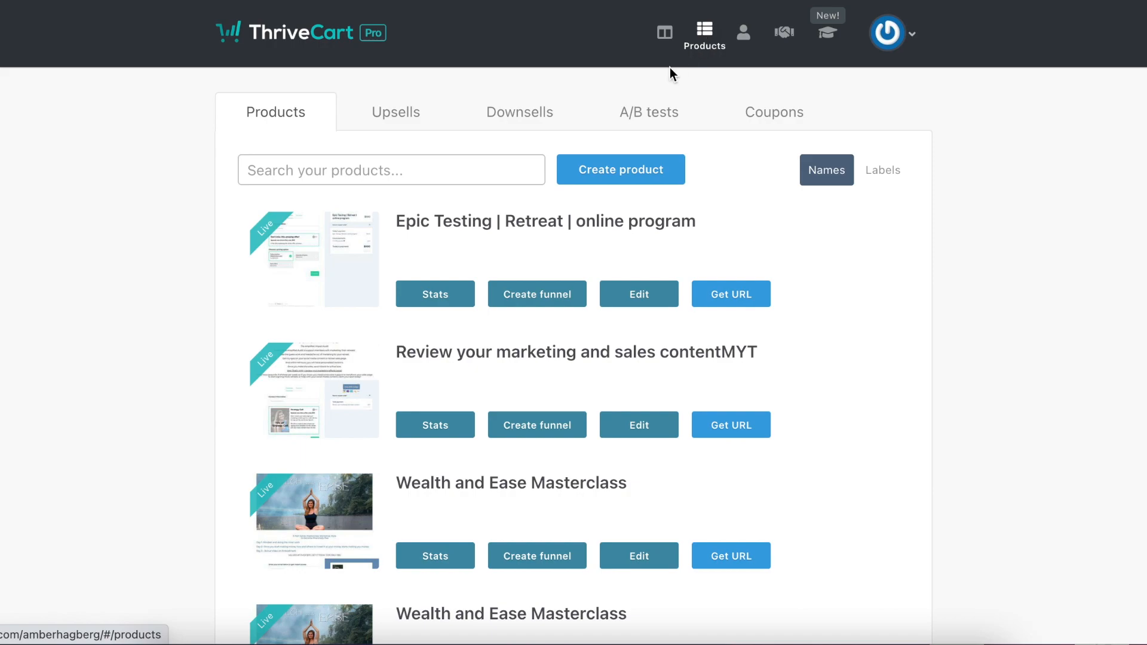
{"action": "left_click", "coordinate": [622, 170]}
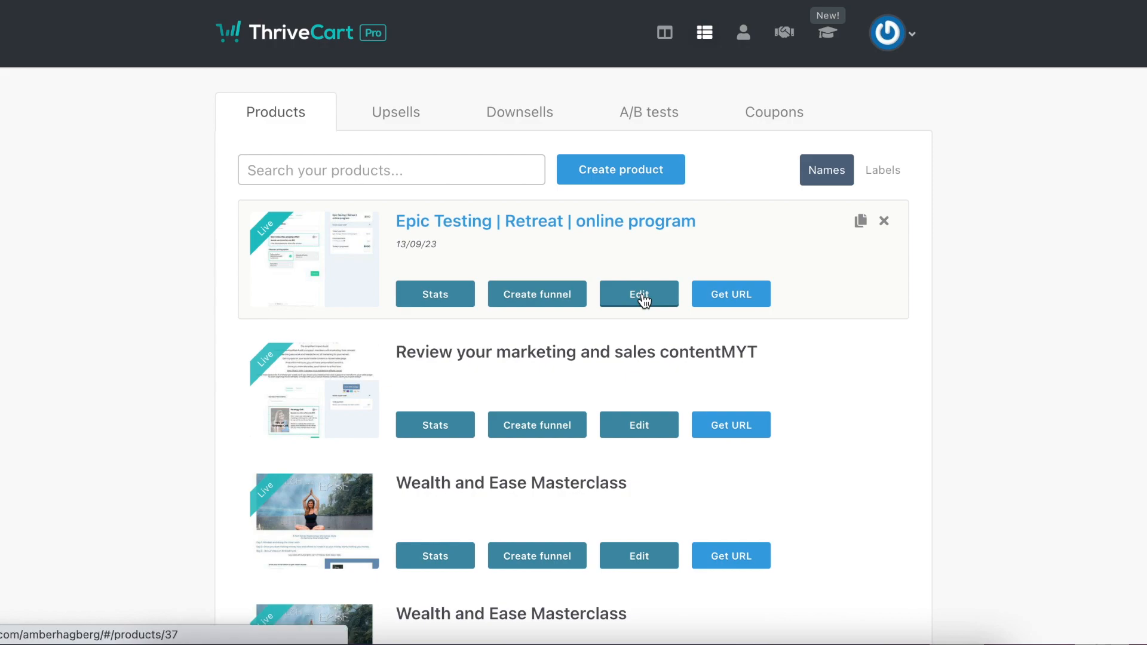
{"action": "left_click", "coordinate": [638, 294]}
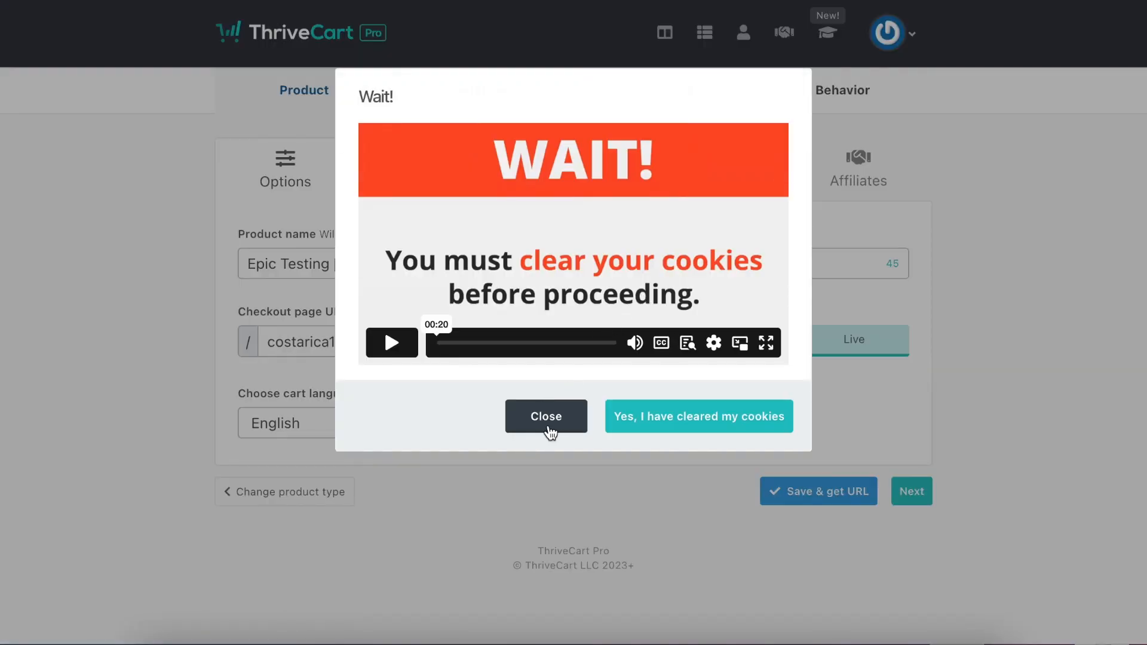
- Dismiss the clear-cookies warning and rename the product to "Retreat or program name"
{"action": "left_click", "coordinate": [546, 416]}
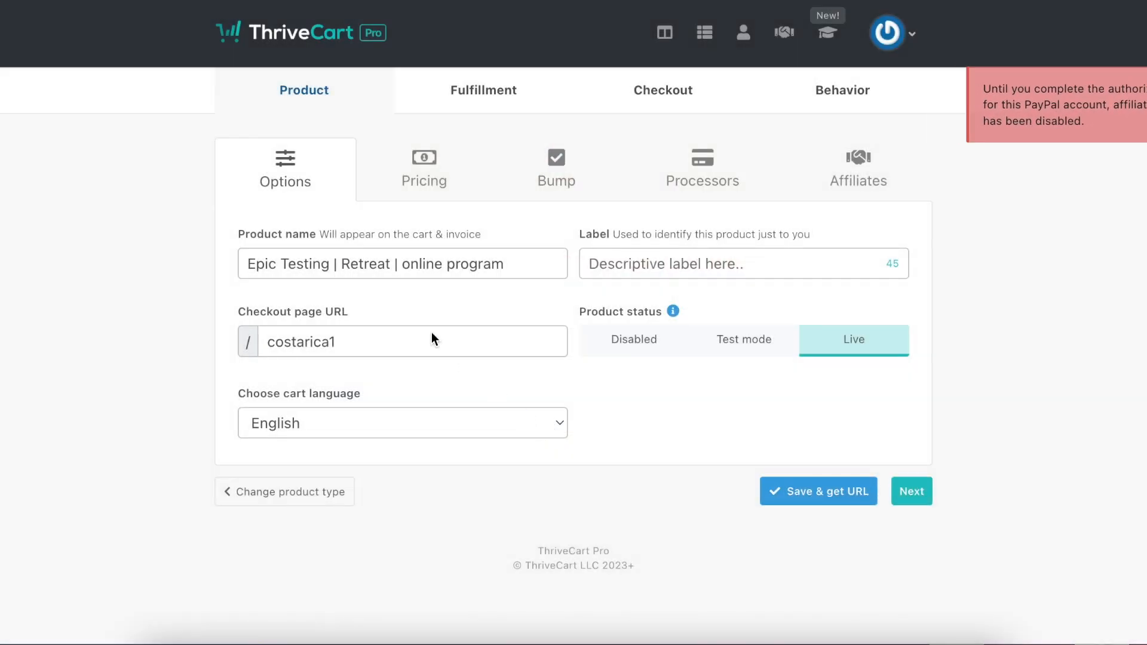
{"action": "triple_click", "coordinate": [381, 262]}
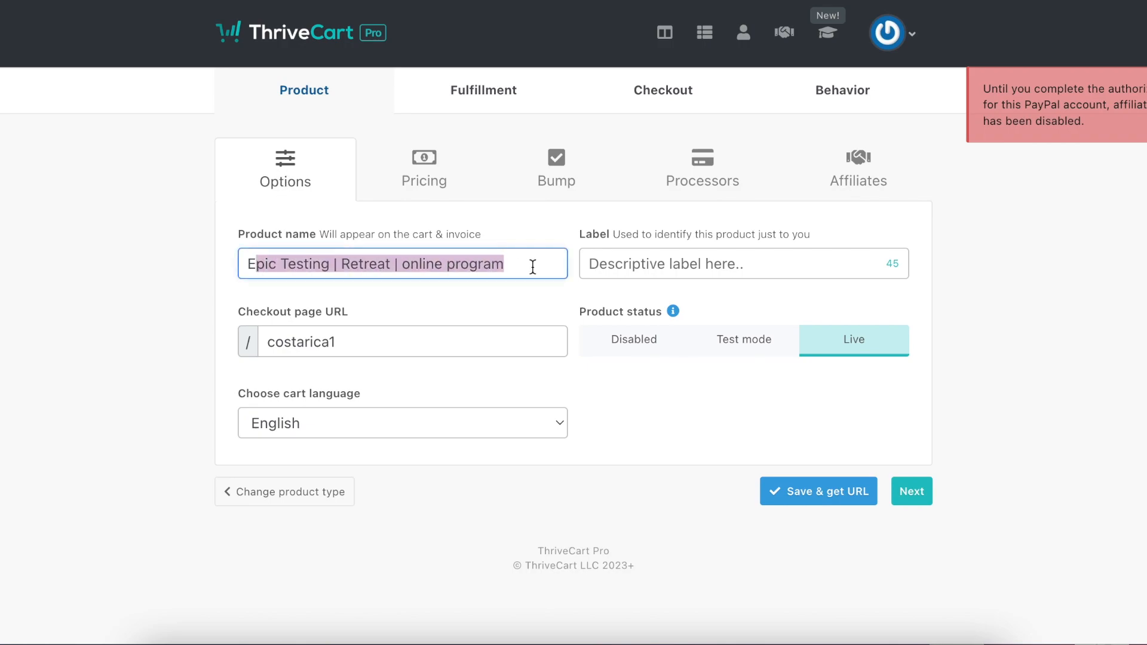
{"action": "type", "text": "Retreat or program name"}
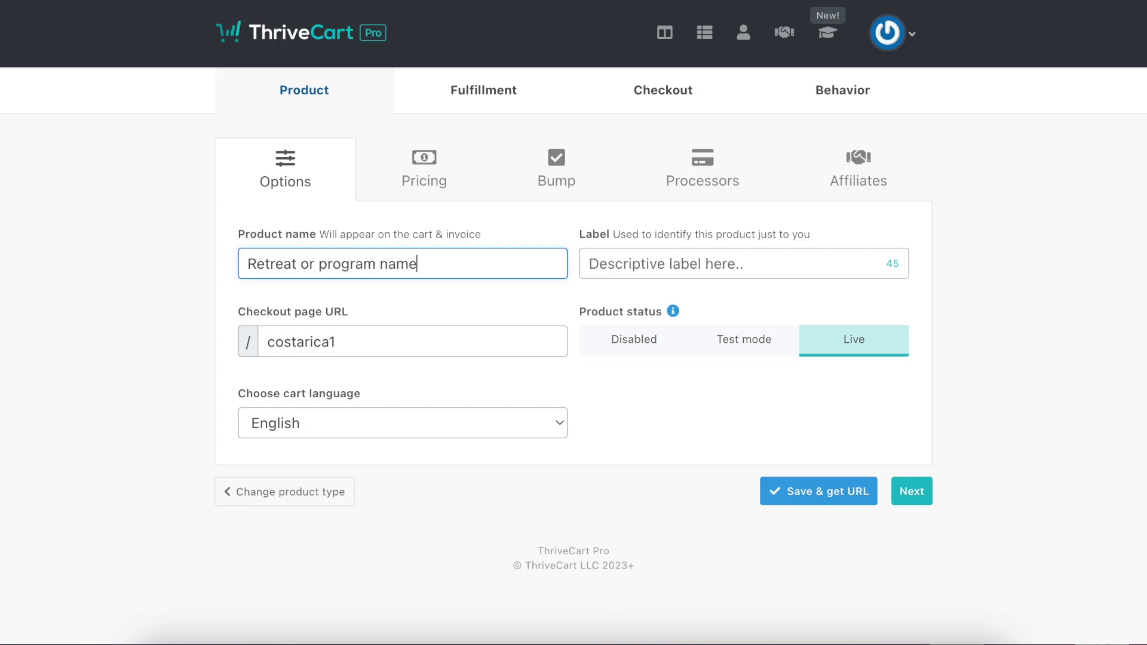
- Replace the checkout URL costarica1 with "retreat" and bring up the Pricing options
{"action": "left_click", "coordinate": [430, 341]}
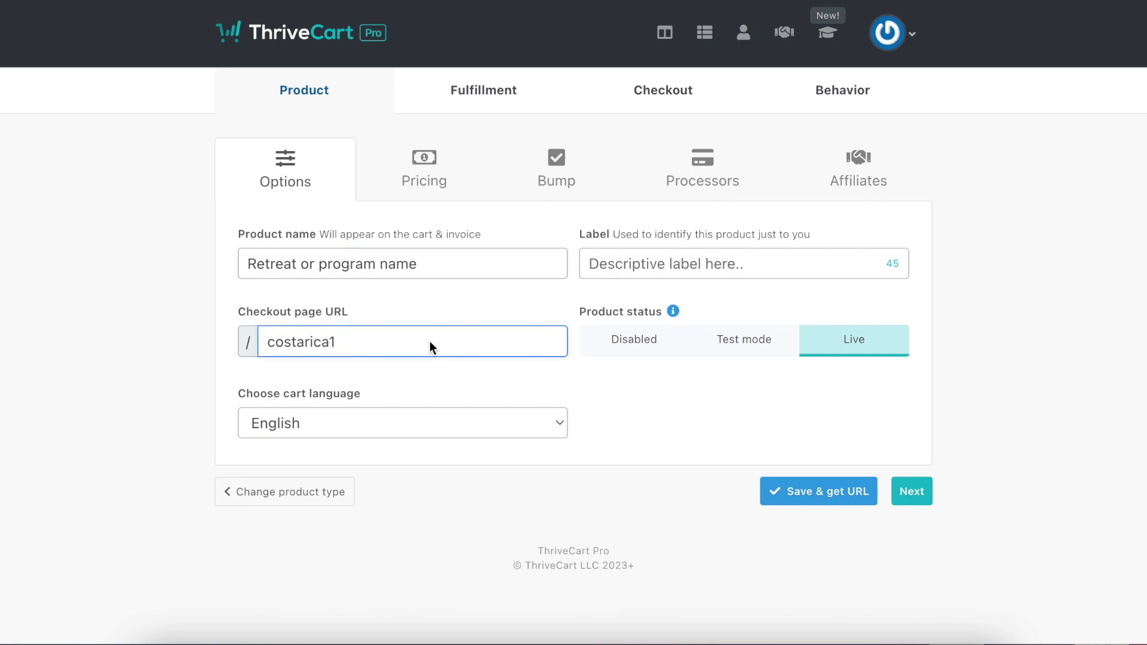
{"action": "double_click", "coordinate": [299, 341]}
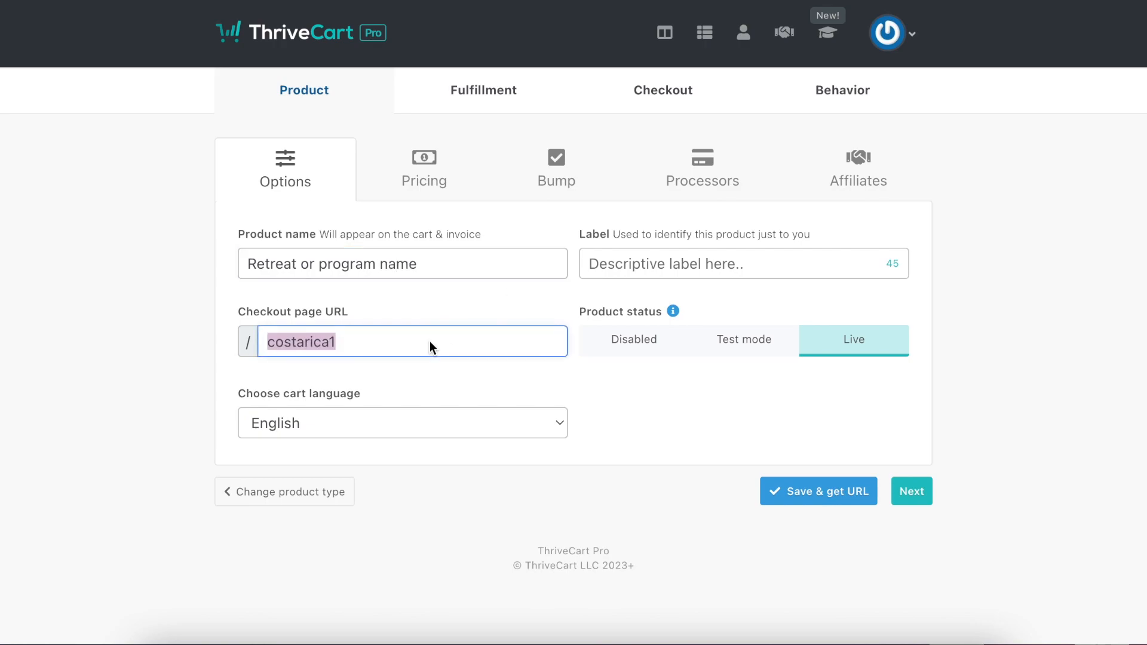
{"action": "type", "text": "retreat"}
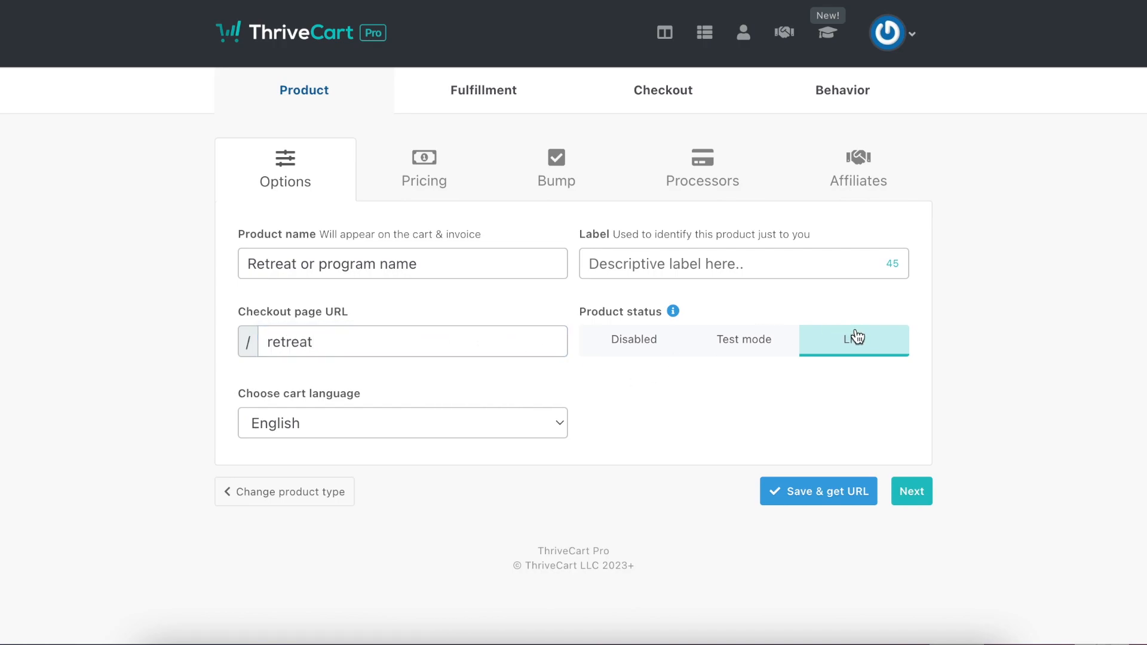
{"action": "left_click", "coordinate": [424, 169]}
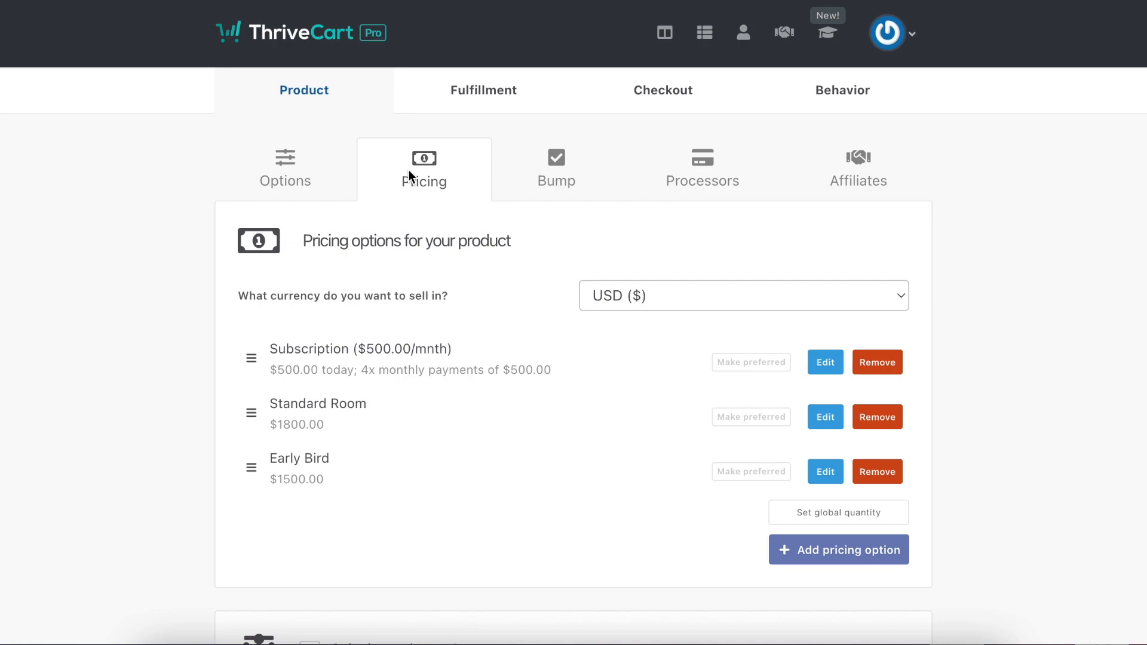
{"action": "mouse_move", "coordinate": [832, 365]}
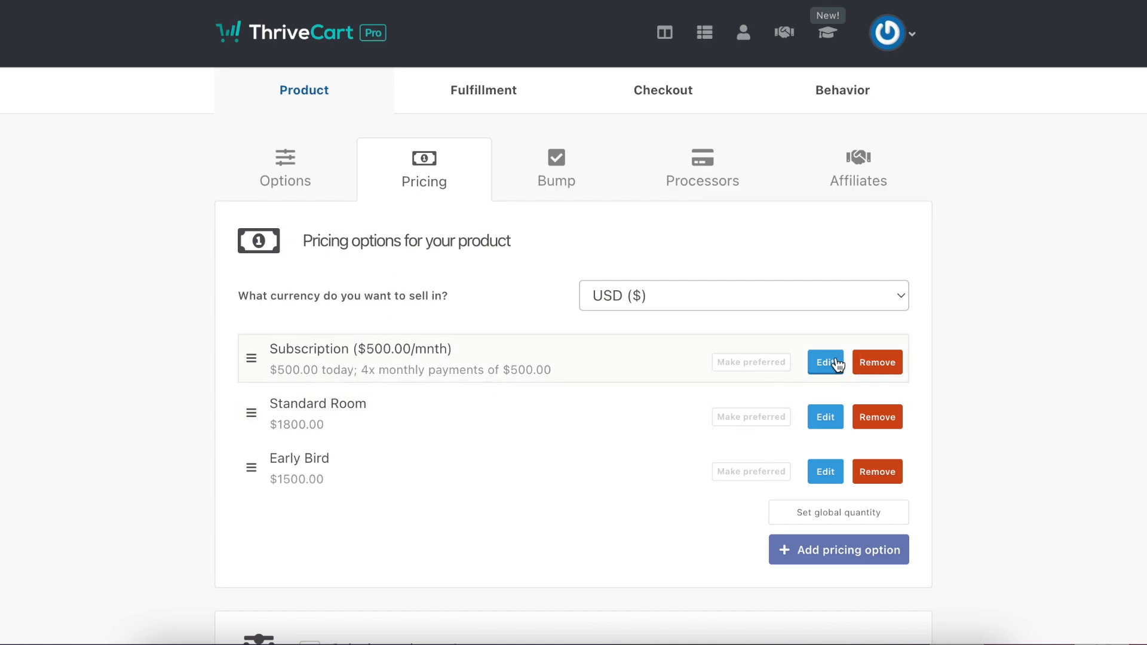
{"action": "left_click", "coordinate": [743, 297]}
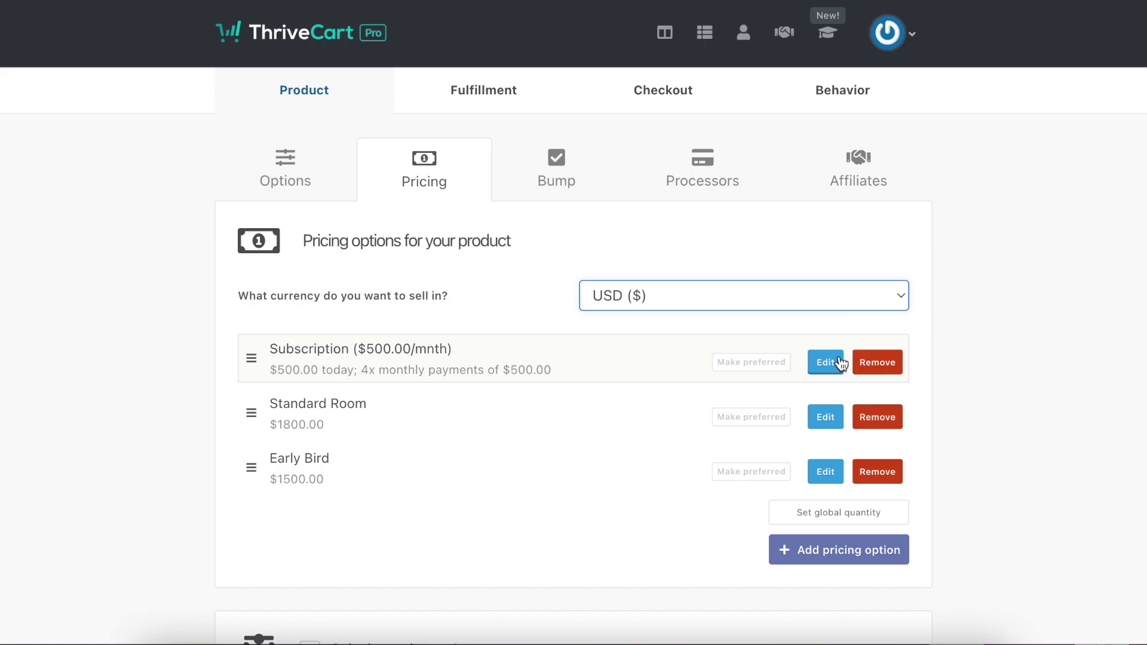
{"action": "left_click", "coordinate": [825, 362]}
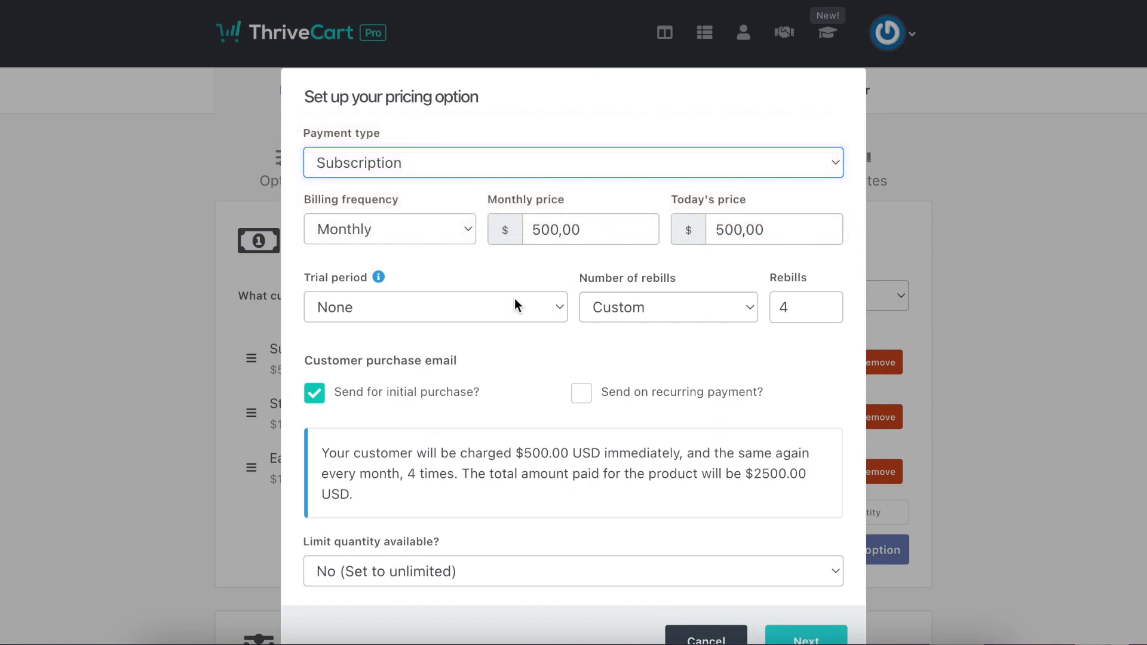
{"action": "mouse_move", "coordinate": [747, 264]}
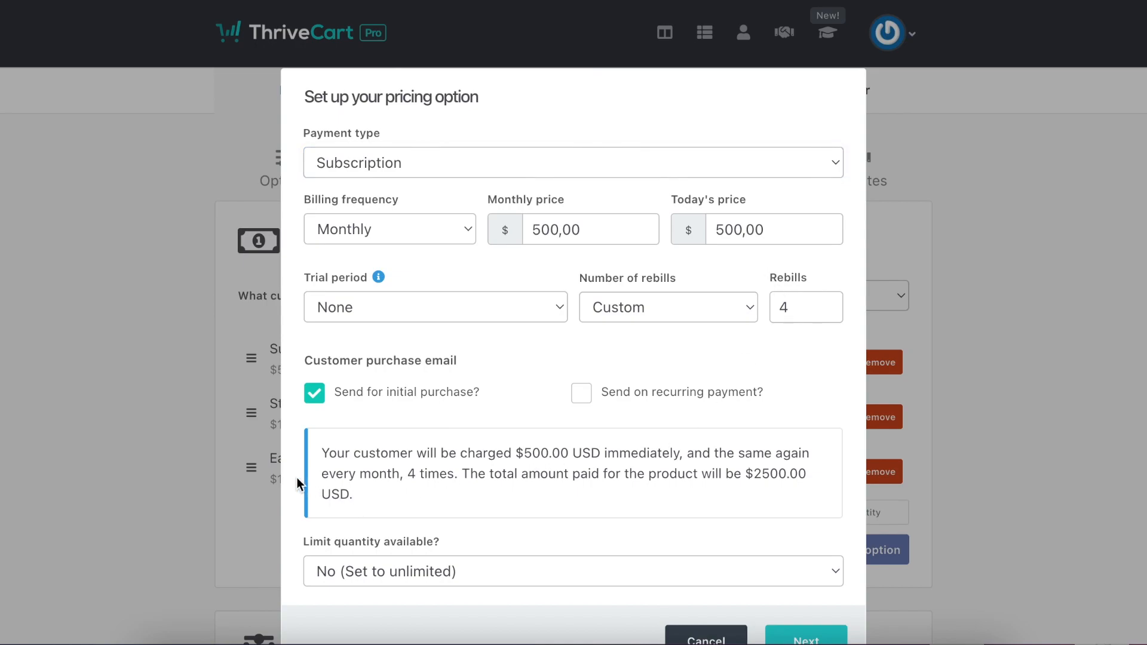
{"action": "mouse_move", "coordinate": [363, 464]}
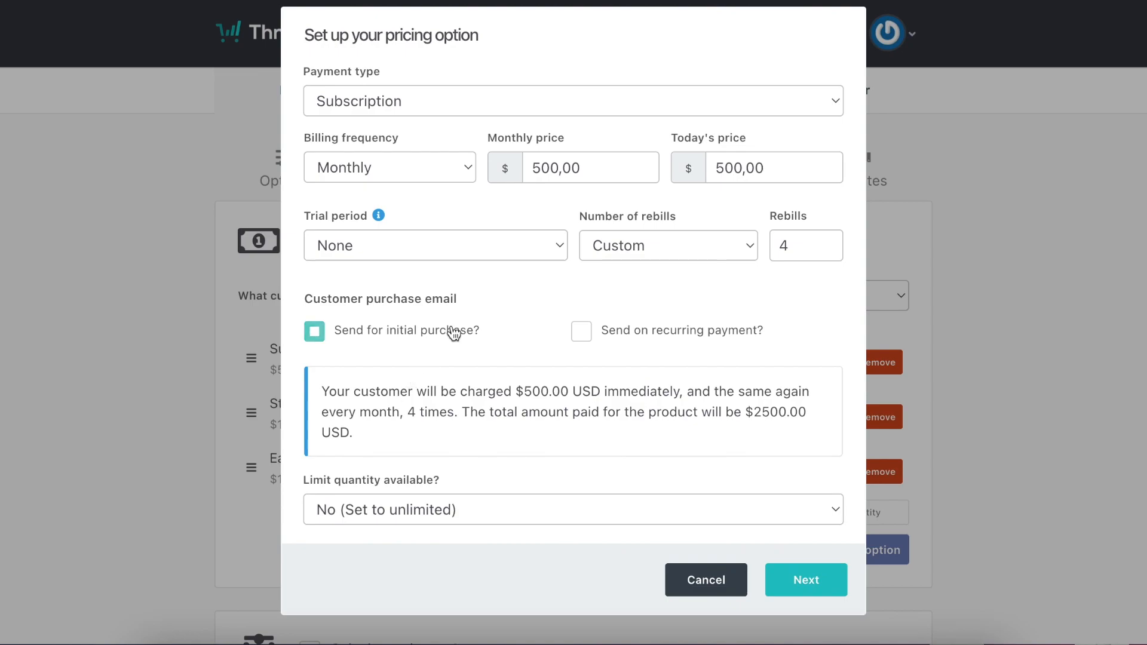
{"action": "left_click", "coordinate": [315, 331]}
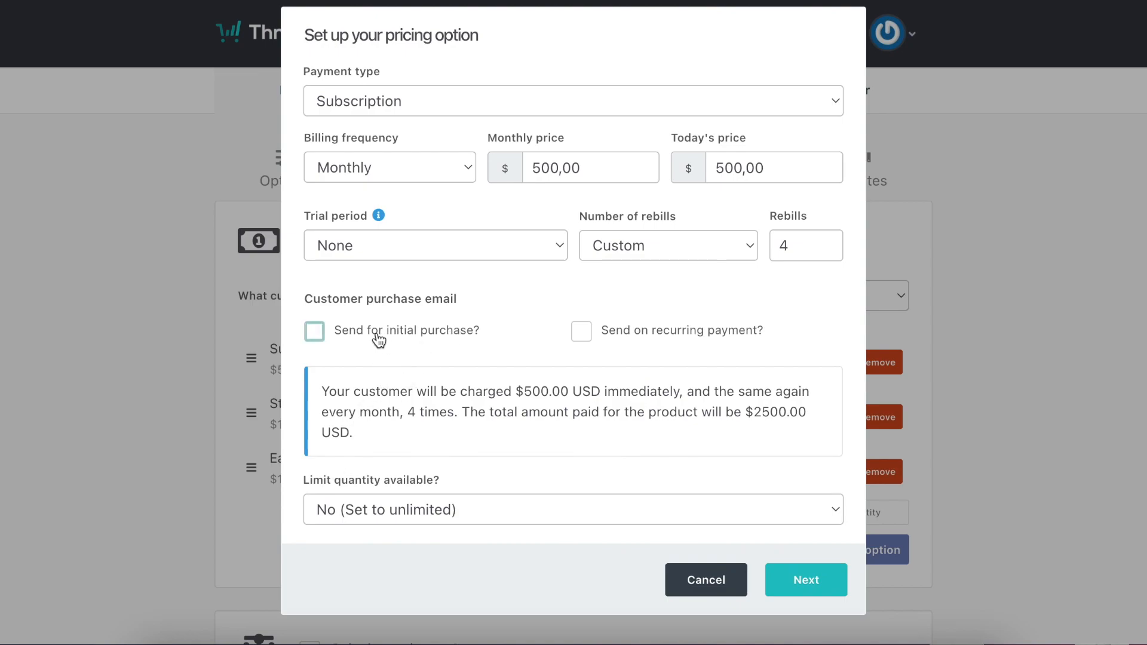
{"action": "left_click", "coordinate": [314, 331]}
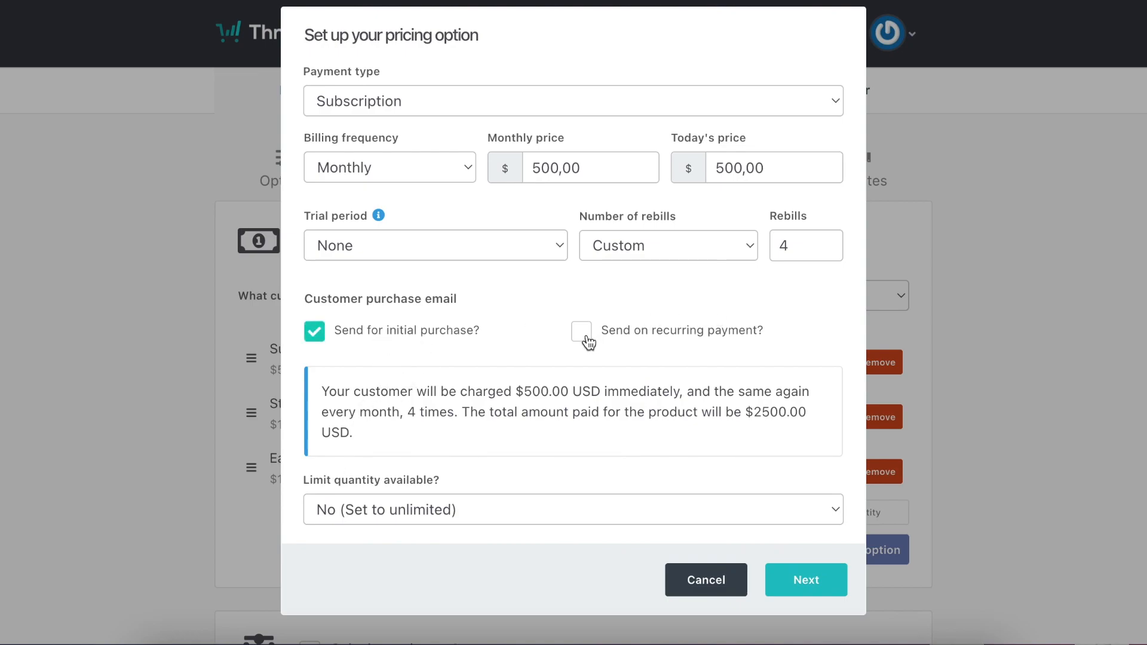
{"action": "left_click", "coordinate": [582, 332]}
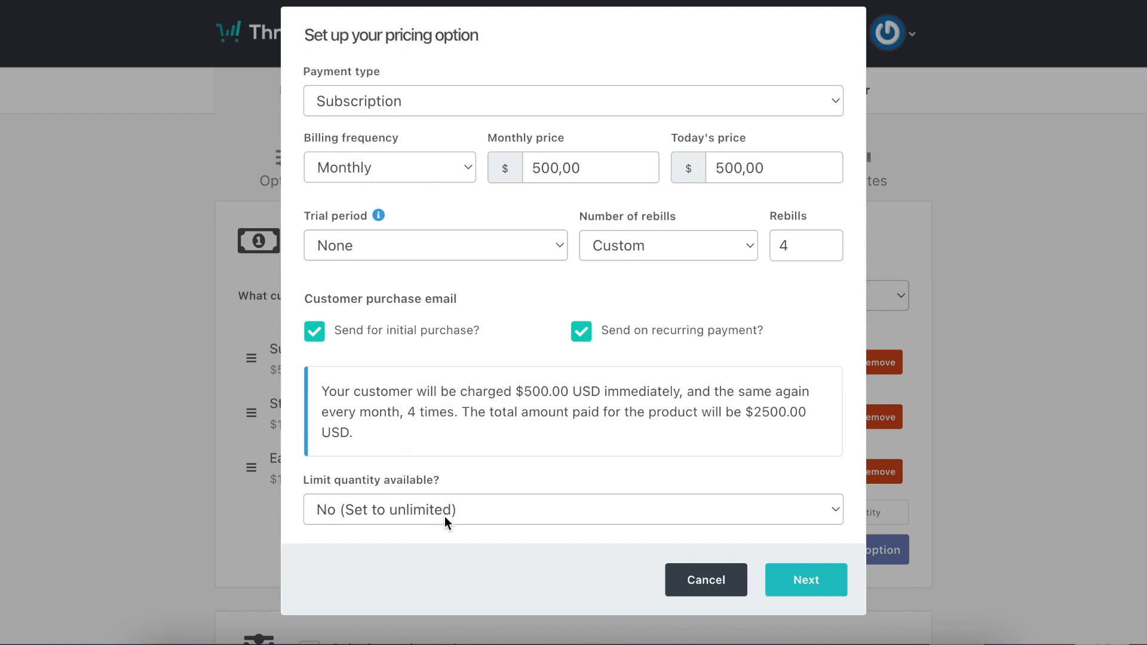
{"action": "left_click", "coordinate": [446, 510]}
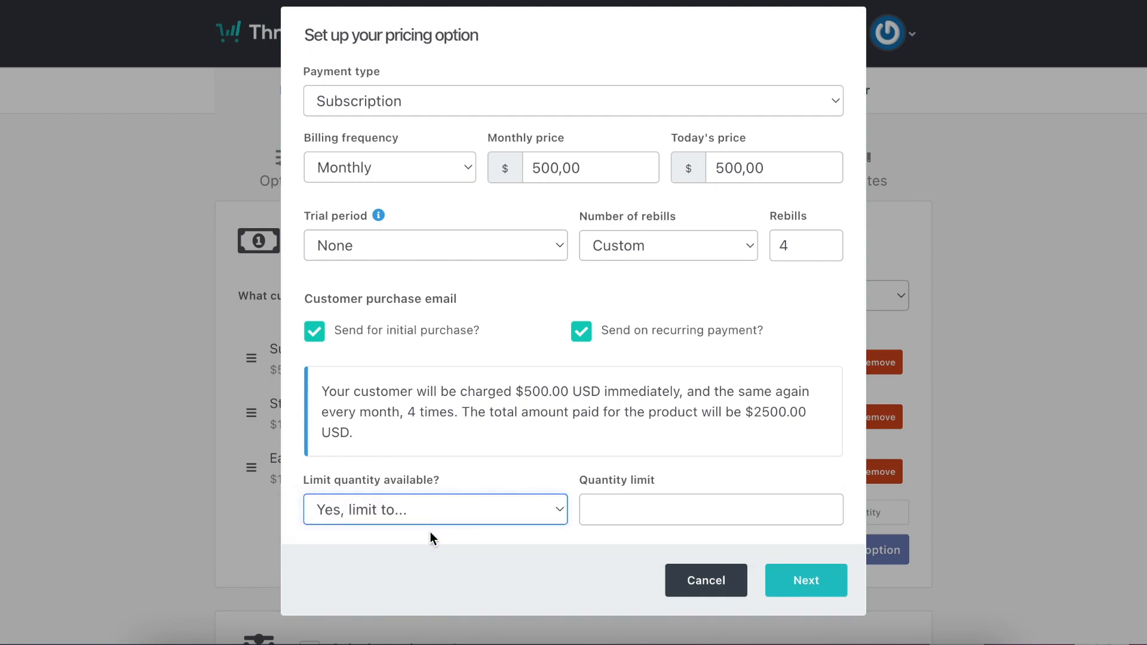
{"action": "left_click", "coordinate": [711, 509]}
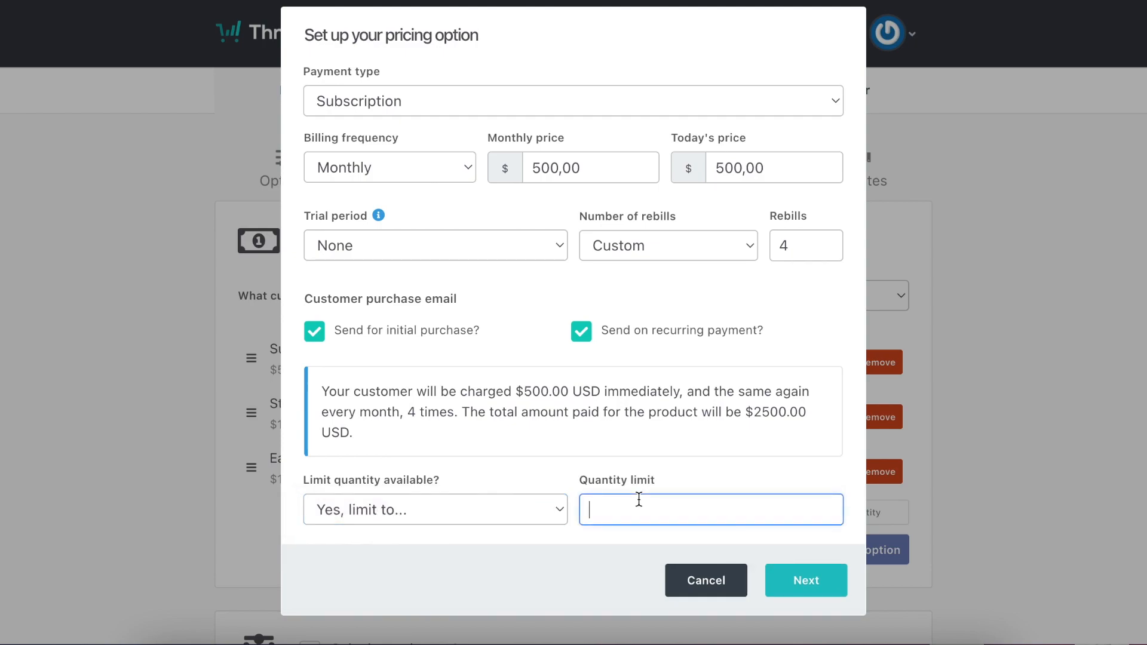
{"action": "type", "text": "3"}
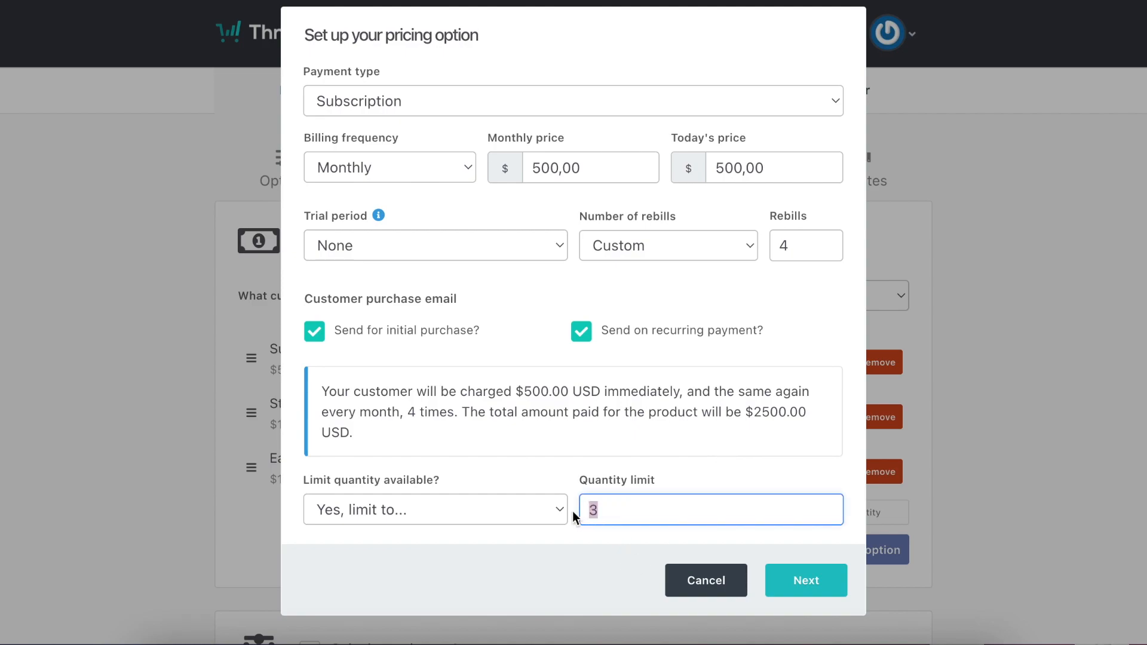
{"action": "type", "text": "5"}
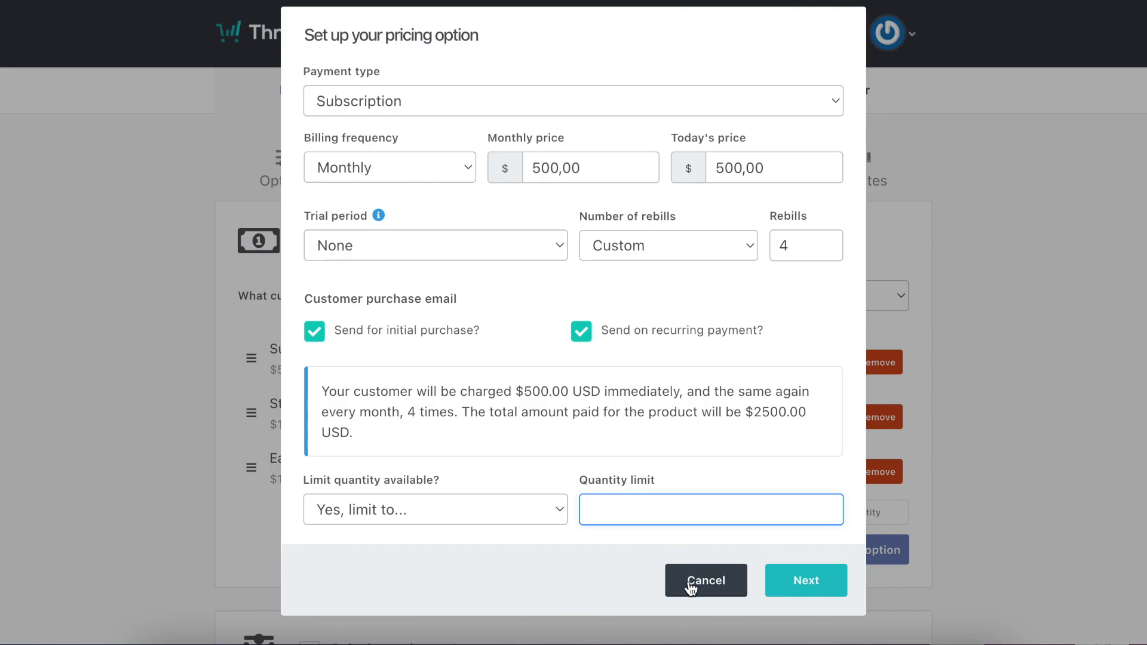
{"action": "left_click", "coordinate": [705, 580]}
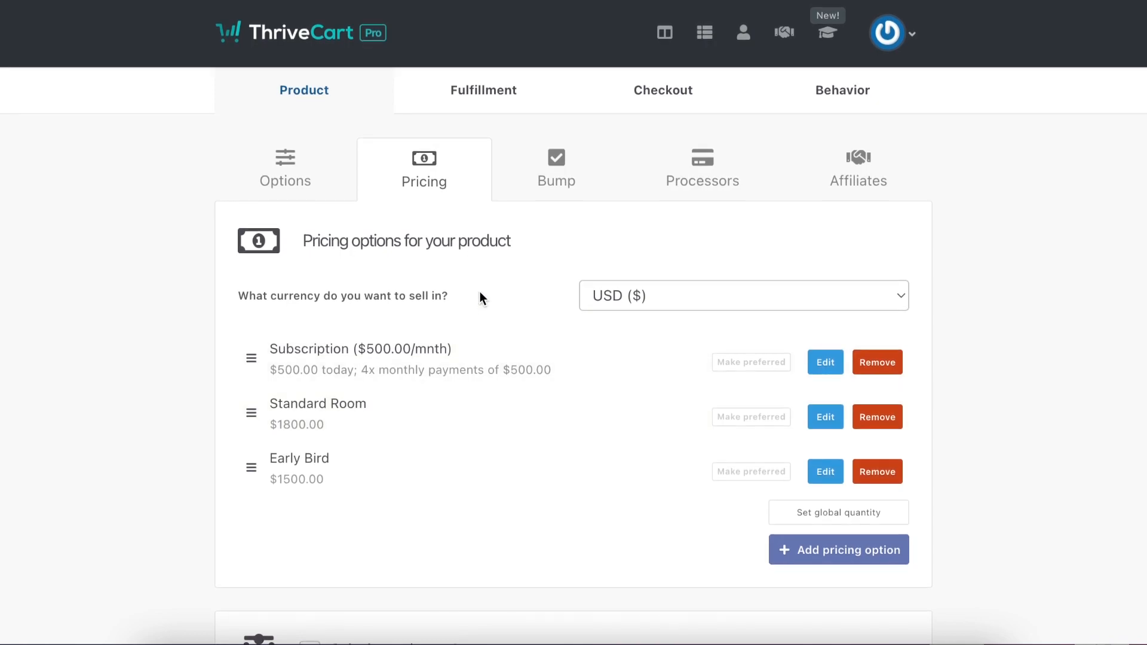
{"action": "mouse_move", "coordinate": [421, 361]}
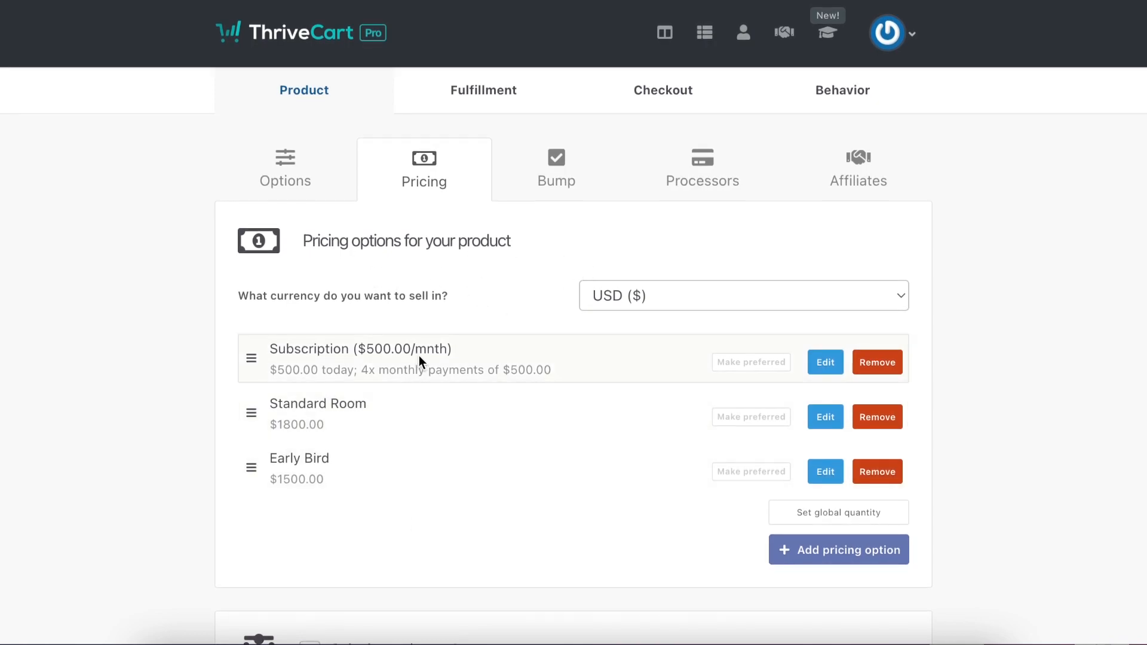
{"action": "mouse_move", "coordinate": [423, 380]}
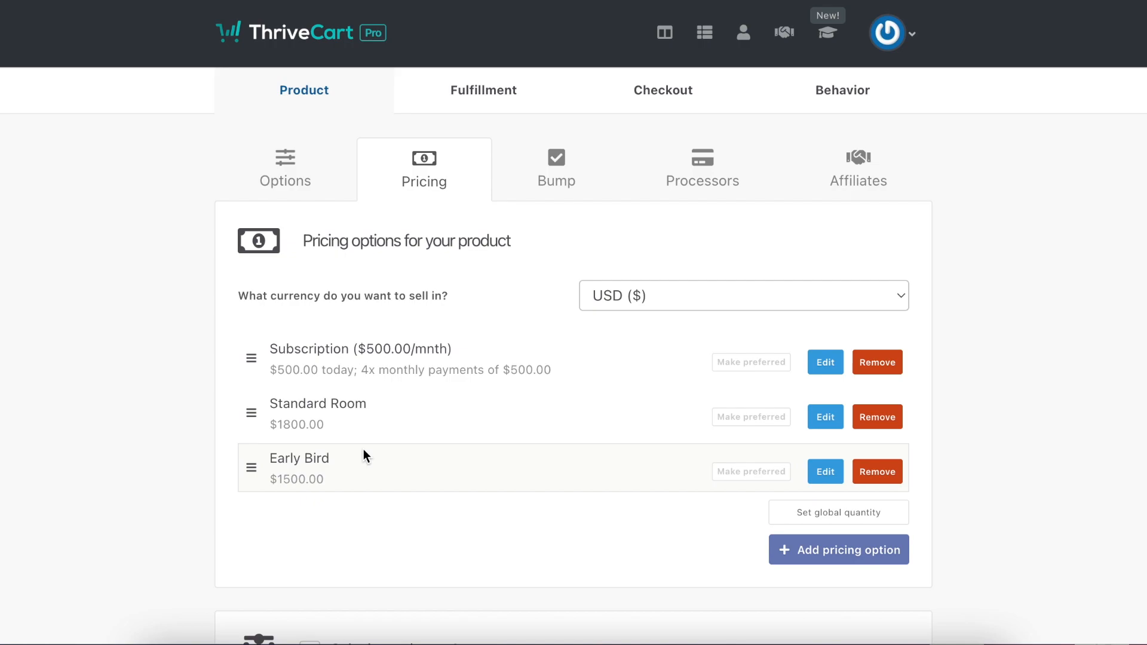
{"action": "mouse_move", "coordinate": [418, 372]}
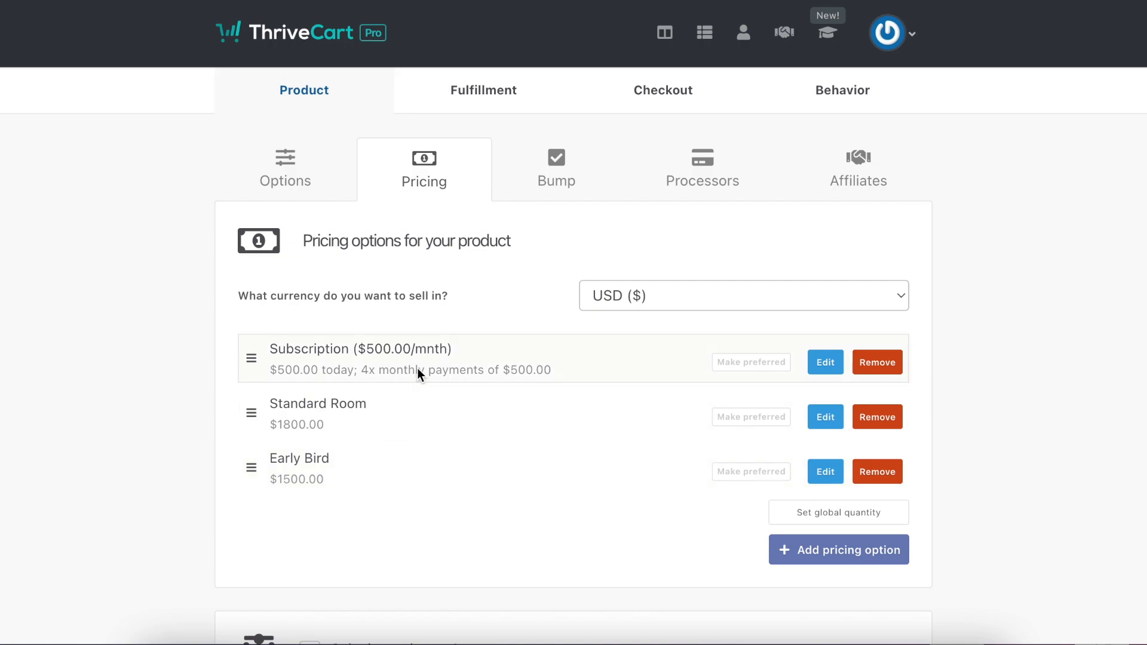
{"action": "mouse_move", "coordinate": [407, 394]}
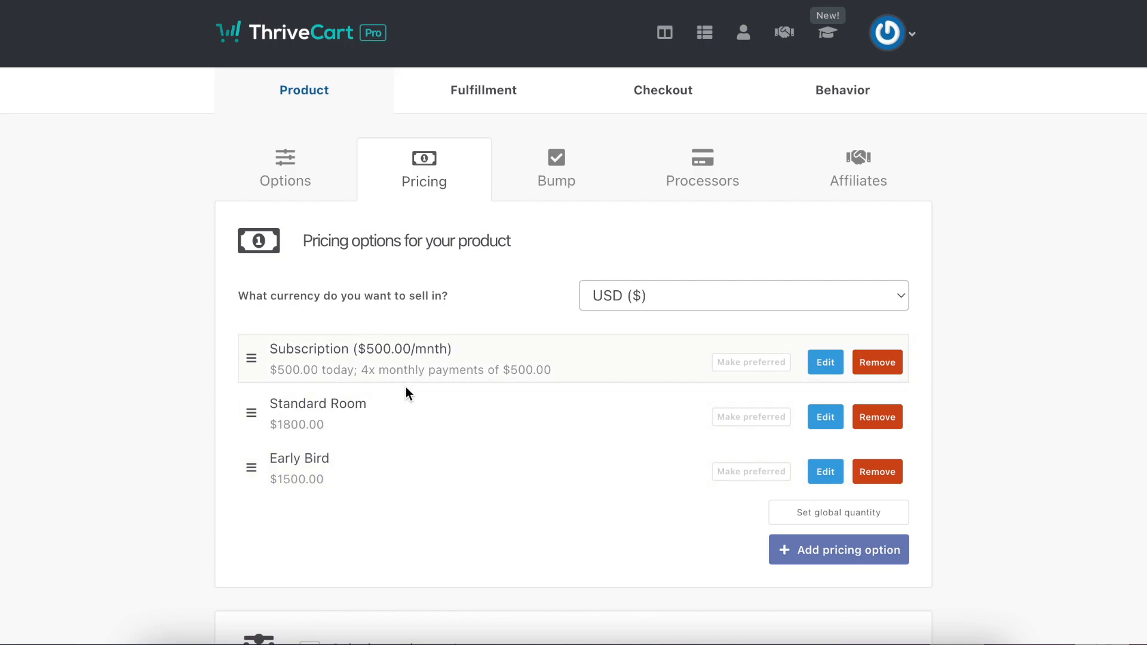
{"action": "mouse_move", "coordinate": [406, 416]}
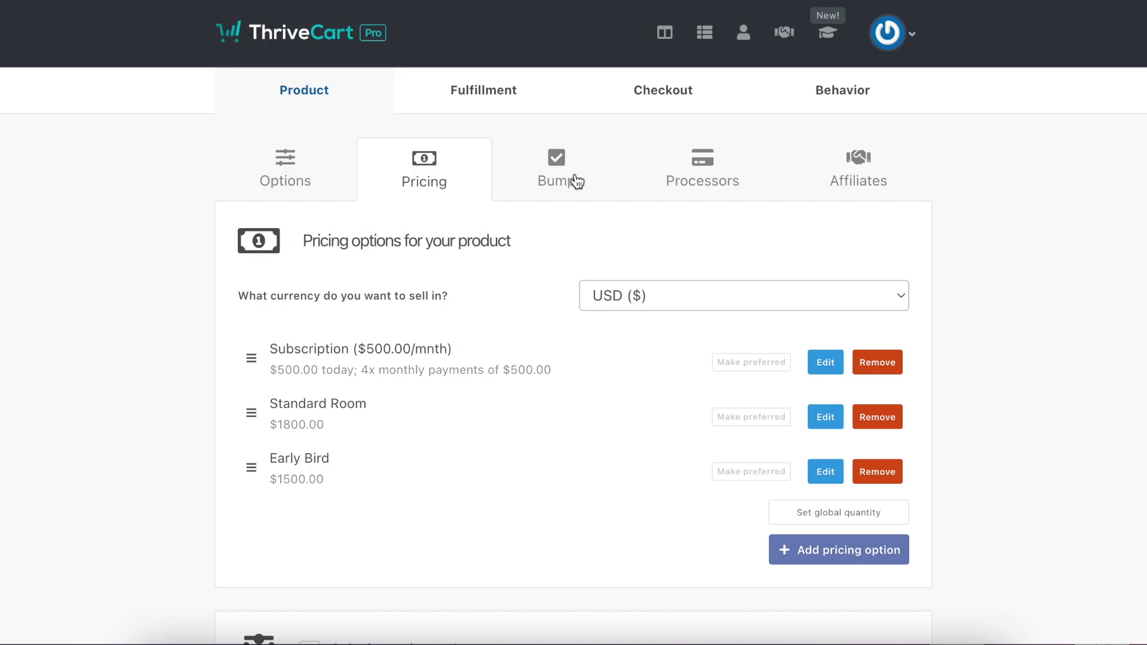
- Switch off the bump offer, pass the payment processor and affiliate settings, and show the Fulfillment settings
{"action": "left_click", "coordinate": [557, 167]}
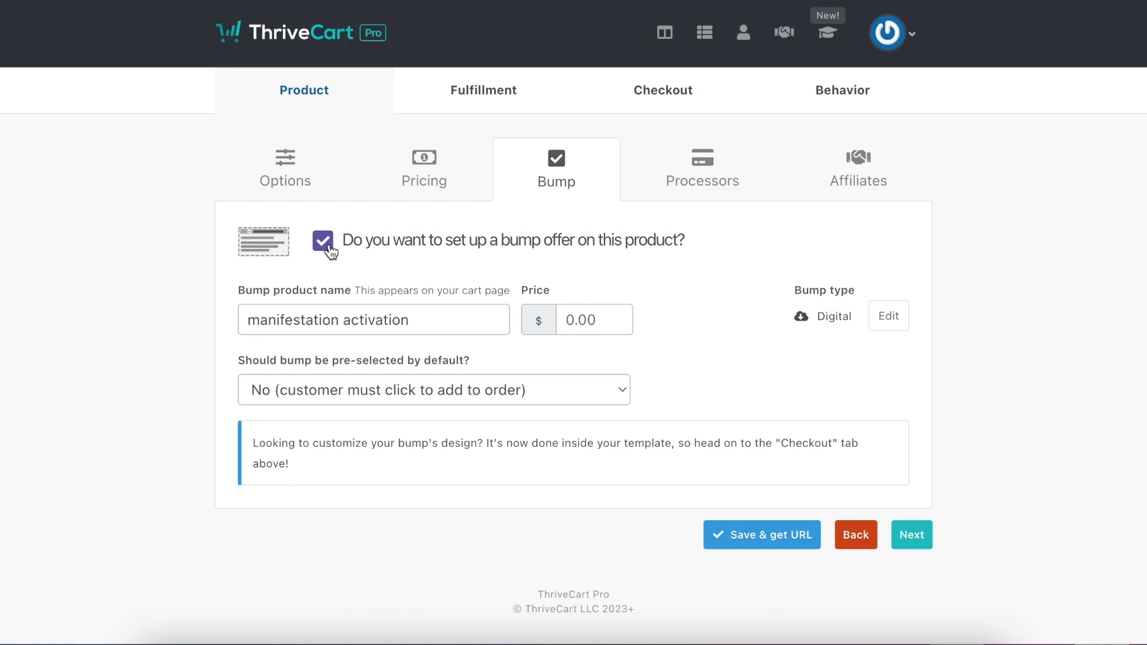
{"action": "left_click", "coordinate": [322, 242]}
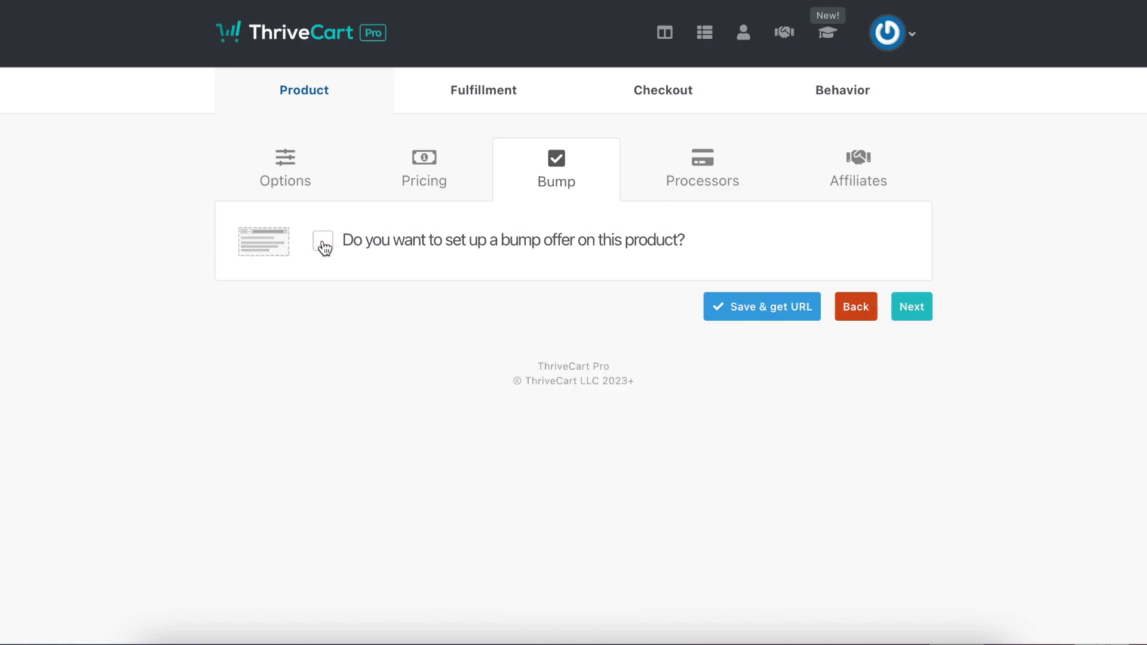
{"action": "left_click", "coordinate": [703, 170]}
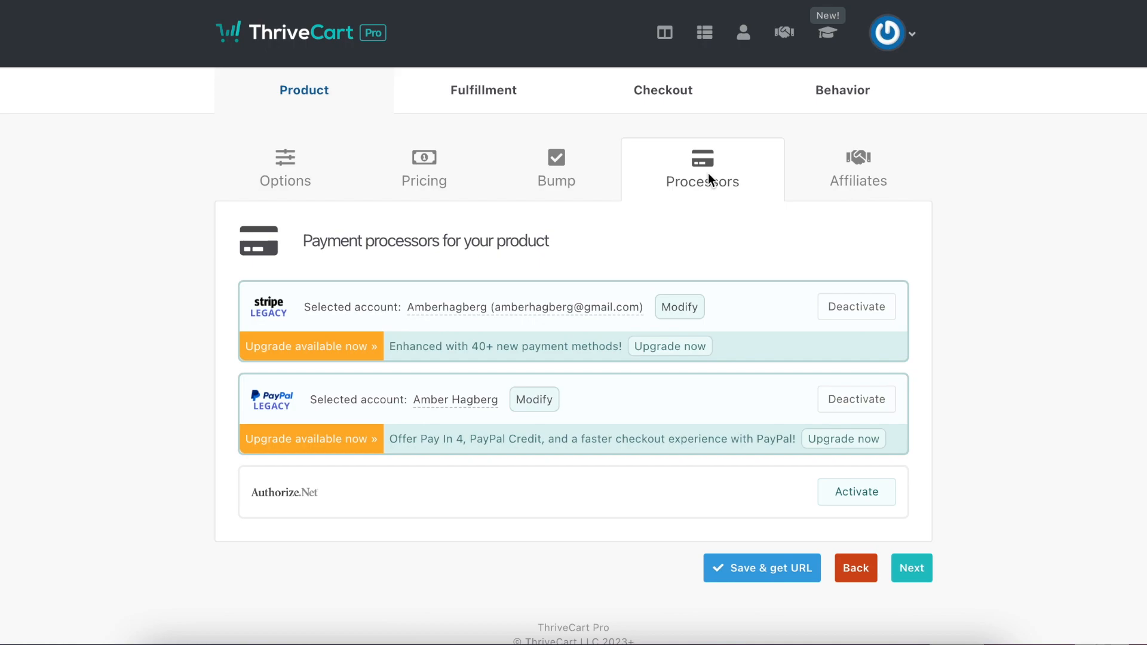
{"action": "mouse_move", "coordinate": [874, 136]}
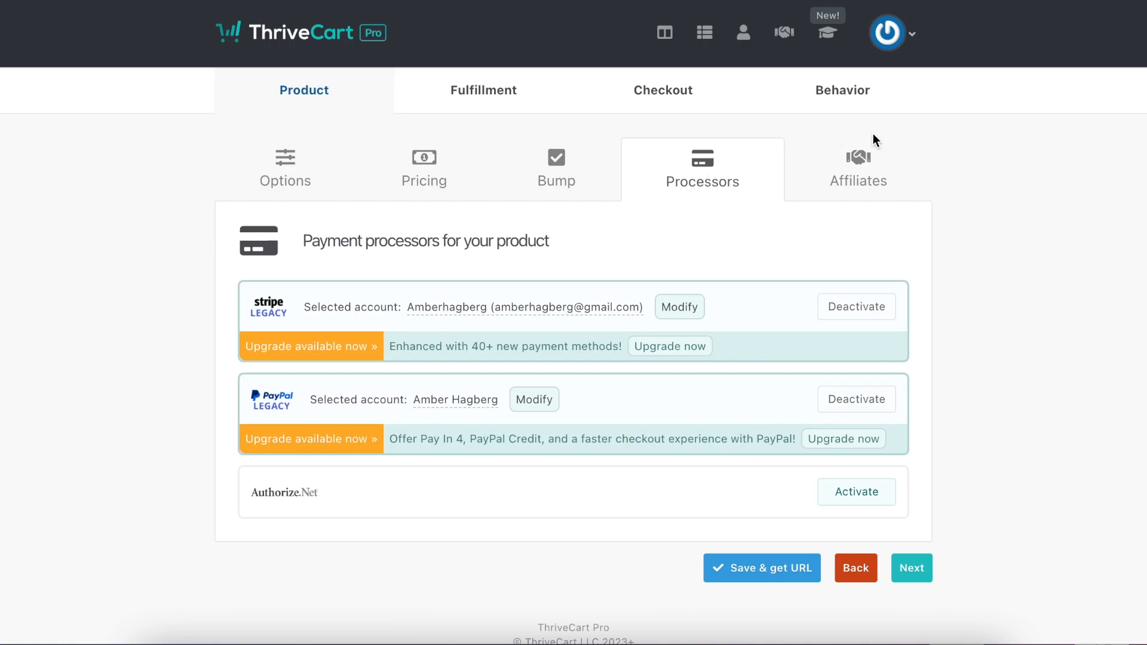
{"action": "left_click", "coordinate": [857, 173]}
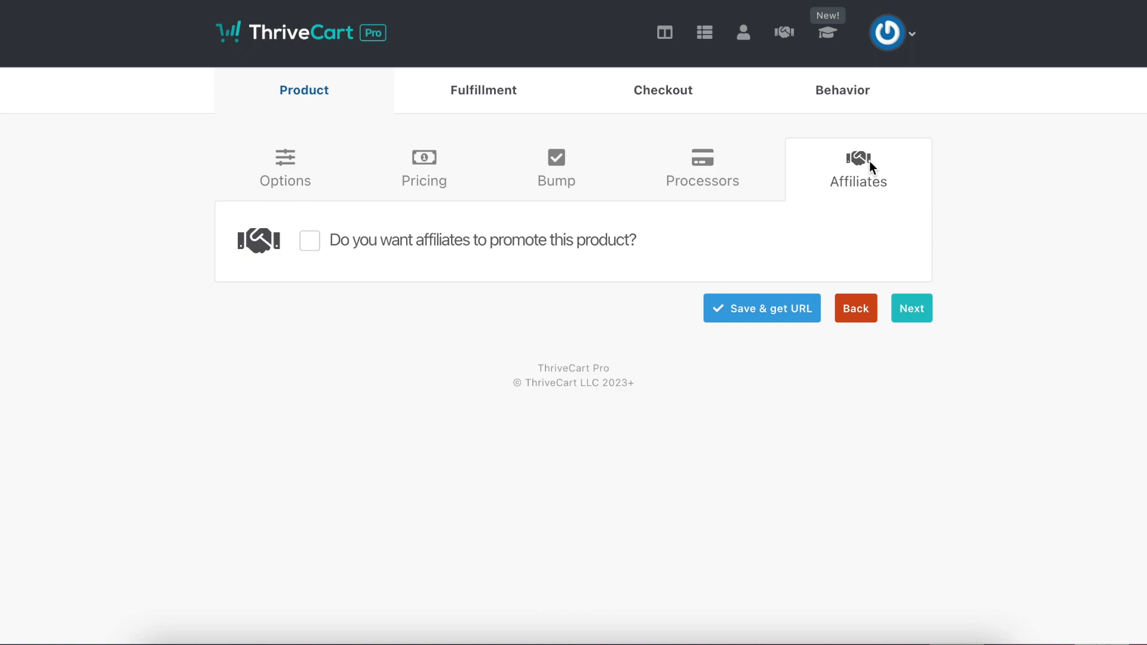
{"action": "left_click", "coordinate": [482, 90]}
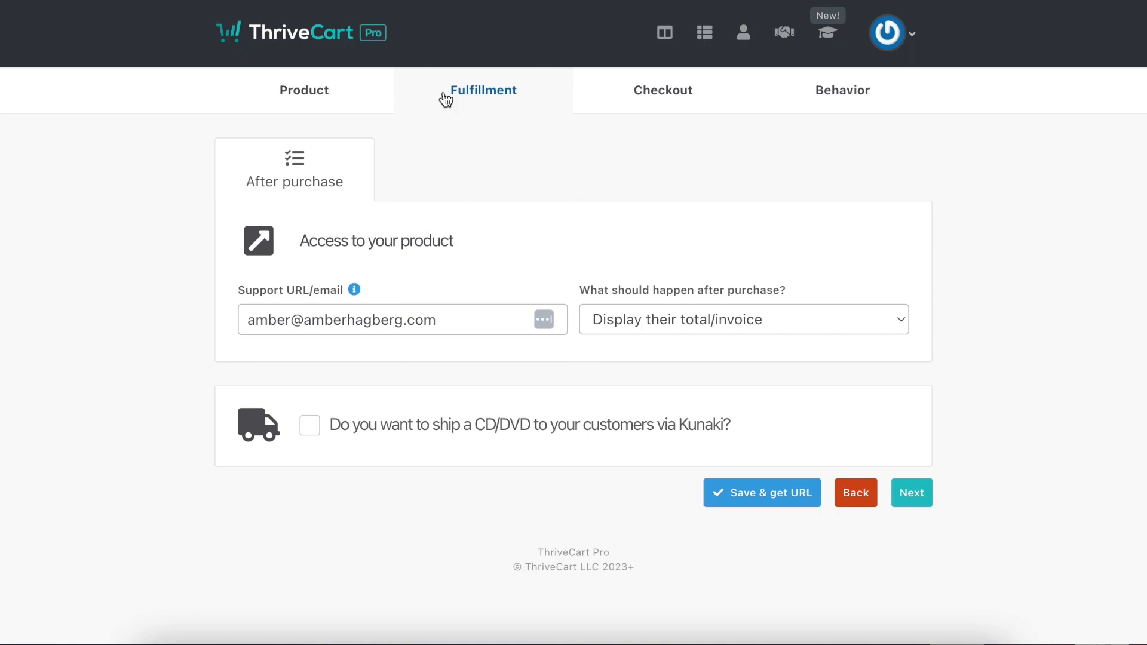
{"action": "left_click", "coordinate": [743, 320]}
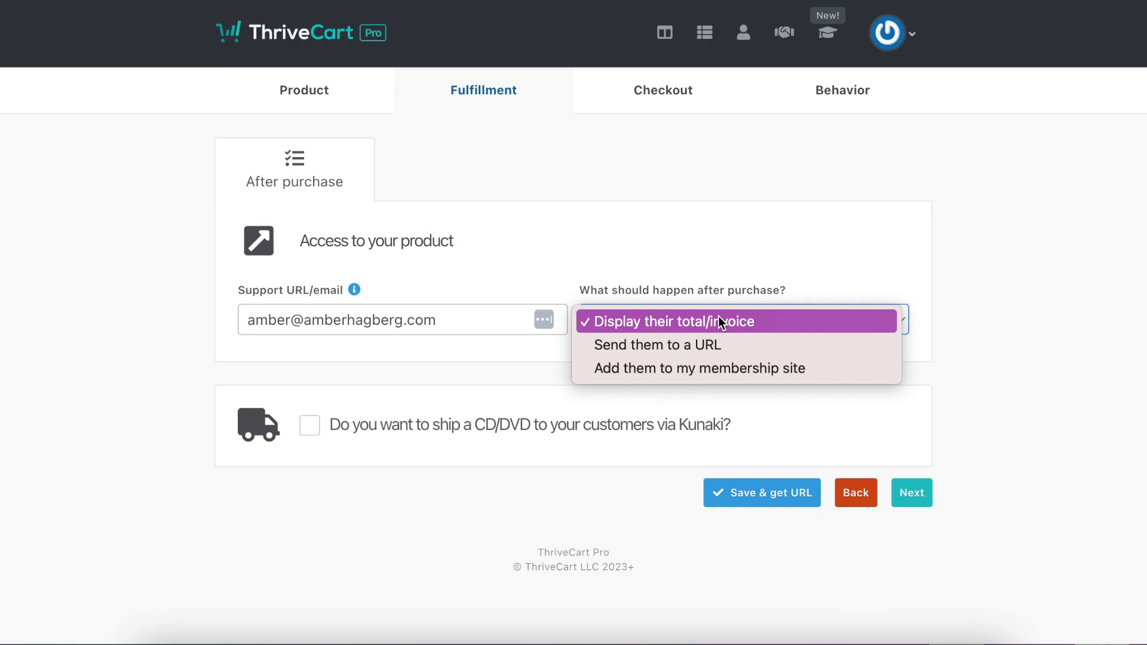
{"action": "left_click", "coordinate": [693, 321]}
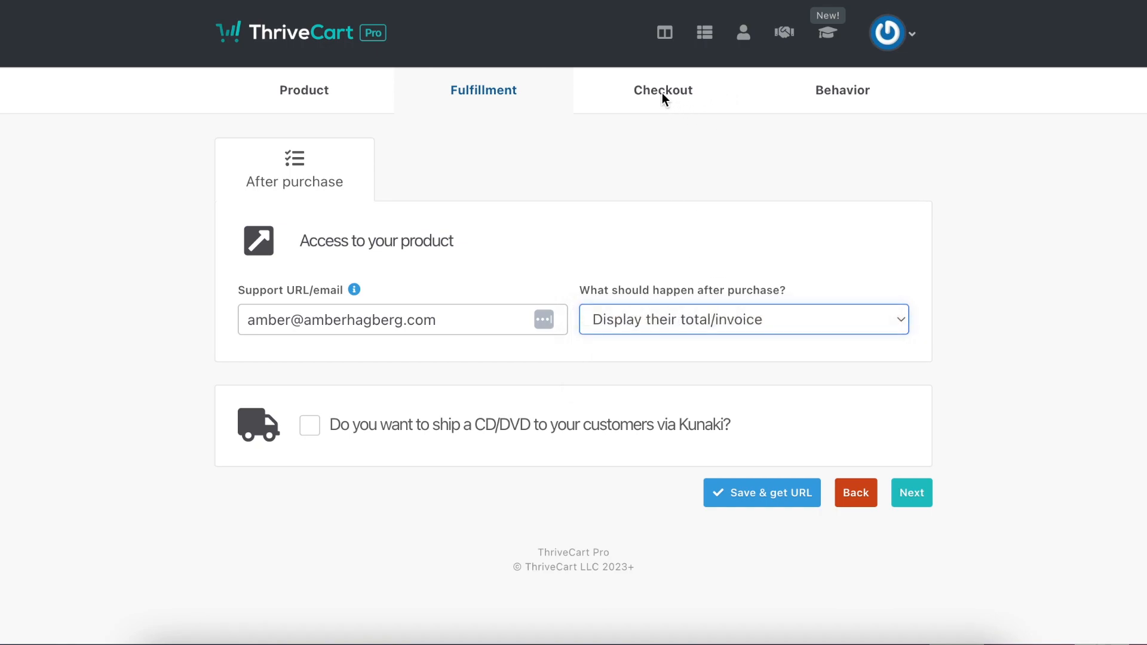
- Launch the cart design editor from Checkout > Customize
{"action": "left_click", "coordinate": [663, 91]}
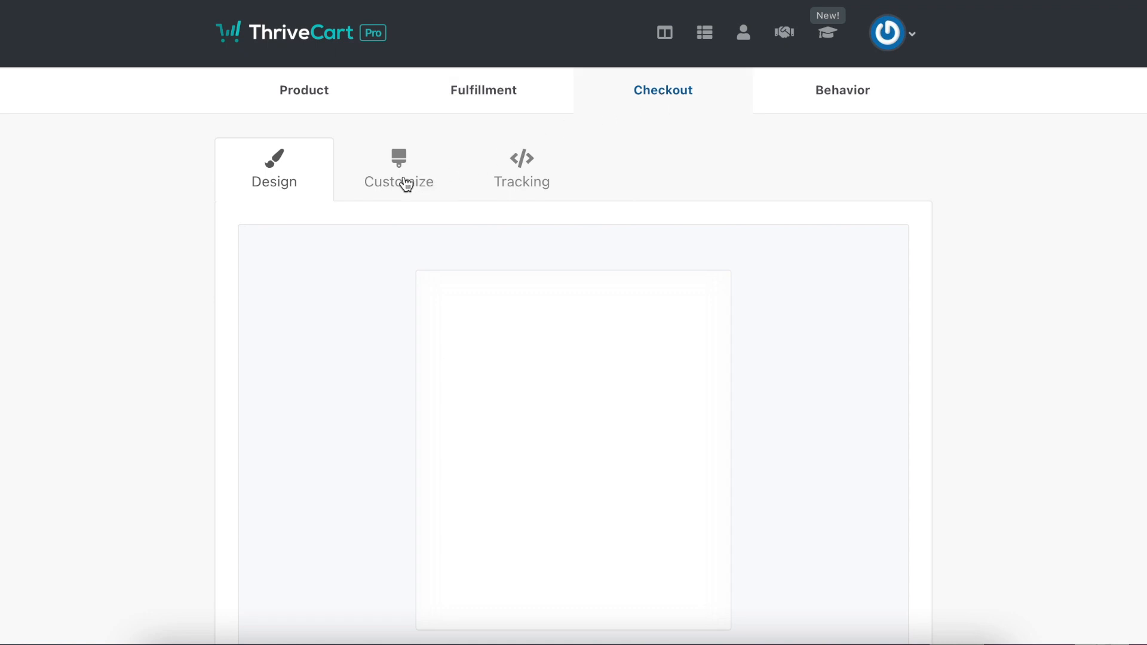
{"action": "left_click", "coordinate": [399, 169]}
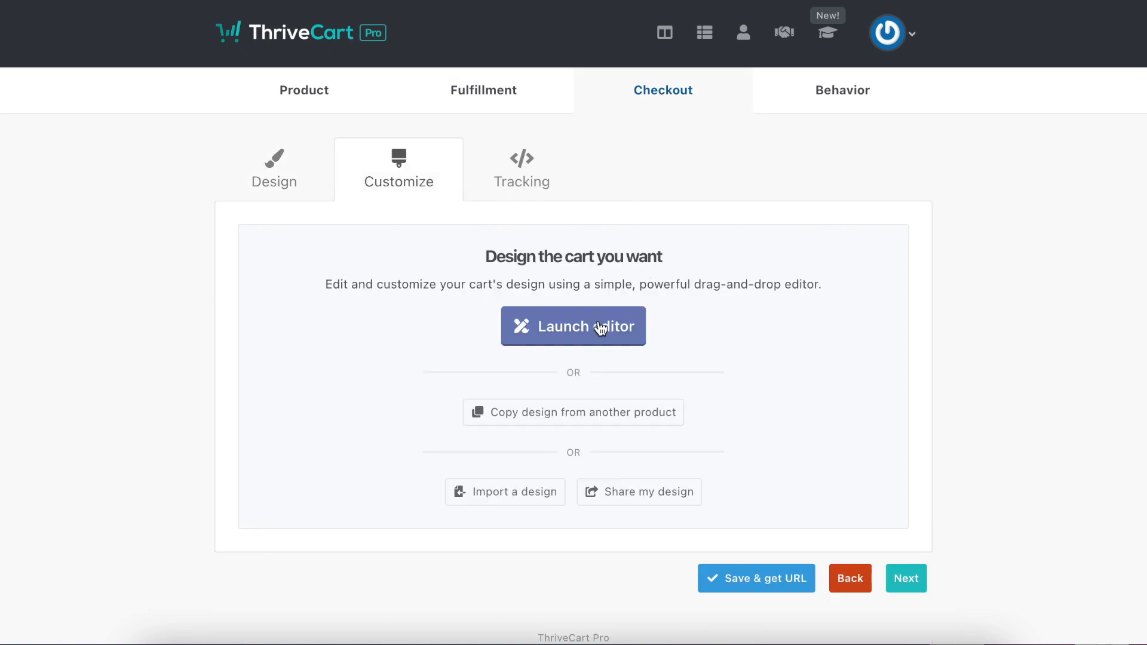
{"action": "left_click", "coordinate": [573, 327]}
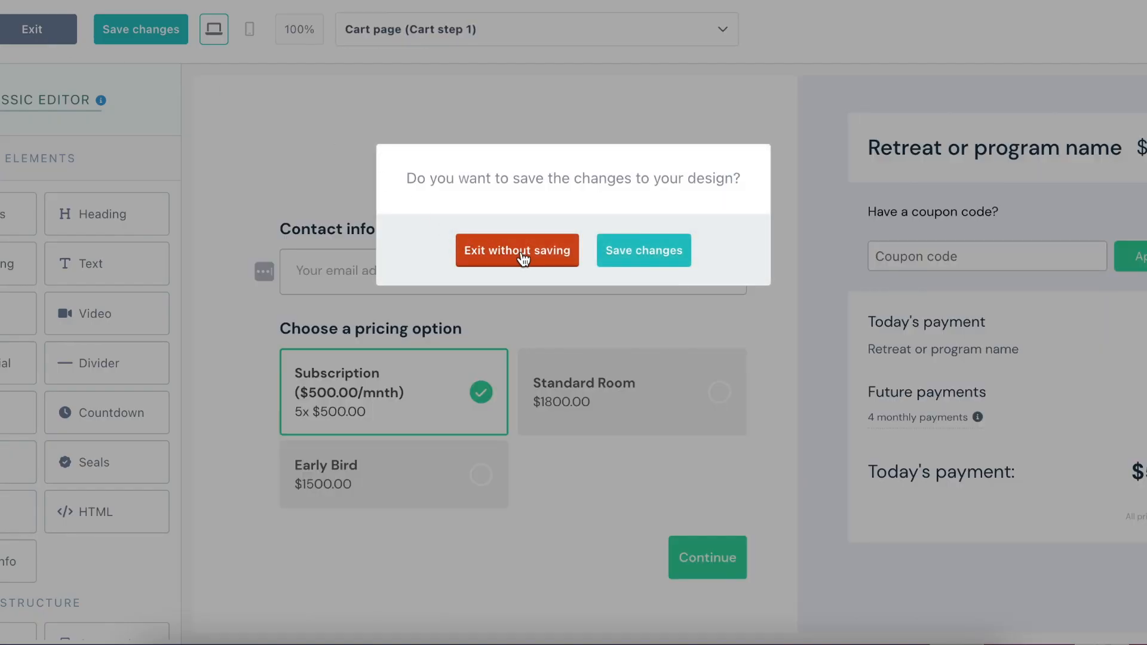
- Exit without saving, cancel the Import a design prompt, and relaunch the editor
{"action": "left_click", "coordinate": [517, 251]}
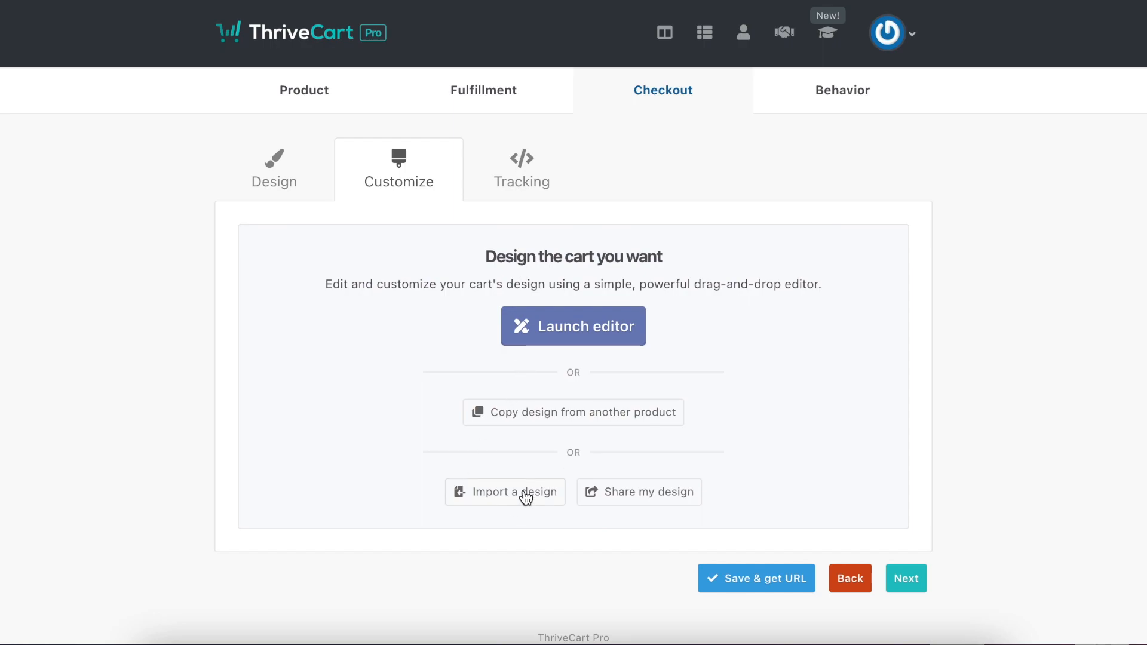
{"action": "left_click", "coordinate": [513, 492]}
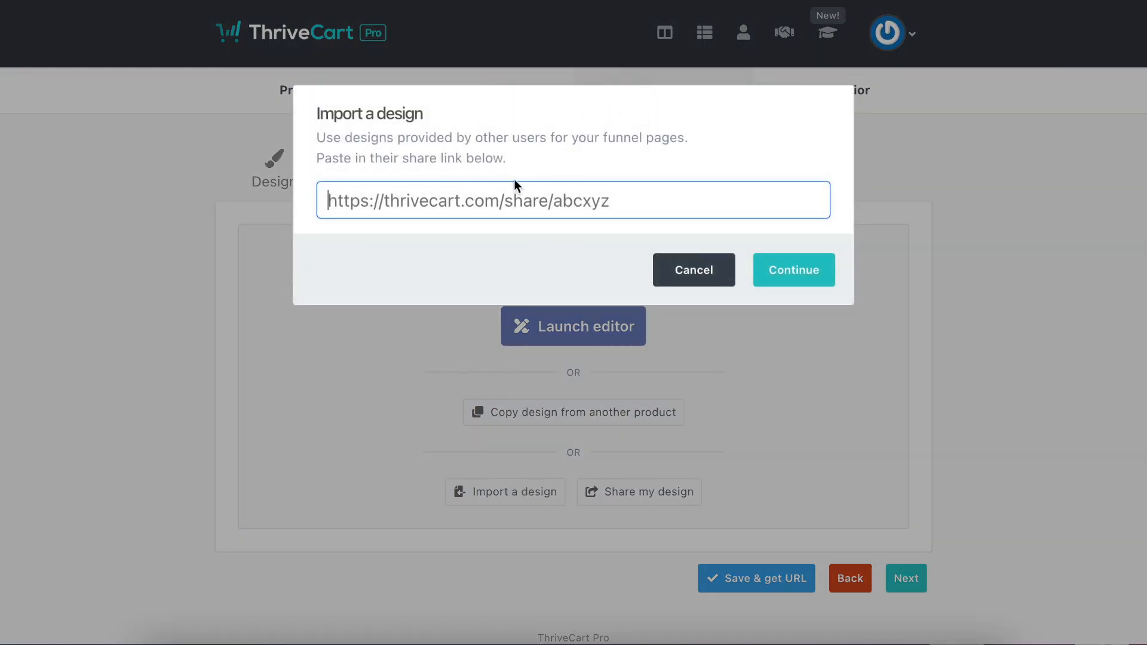
{"action": "left_click", "coordinate": [693, 270]}
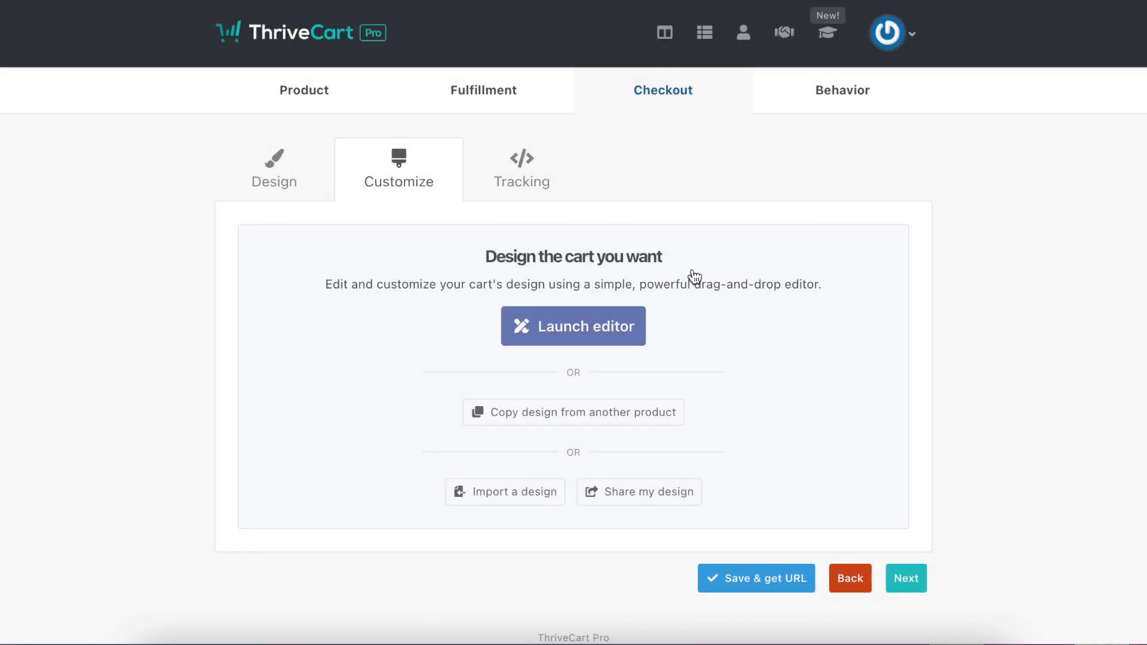
{"action": "left_click", "coordinate": [573, 325]}
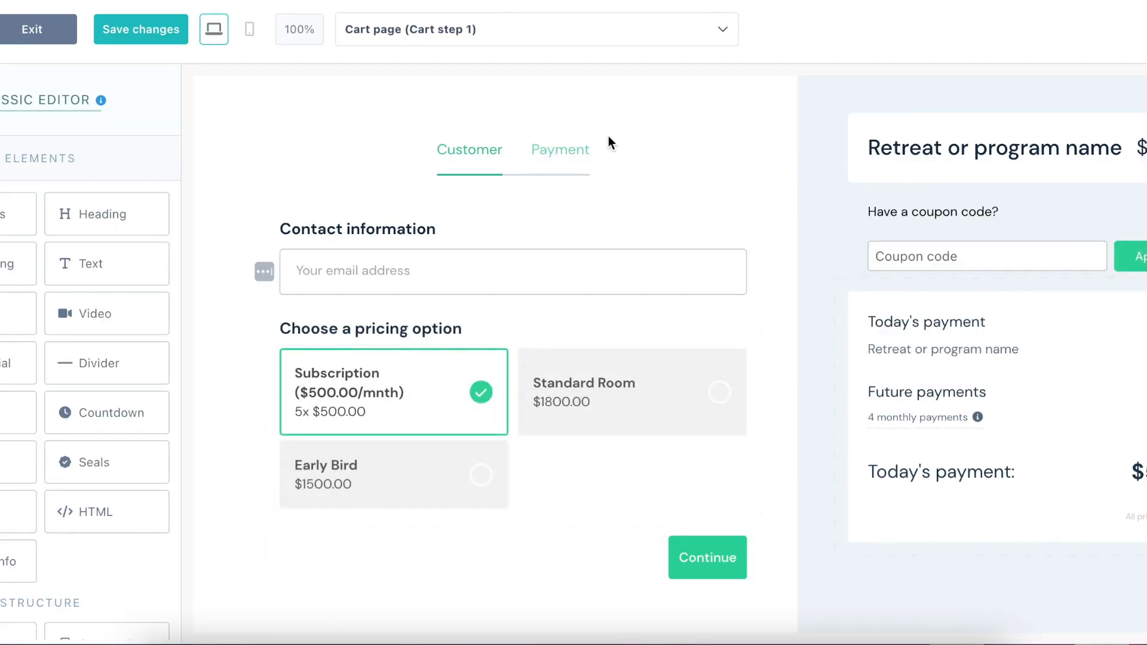
- Recolour the Customer/Payment step header and place the group photo above the order summary
{"action": "left_click", "coordinate": [511, 153]}
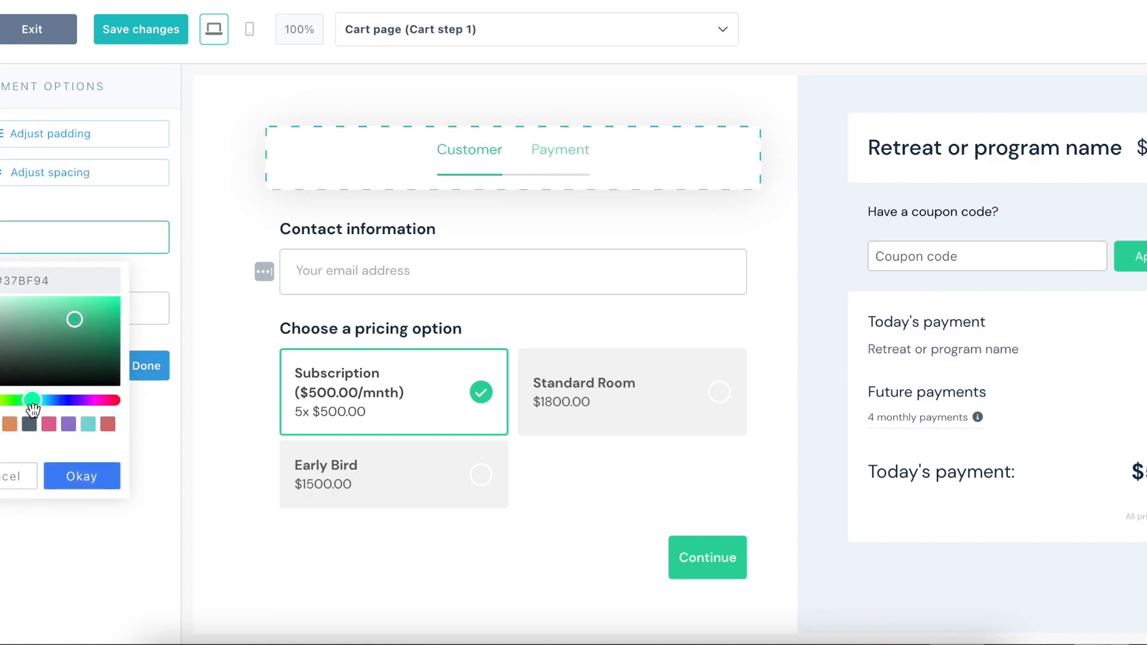
{"action": "left_click_drag", "start_coordinate": [33, 400], "coordinate": [54, 400]}
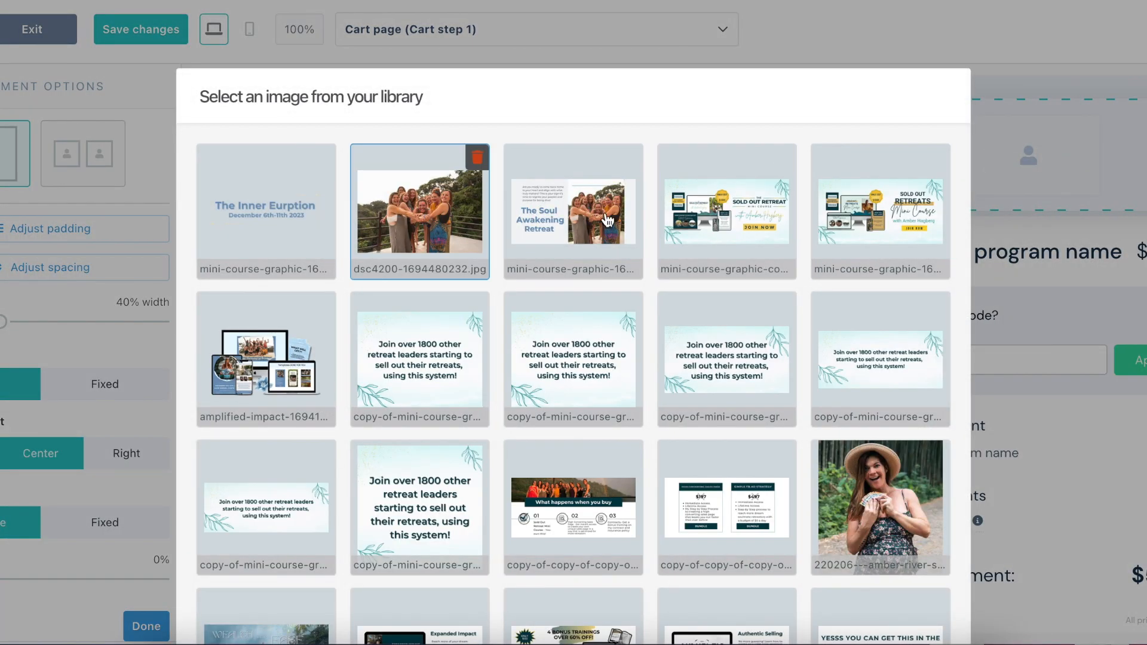
{"action": "scroll", "scroll_direction": "down", "scroll_amount": 3}
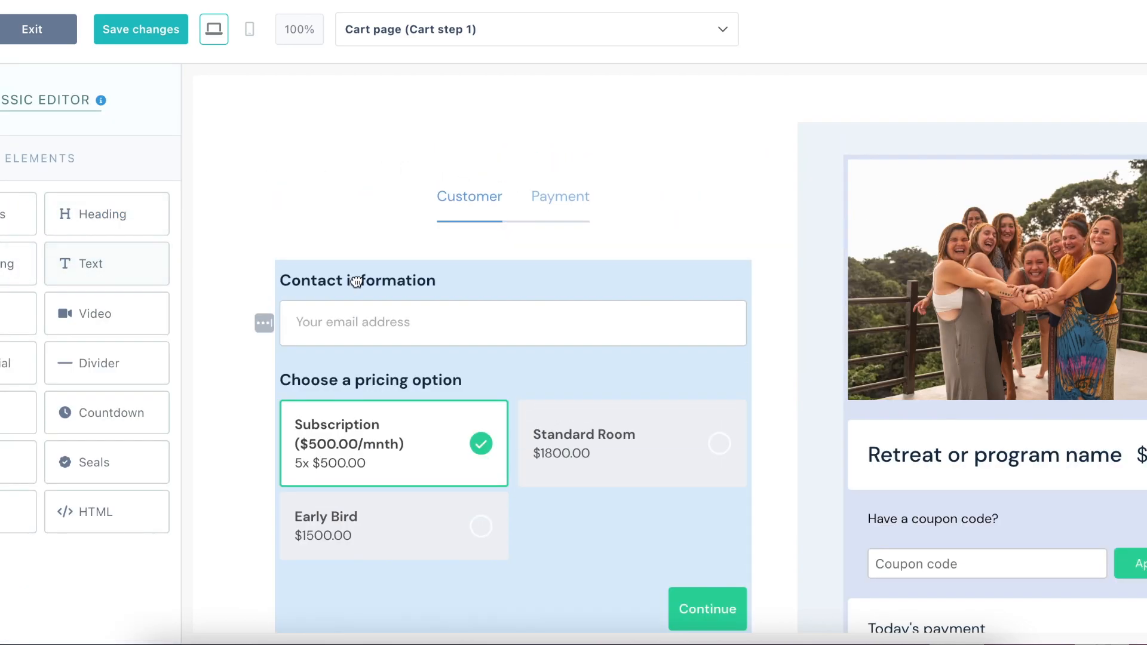
- Add a text block reading What's included / What's not included / What happens after purchase, plus bullet-list and testimonial blocks
{"action": "left_click", "coordinate": [366, 281]}
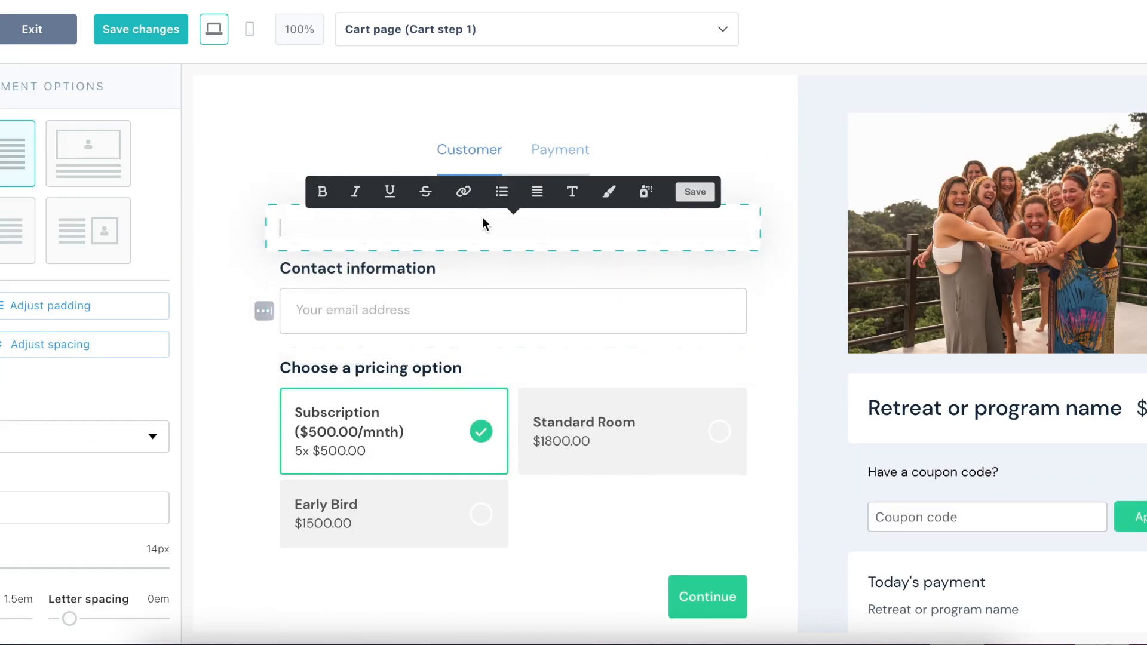
{"action": "type", "text": "What's included"}
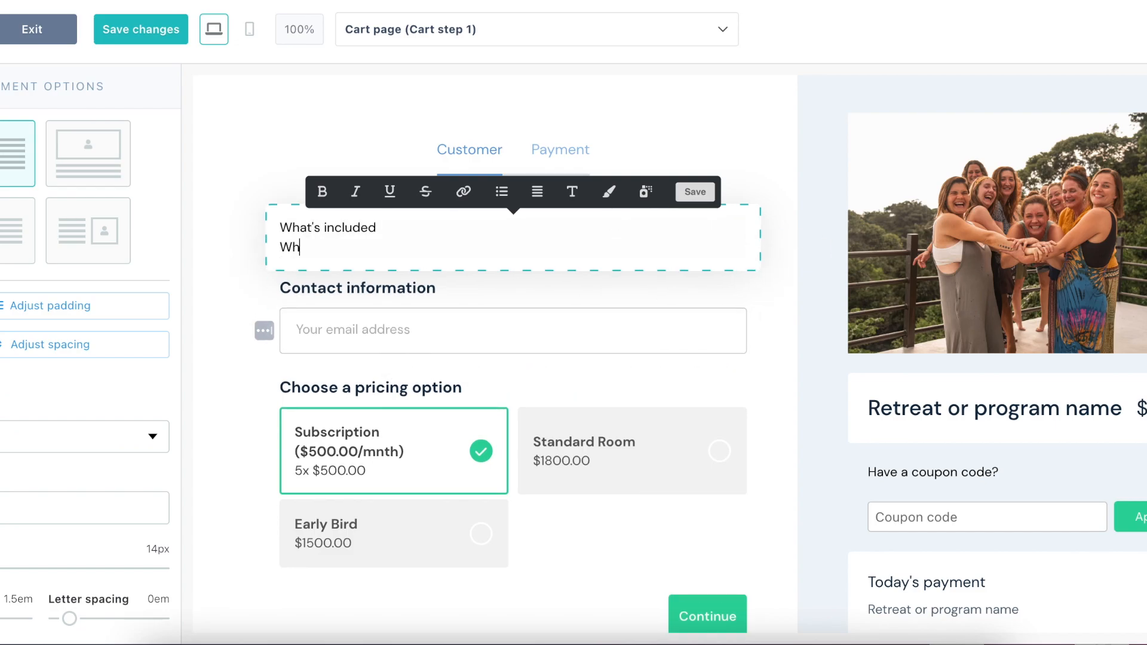
{"action": "type", "text": "at's not included"}
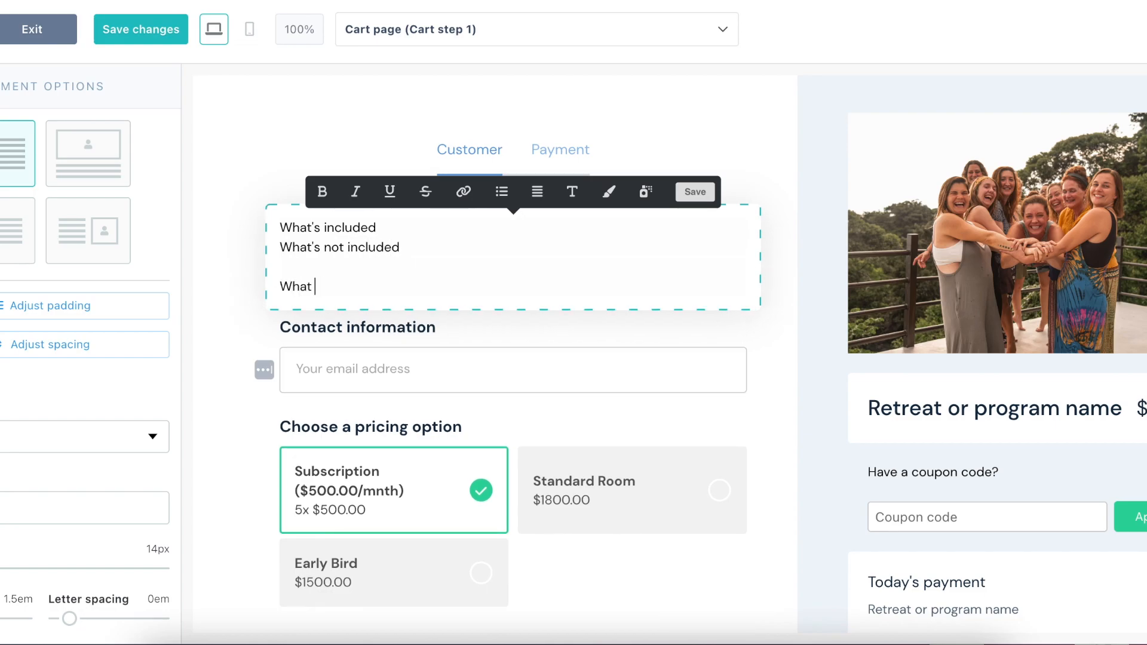
{"action": "type", "text": "happens after you p"}
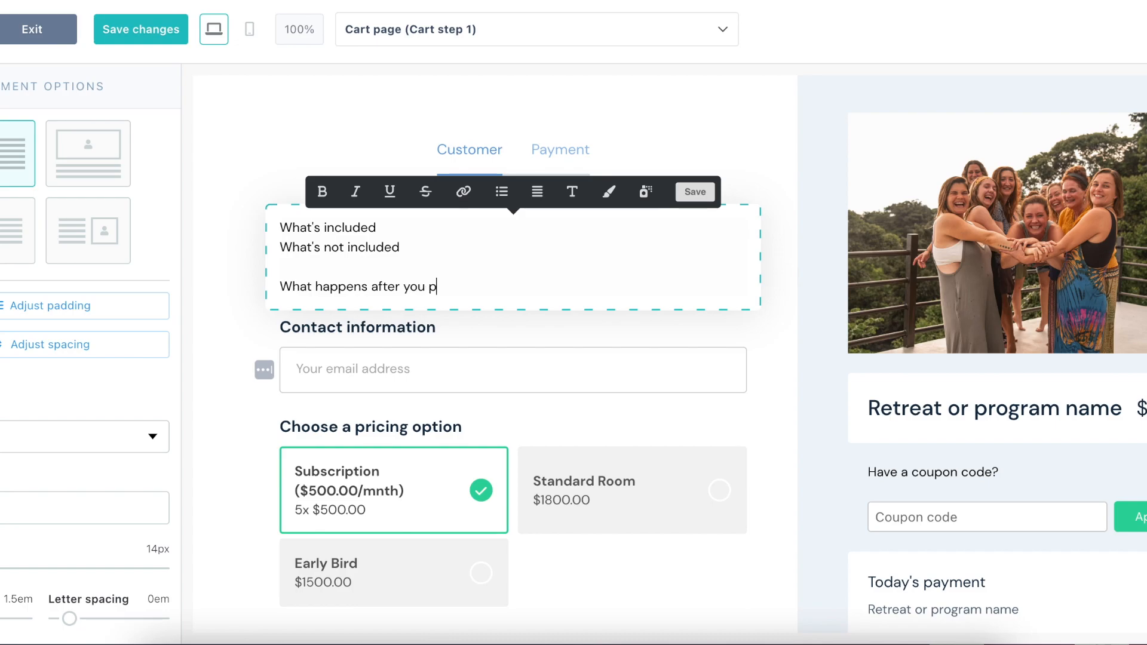
{"action": "type", "text": "urpchase"}
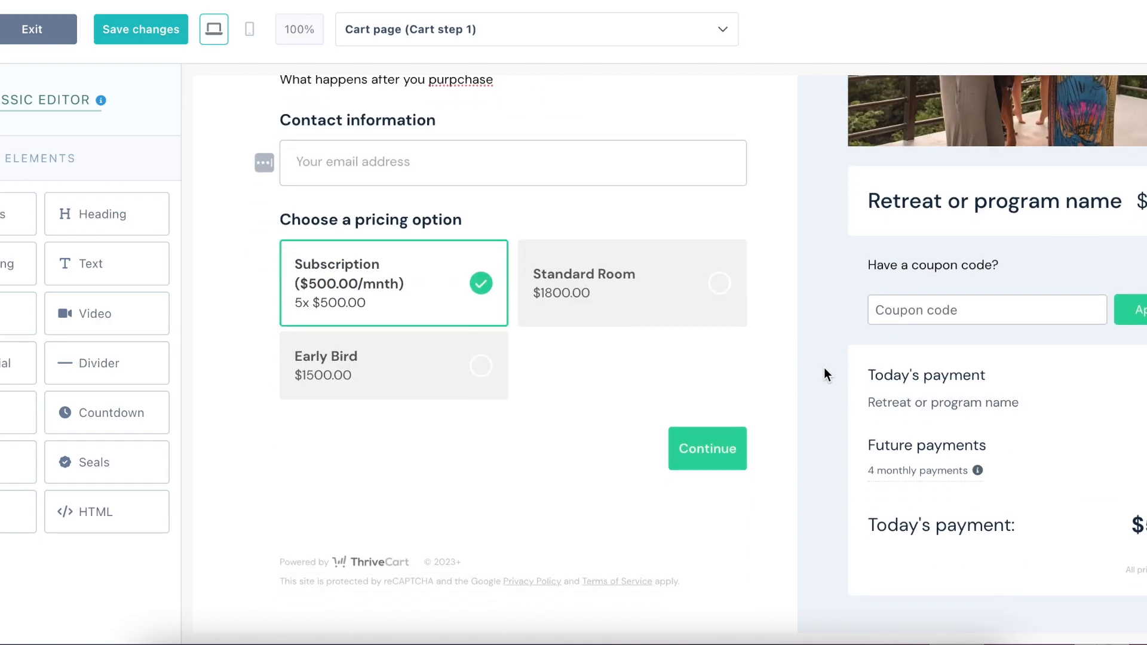
{"action": "mouse_move", "coordinate": [77, 363]}
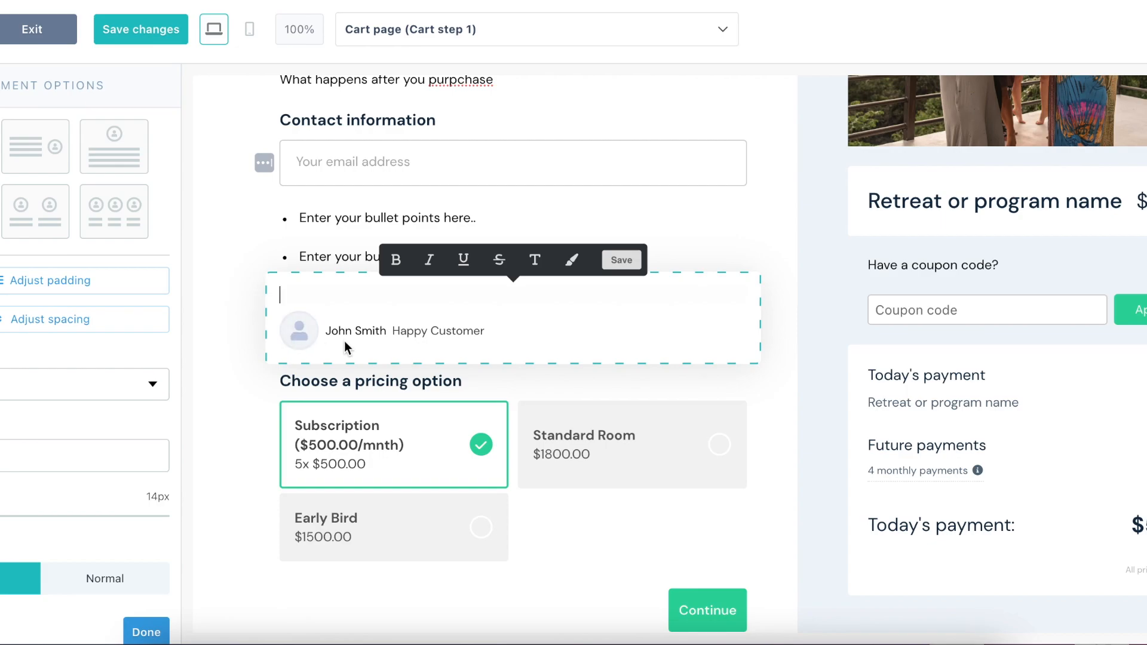
{"action": "scroll", "scroll_direction": "down", "scroll_amount": 3}
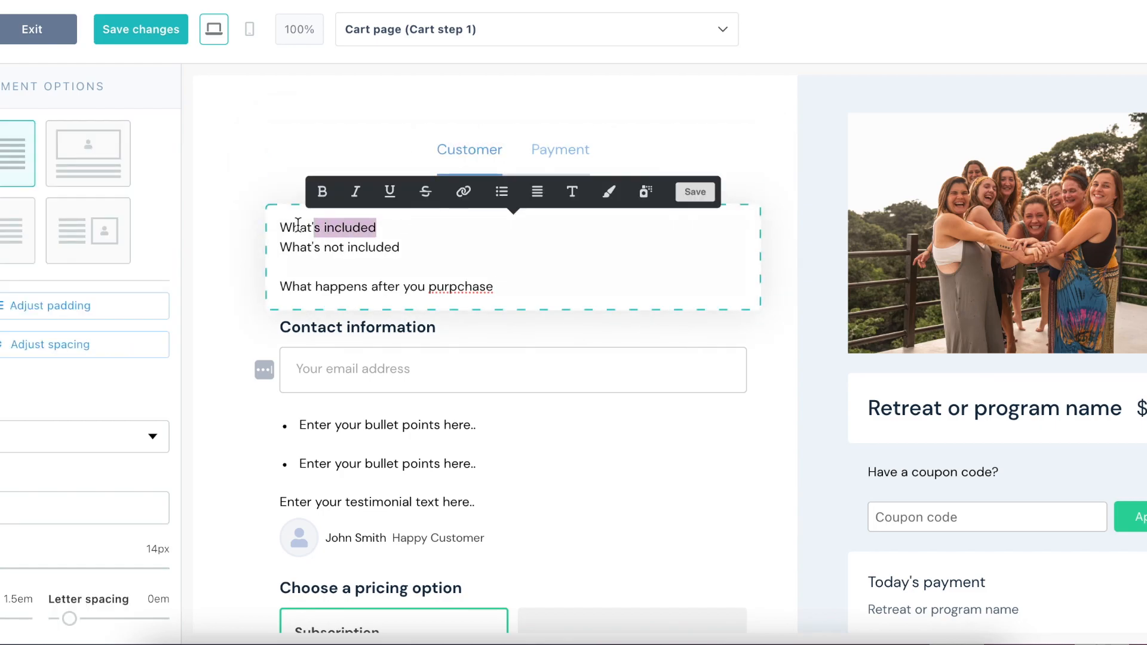
- Style the 'What's included' line bold, italic and underlined, then select the success page
{"action": "left_click", "coordinate": [322, 191]}
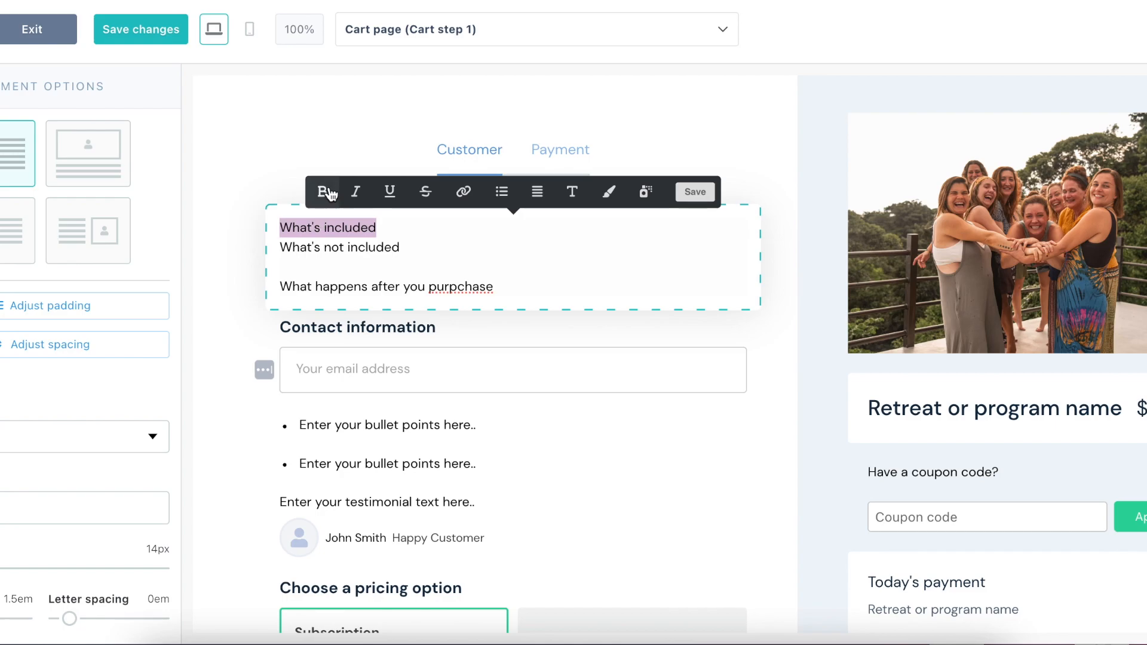
{"action": "left_click", "coordinate": [390, 193]}
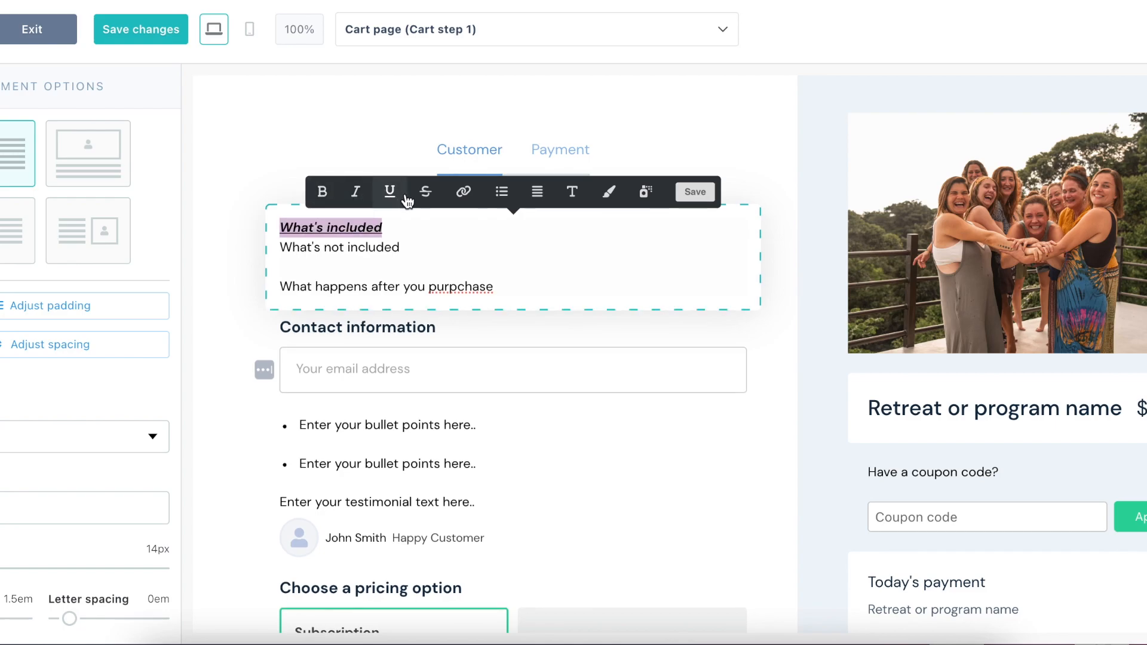
{"action": "left_click", "coordinate": [502, 191]}
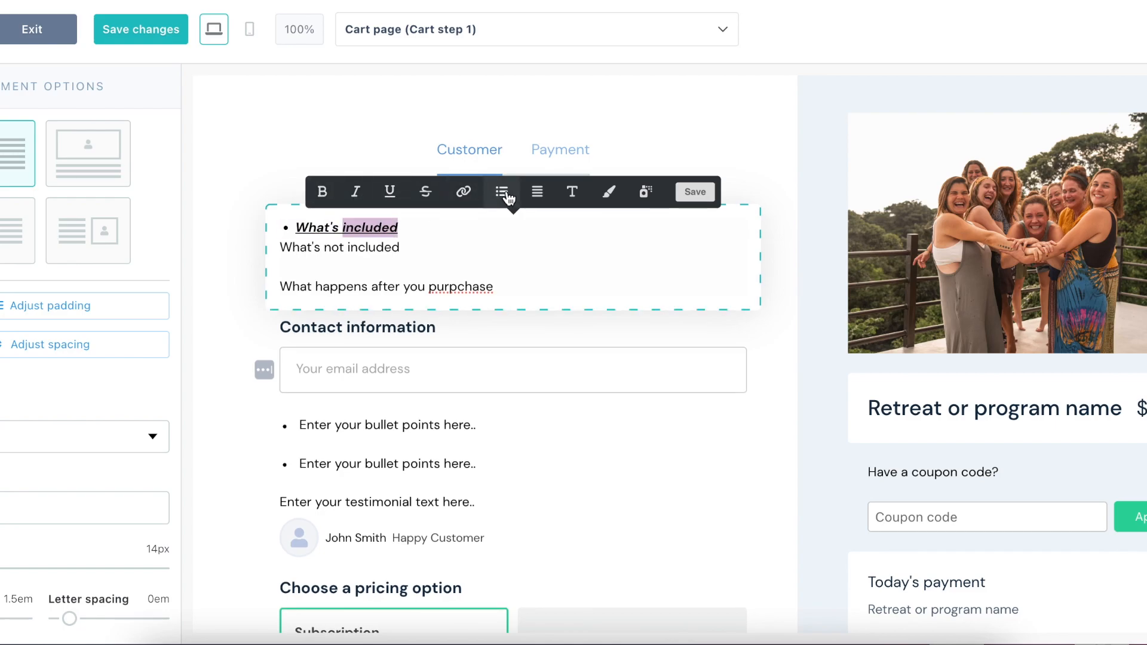
{"action": "left_click", "coordinate": [463, 191]}
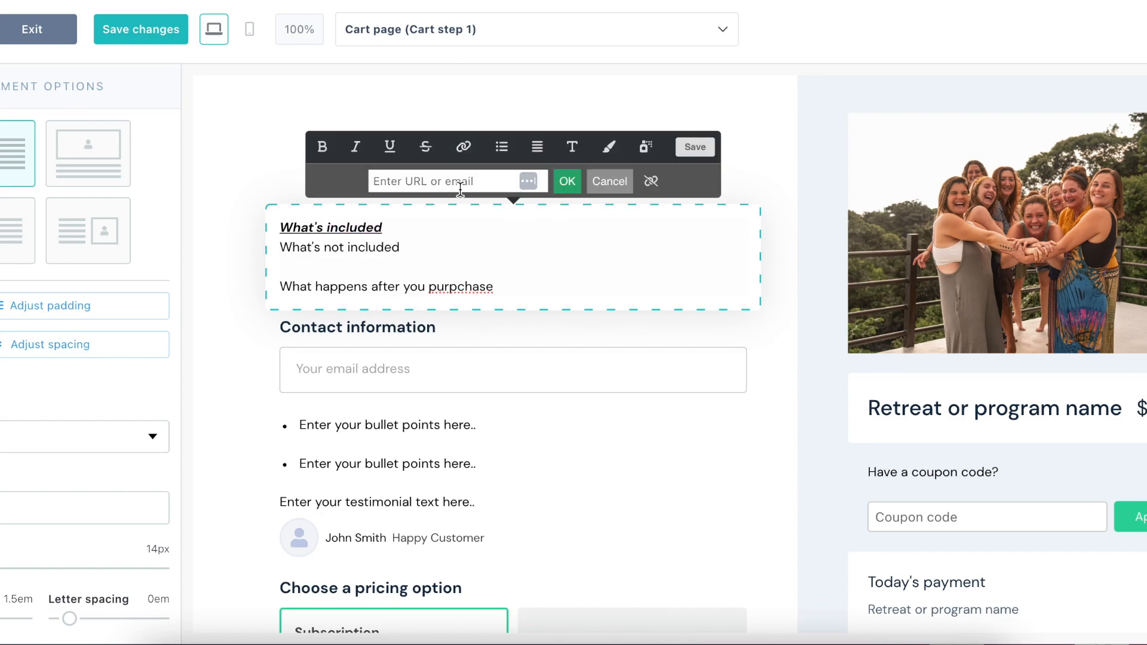
{"action": "scroll", "scroll_direction": "down", "scroll_amount": 3}
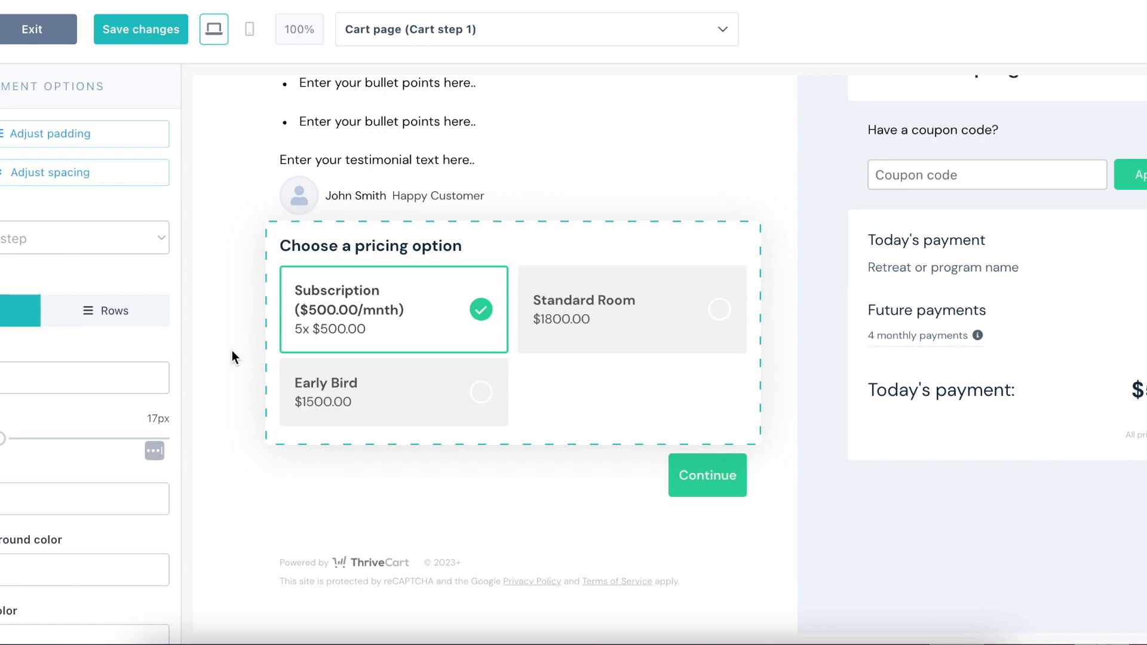
{"action": "scroll", "scroll_direction": "down", "scroll_amount": 3}
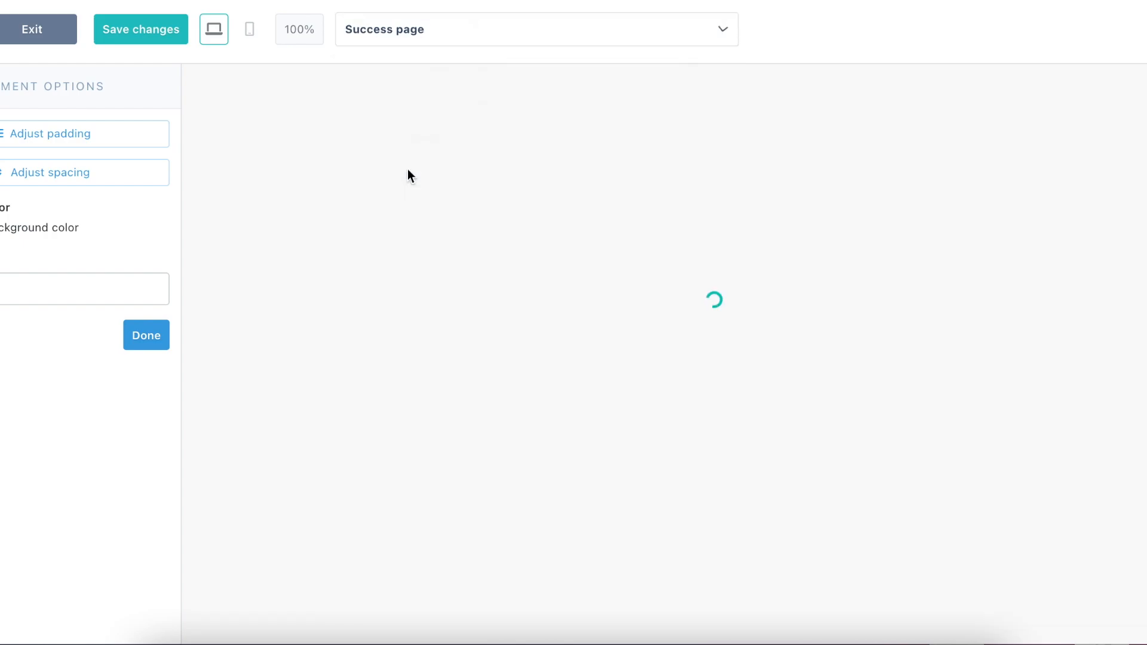
- Recolour the success page's top accent bar to blue via the hue slider
{"action": "left_click", "coordinate": [145, 335]}
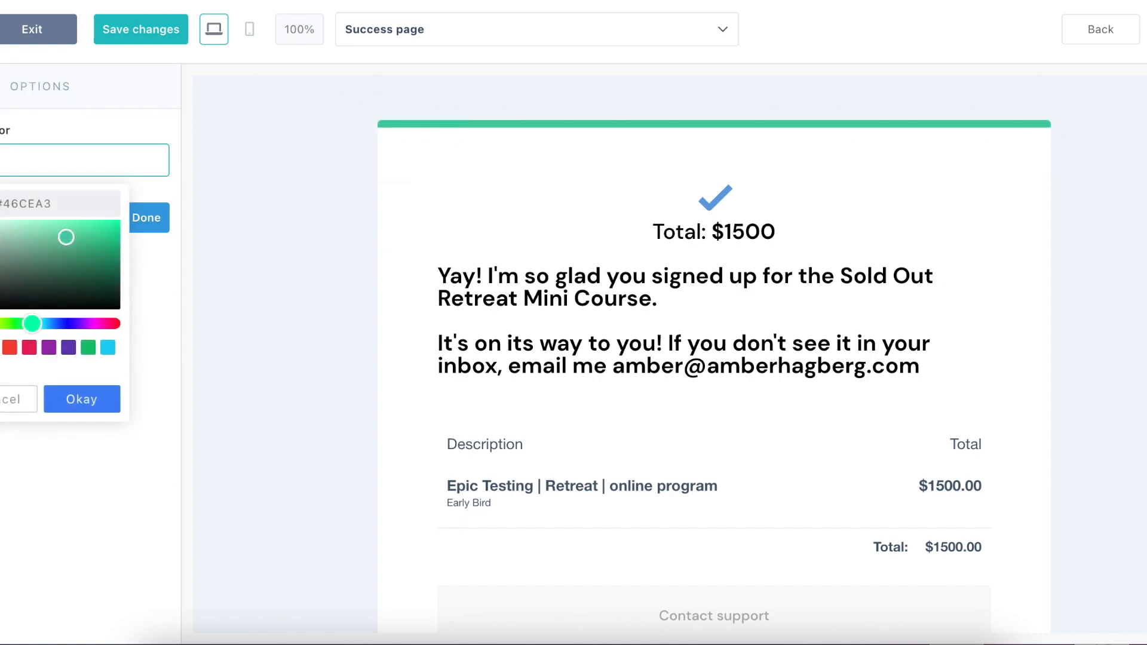
{"action": "left_click_drag", "start_coordinate": [32, 324], "coordinate": [54, 324]}
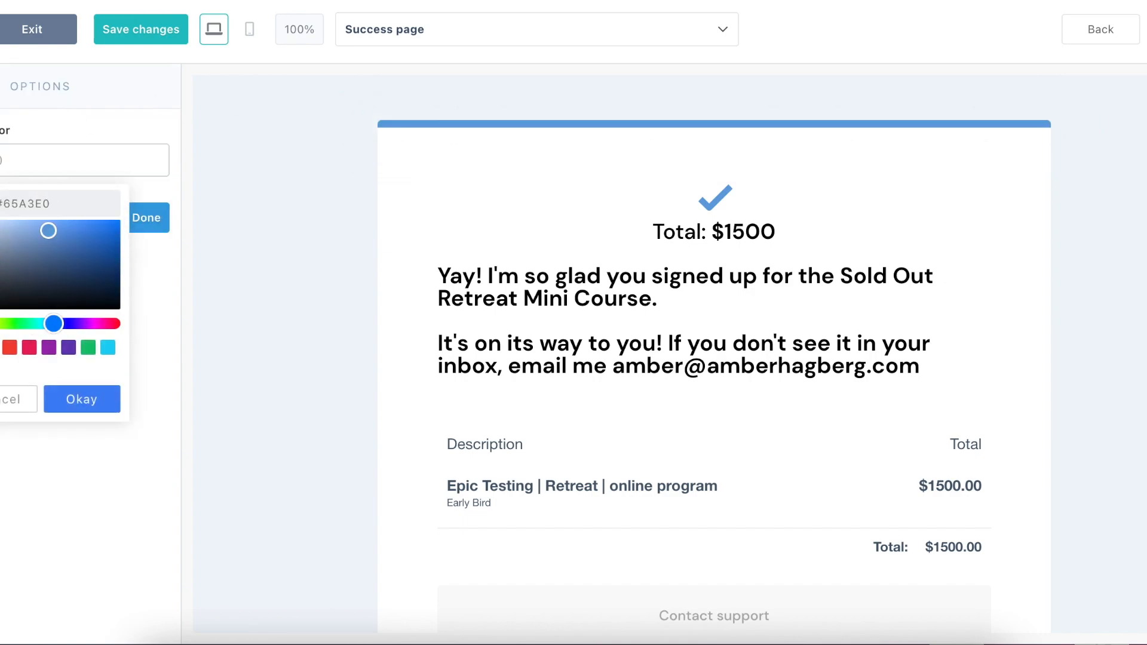
{"action": "left_click", "coordinate": [82, 398]}
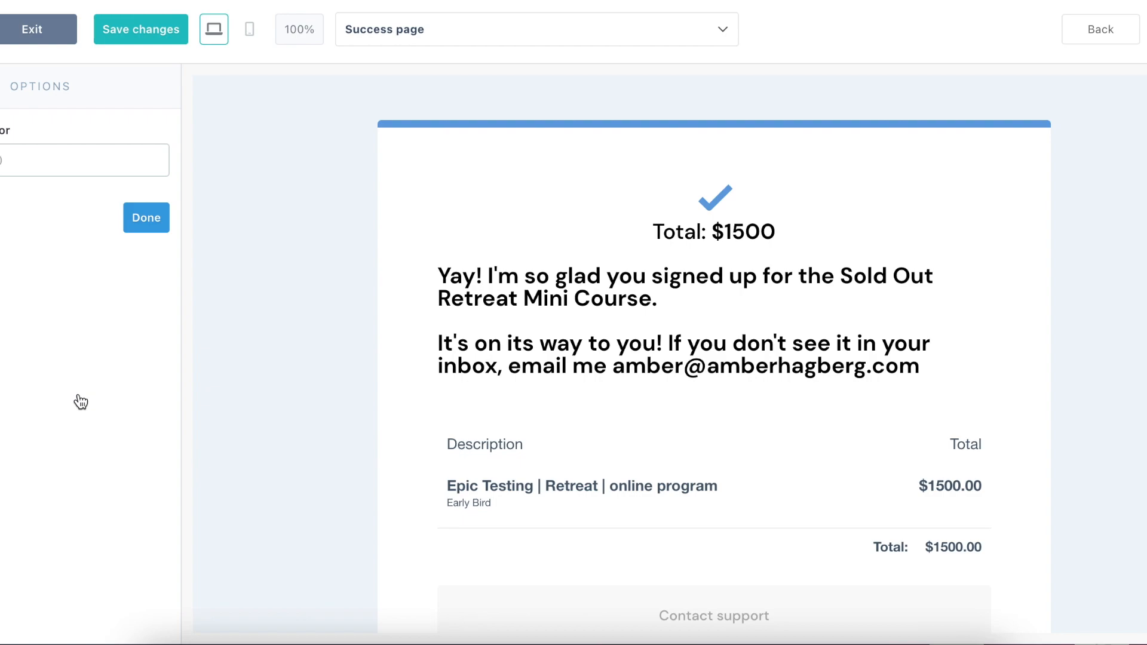